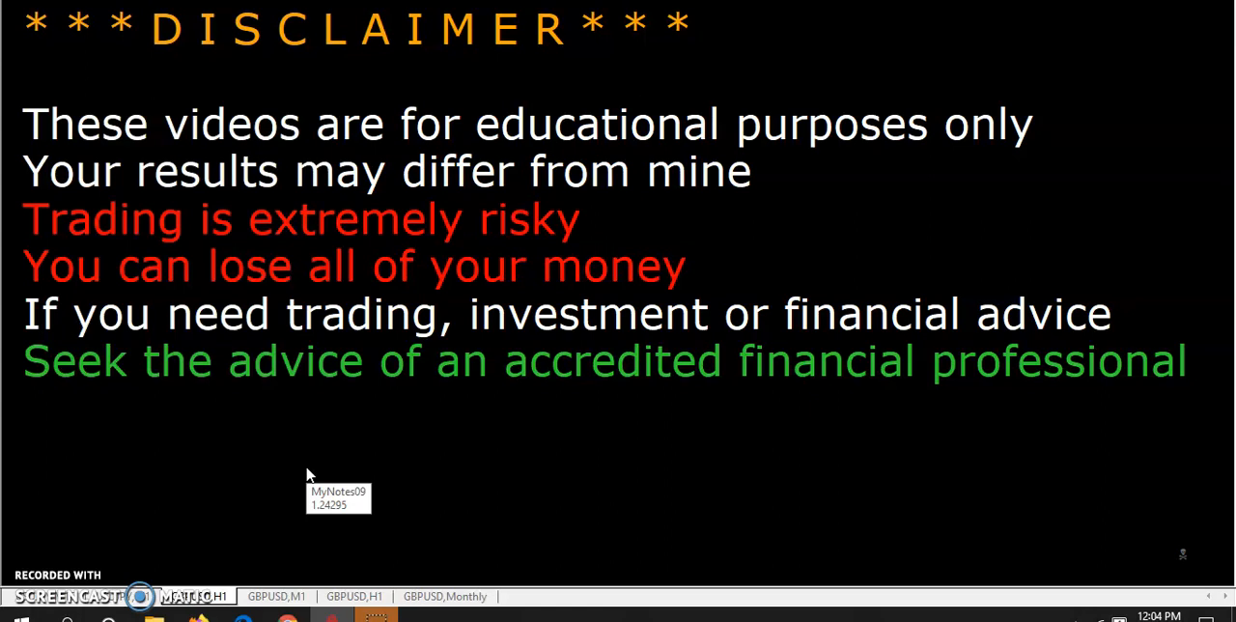
{"action": "mouse_move", "coordinate": [309, 473]}
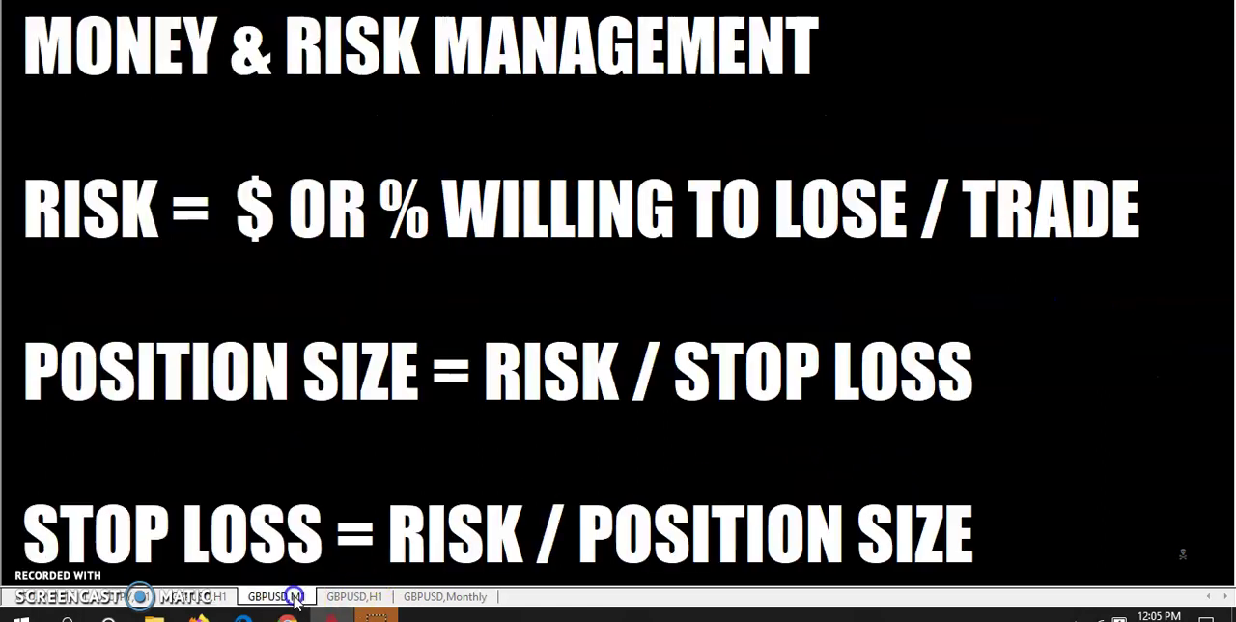
{"action": "mouse_move", "coordinate": [241, 295]}
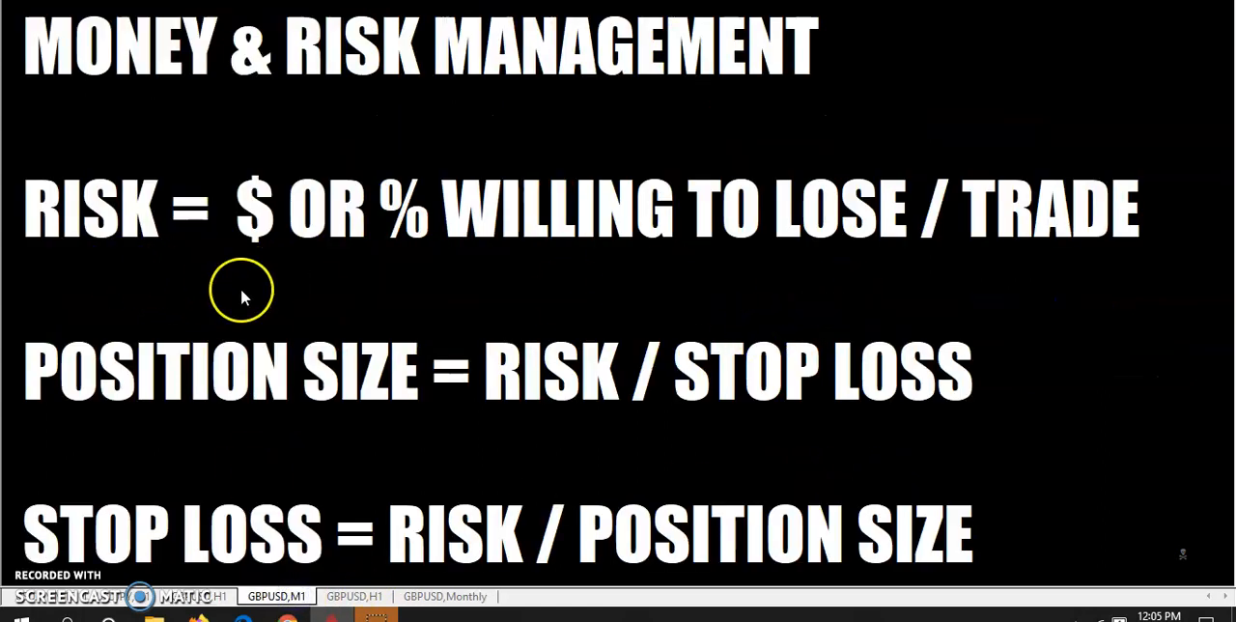
{"action": "mouse_move", "coordinate": [490, 272]}
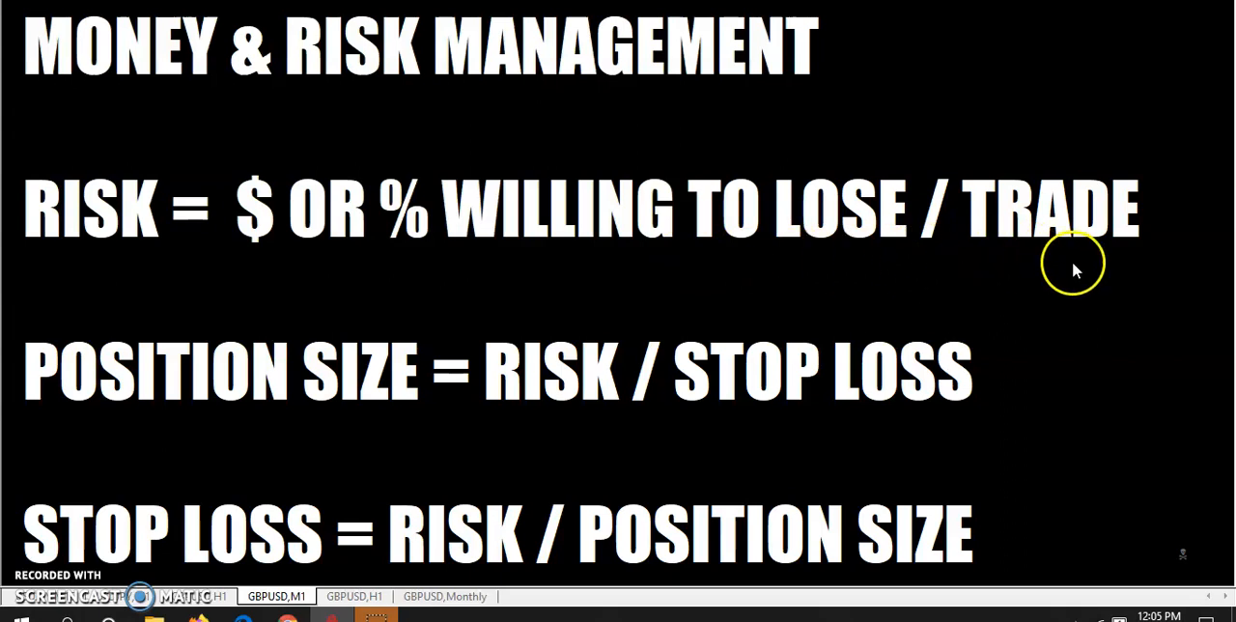
- Bring up the GBPUSD,H1 chart tab with its high, low and RAT levels
{"action": "left_click", "coordinate": [353, 596]}
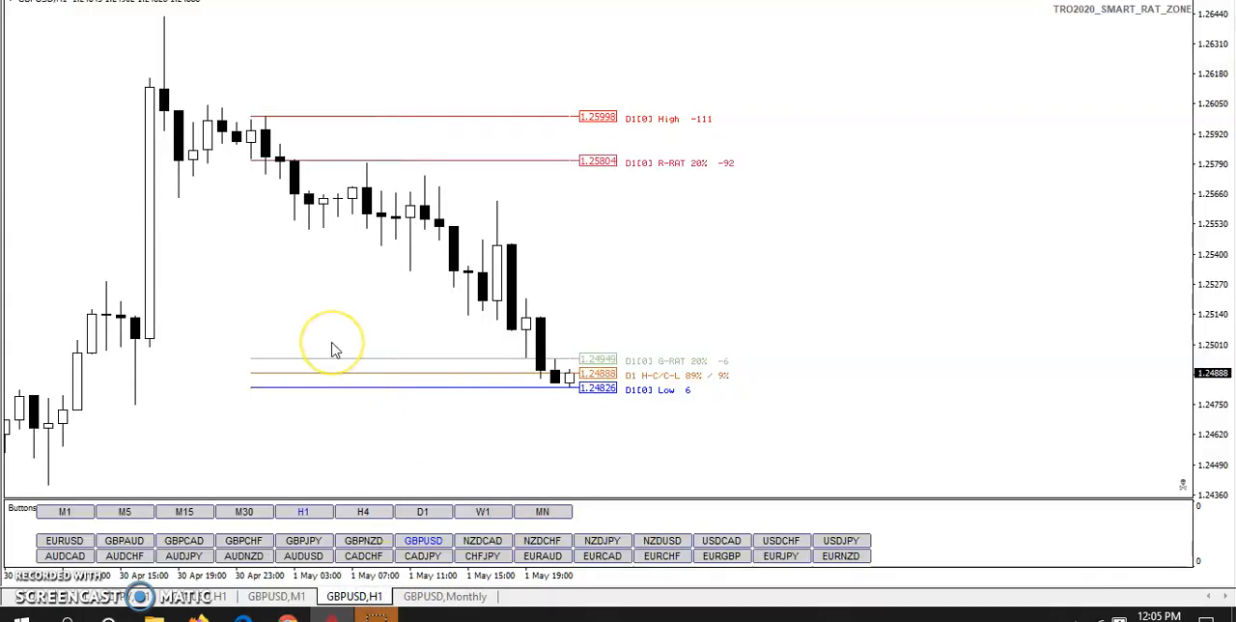
{"action": "mouse_move", "coordinate": [748, 188]}
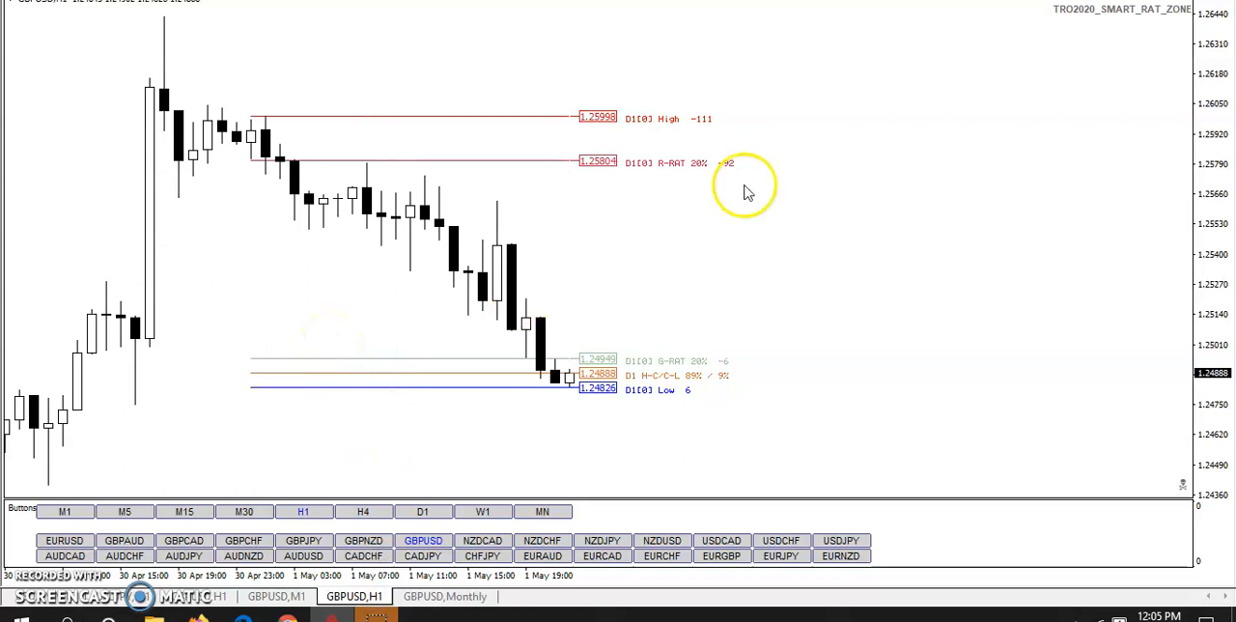
- Set ShadeRatZone to true in the TRO2020_SMART_RAT_ZONE indicator inputs
{"action": "right_click", "coordinate": [743, 184]}
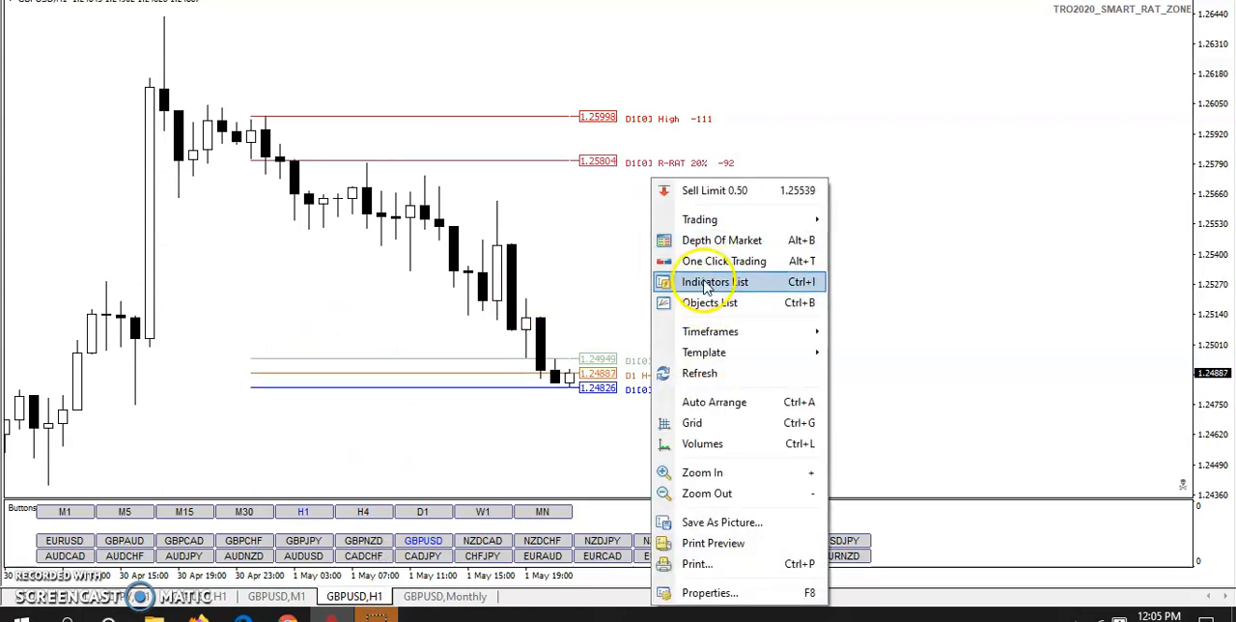
{"action": "left_click", "coordinate": [705, 281]}
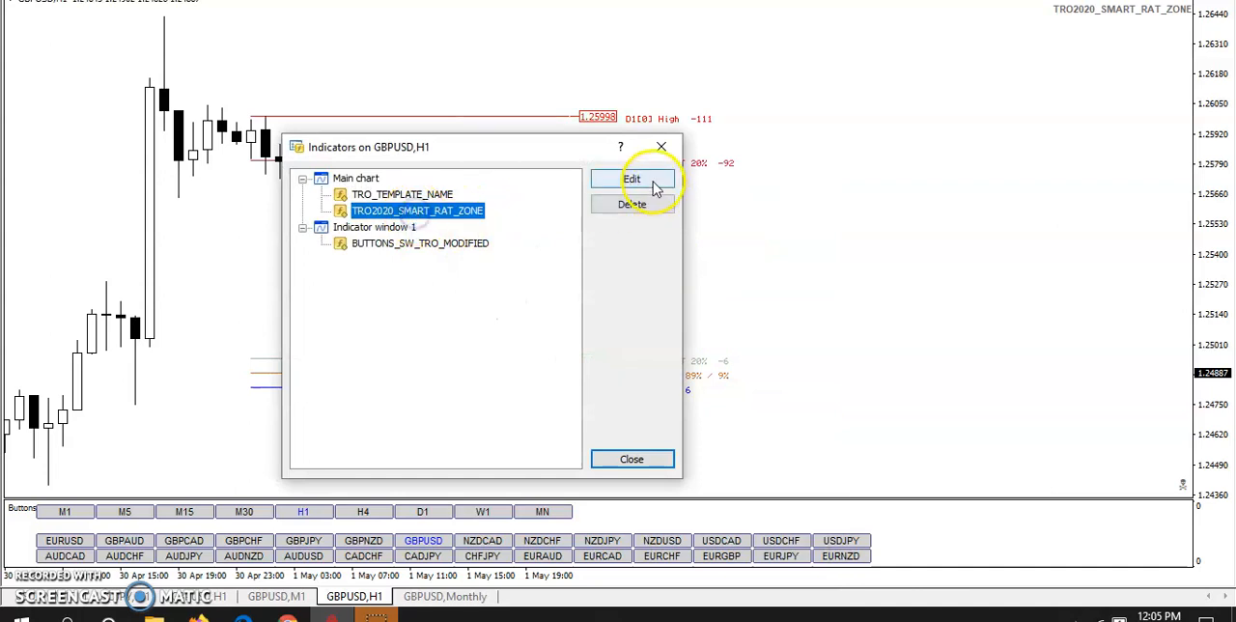
{"action": "left_click", "coordinate": [632, 178]}
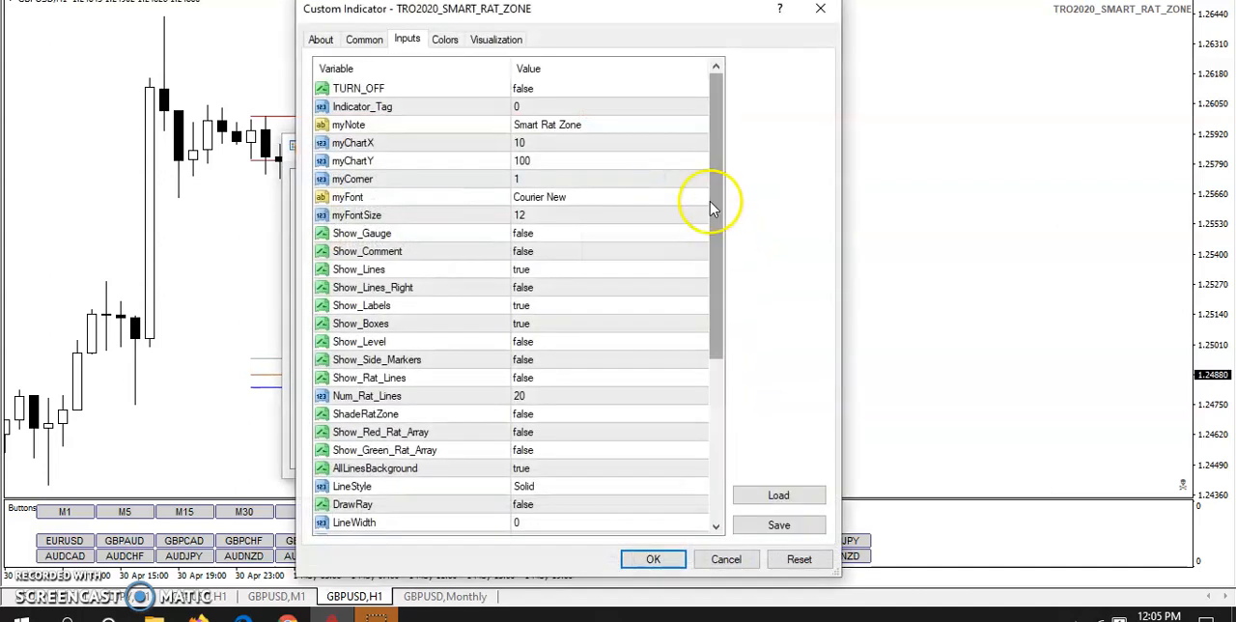
{"action": "scroll", "scroll_direction": "down", "scroll_amount": 3}
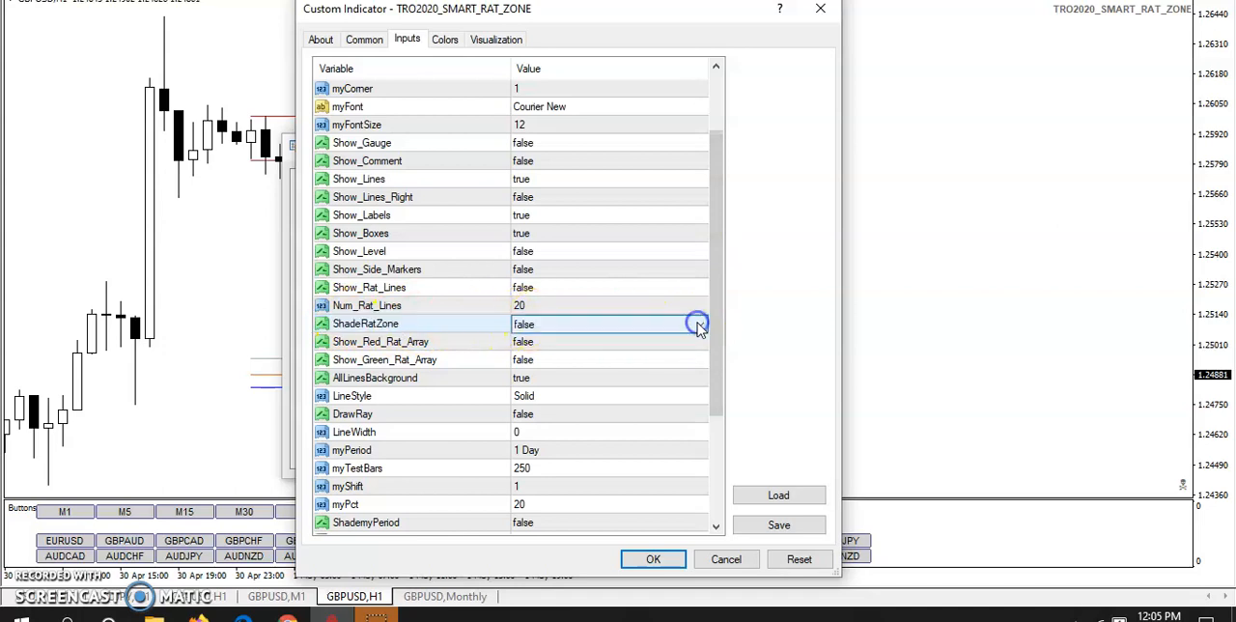
{"action": "left_click", "coordinate": [698, 324]}
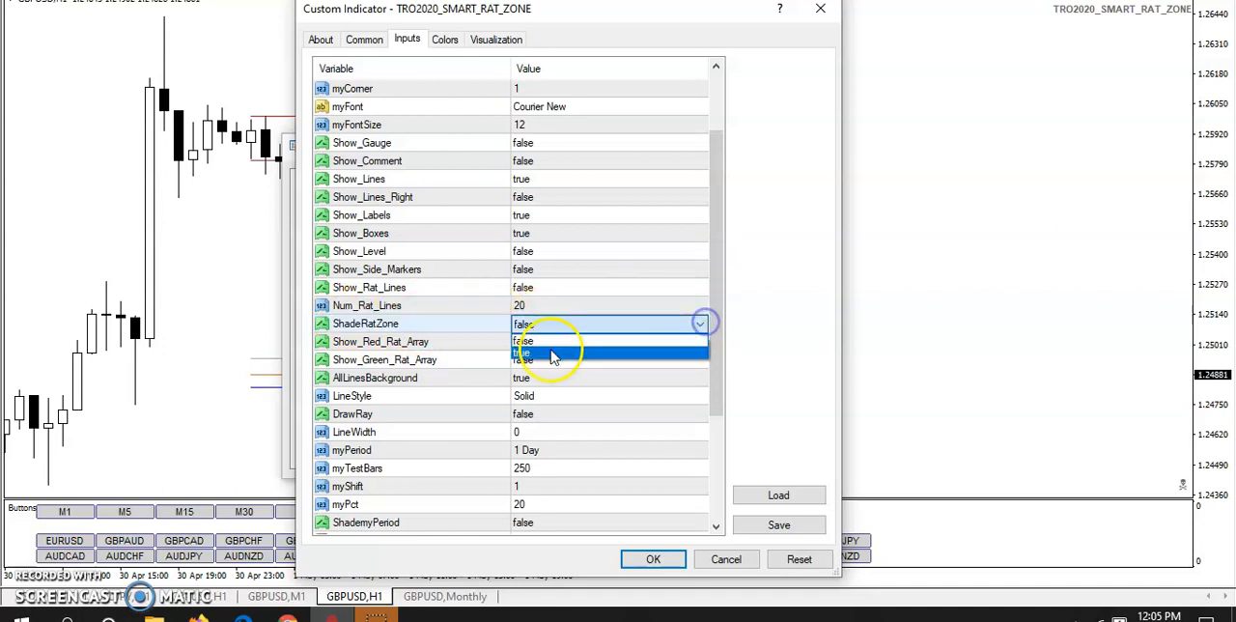
{"action": "left_click", "coordinate": [653, 560]}
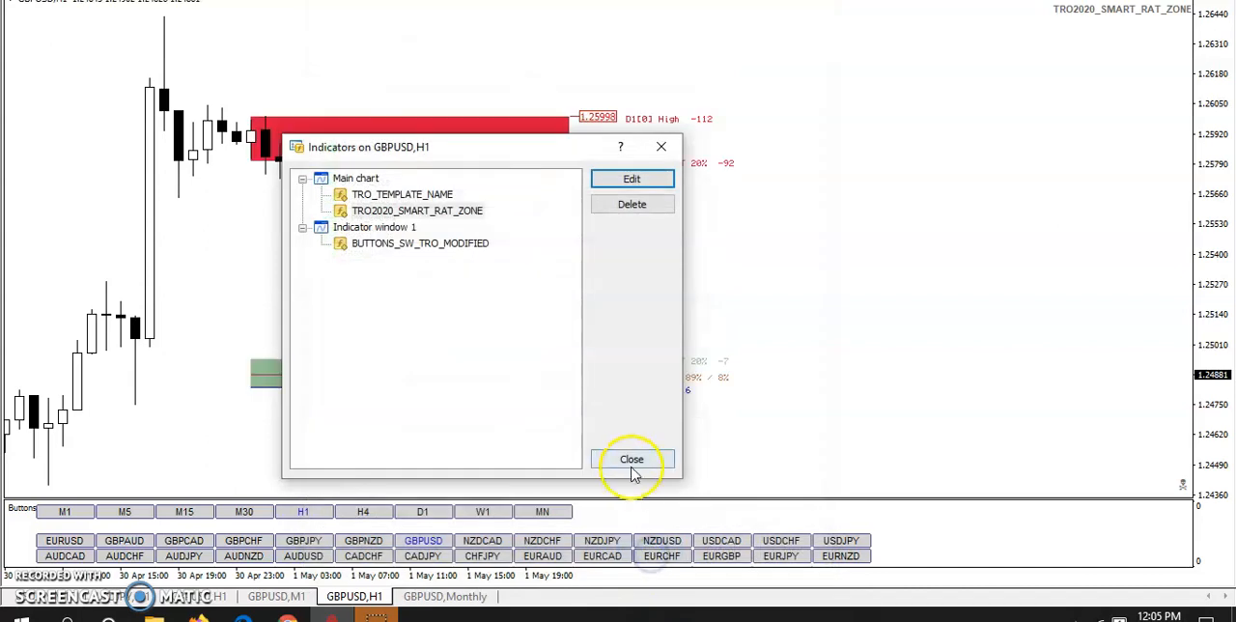
{"action": "left_click", "coordinate": [632, 459]}
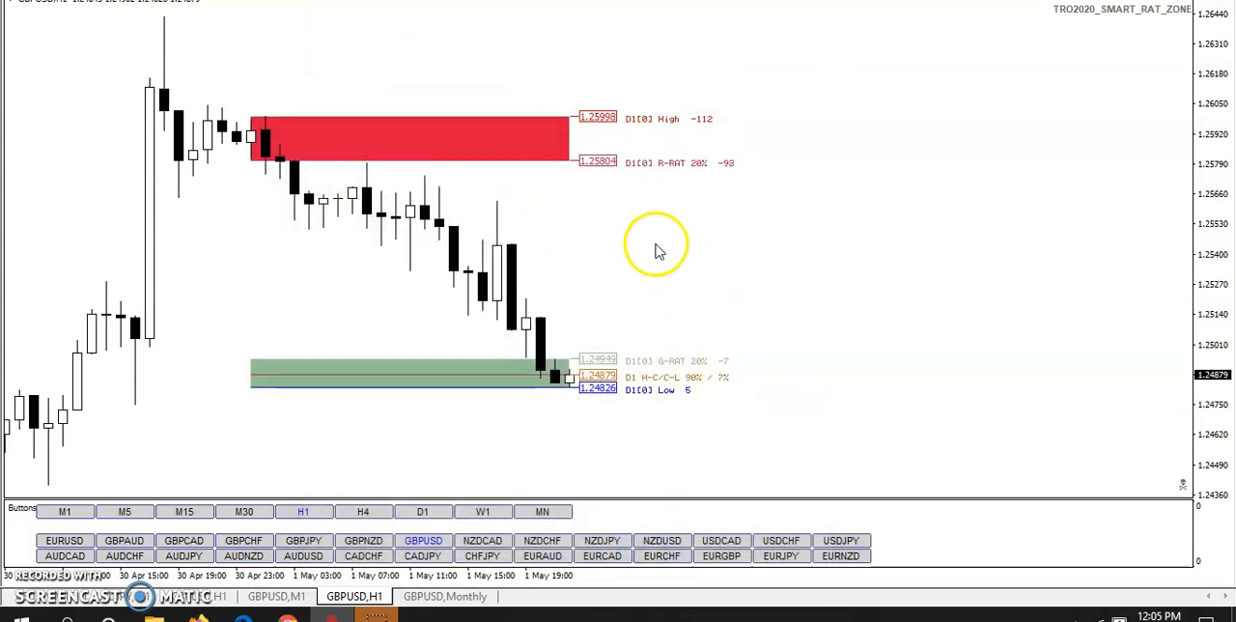
{"action": "mouse_move", "coordinate": [500, 396]}
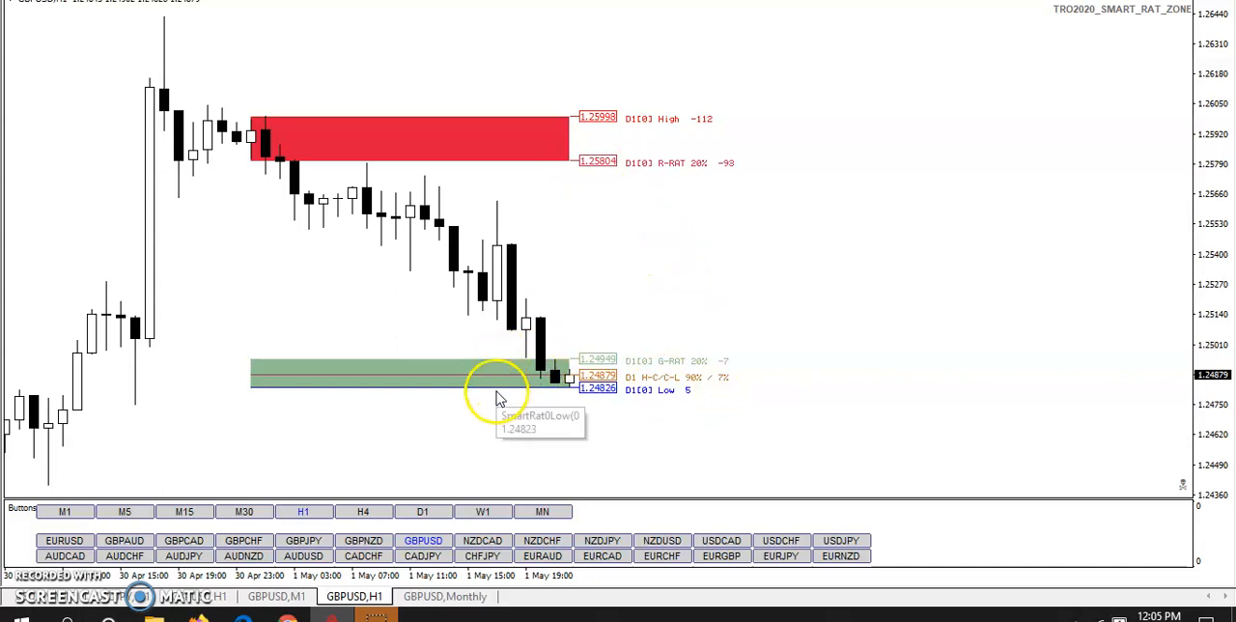
{"action": "mouse_move", "coordinate": [563, 179]}
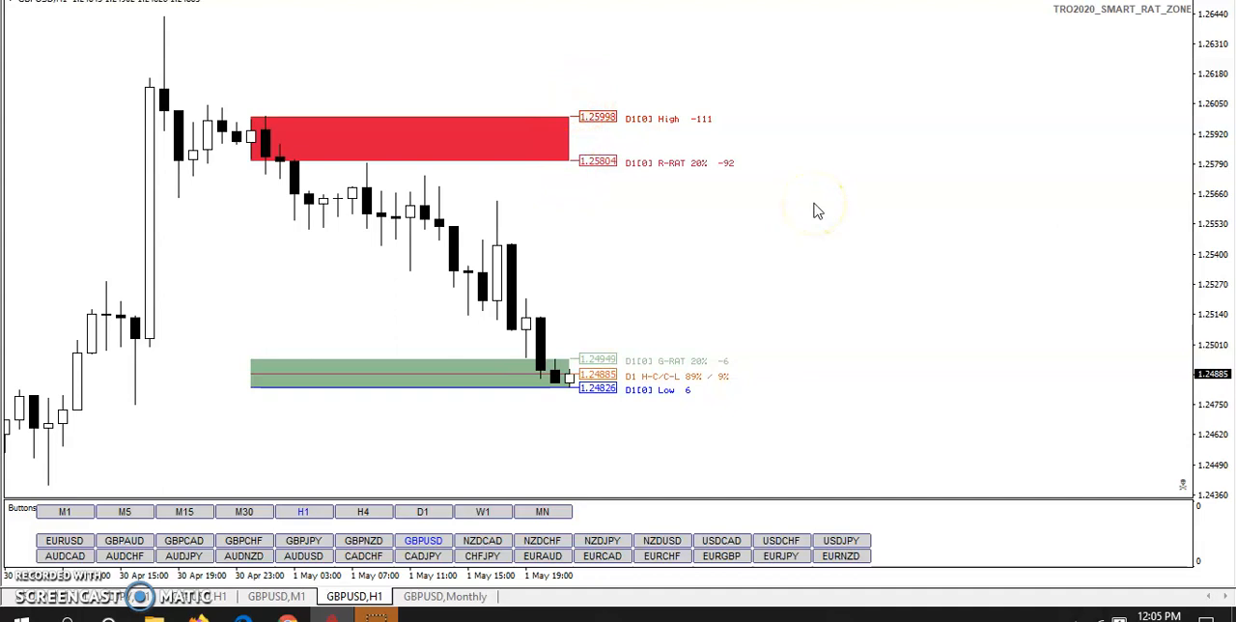
{"action": "mouse_move", "coordinate": [816, 205]}
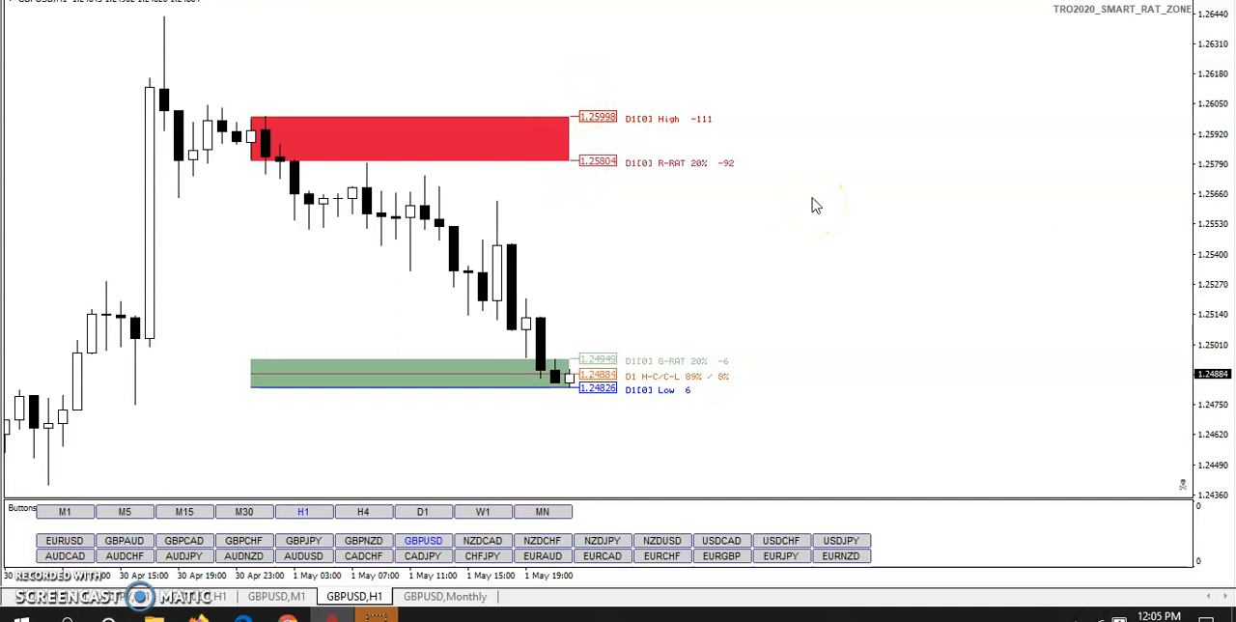
{"action": "mouse_move", "coordinate": [586, 212]}
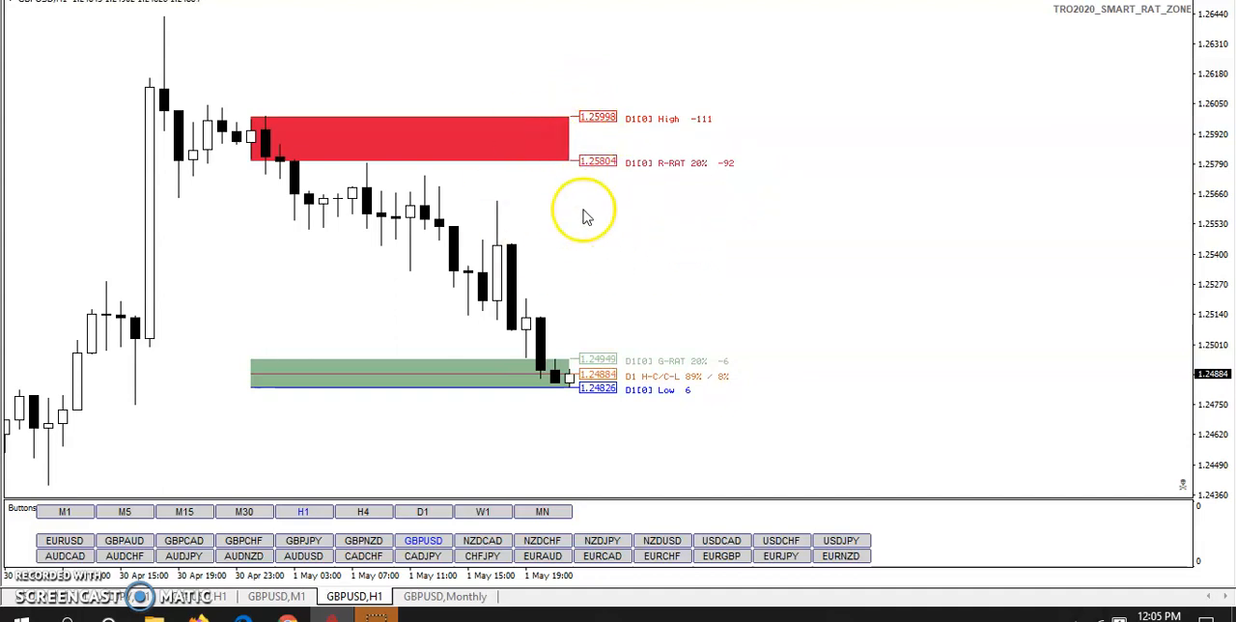
{"action": "mouse_move", "coordinate": [703, 174]}
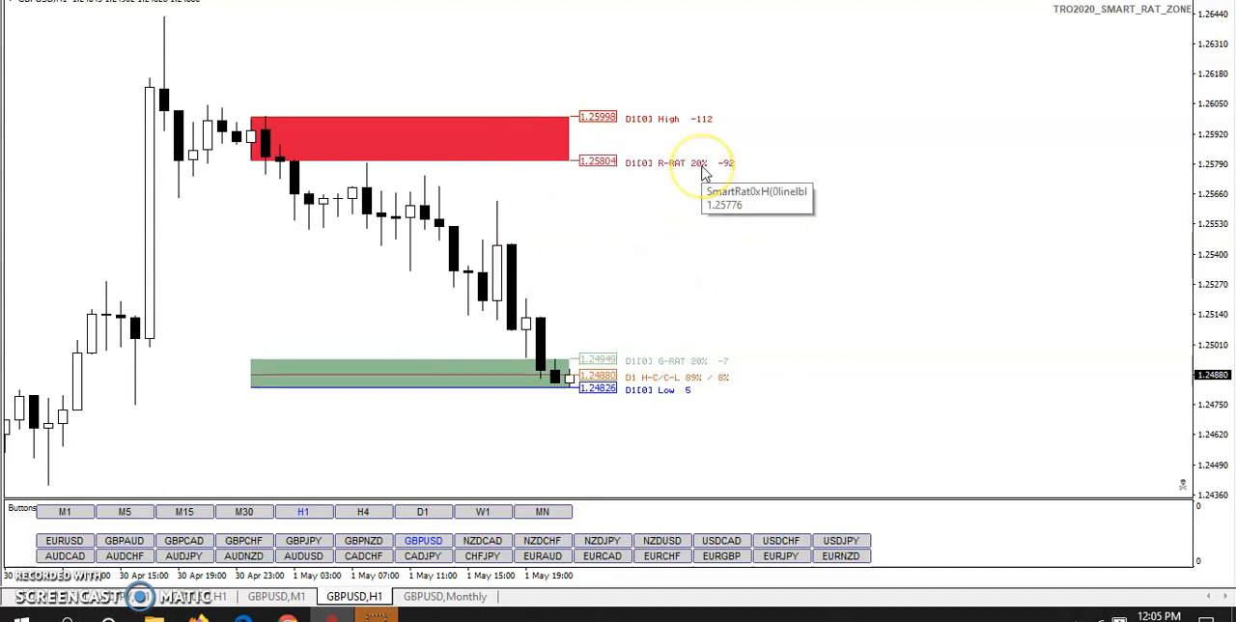
{"action": "mouse_move", "coordinate": [706, 371]}
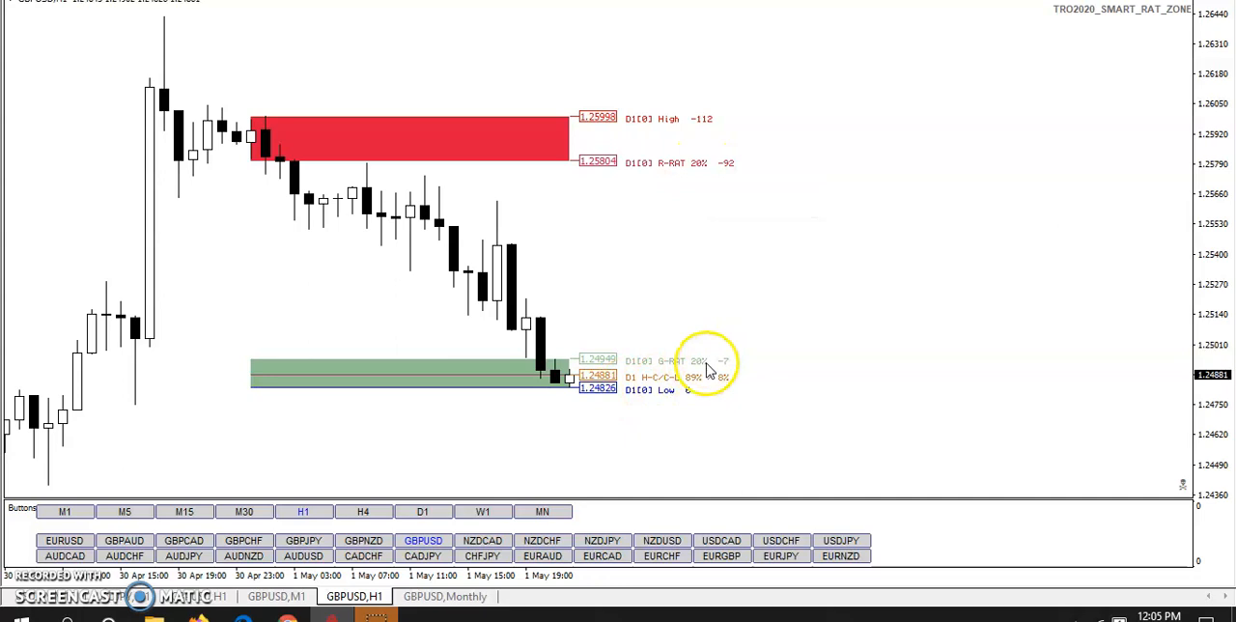
{"action": "mouse_move", "coordinate": [623, 121]}
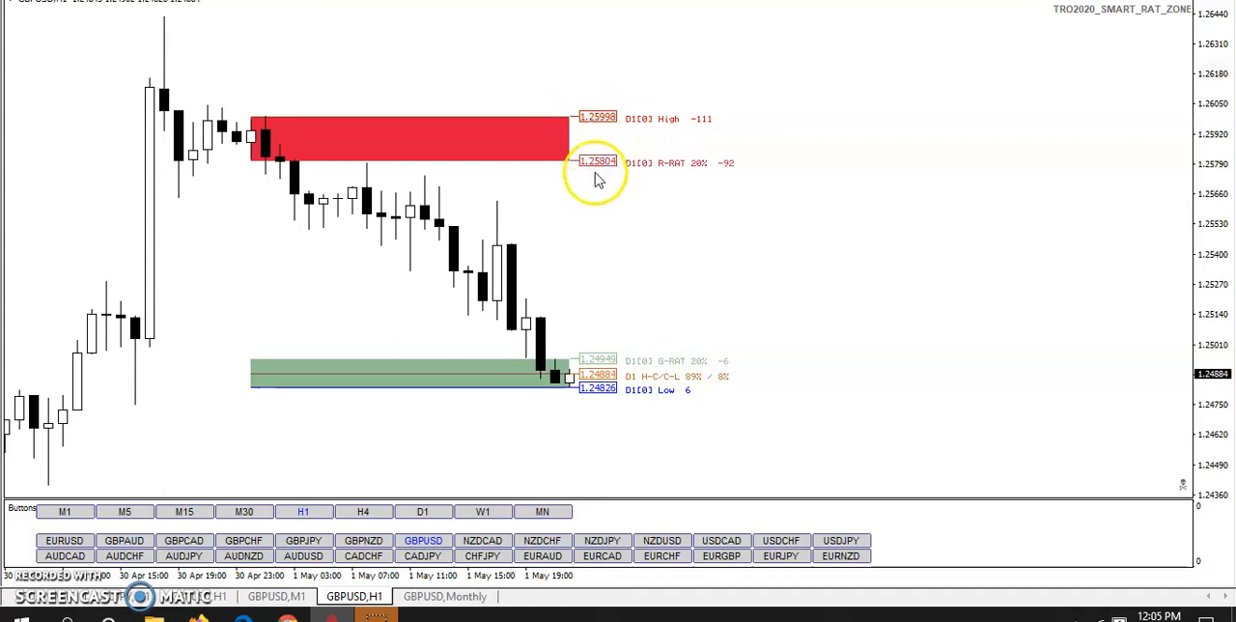
{"action": "mouse_move", "coordinate": [440, 374]}
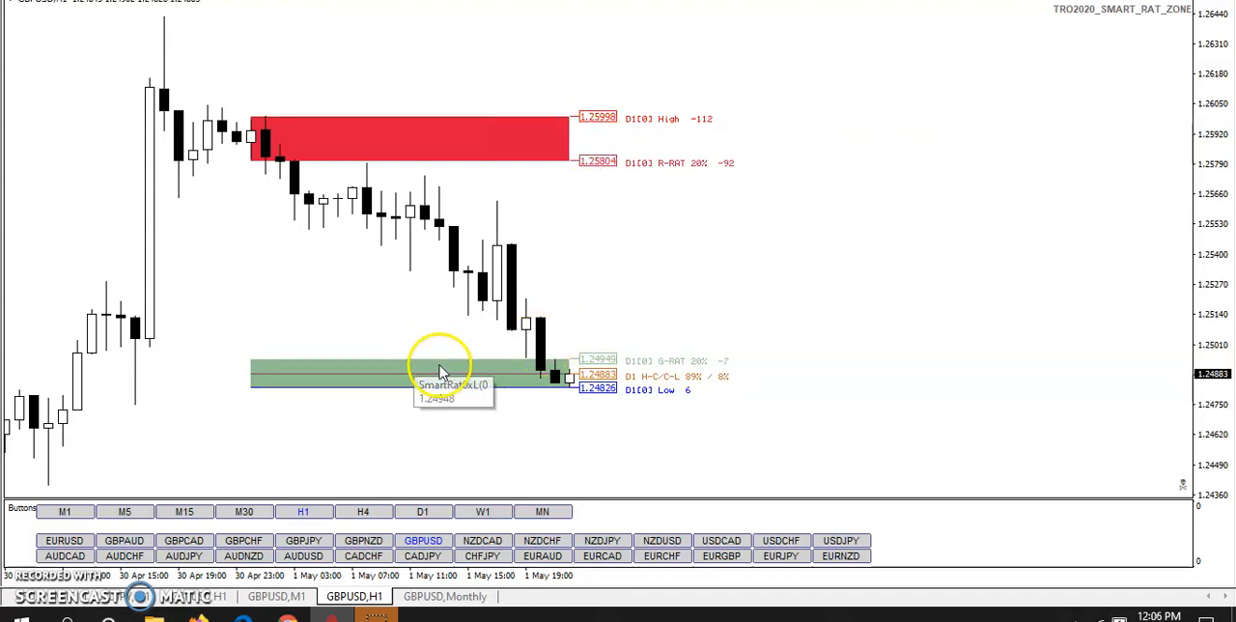
{"action": "mouse_move", "coordinate": [580, 387]}
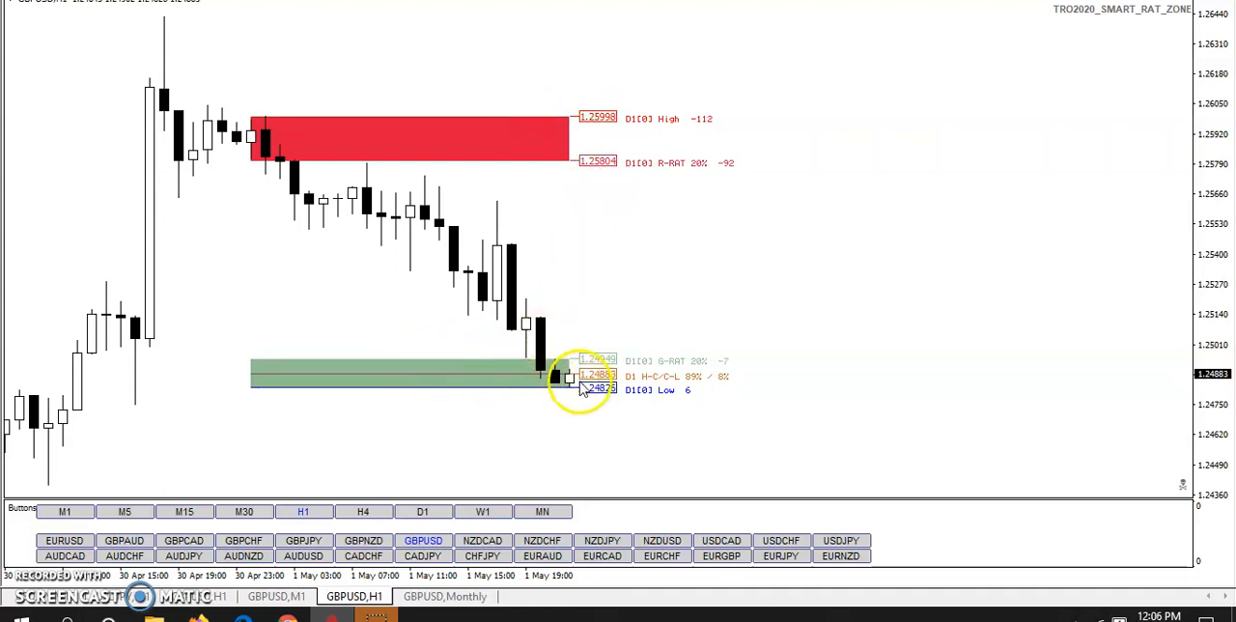
{"action": "mouse_move", "coordinate": [570, 318]}
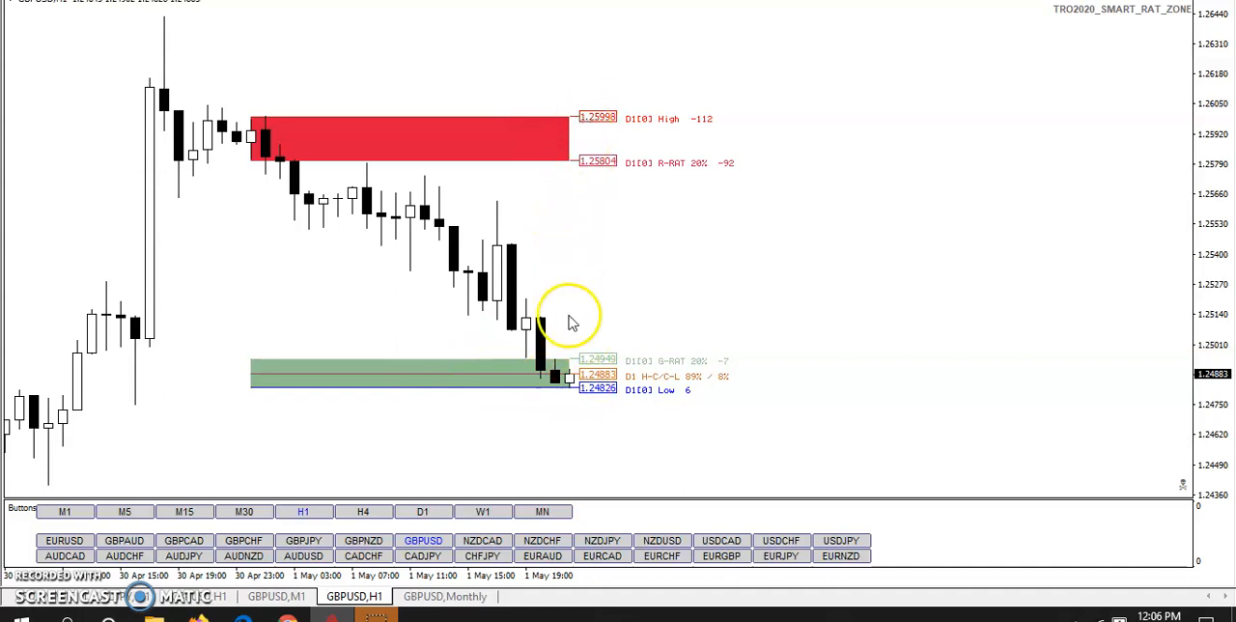
{"action": "mouse_move", "coordinate": [574, 378]}
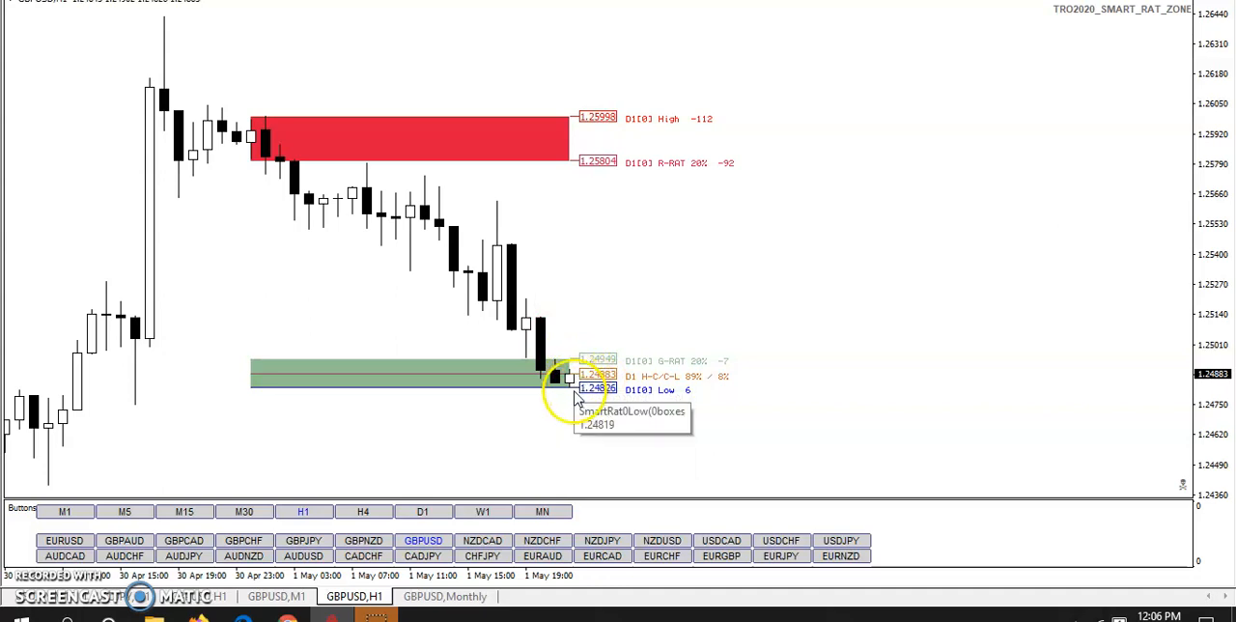
{"action": "mouse_move", "coordinate": [699, 266]}
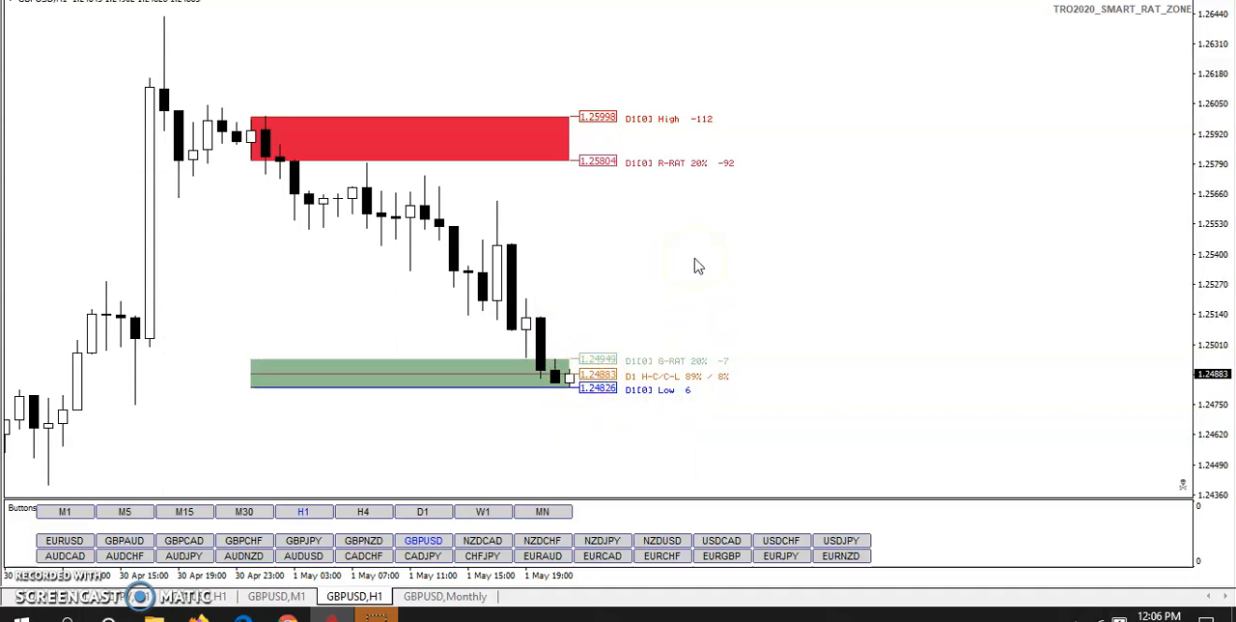
{"action": "mouse_move", "coordinate": [572, 219]}
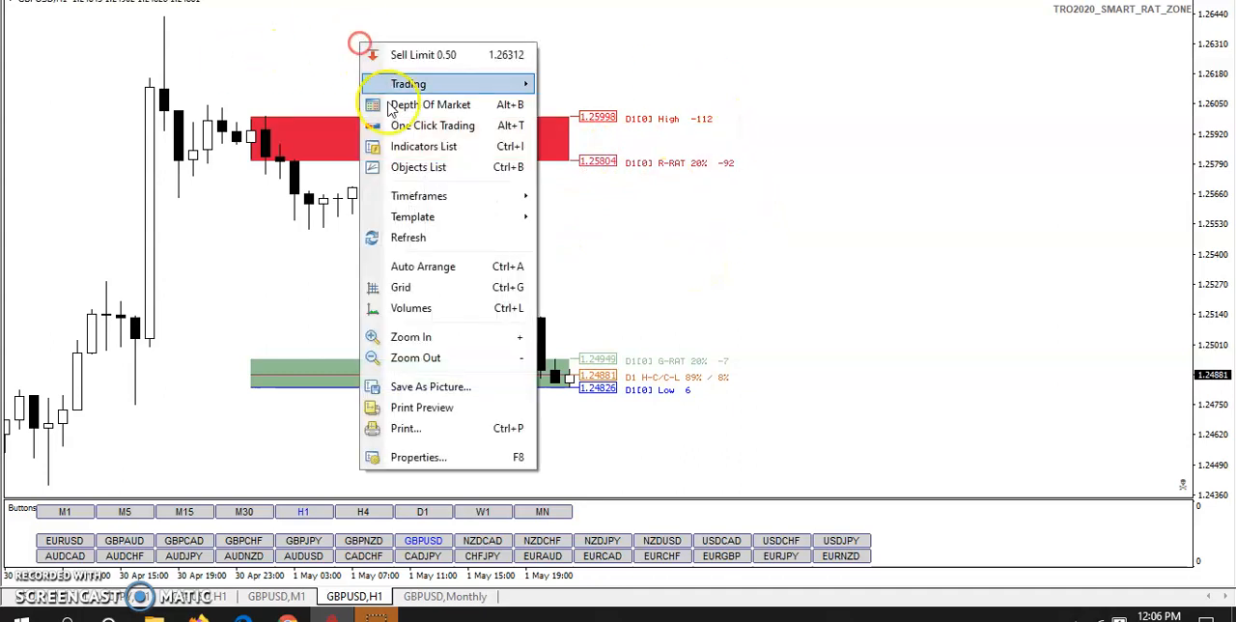
- Review the Smart Rat Zone input parameters and confirm them unchanged
{"action": "left_click", "coordinate": [423, 146]}
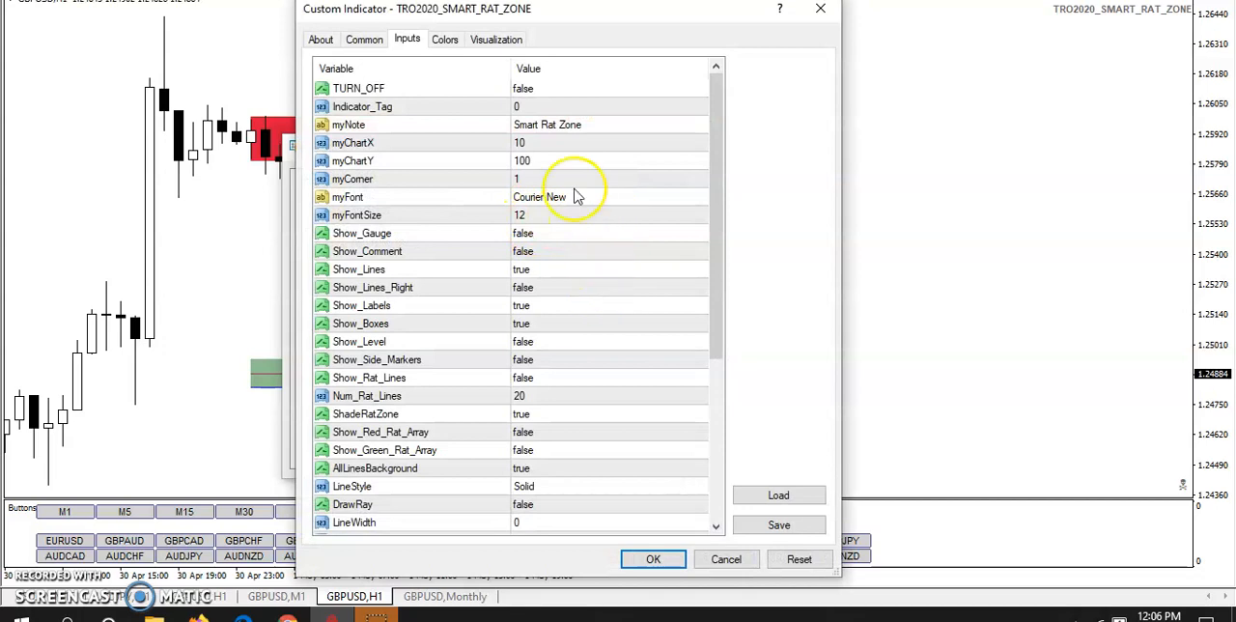
{"action": "mouse_move", "coordinate": [545, 376]}
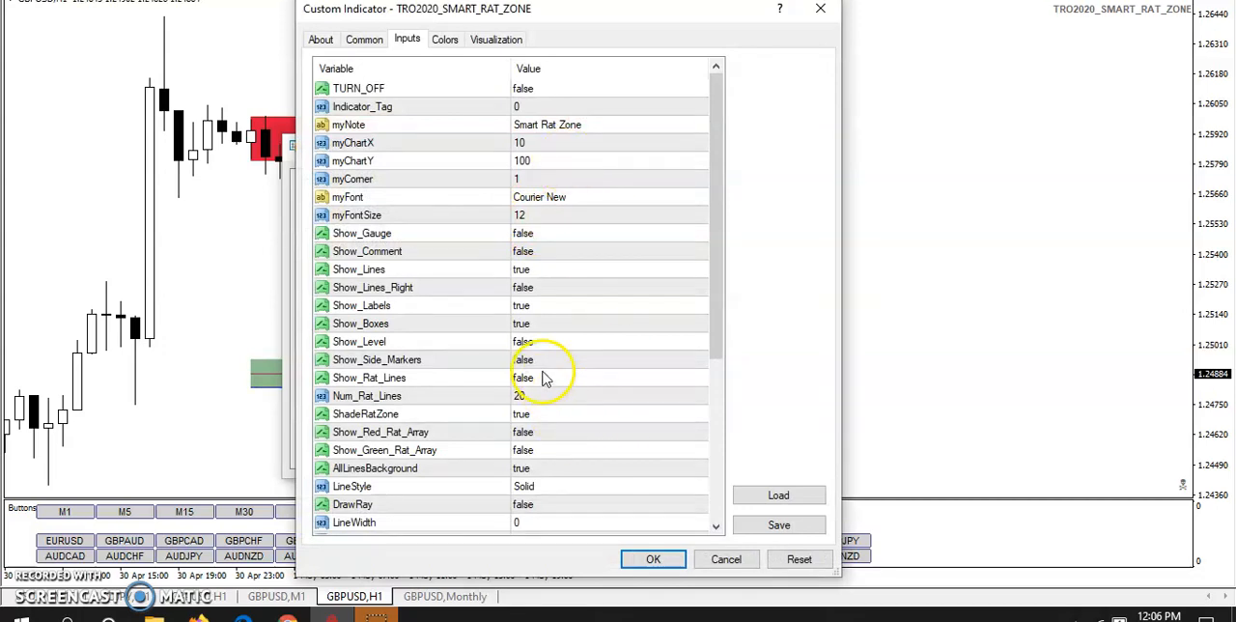
{"action": "scroll", "scroll_direction": "down", "scroll_amount": 3}
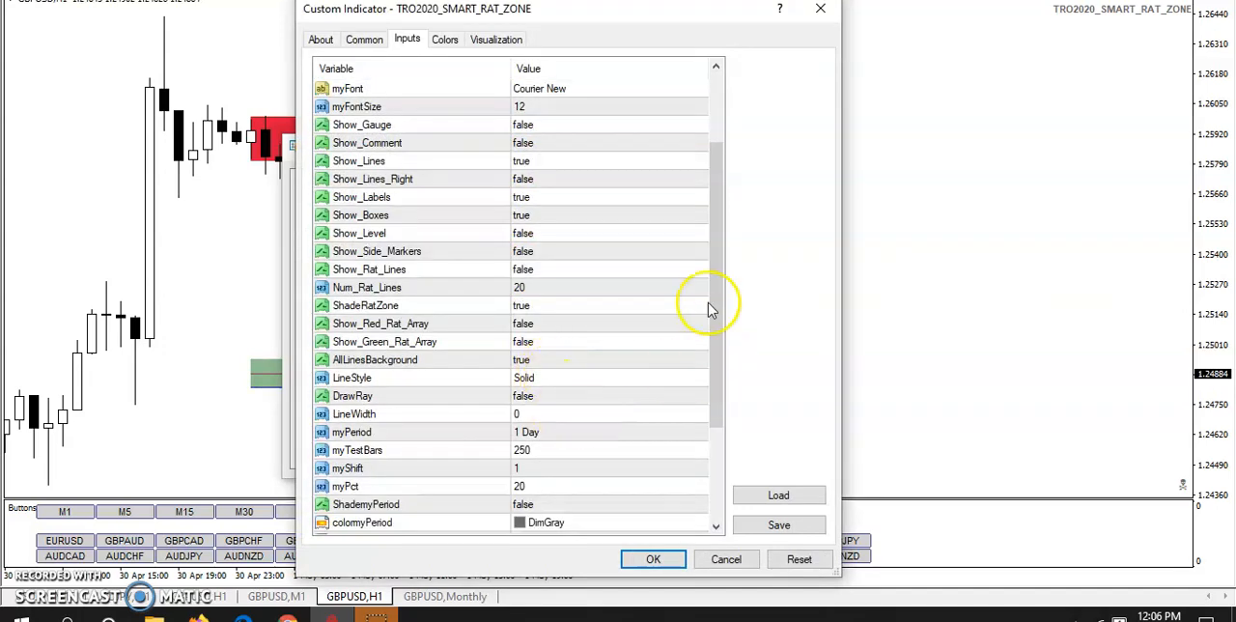
{"action": "scroll", "scroll_direction": "down", "scroll_amount": 3}
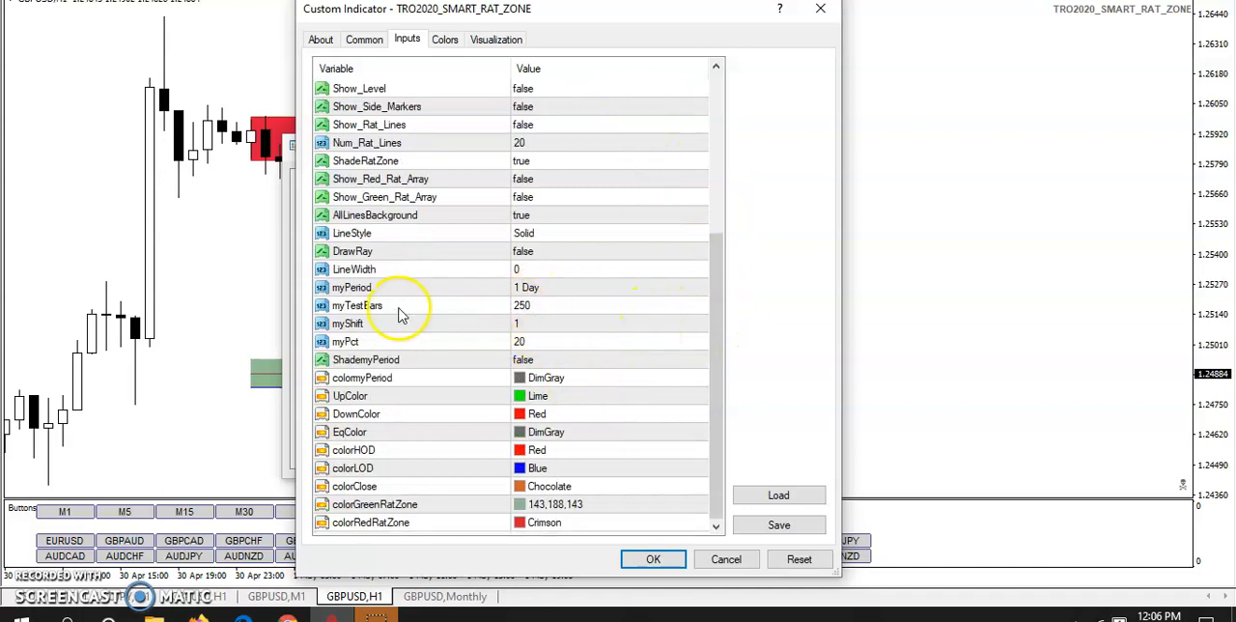
{"action": "mouse_move", "coordinate": [530, 333]}
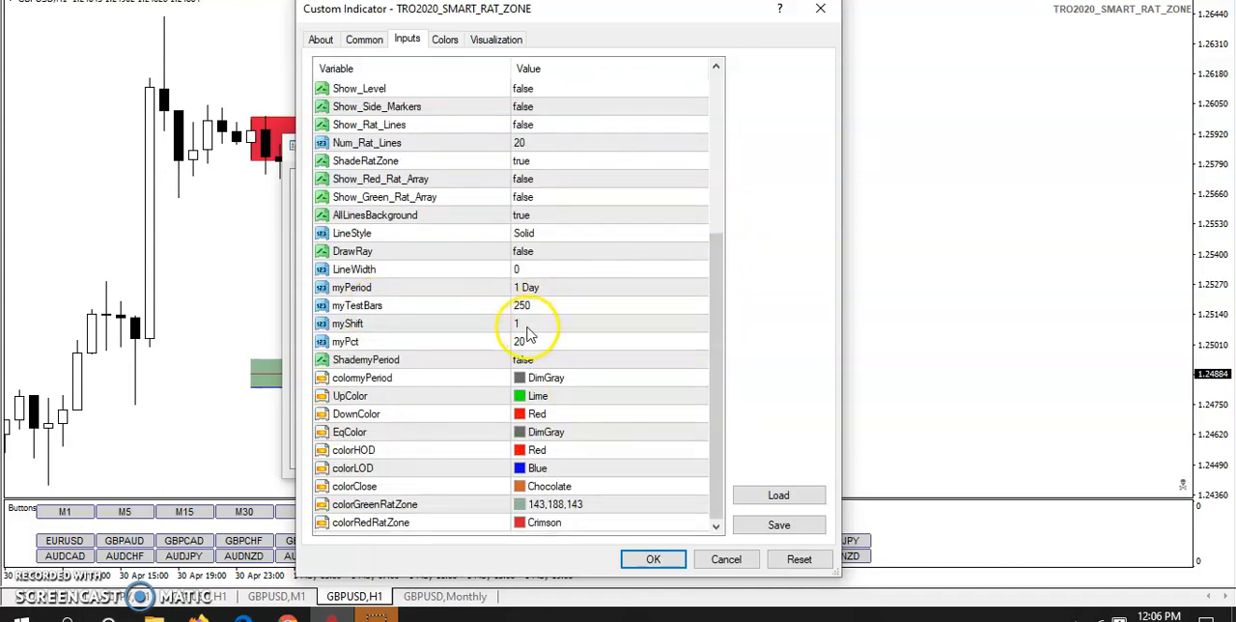
{"action": "mouse_move", "coordinate": [638, 526]}
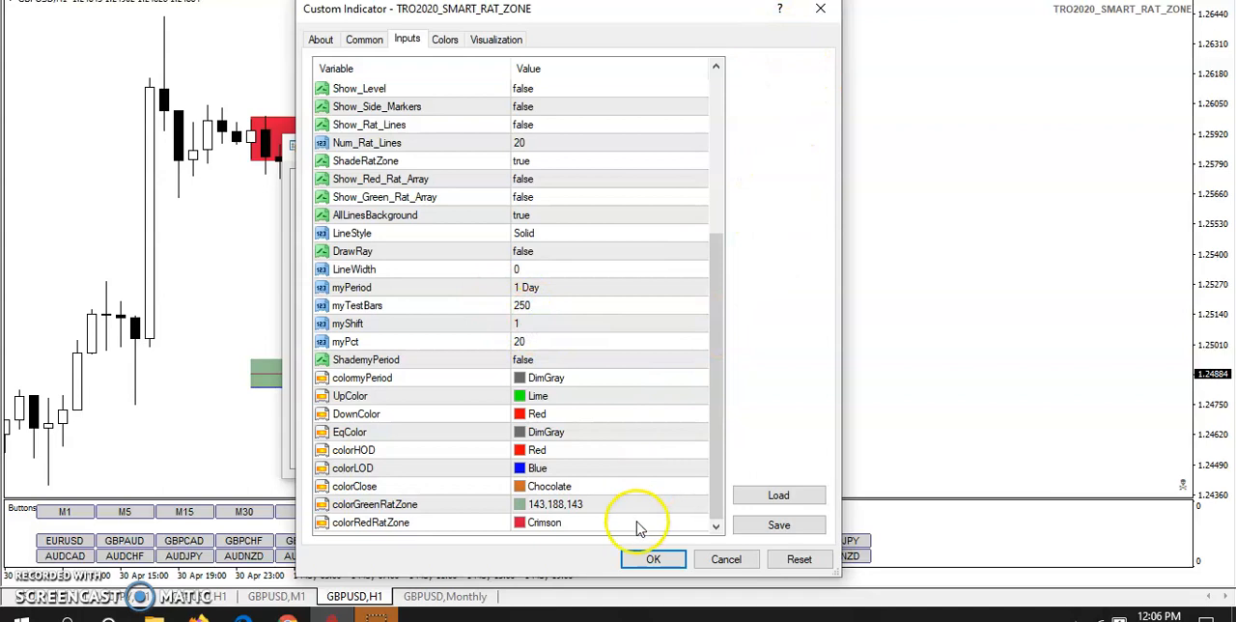
{"action": "mouse_move", "coordinate": [780, 303]}
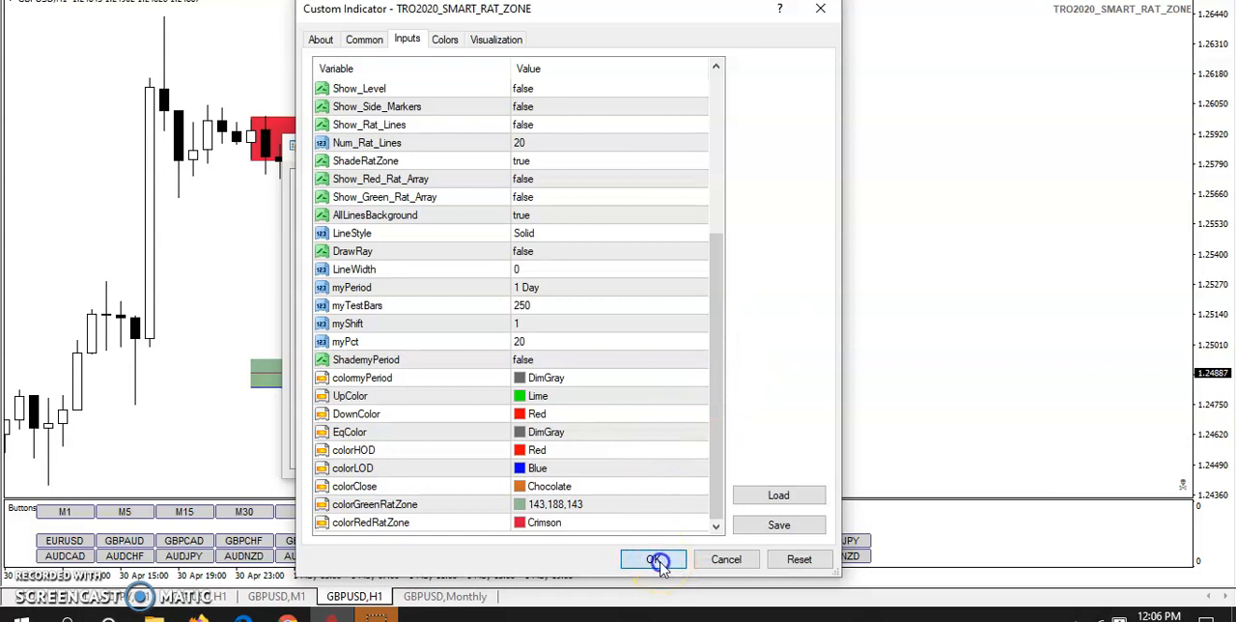
{"action": "left_click", "coordinate": [654, 559]}
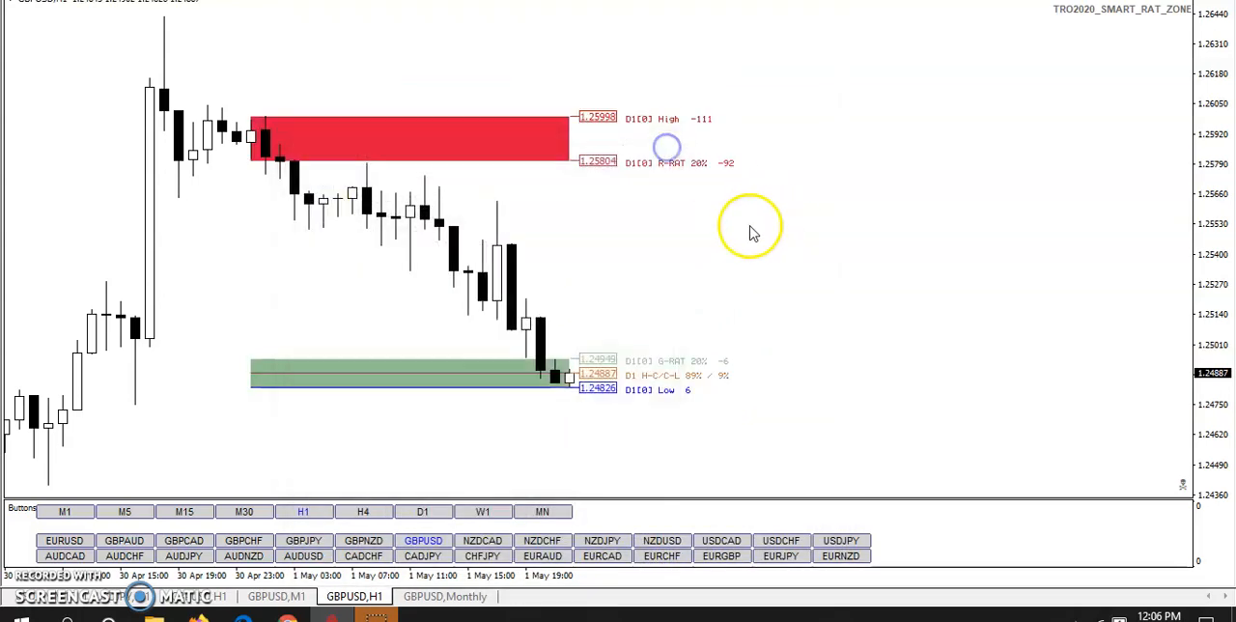
{"action": "mouse_move", "coordinate": [729, 295]}
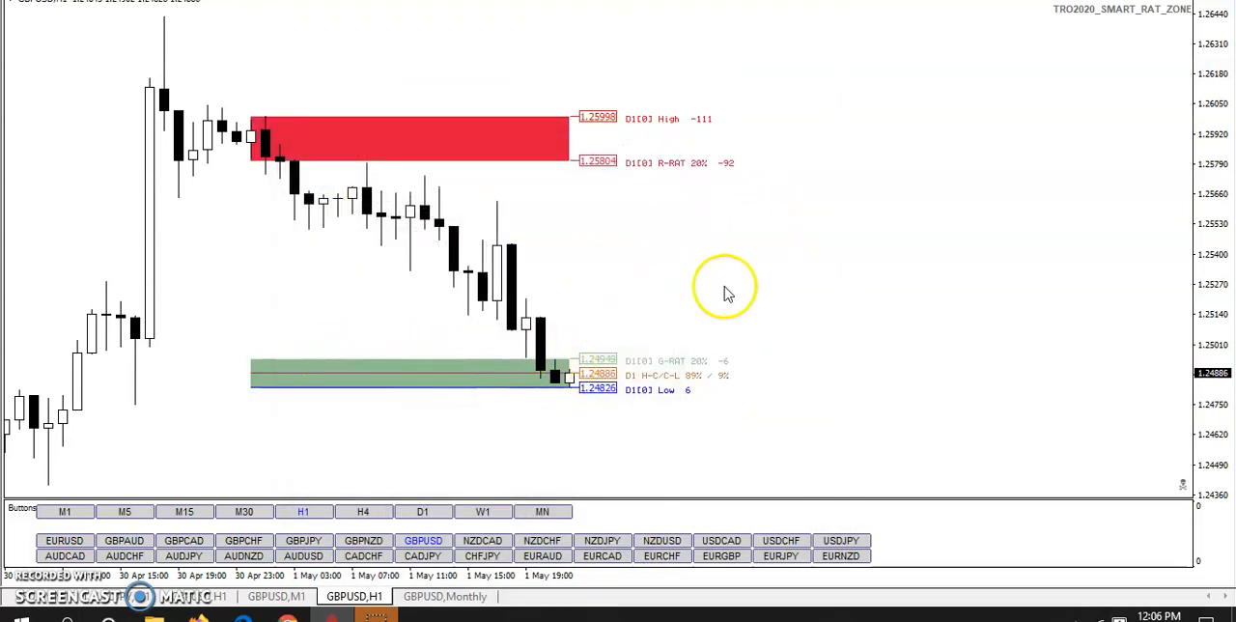
{"action": "mouse_move", "coordinate": [860, 280]}
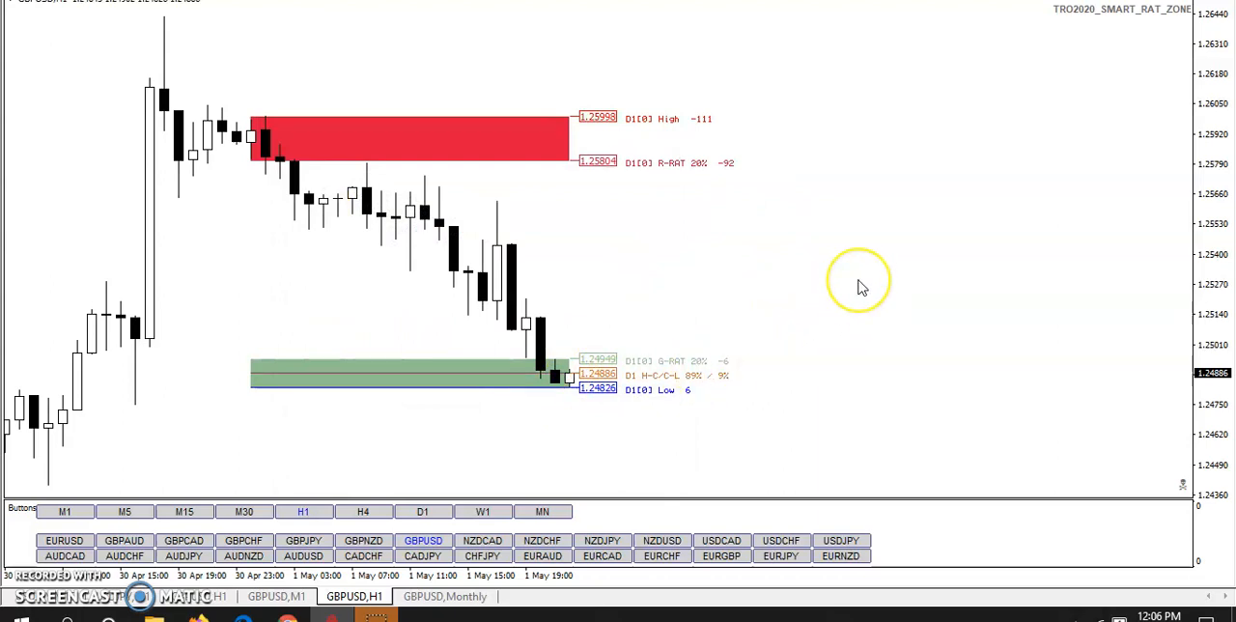
{"action": "mouse_move", "coordinate": [862, 287]}
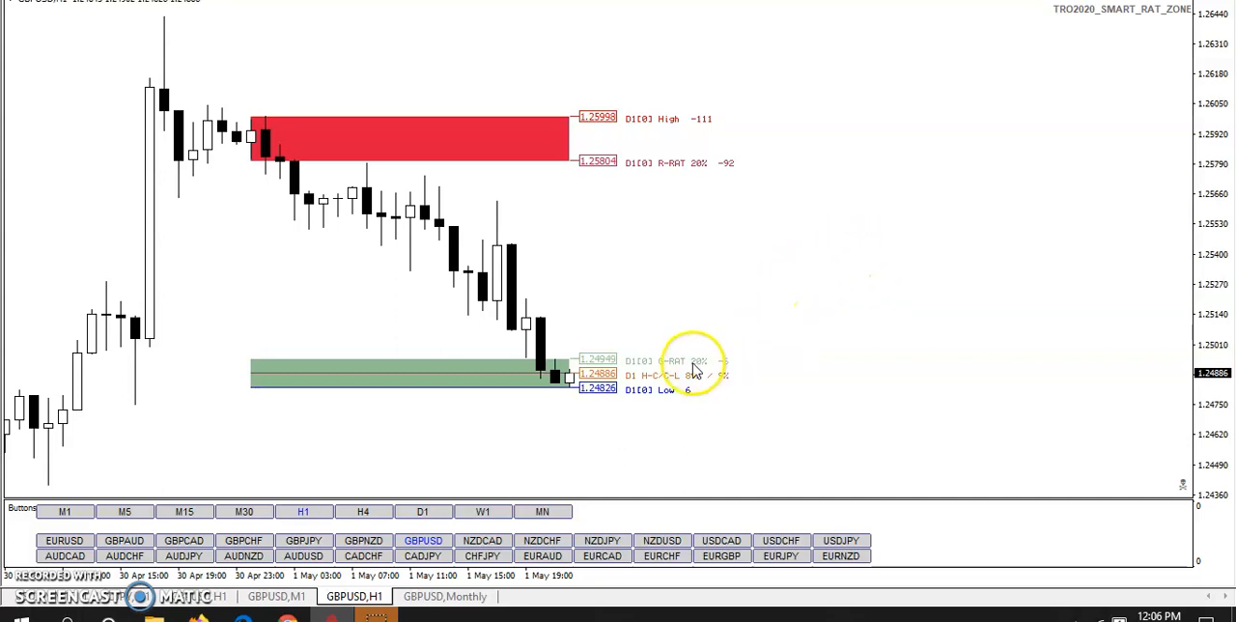
{"action": "mouse_move", "coordinate": [568, 374]}
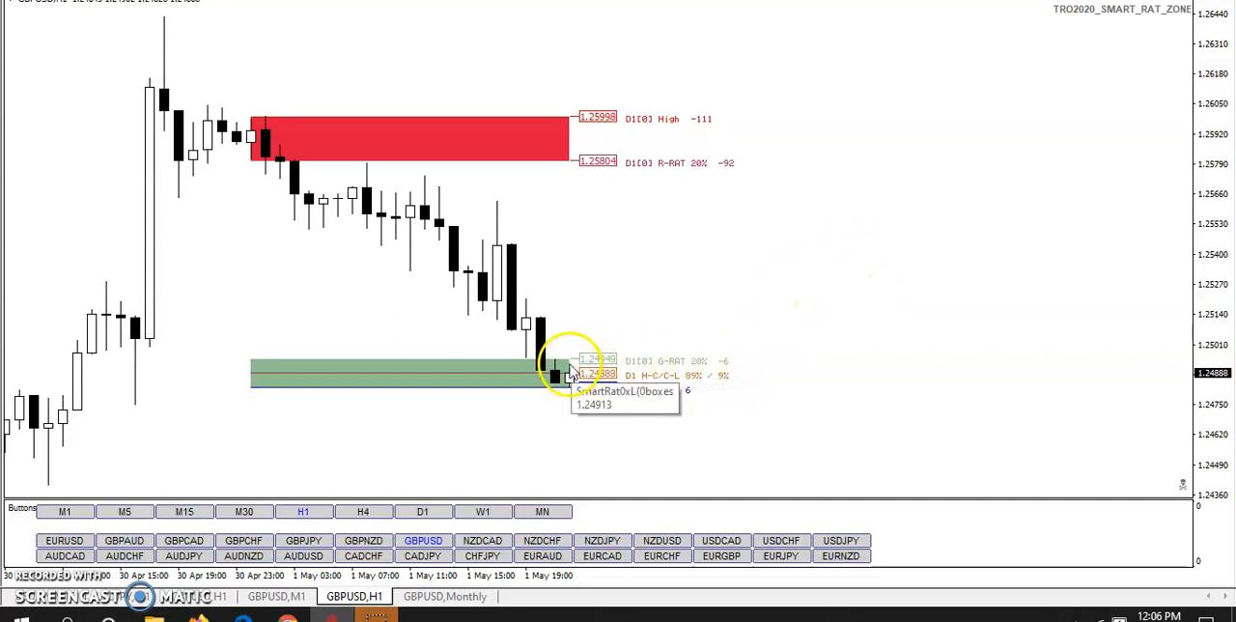
{"action": "mouse_move", "coordinate": [802, 239]}
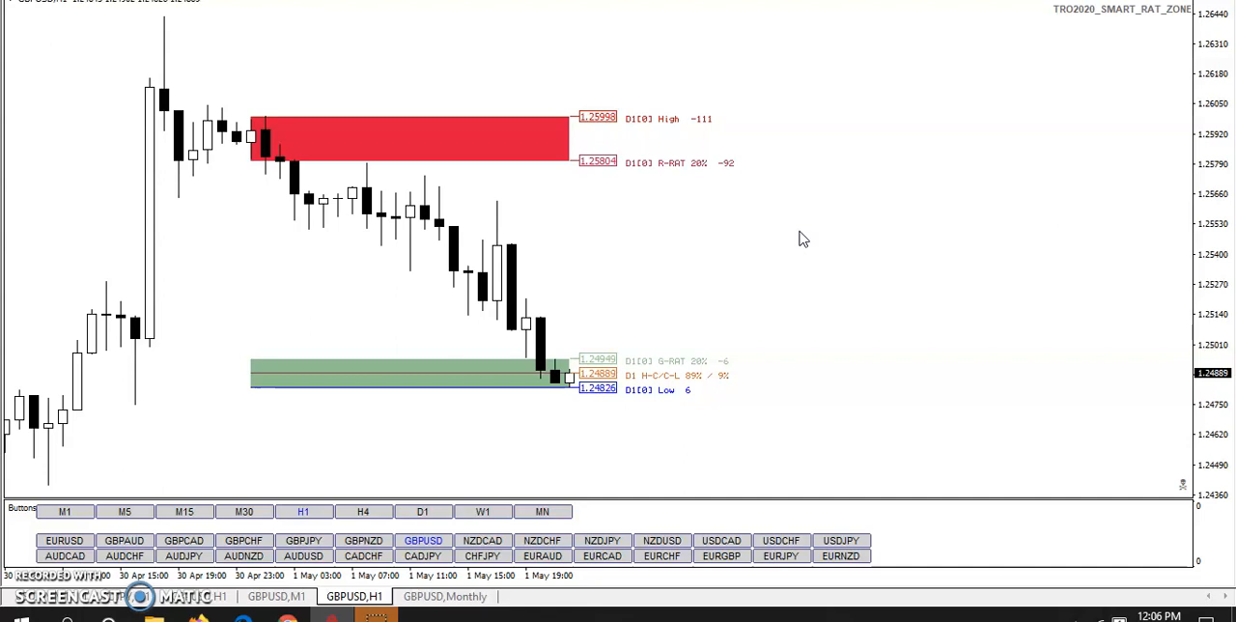
{"action": "mouse_move", "coordinate": [527, 338]}
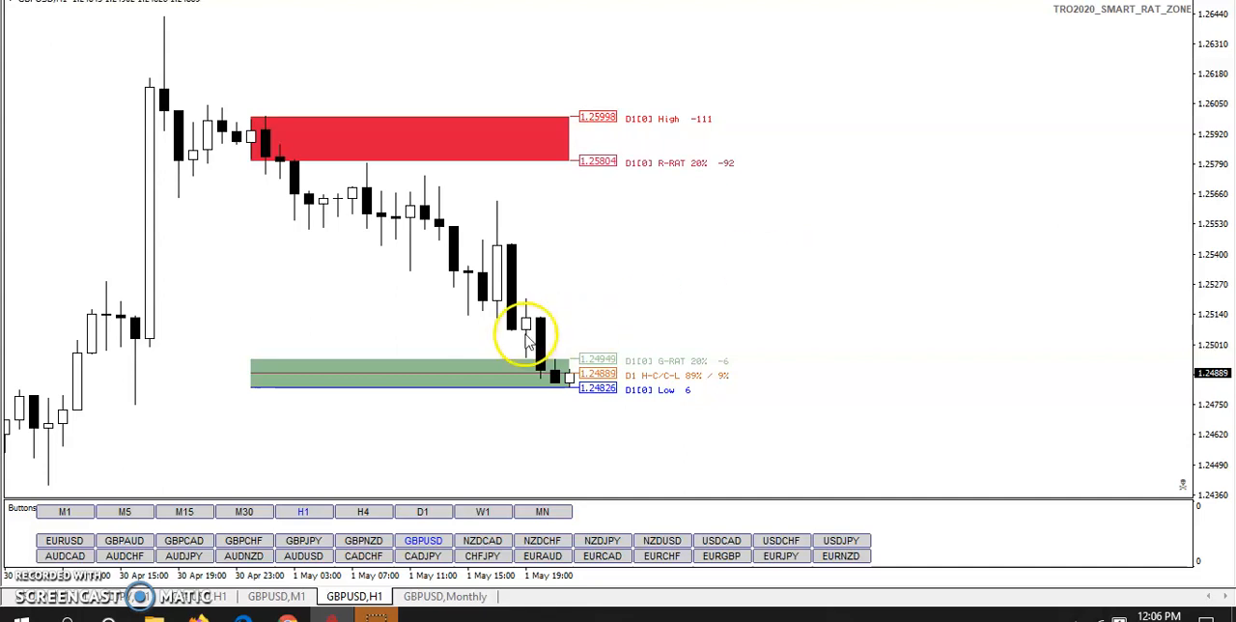
{"action": "mouse_move", "coordinate": [636, 365]}
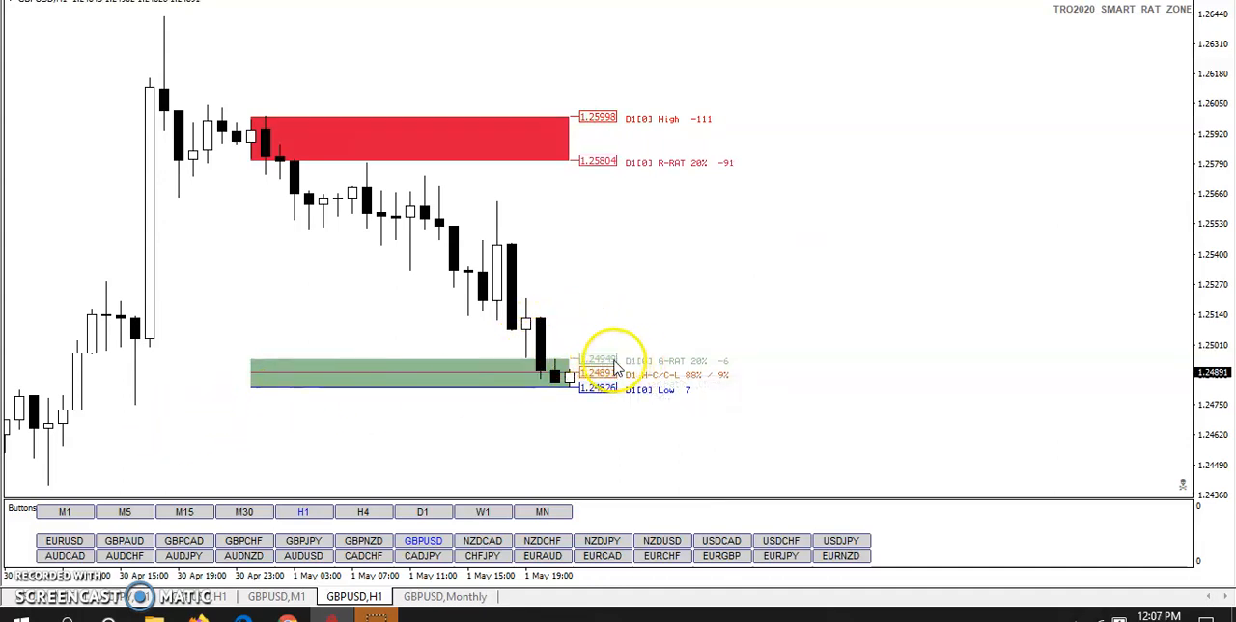
{"action": "mouse_move", "coordinate": [583, 298]}
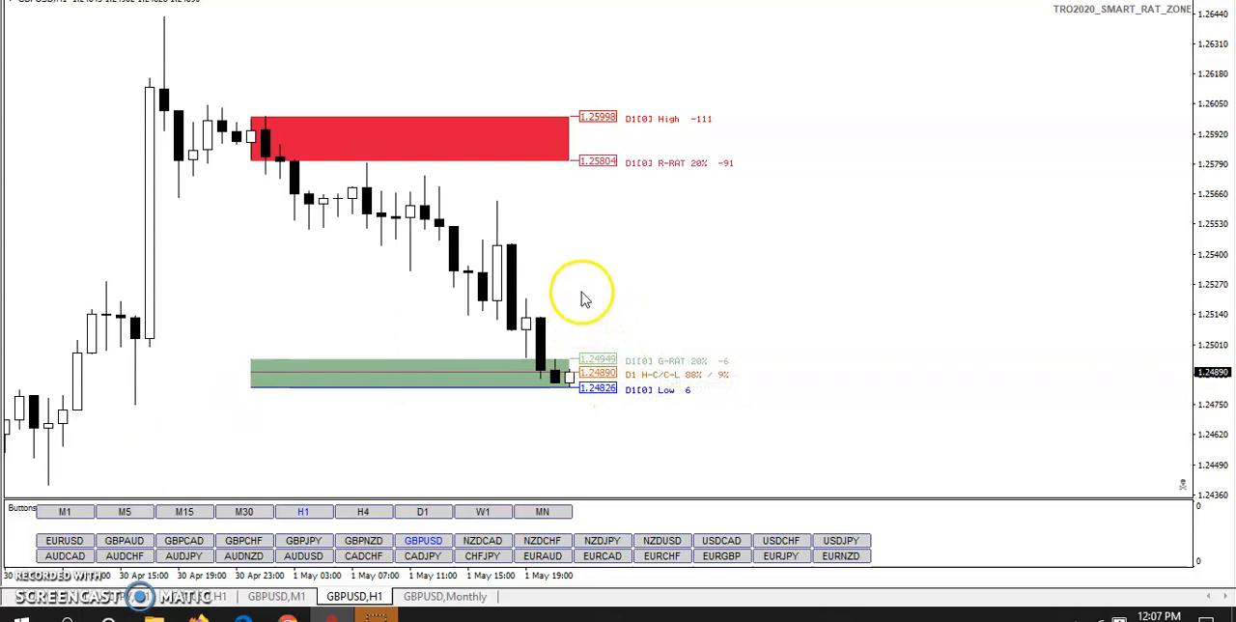
{"action": "mouse_move", "coordinate": [598, 367]}
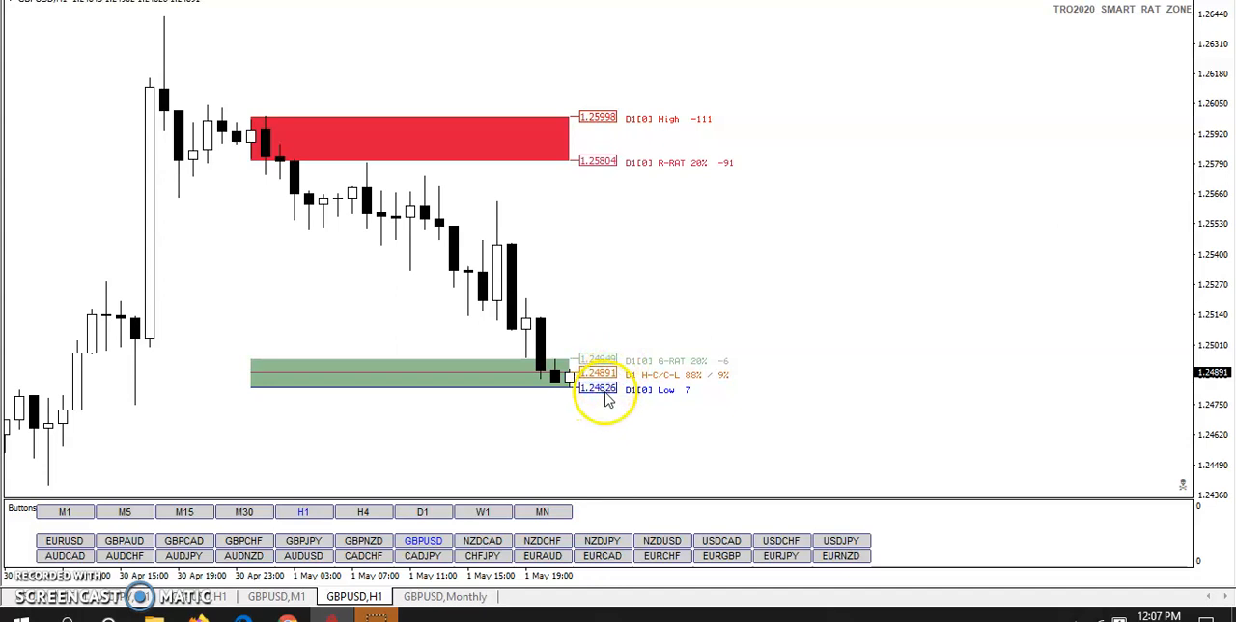
{"action": "mouse_move", "coordinate": [568, 376]}
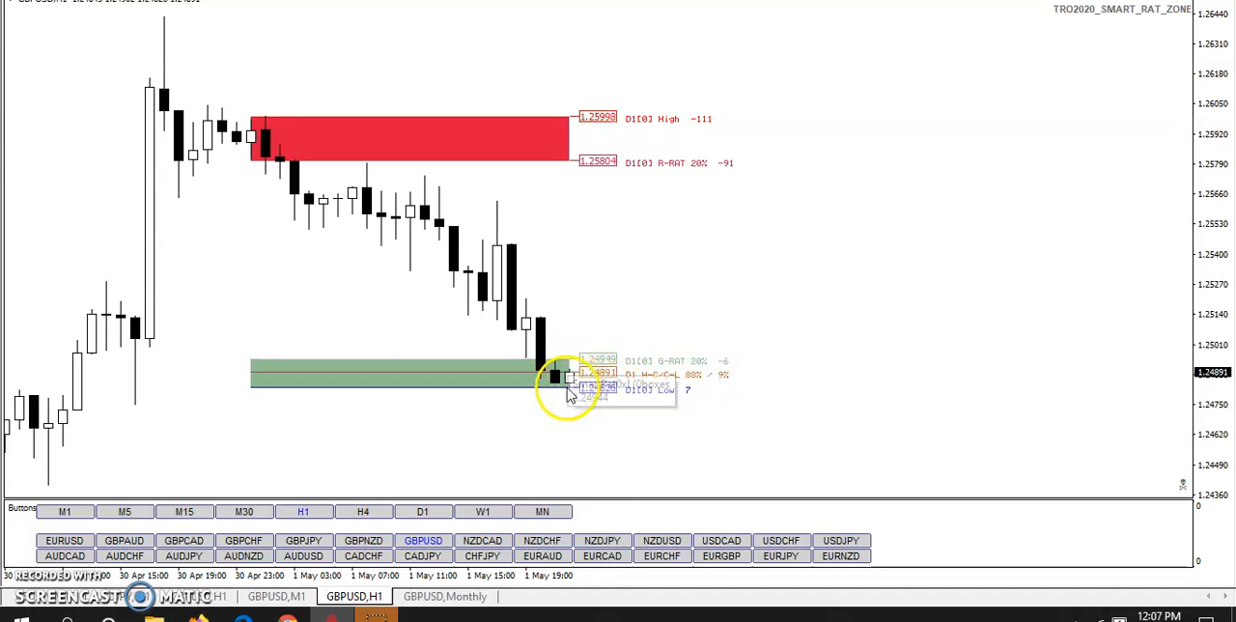
{"action": "mouse_move", "coordinate": [666, 280]}
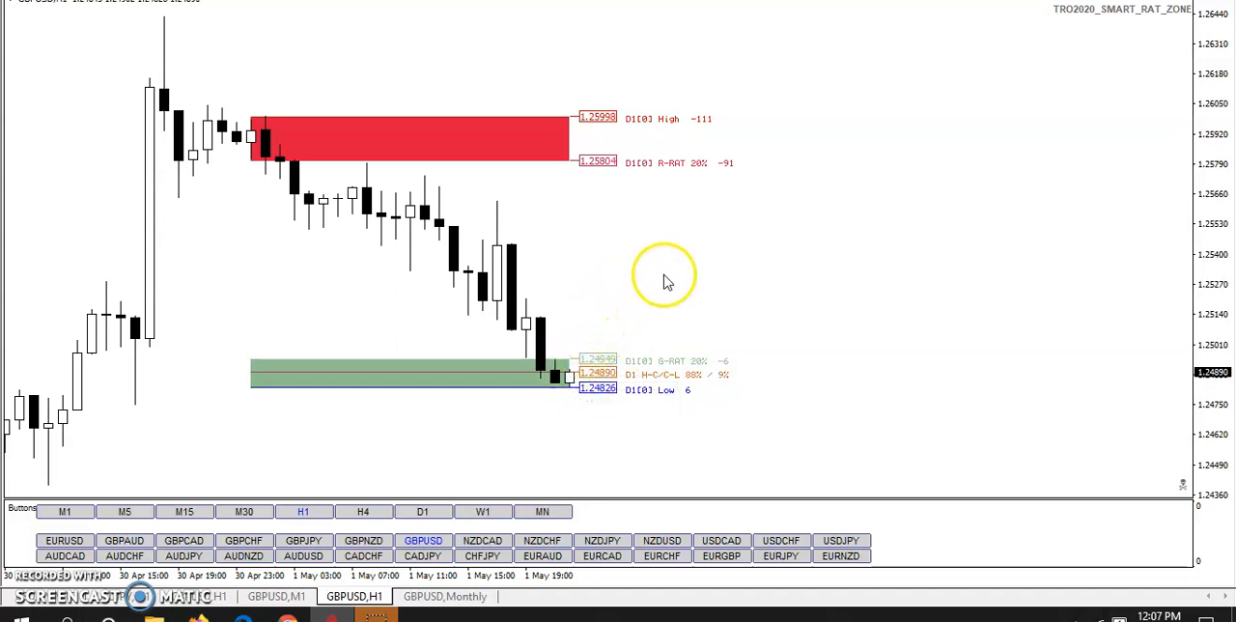
{"action": "mouse_move", "coordinate": [575, 362]}
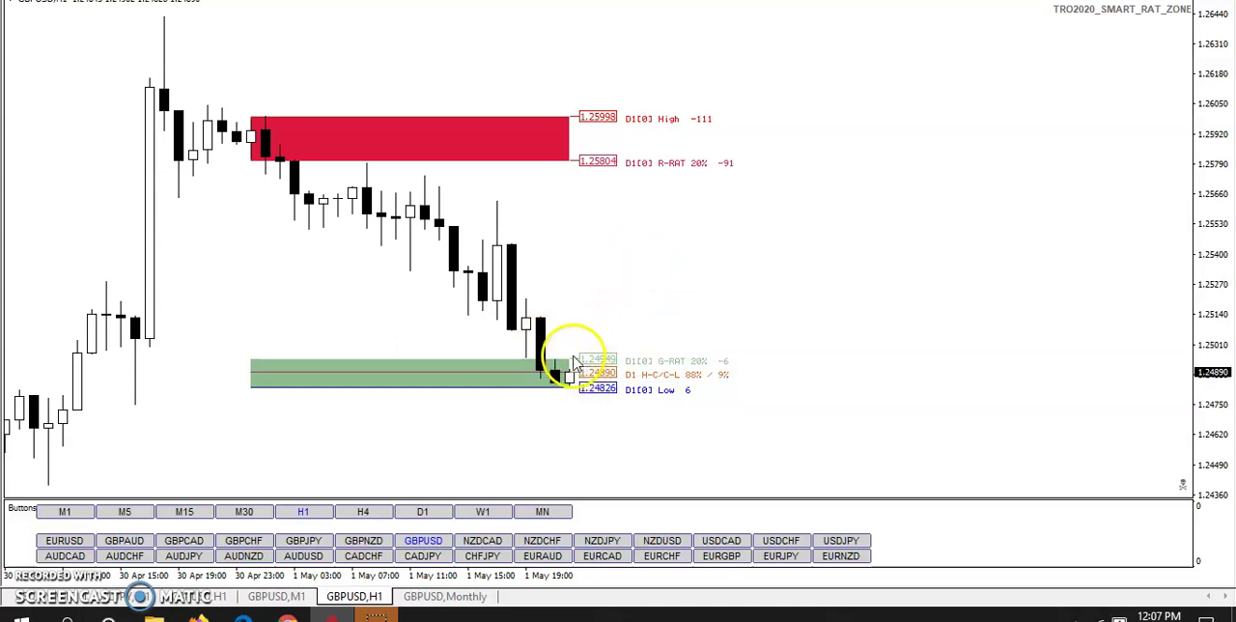
{"action": "mouse_move", "coordinate": [586, 169]}
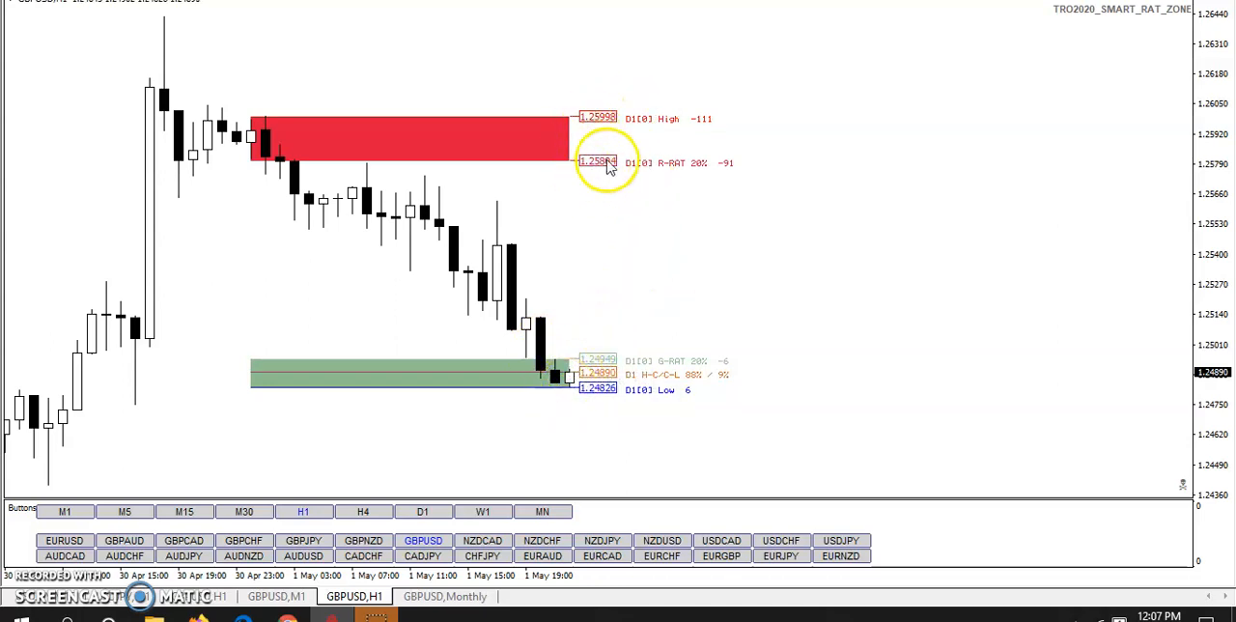
{"action": "mouse_move", "coordinate": [819, 259]}
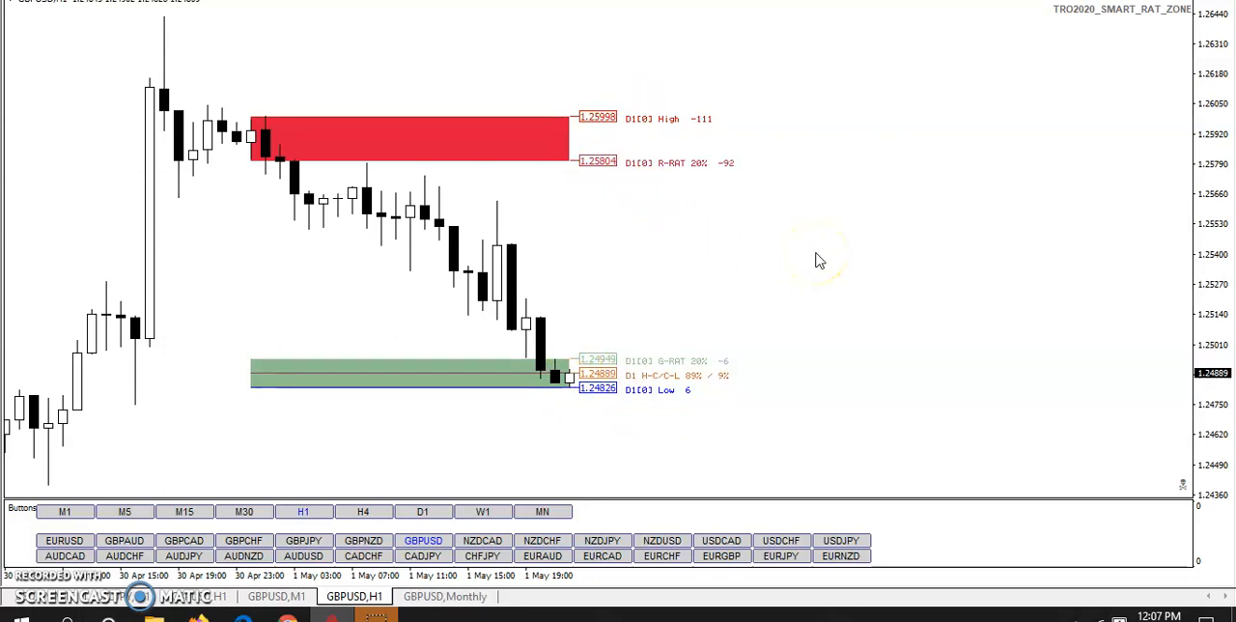
{"action": "mouse_move", "coordinate": [666, 388]}
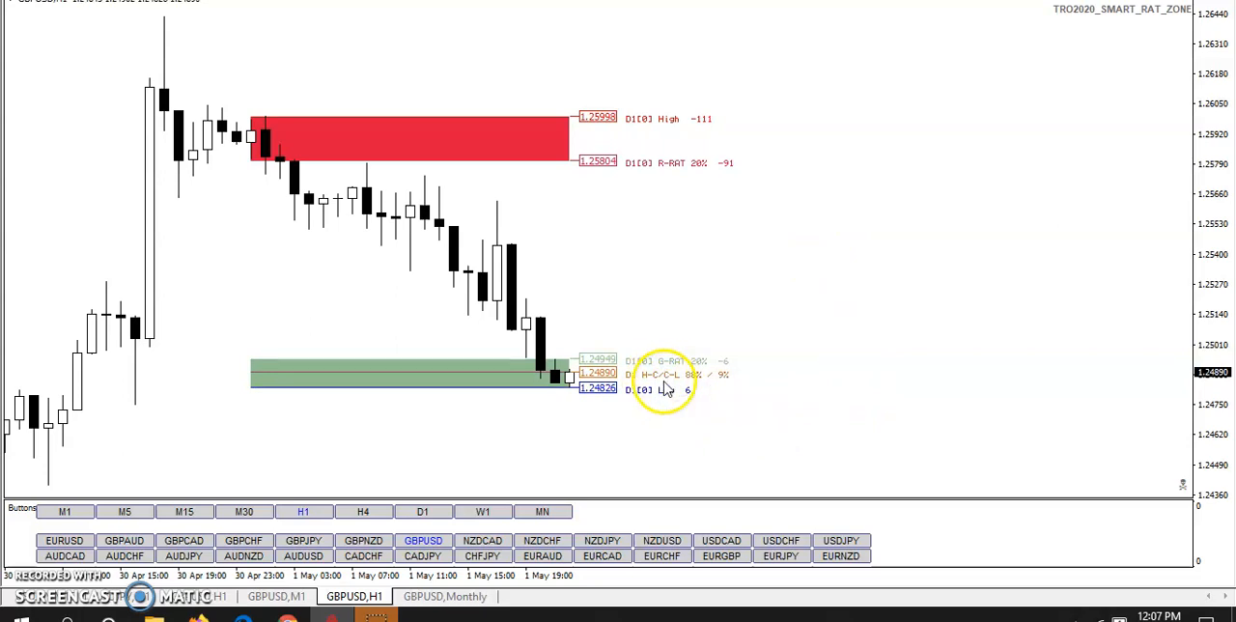
{"action": "mouse_move", "coordinate": [720, 386]}
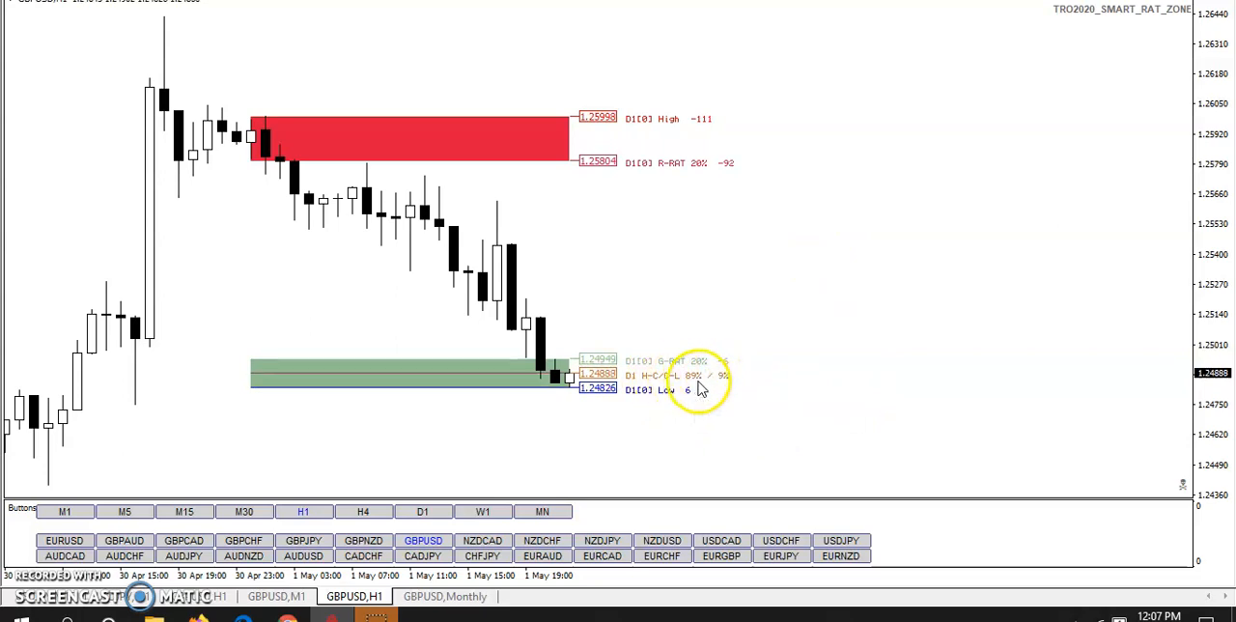
{"action": "mouse_move", "coordinate": [611, 190]}
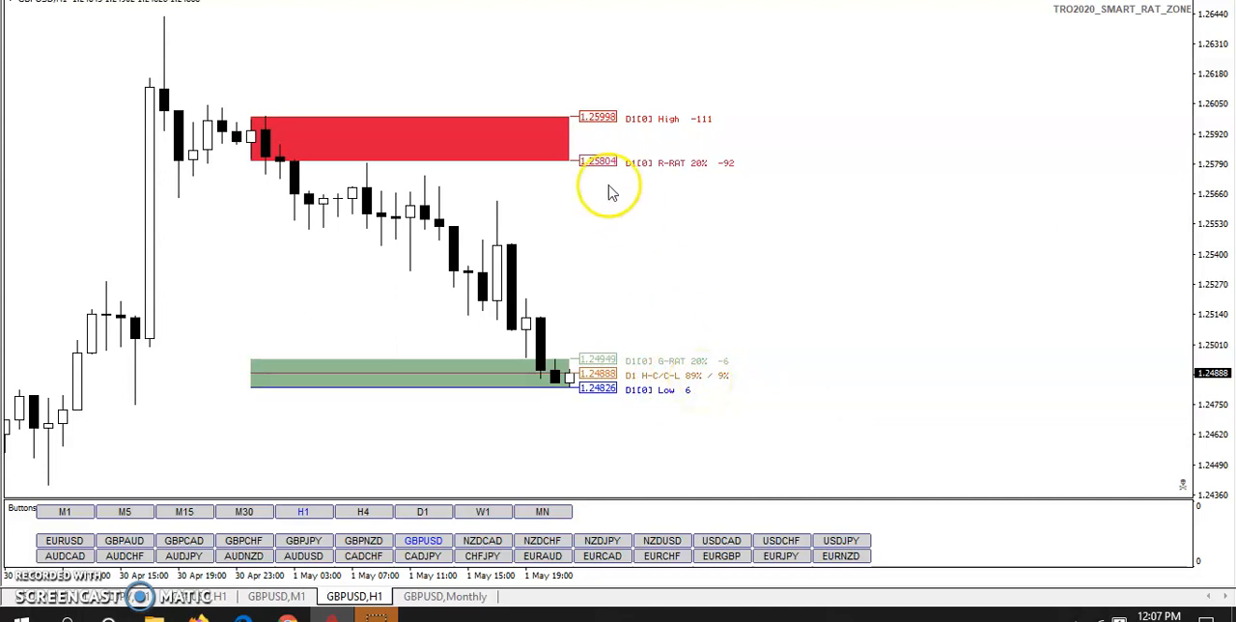
{"action": "mouse_move", "coordinate": [583, 378]}
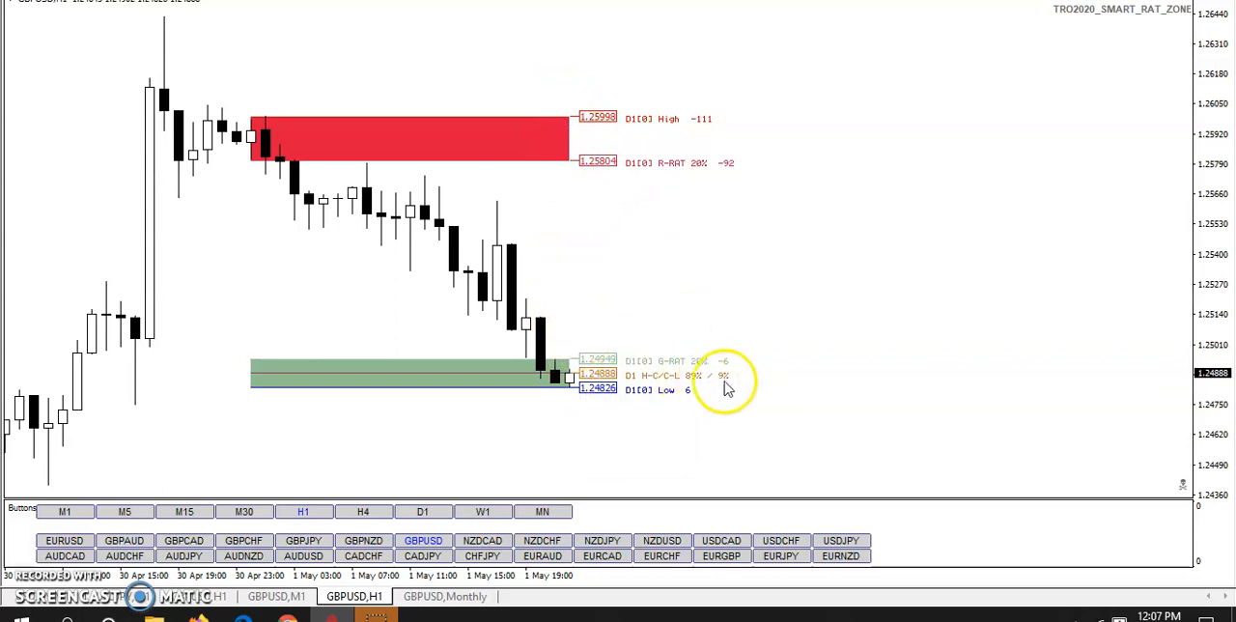
{"action": "mouse_move", "coordinate": [693, 387]}
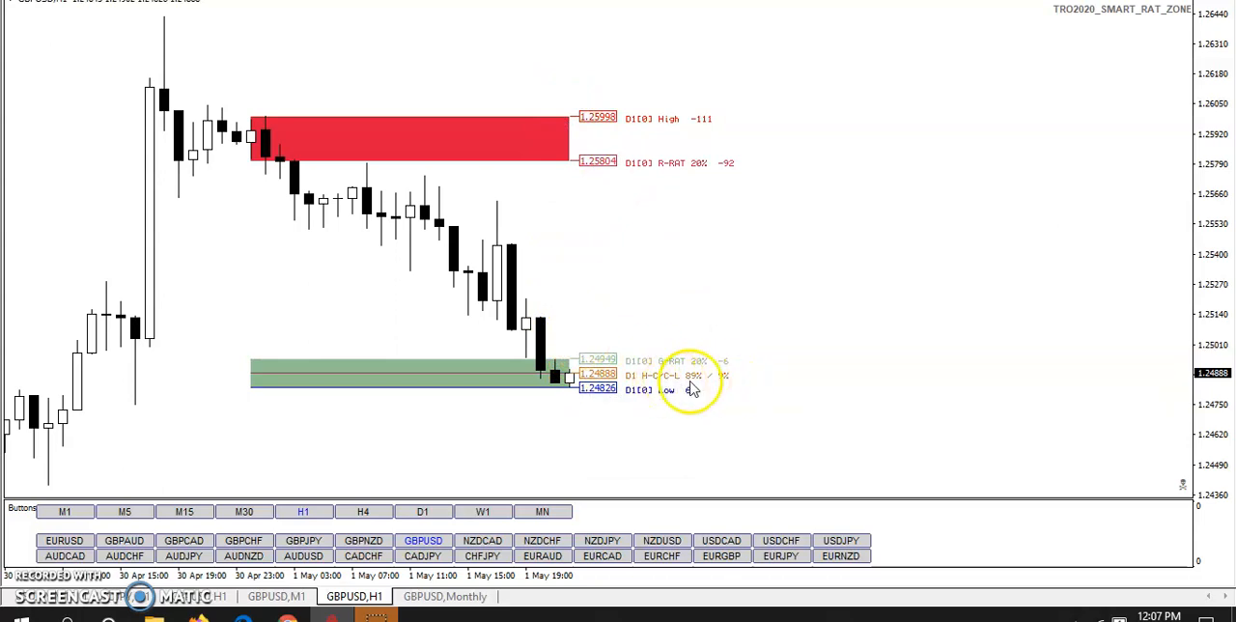
{"action": "mouse_move", "coordinate": [538, 379]}
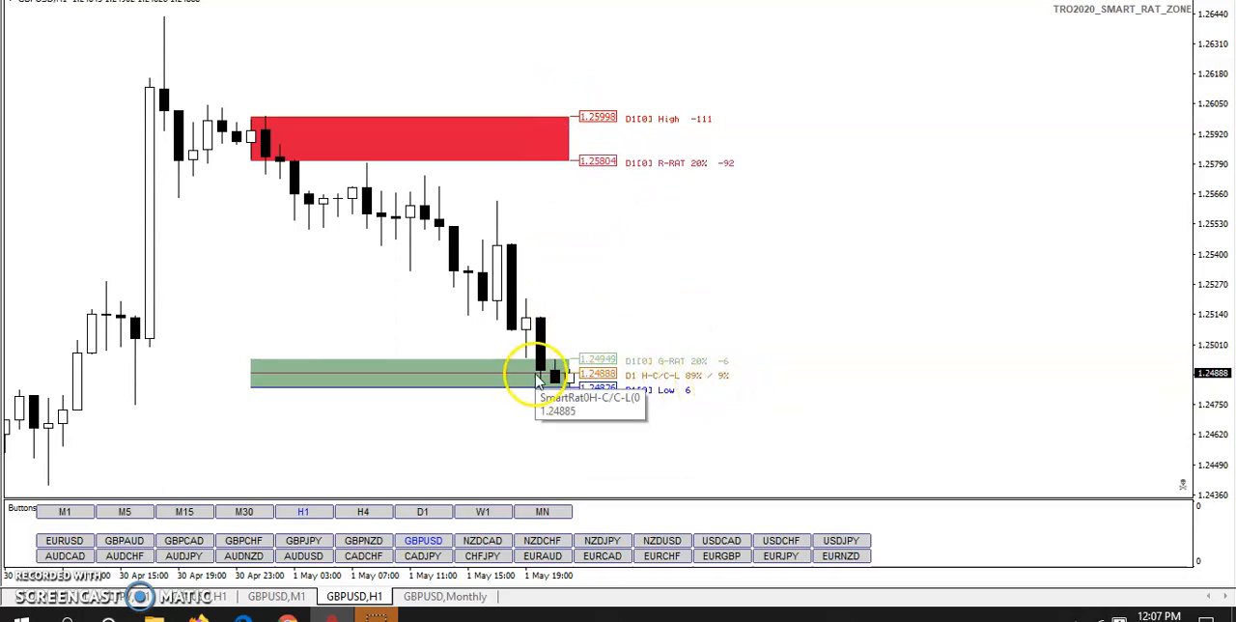
{"action": "mouse_move", "coordinate": [530, 377]}
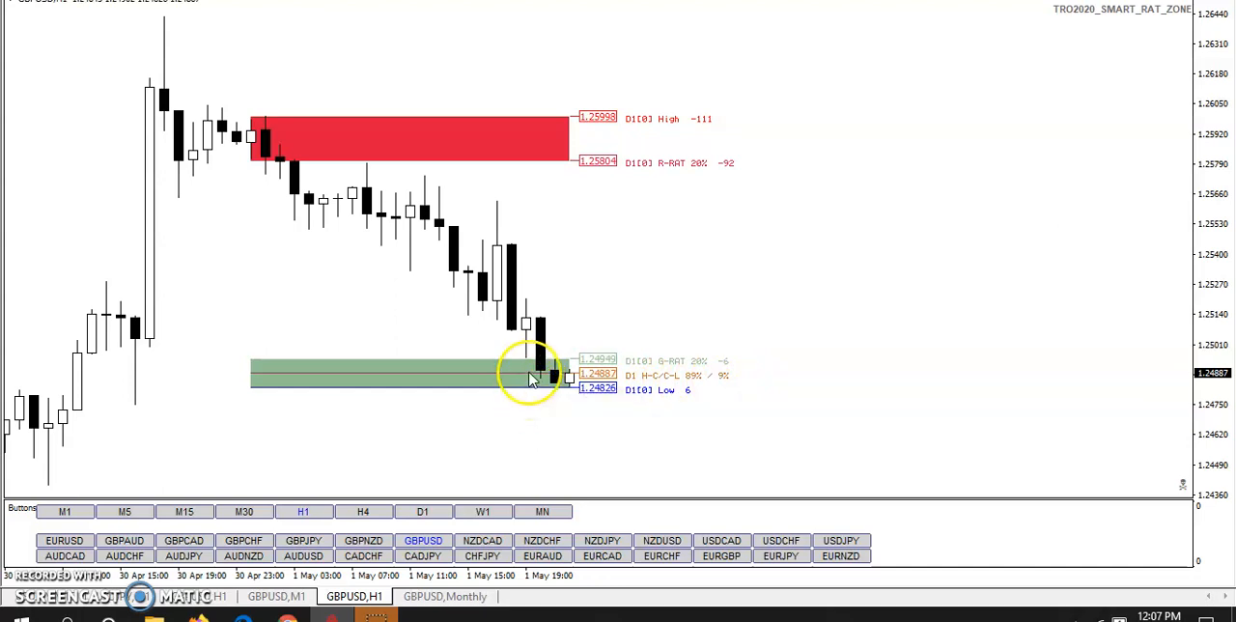
{"action": "mouse_move", "coordinate": [705, 389]}
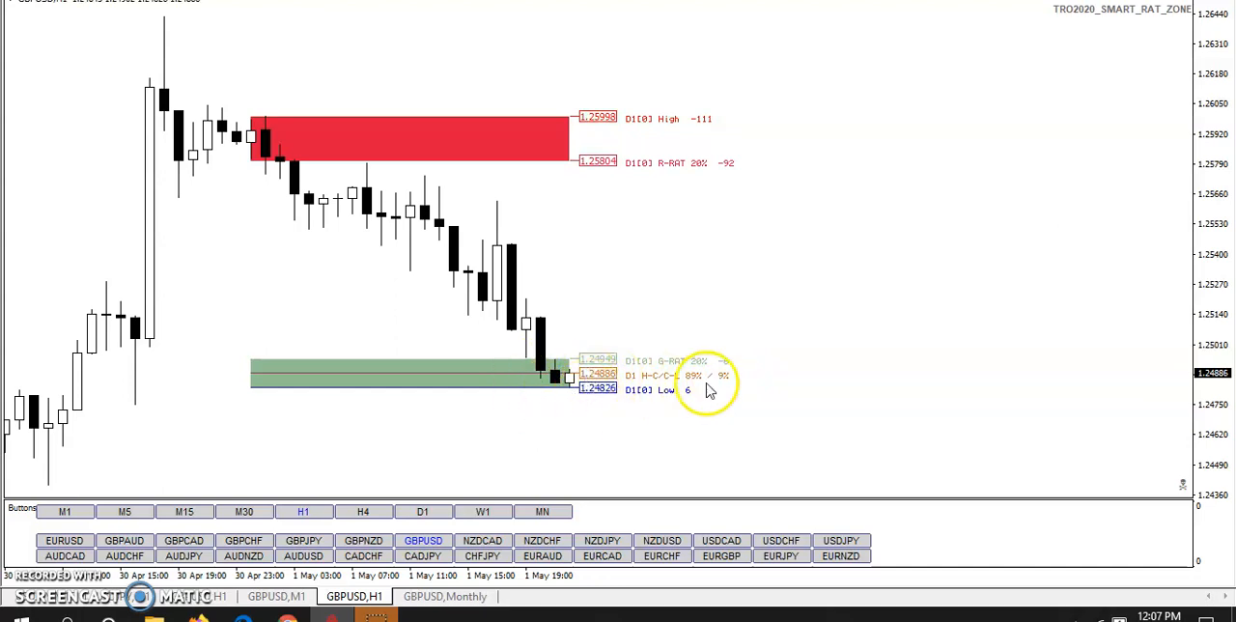
{"action": "mouse_move", "coordinate": [749, 386]}
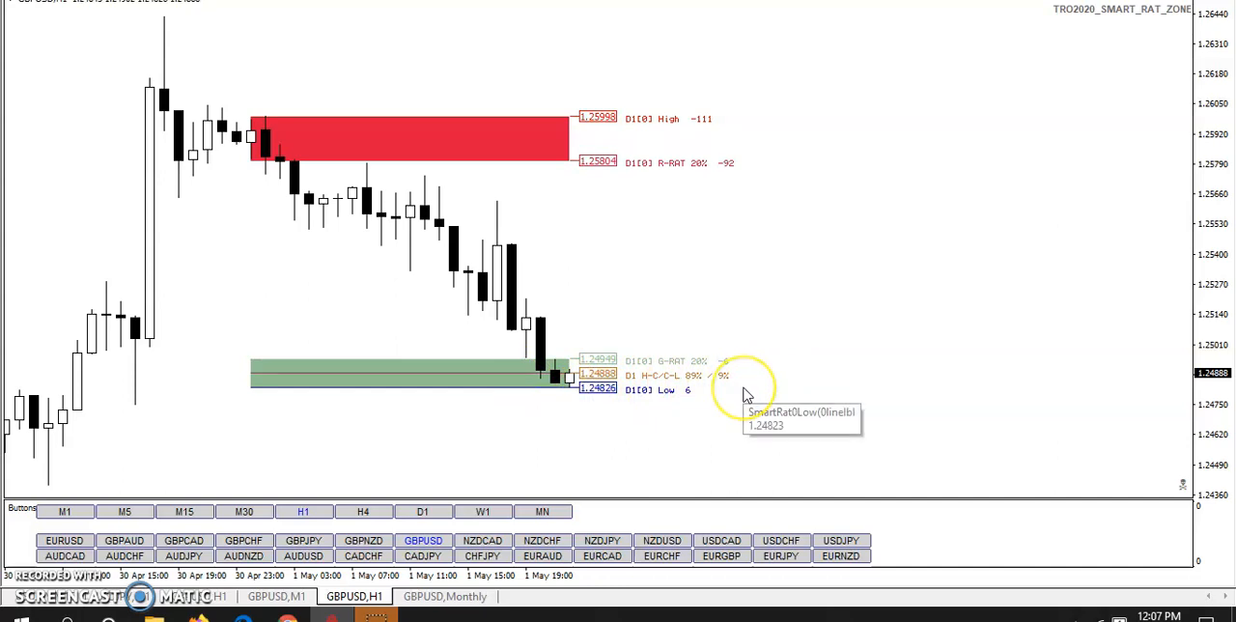
{"action": "mouse_move", "coordinate": [771, 400]}
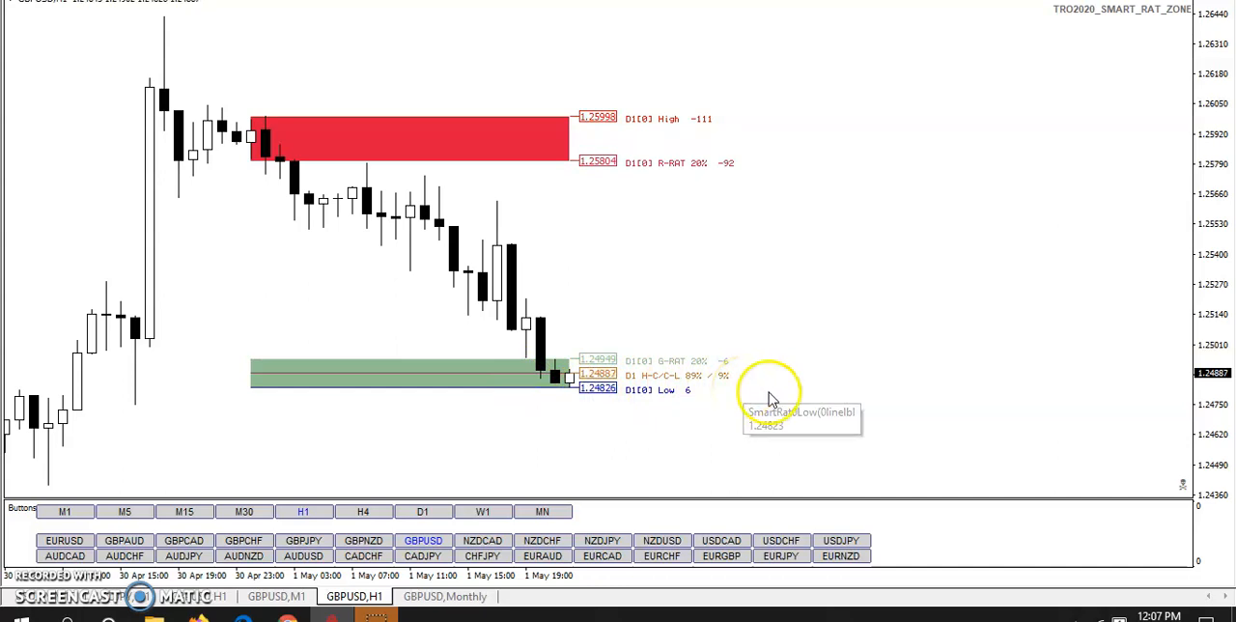
{"action": "mouse_move", "coordinate": [579, 317]}
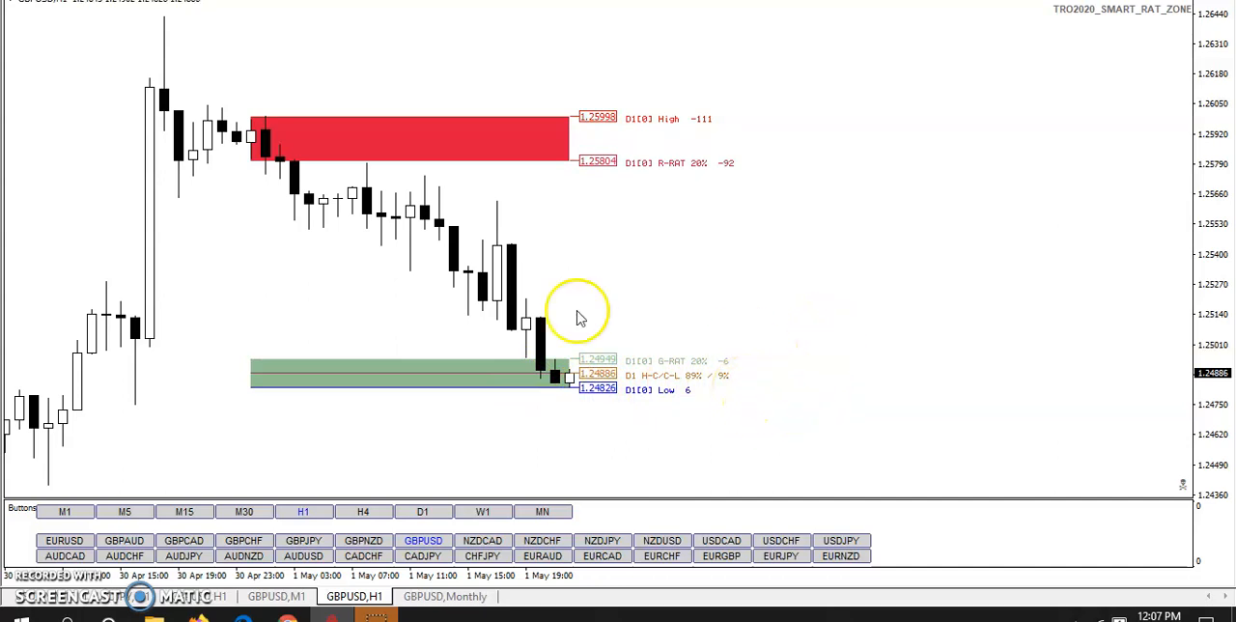
{"action": "right_click", "coordinate": [541, 285]}
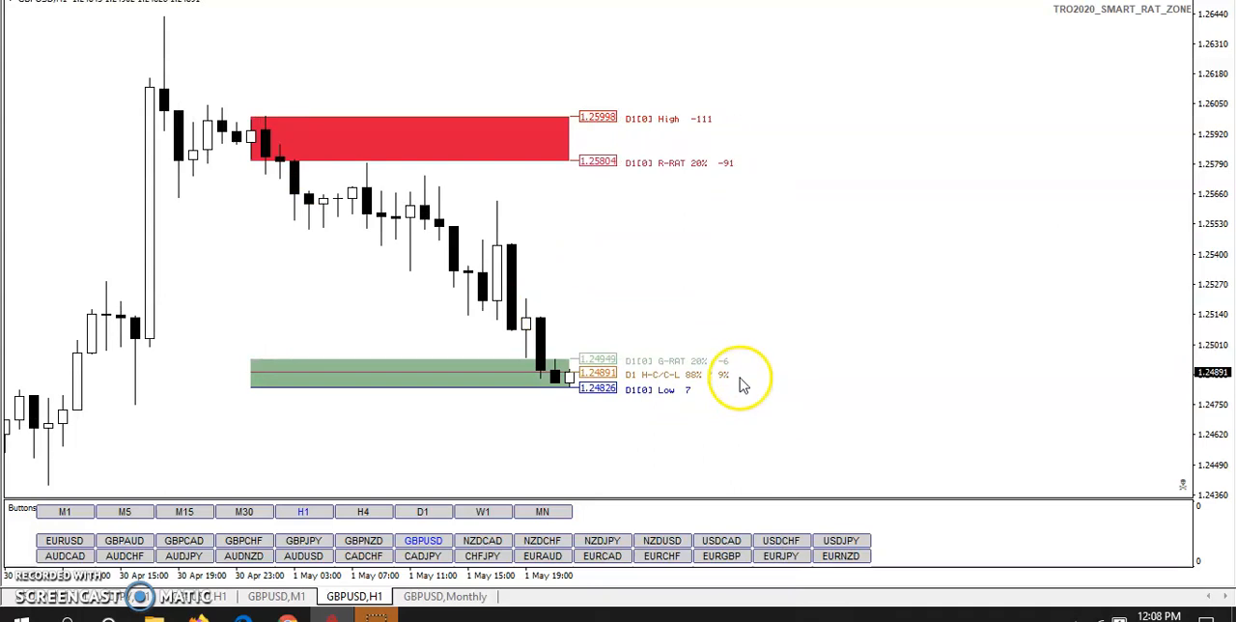
{"action": "mouse_move", "coordinate": [810, 248]}
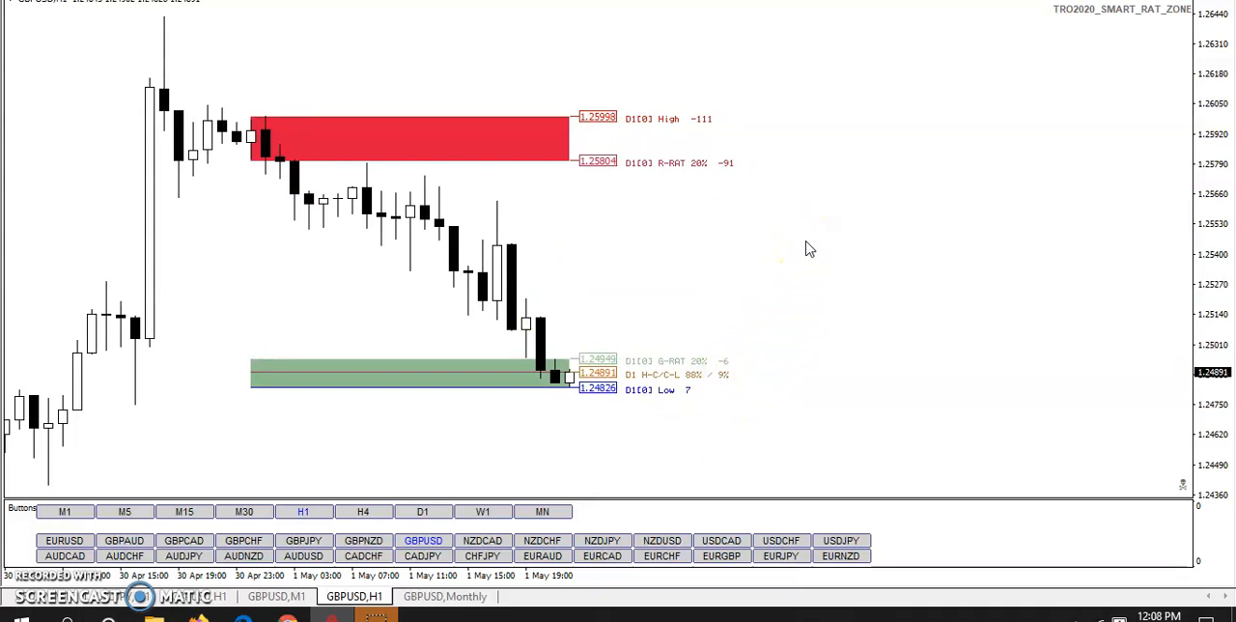
{"action": "mouse_move", "coordinate": [731, 384]}
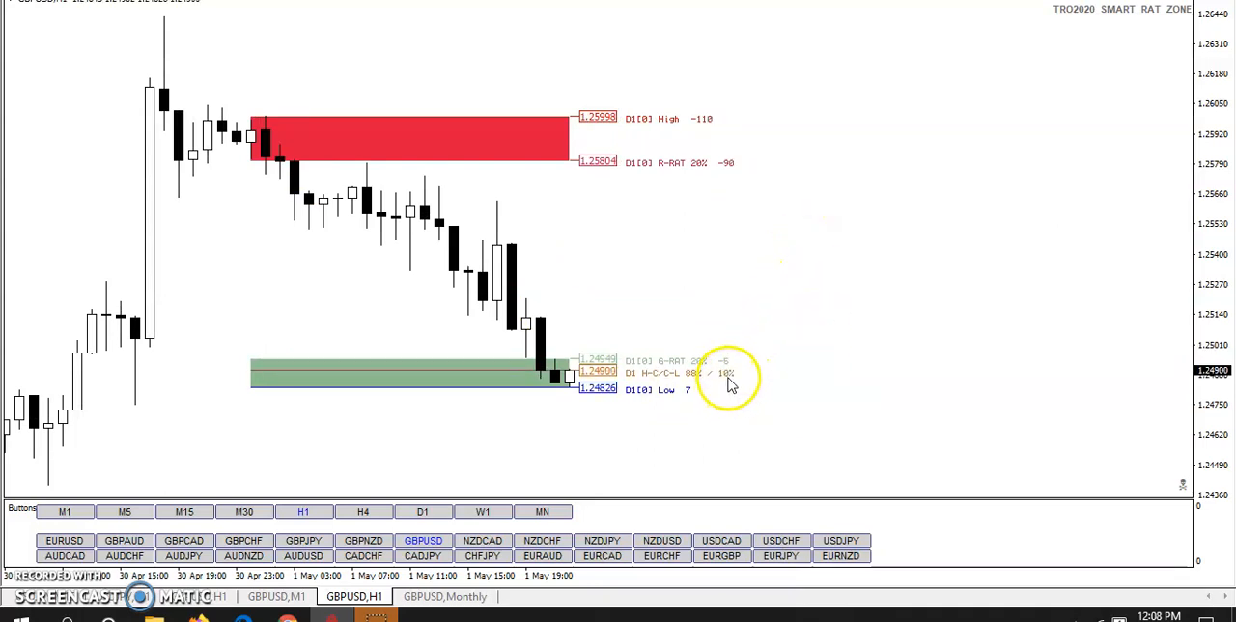
{"action": "mouse_move", "coordinate": [703, 372]}
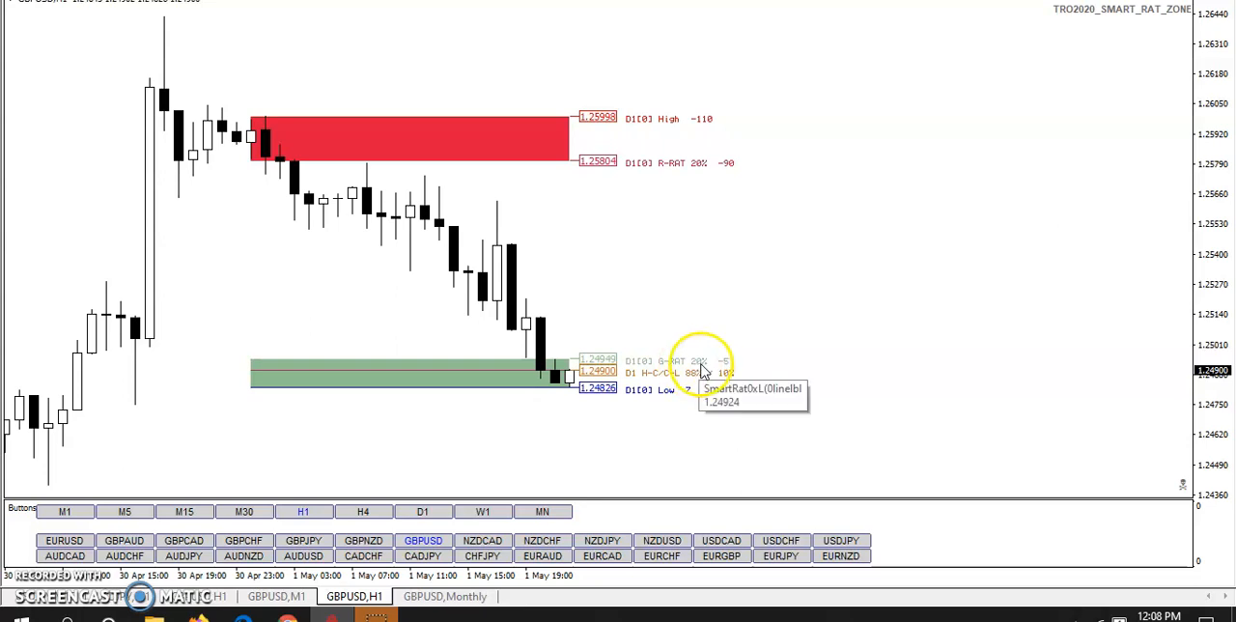
{"action": "mouse_move", "coordinate": [734, 377]}
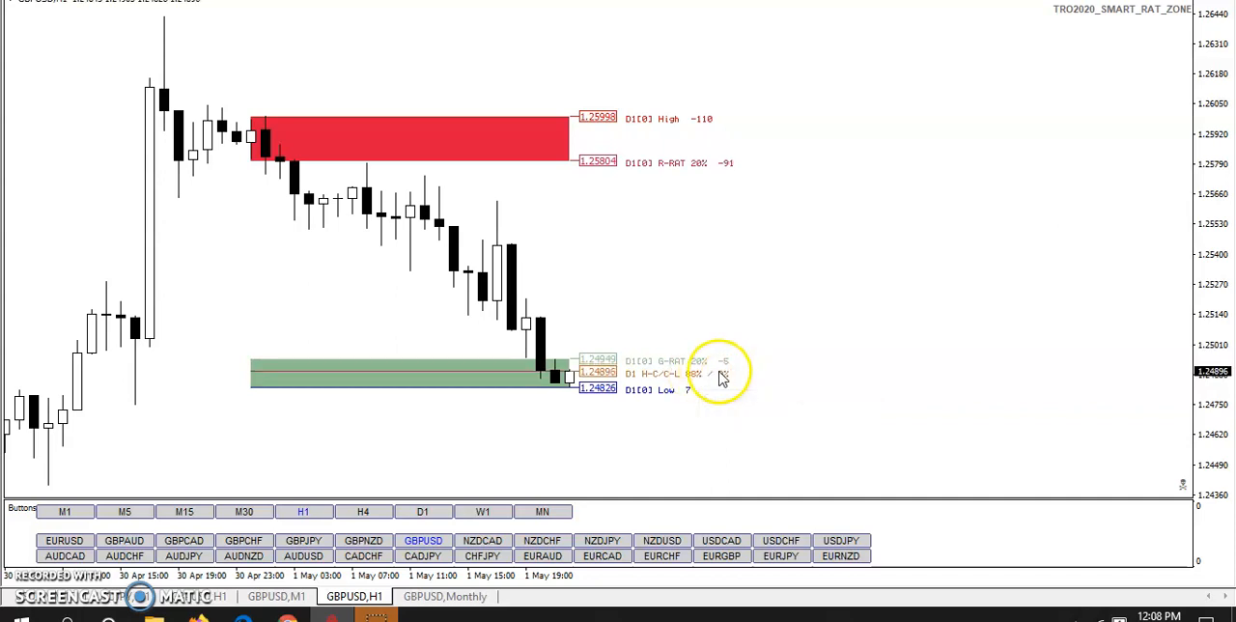
{"action": "mouse_move", "coordinate": [652, 260]}
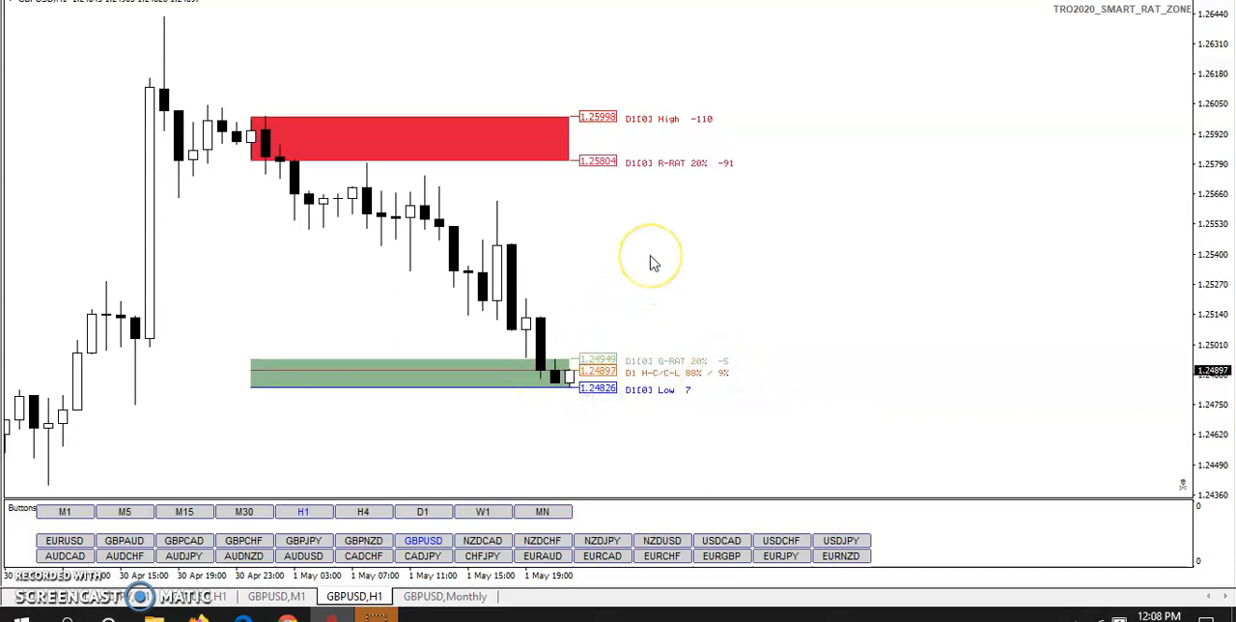
{"action": "mouse_move", "coordinate": [652, 260]}
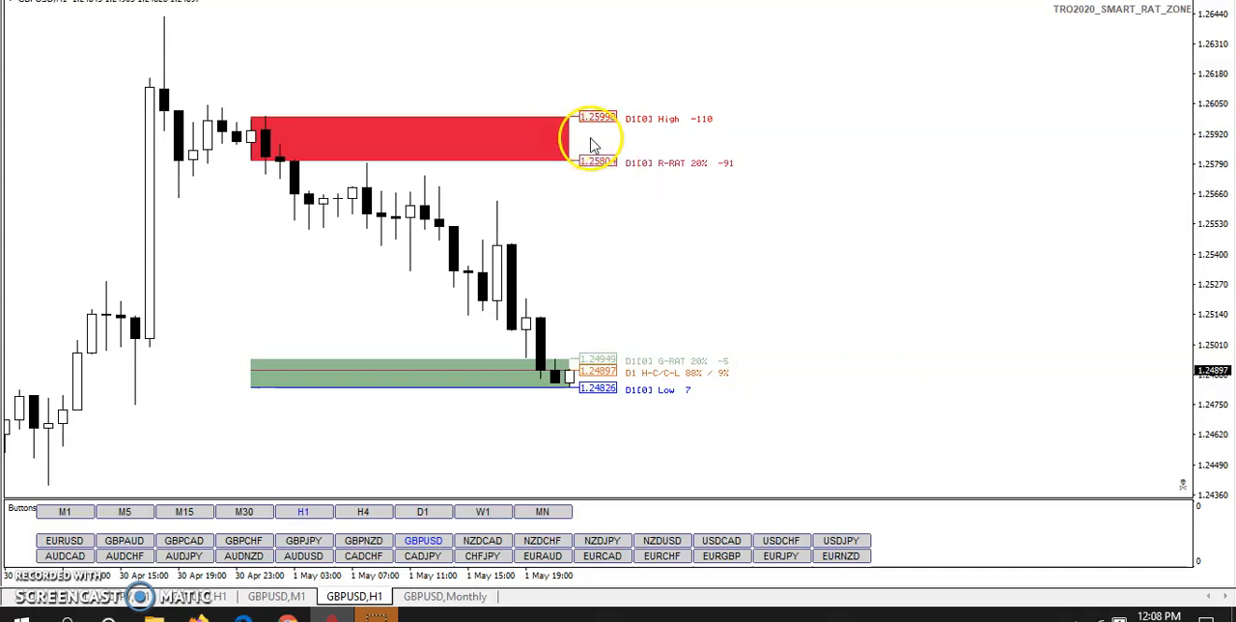
{"action": "mouse_move", "coordinate": [676, 234]}
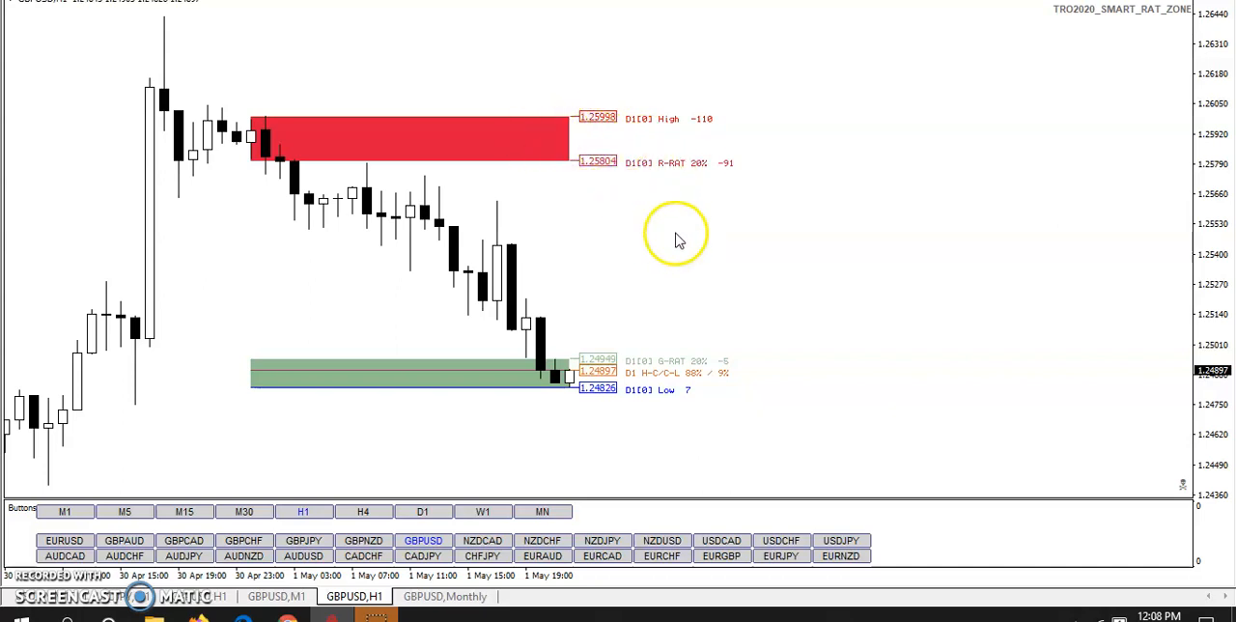
{"action": "mouse_move", "coordinate": [773, 267]}
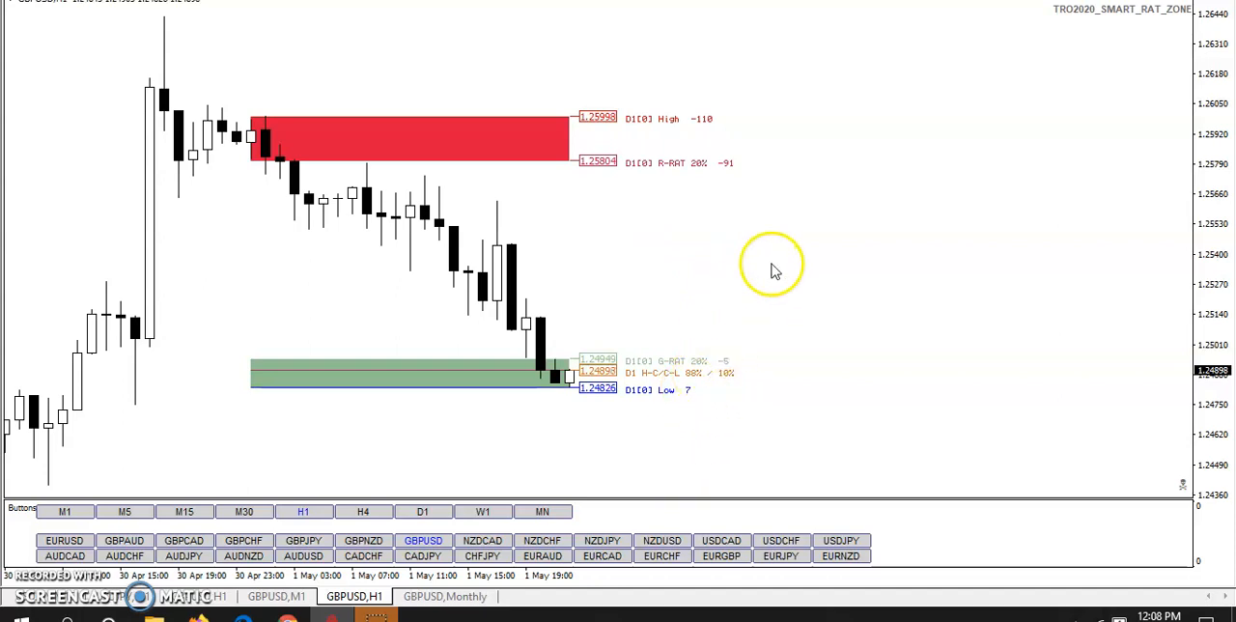
{"action": "mouse_move", "coordinate": [785, 252]}
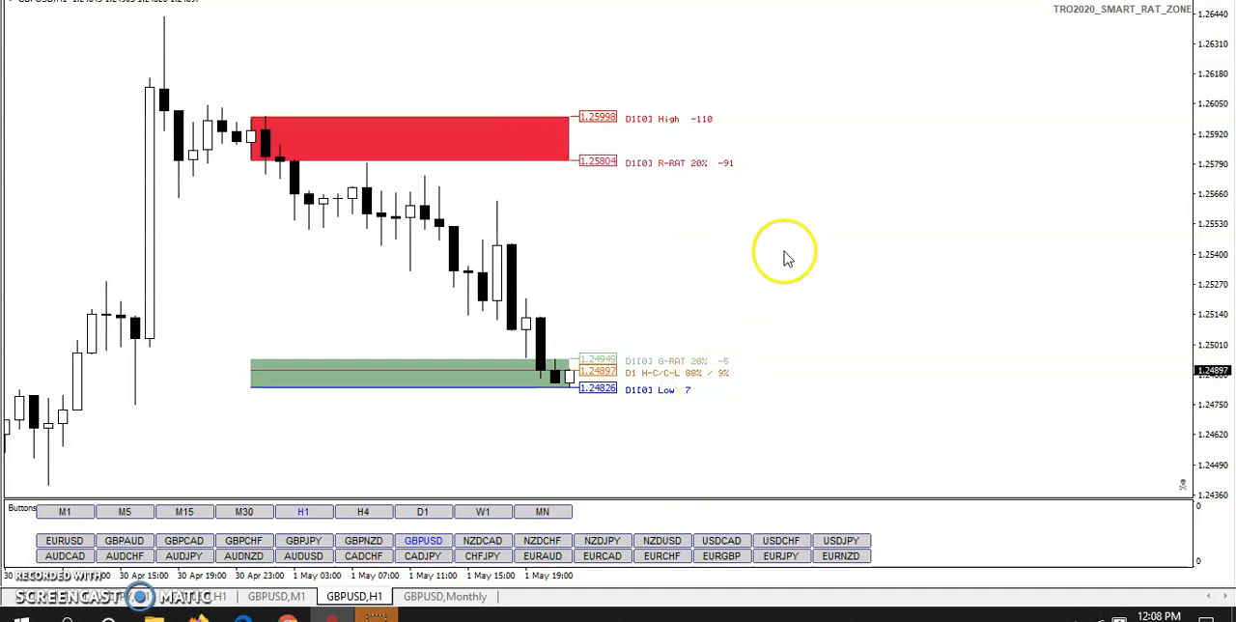
- Set the Smart Rat Zone's ShadeRatZone to false and Show_Rat_Lines to true
{"action": "right_click", "coordinate": [784, 253]}
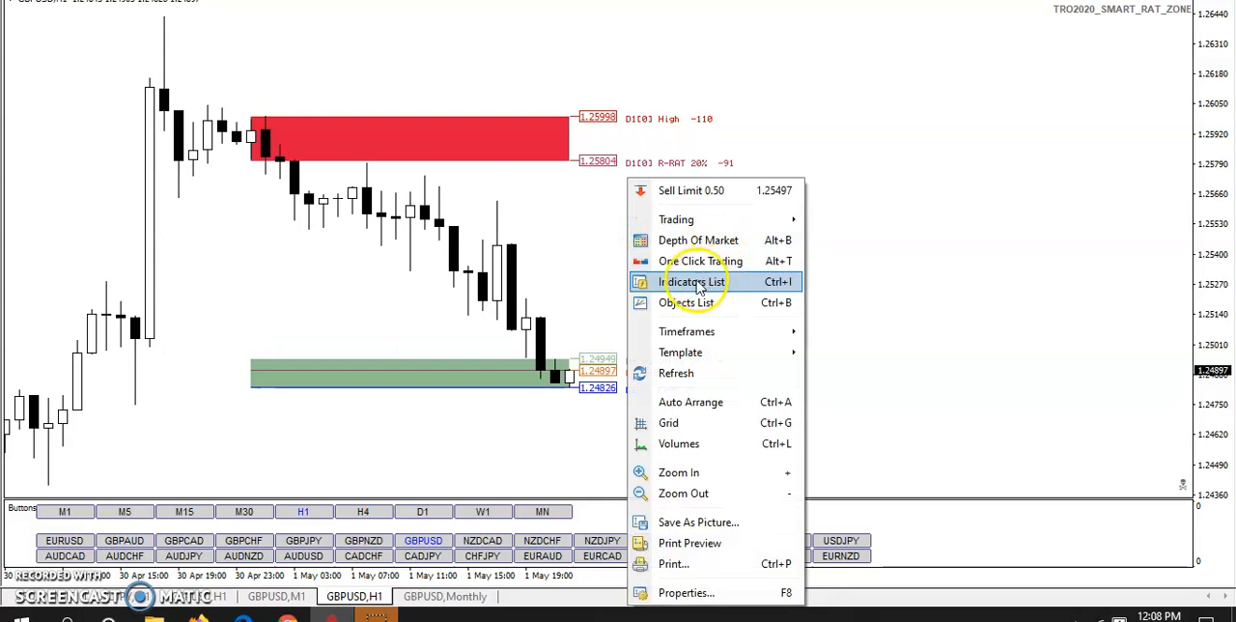
{"action": "left_click", "coordinate": [693, 282]}
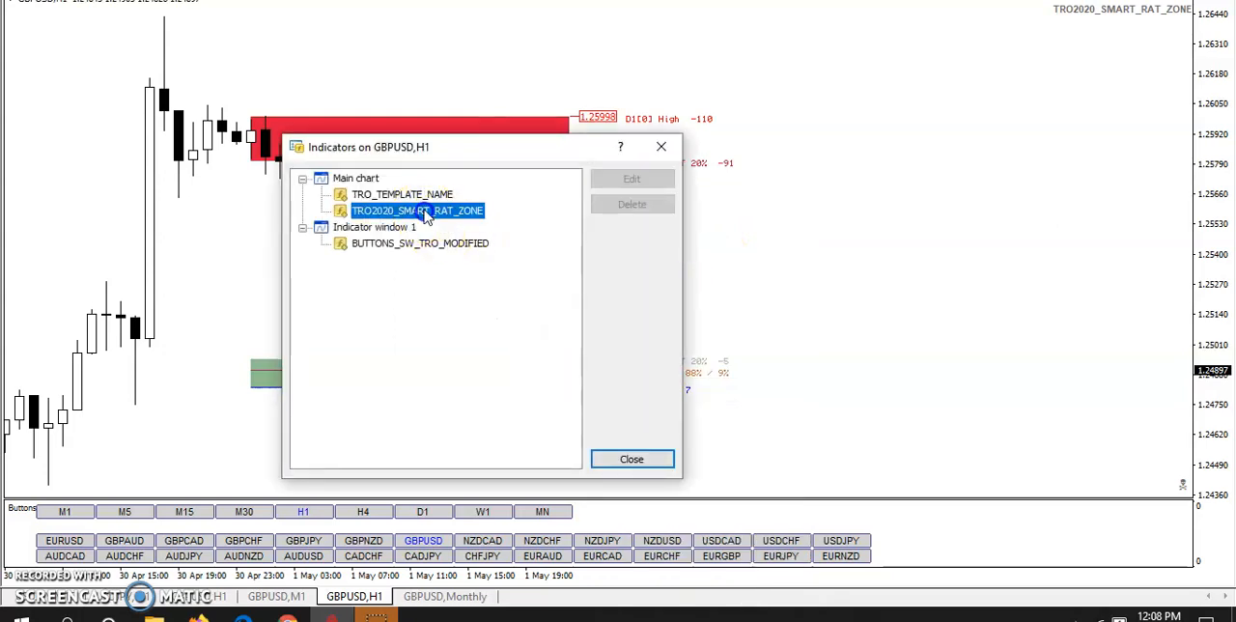
{"action": "left_click", "coordinate": [632, 179]}
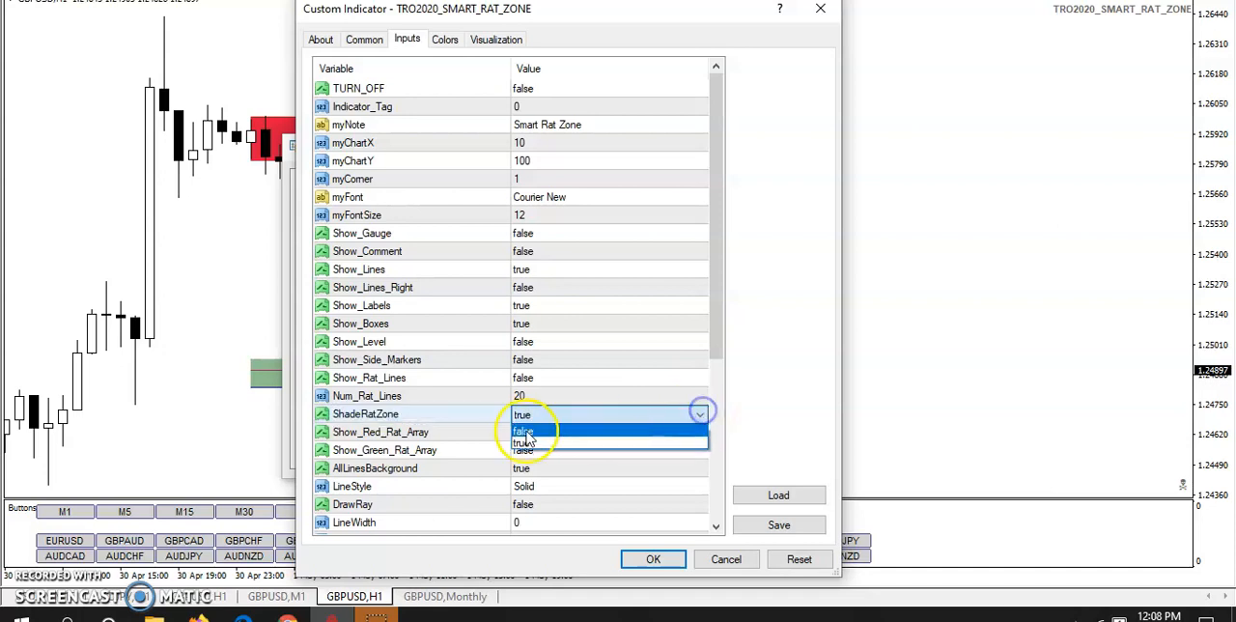
{"action": "left_click", "coordinate": [523, 432]}
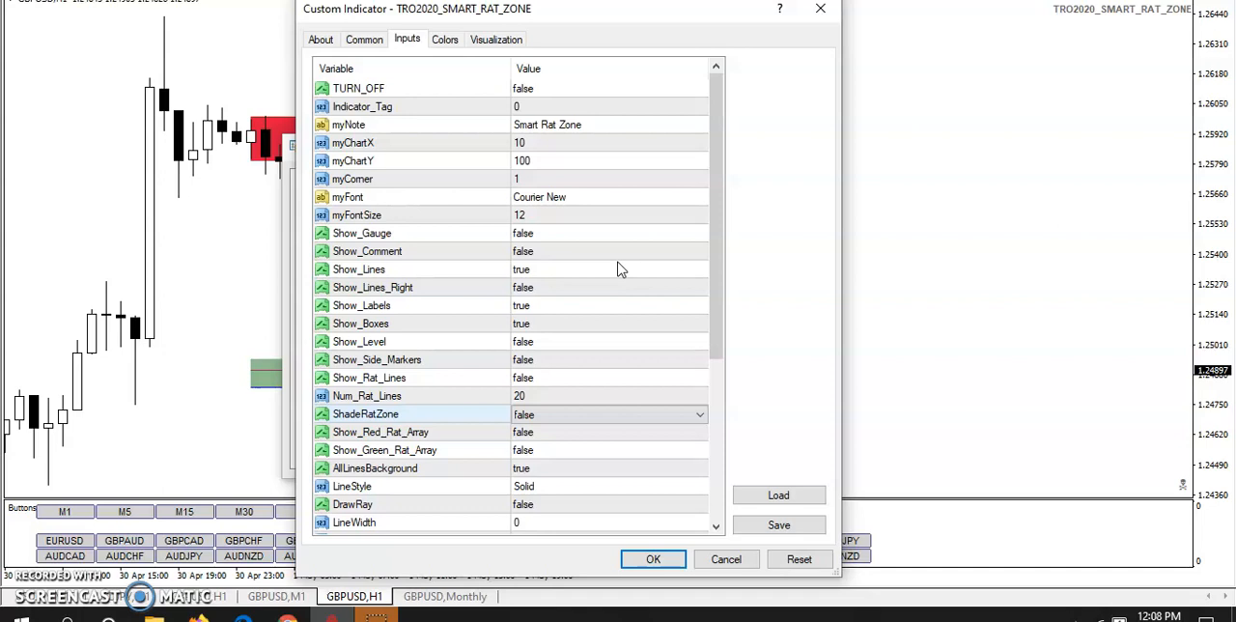
{"action": "mouse_move", "coordinate": [676, 376]}
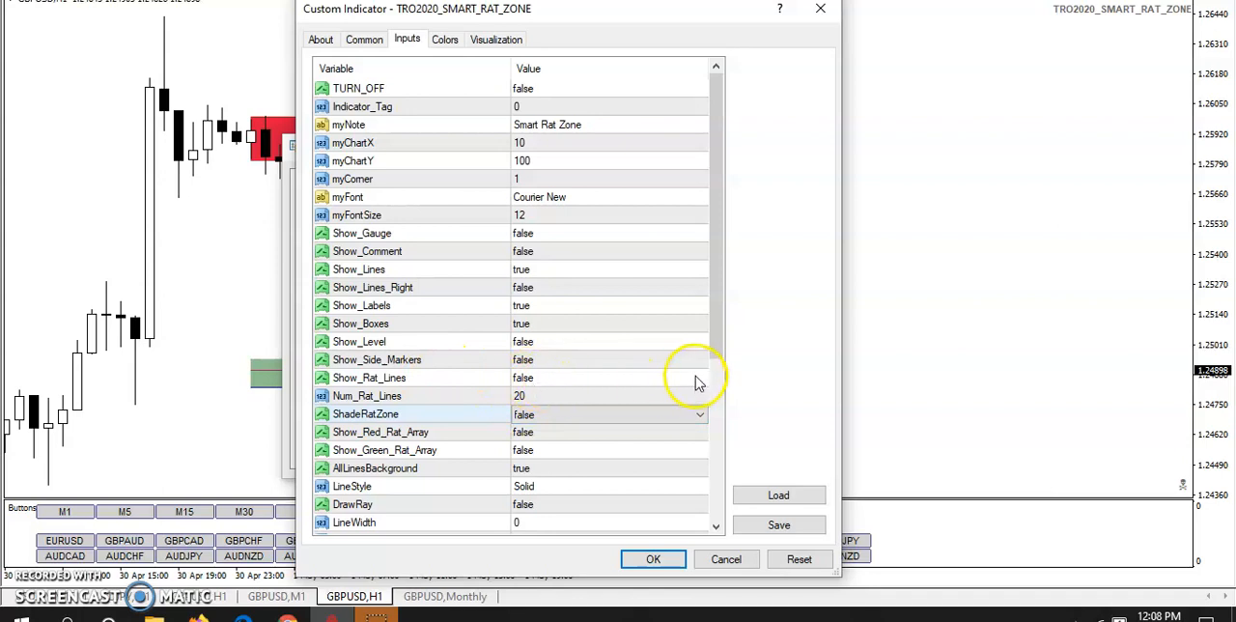
{"action": "left_click", "coordinate": [609, 378]}
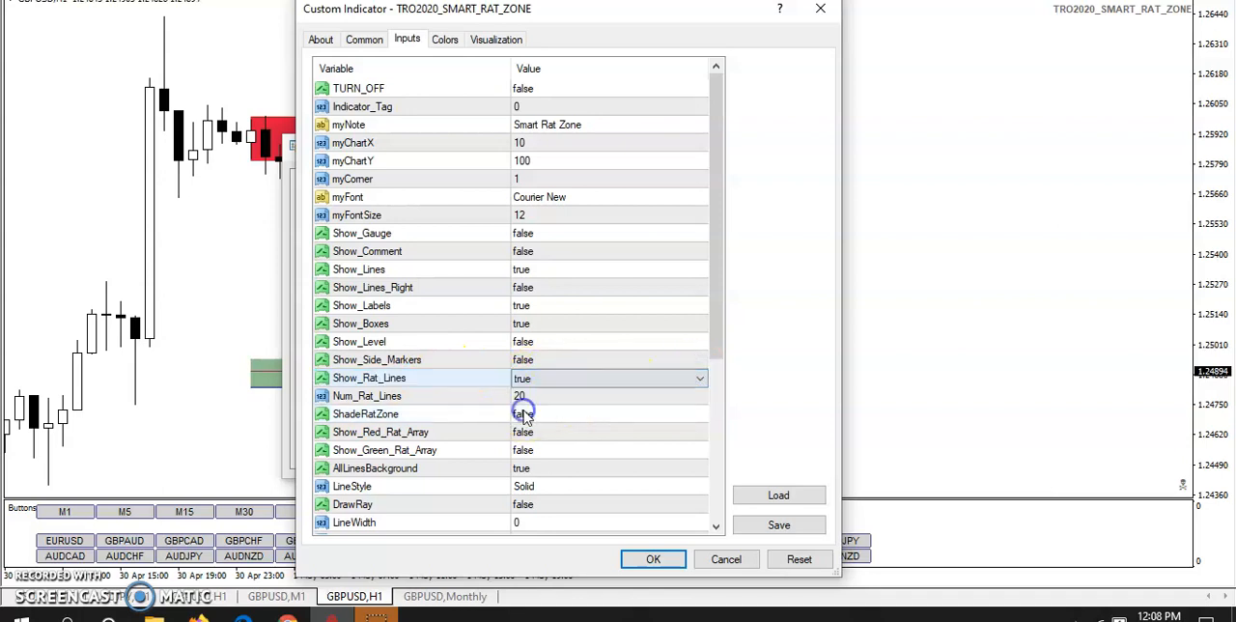
{"action": "left_click", "coordinate": [653, 558]}
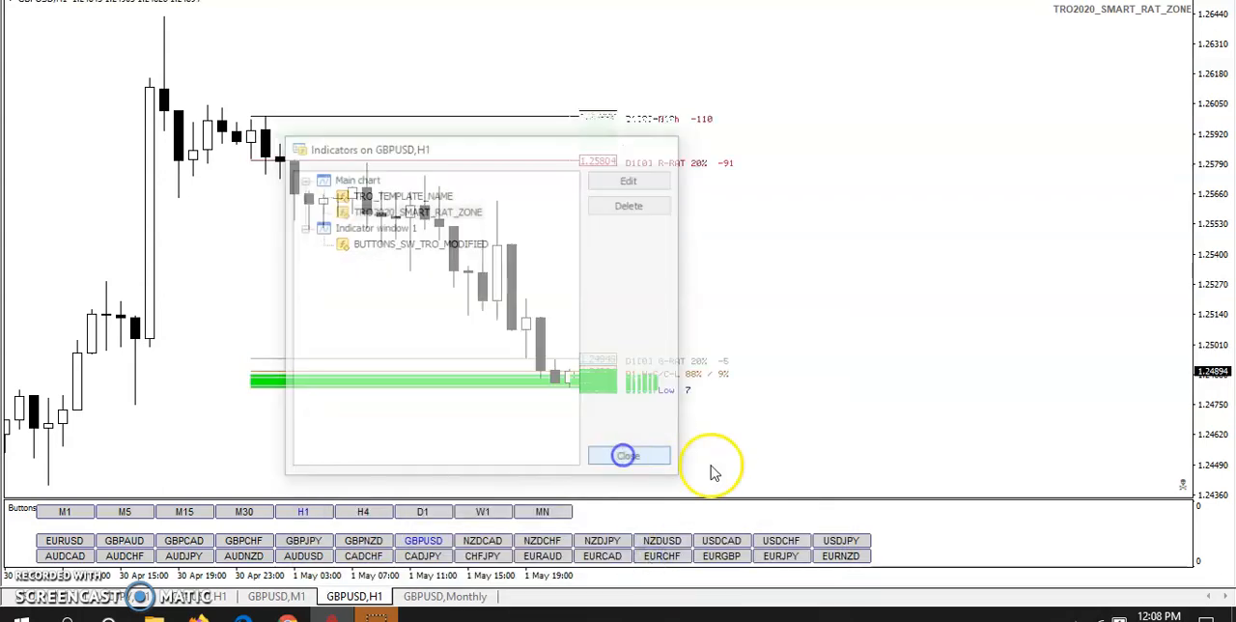
{"action": "left_click", "coordinate": [626, 455]}
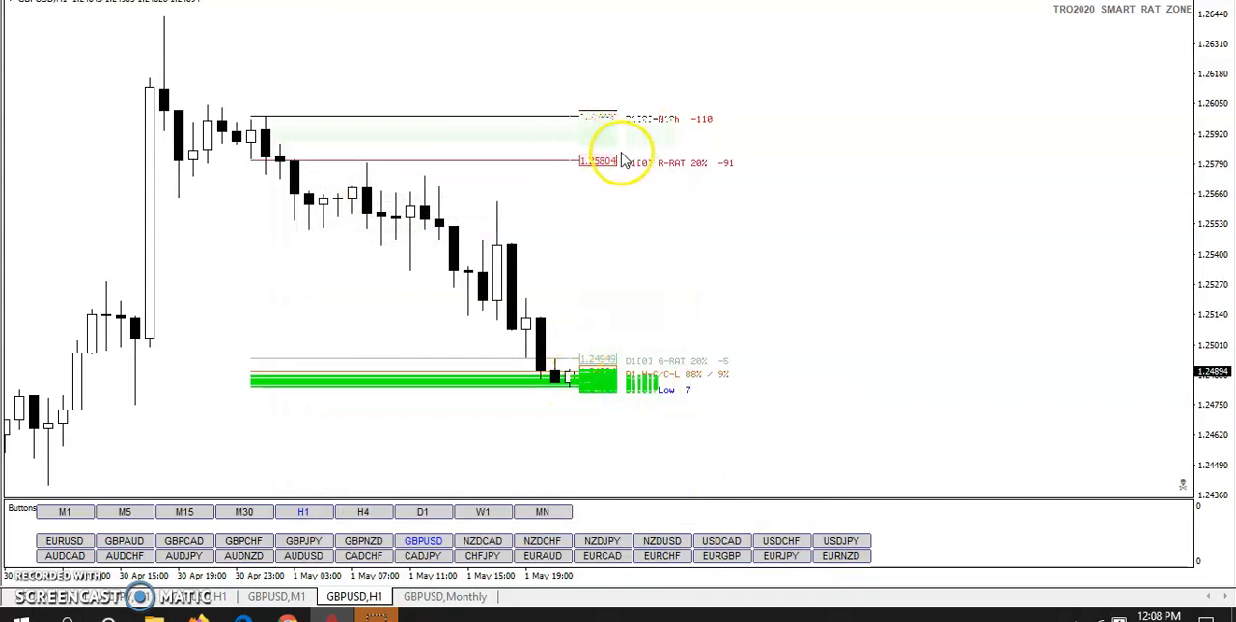
{"action": "mouse_move", "coordinate": [338, 377]}
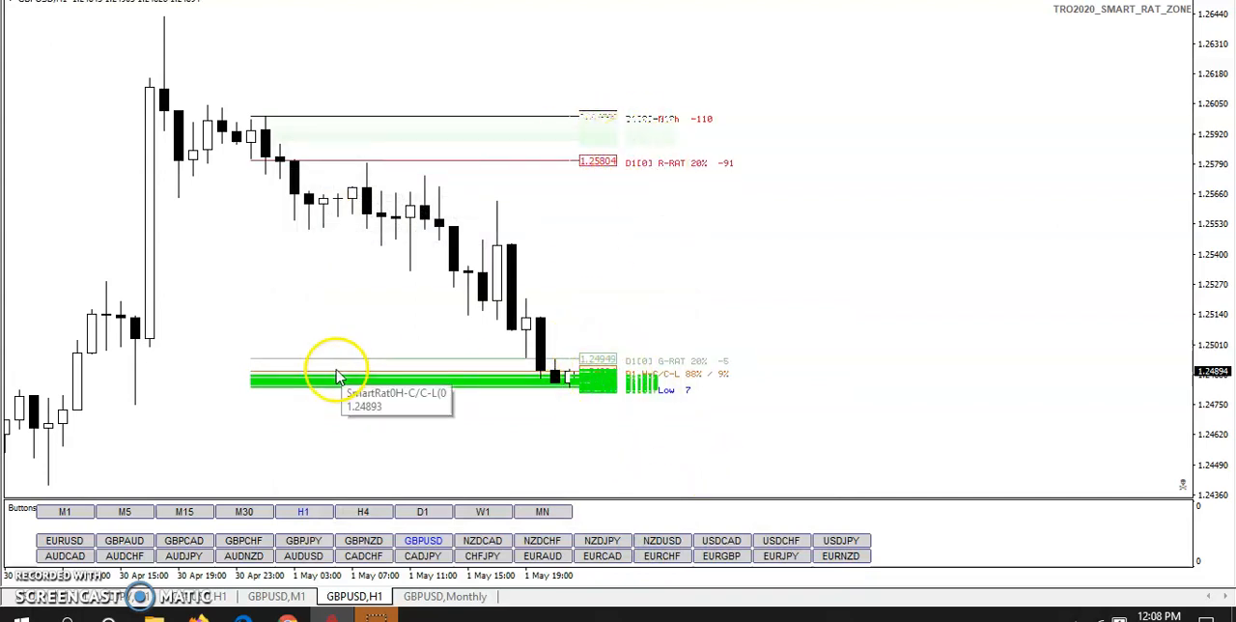
{"action": "mouse_move", "coordinate": [586, 123]}
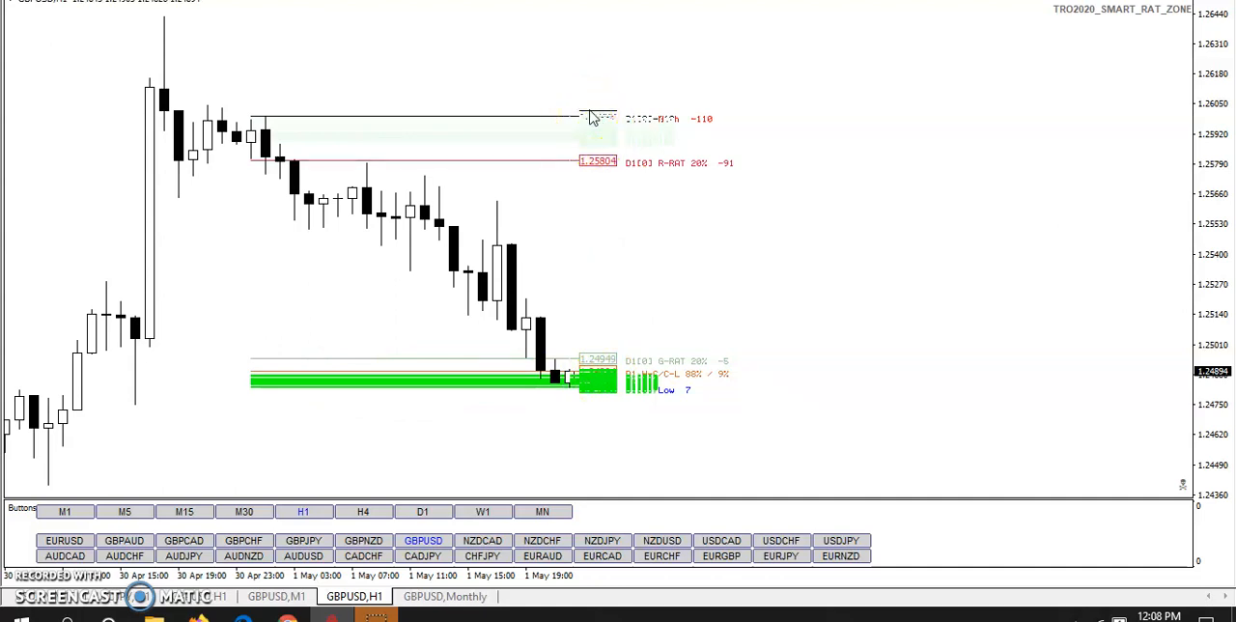
{"action": "mouse_move", "coordinate": [654, 153]}
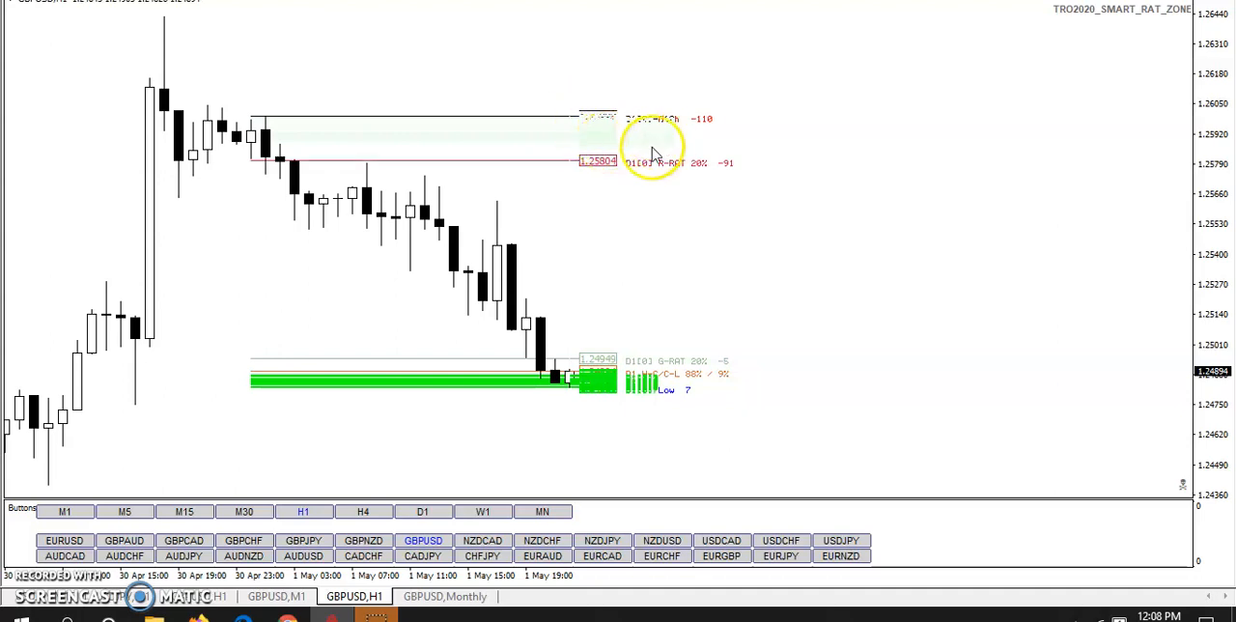
{"action": "mouse_move", "coordinate": [599, 396]}
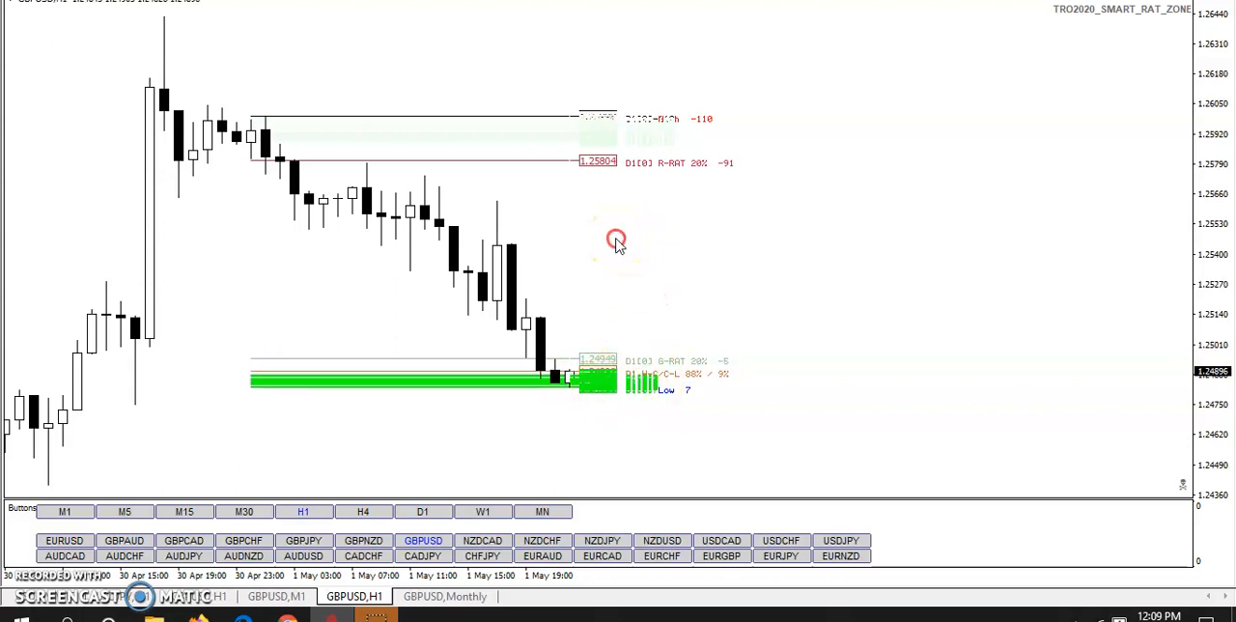
{"action": "right_click", "coordinate": [617, 240]}
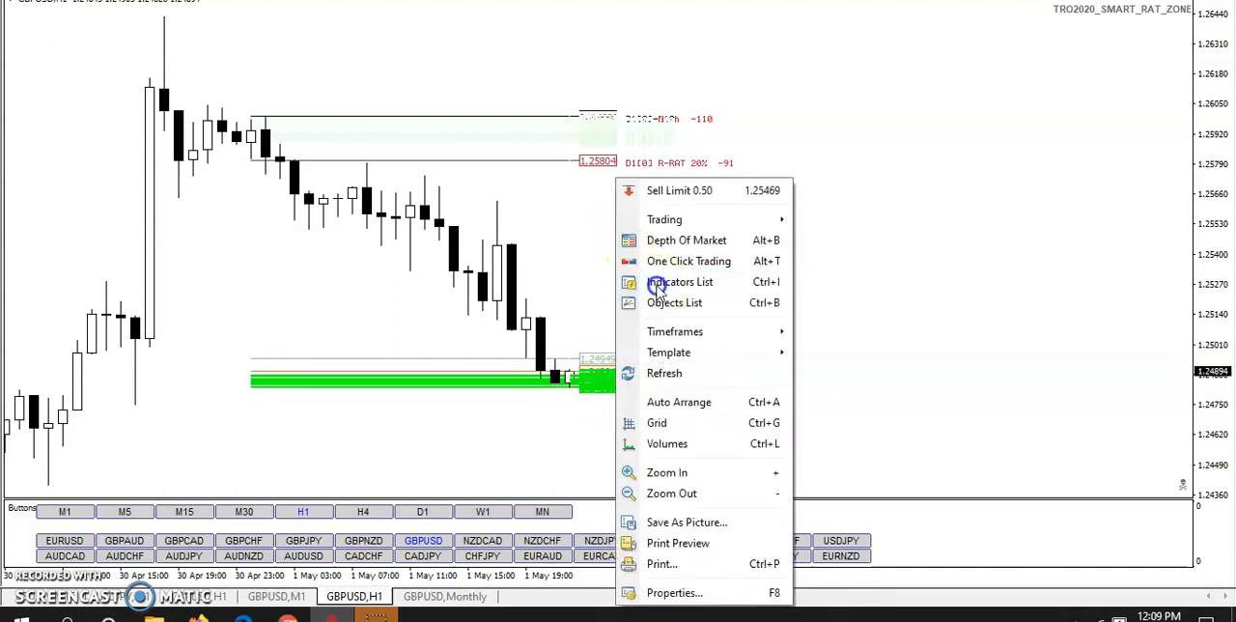
{"action": "left_click", "coordinate": [680, 281]}
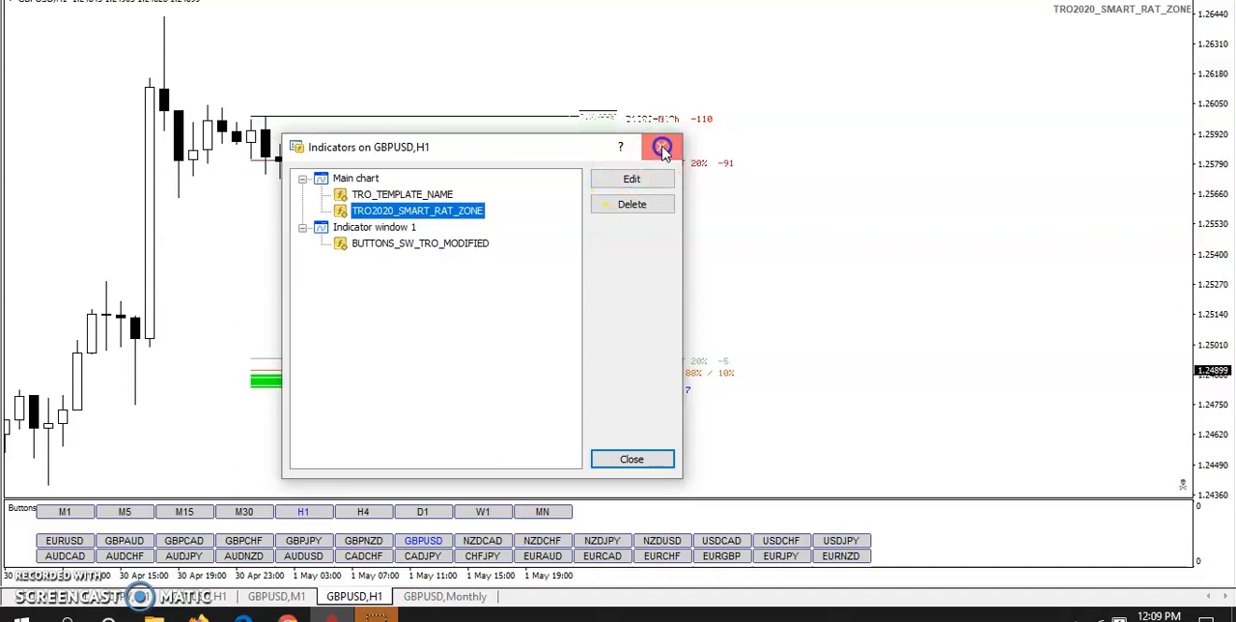
{"action": "left_click", "coordinate": [663, 147]}
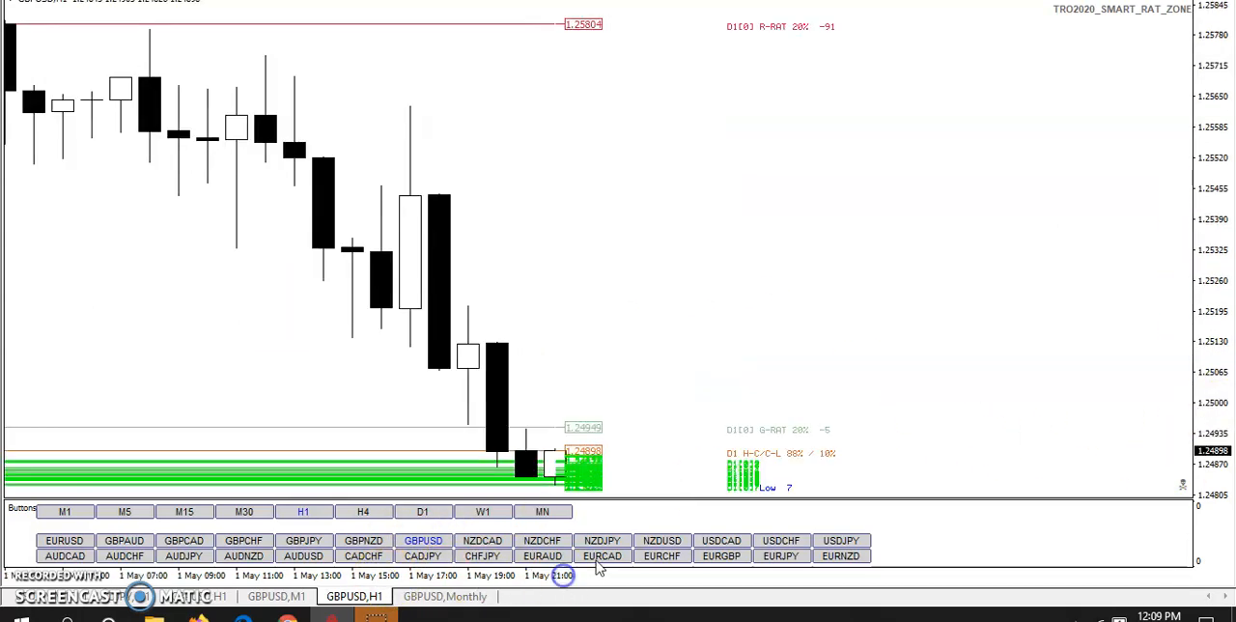
- Switch GBPUSD to M1 and review the Smart Rat Zone settings without changes
{"action": "left_click", "coordinate": [65, 511]}
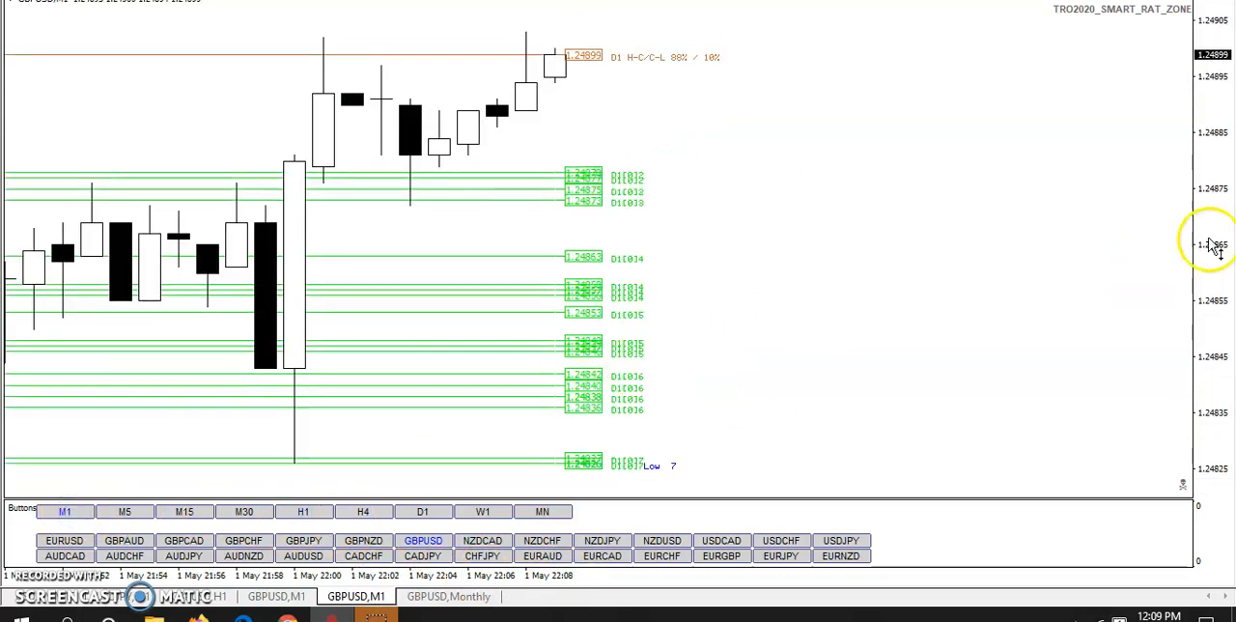
{"action": "mouse_move", "coordinate": [752, 212]}
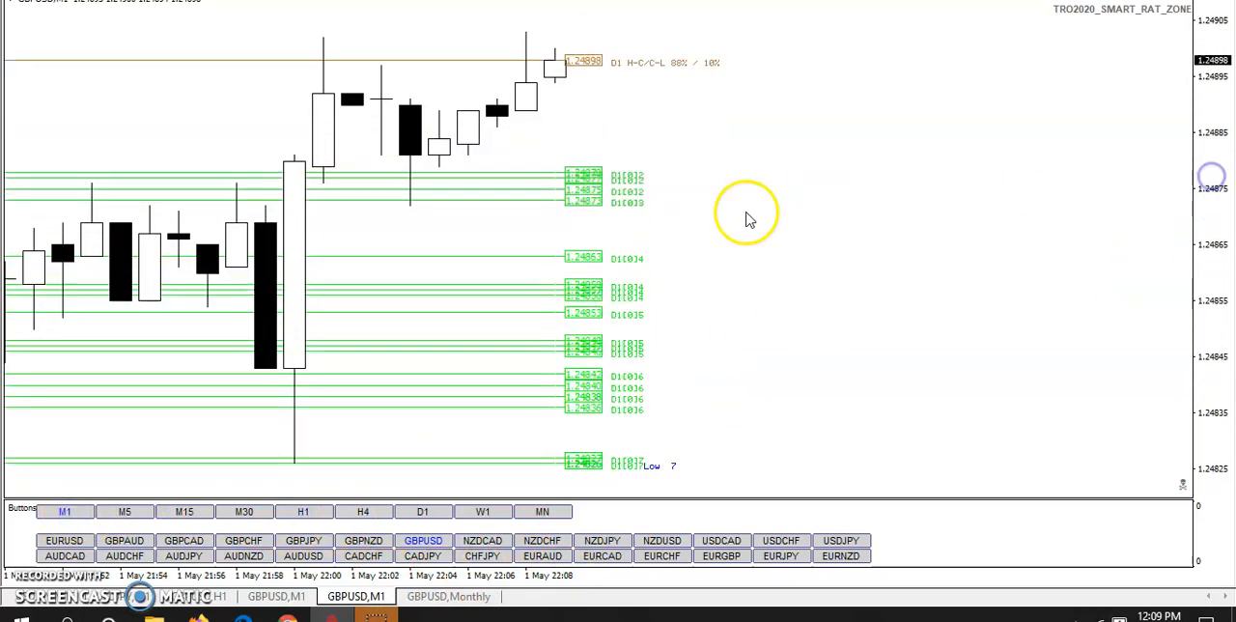
{"action": "left_click", "coordinate": [879, 263]}
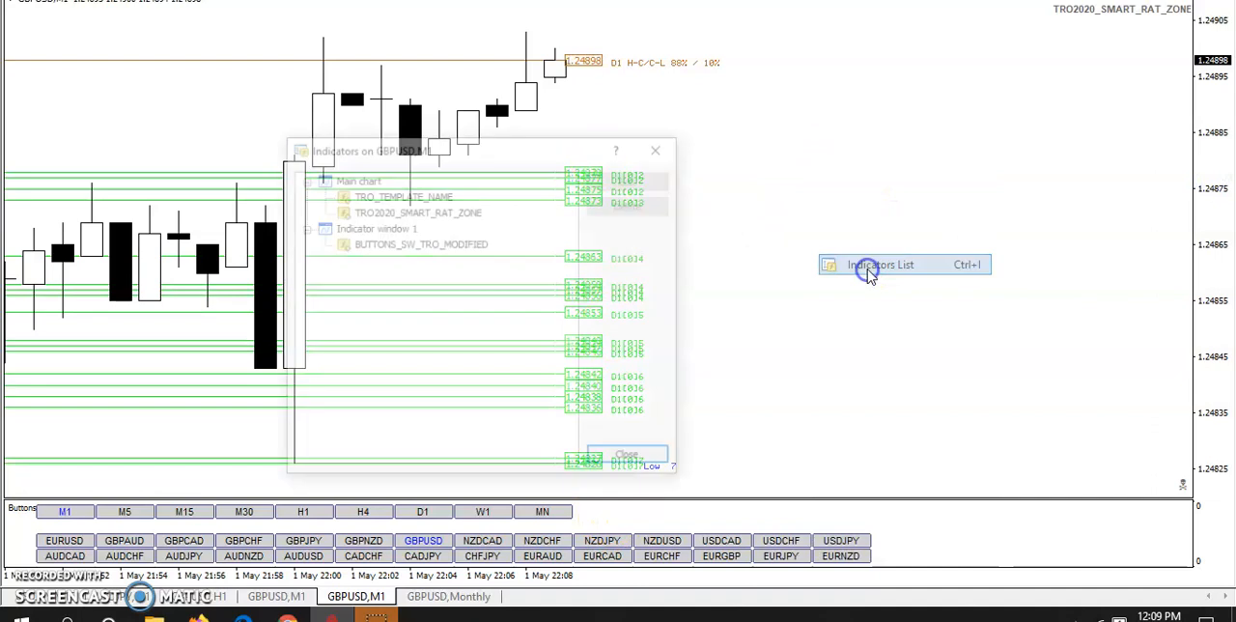
{"action": "double_click", "coordinate": [418, 212]}
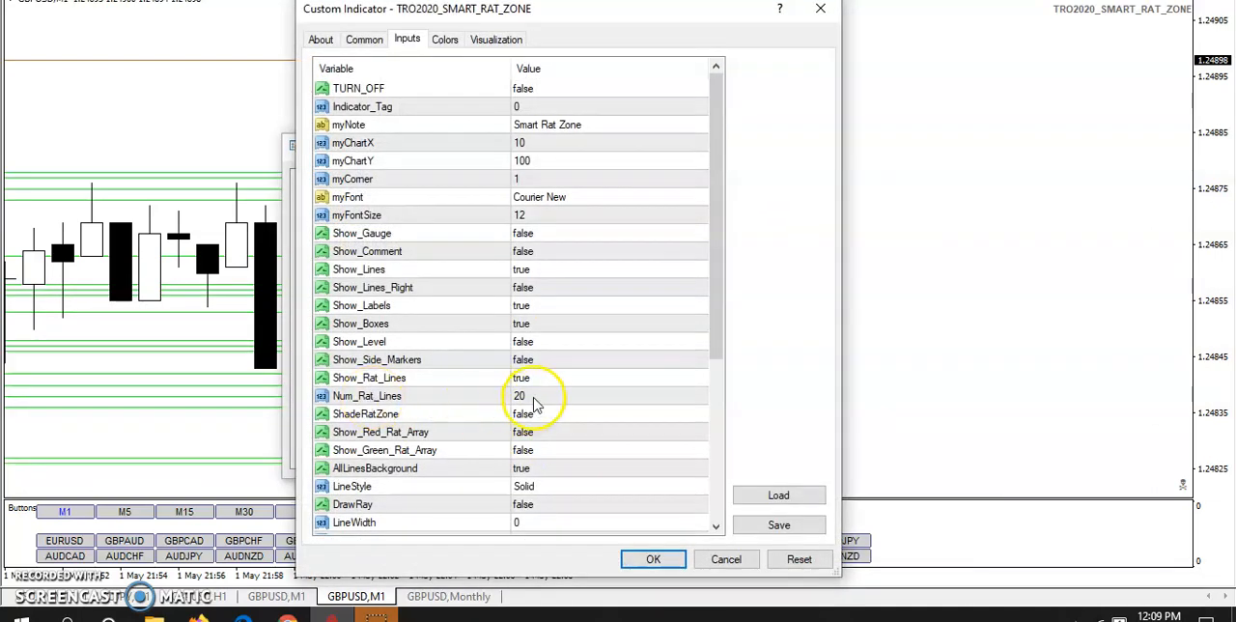
{"action": "mouse_move", "coordinate": [823, 11]}
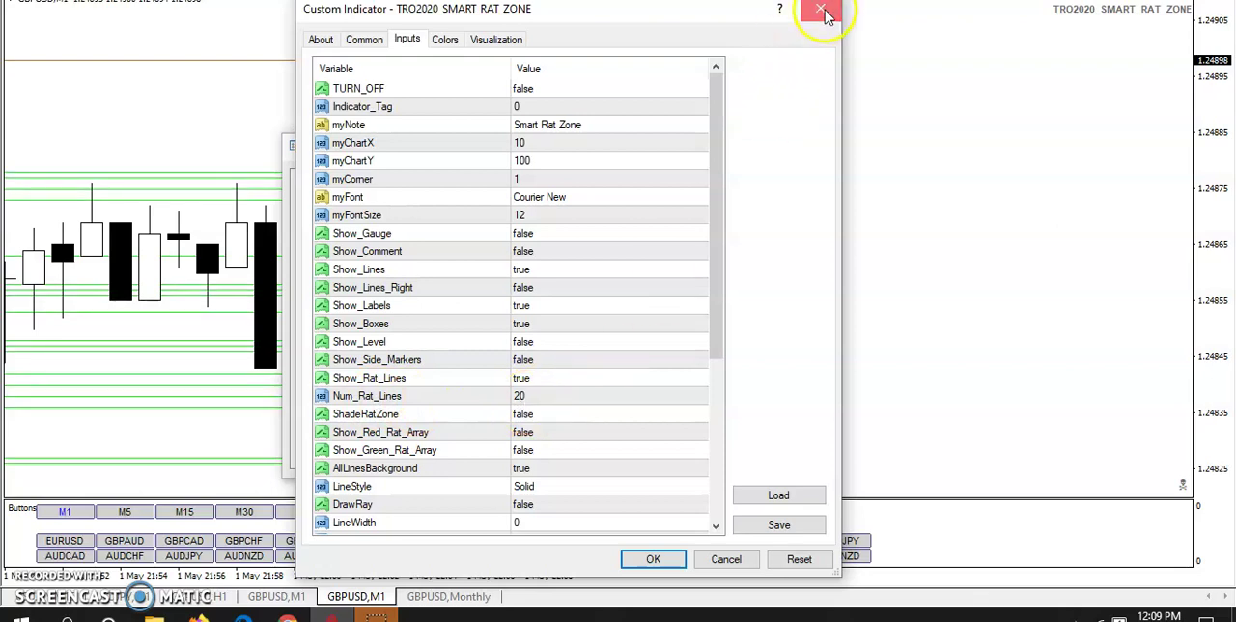
{"action": "left_click", "coordinate": [822, 8]}
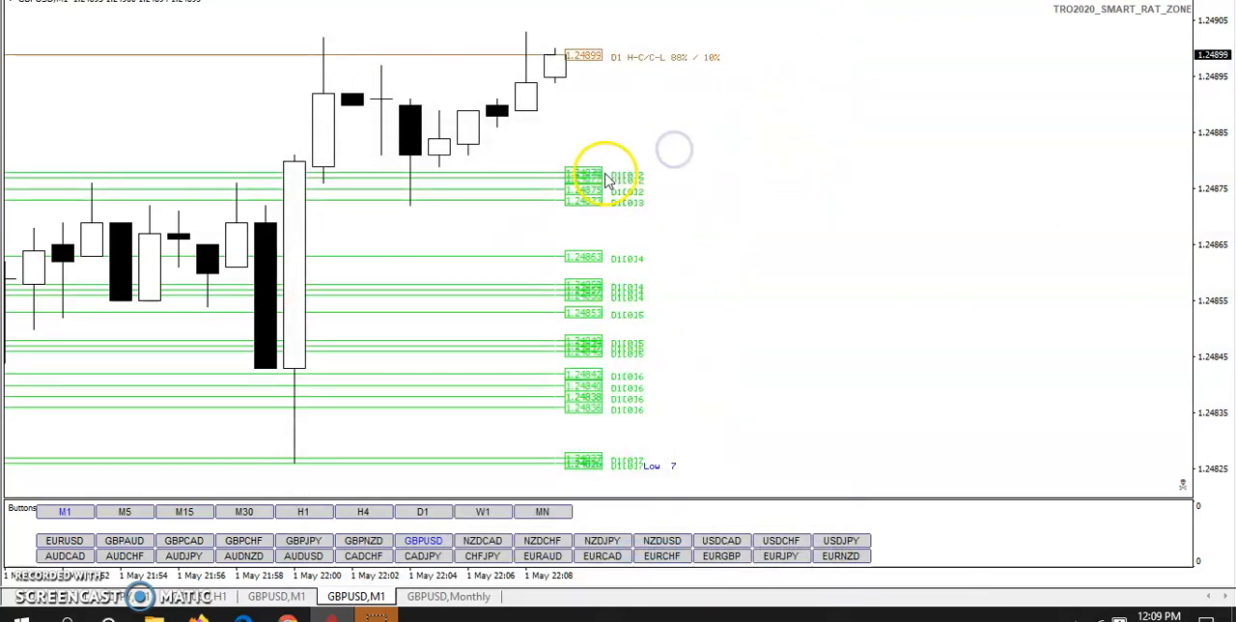
{"action": "mouse_move", "coordinate": [488, 401]}
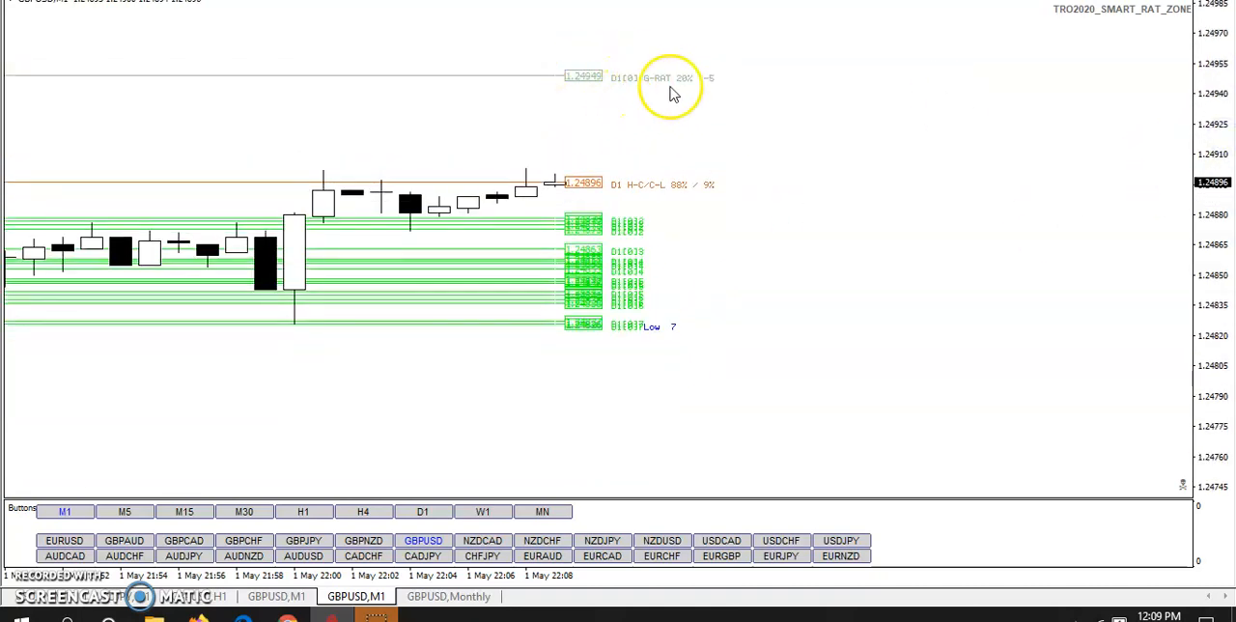
{"action": "mouse_move", "coordinate": [536, 280]}
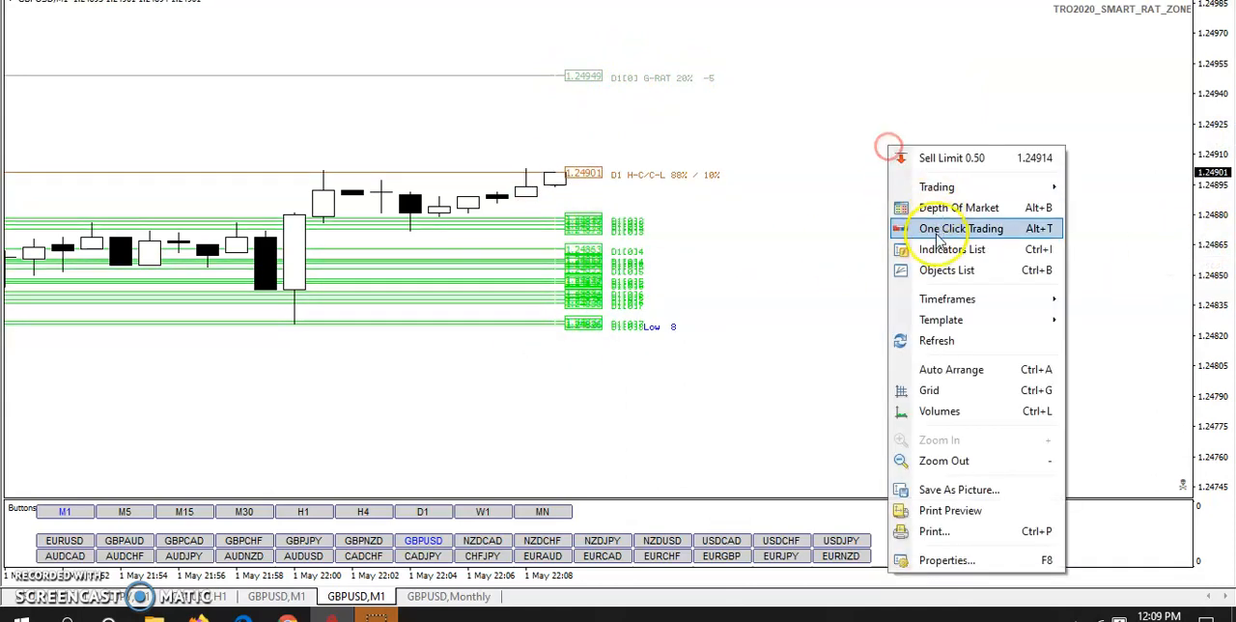
- Set Num_Rat_Lines to 50 in the Smart Rat Zone inputs
{"action": "left_click", "coordinate": [949, 250]}
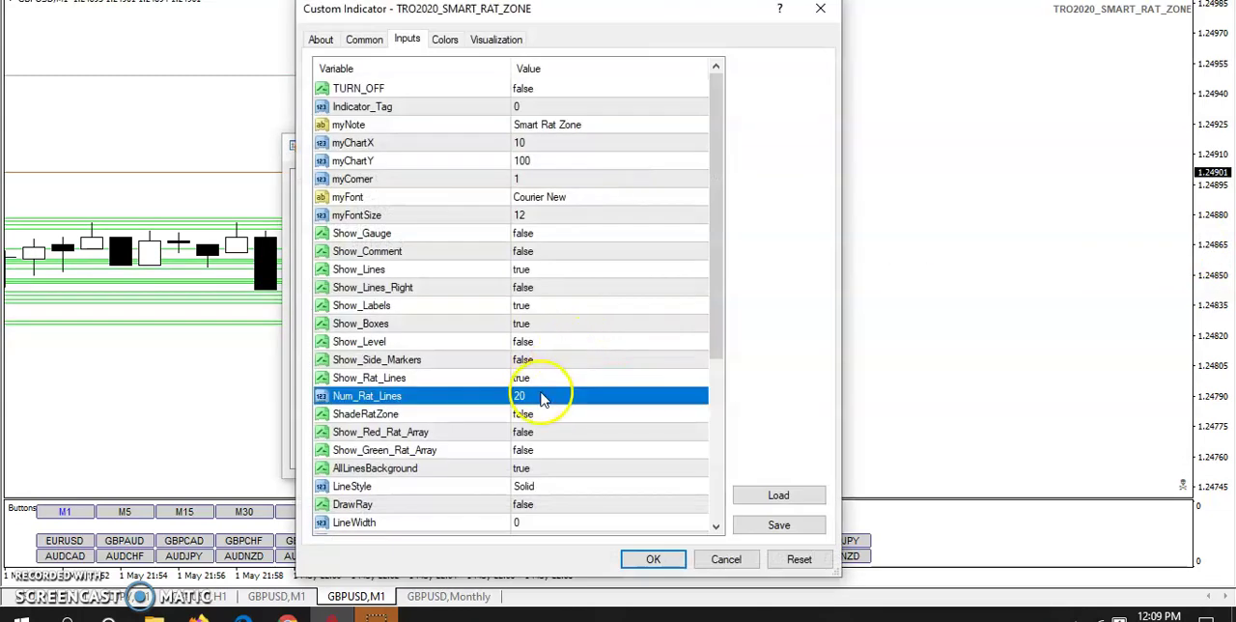
{"action": "type", "text": "50"}
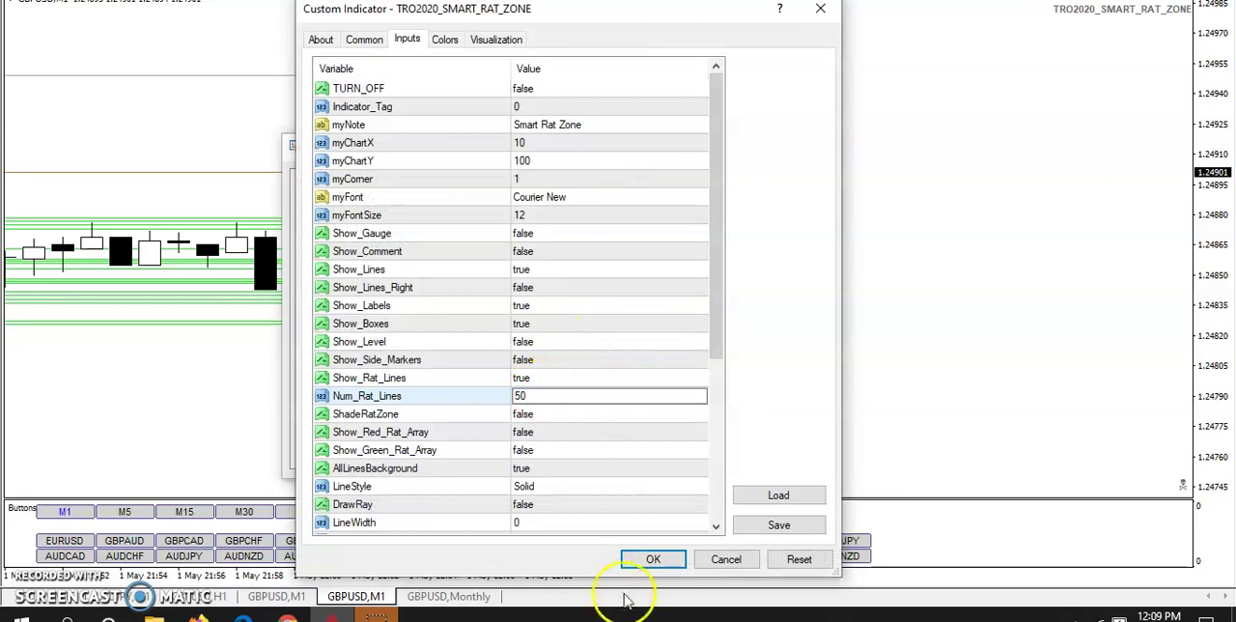
{"action": "left_click", "coordinate": [653, 558]}
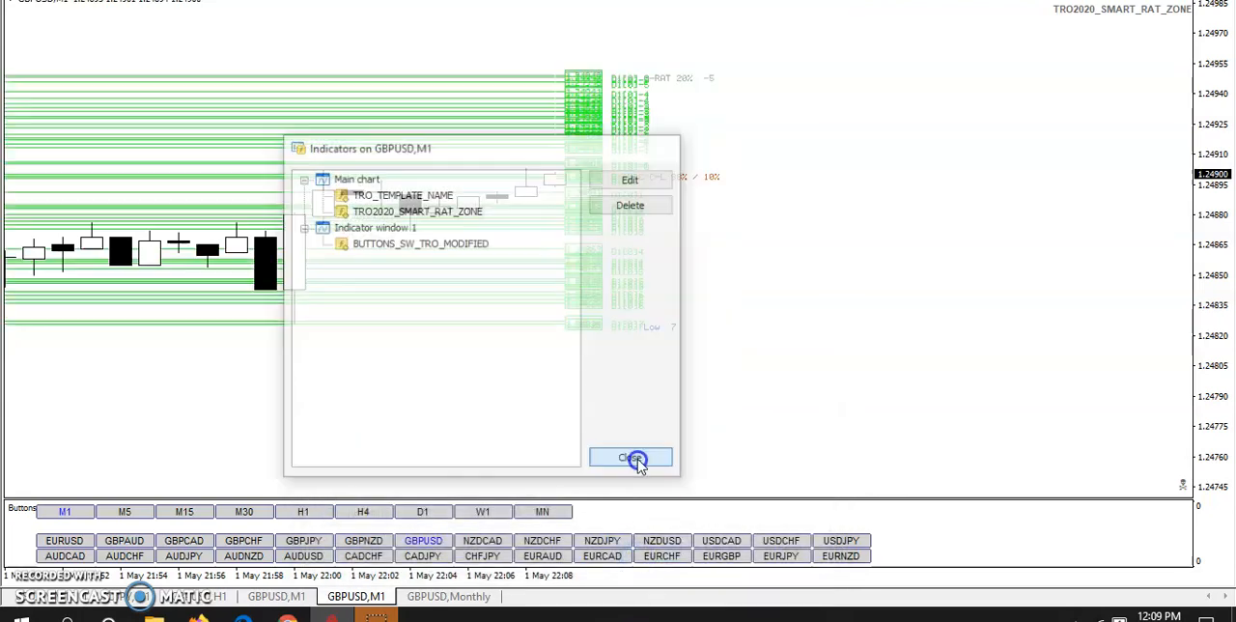
{"action": "left_click", "coordinate": [631, 457]}
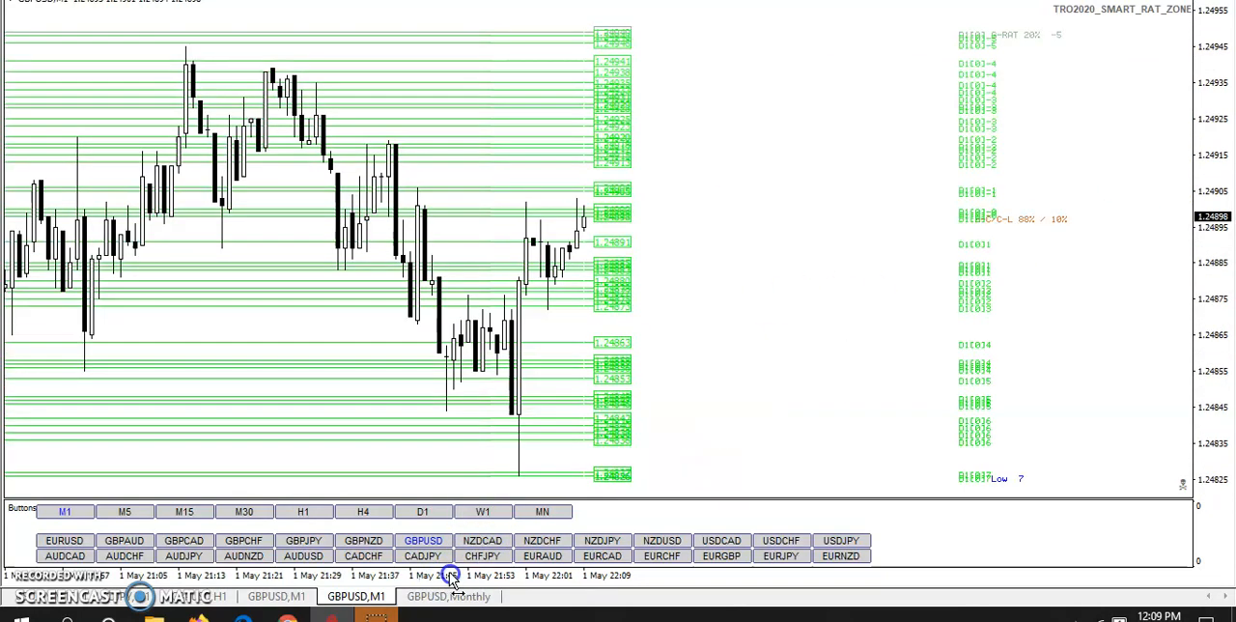
- Set the Smart Rat Zone's Show_Rat_Lines to false and Show_Side_Markers to true
{"action": "right_click", "coordinate": [695, 106]}
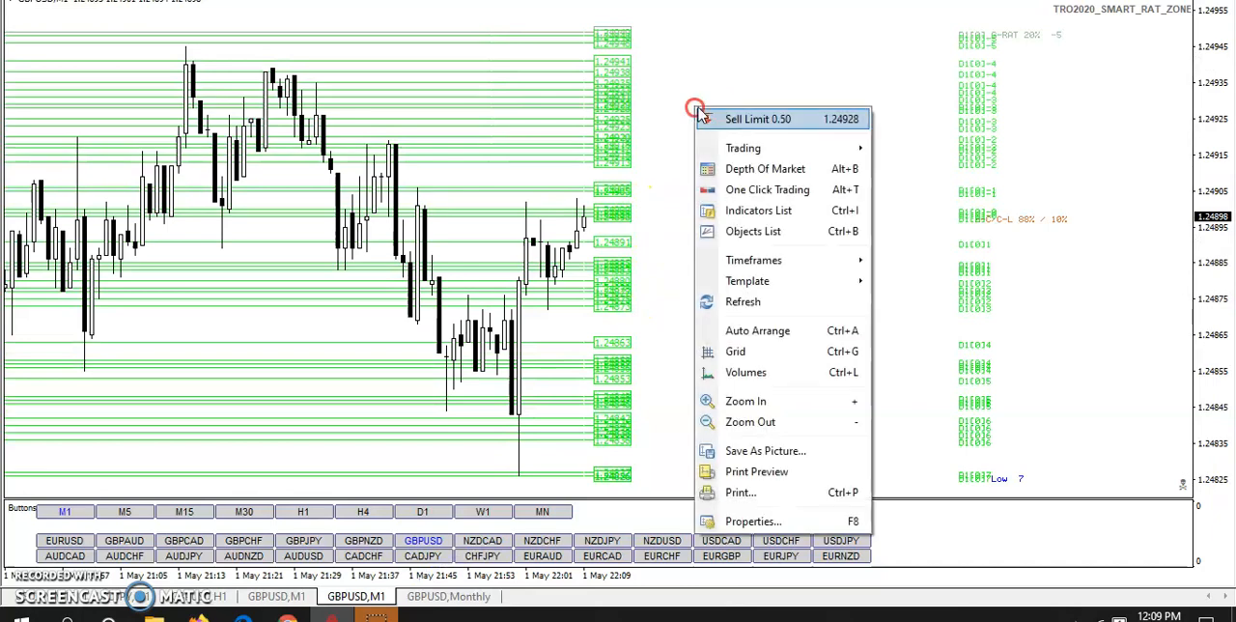
{"action": "left_click", "coordinate": [759, 210]}
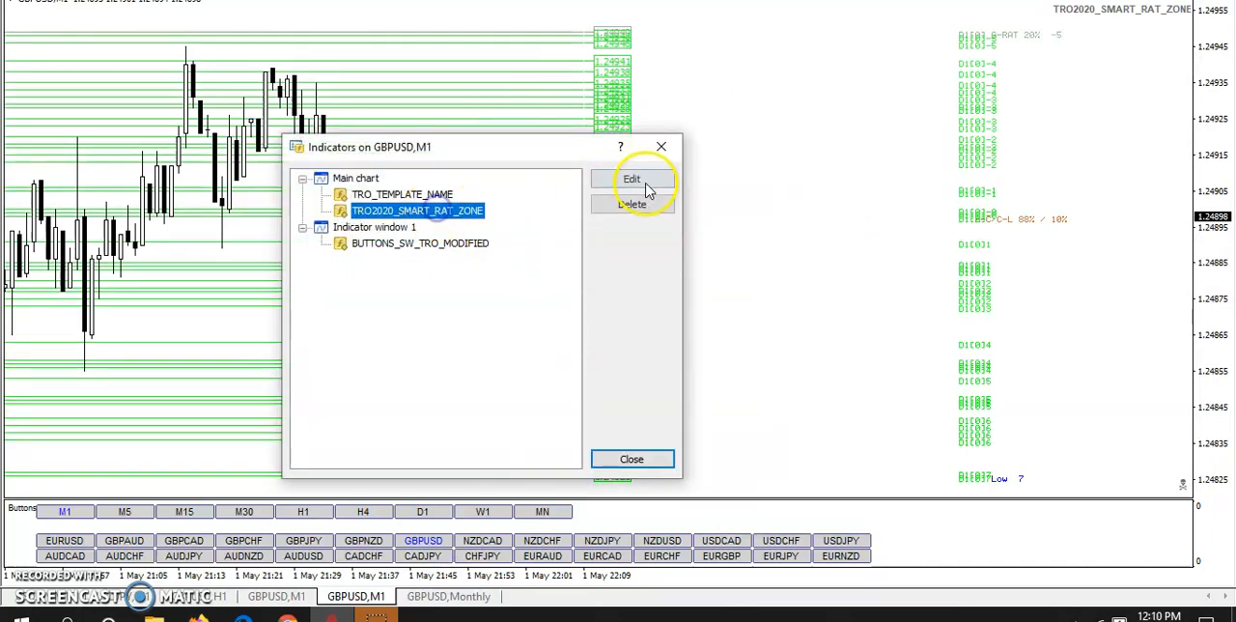
{"action": "left_click", "coordinate": [632, 179]}
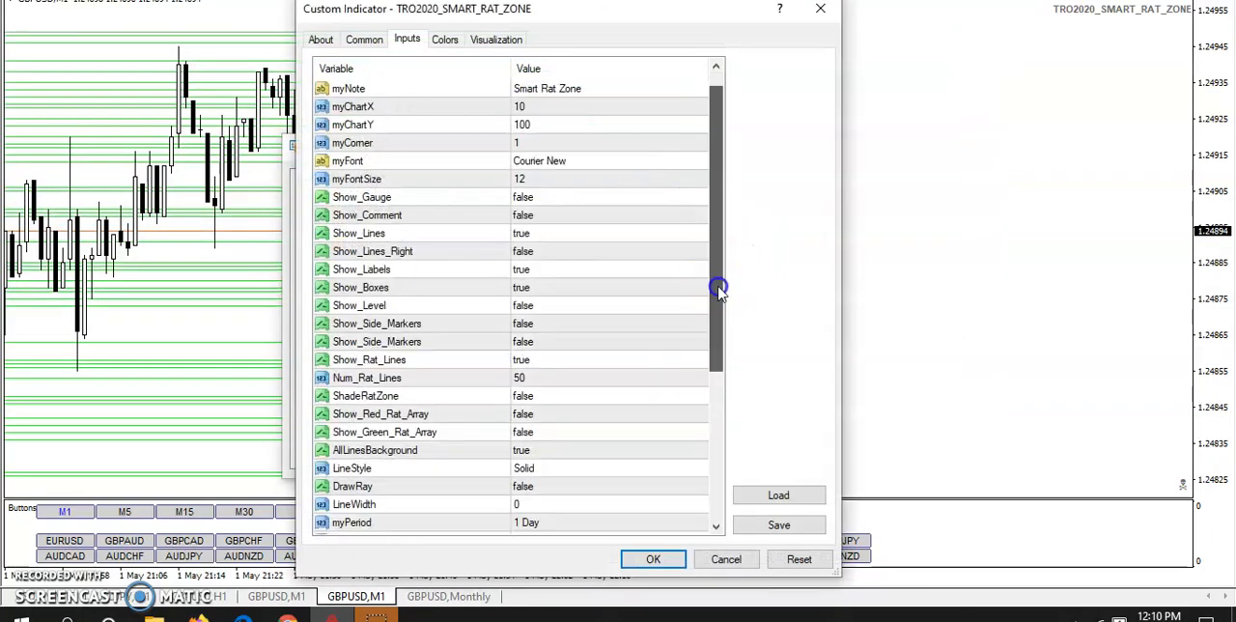
{"action": "scroll", "scroll_direction": "down", "scroll_amount": 3}
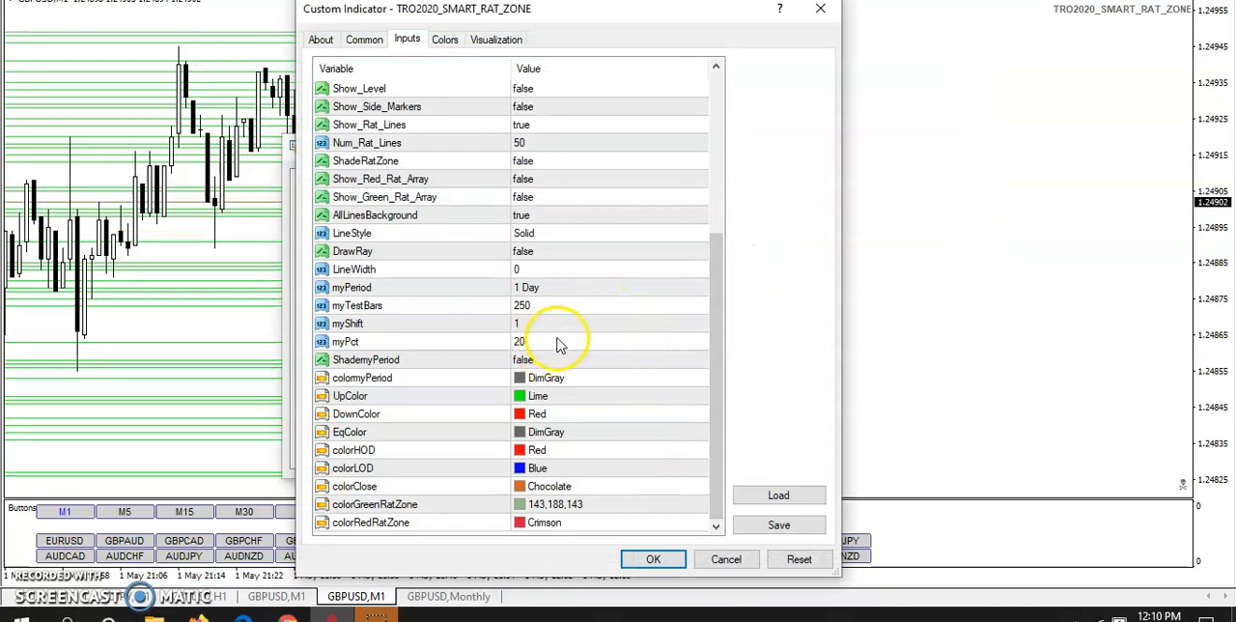
{"action": "mouse_move", "coordinate": [676, 242]}
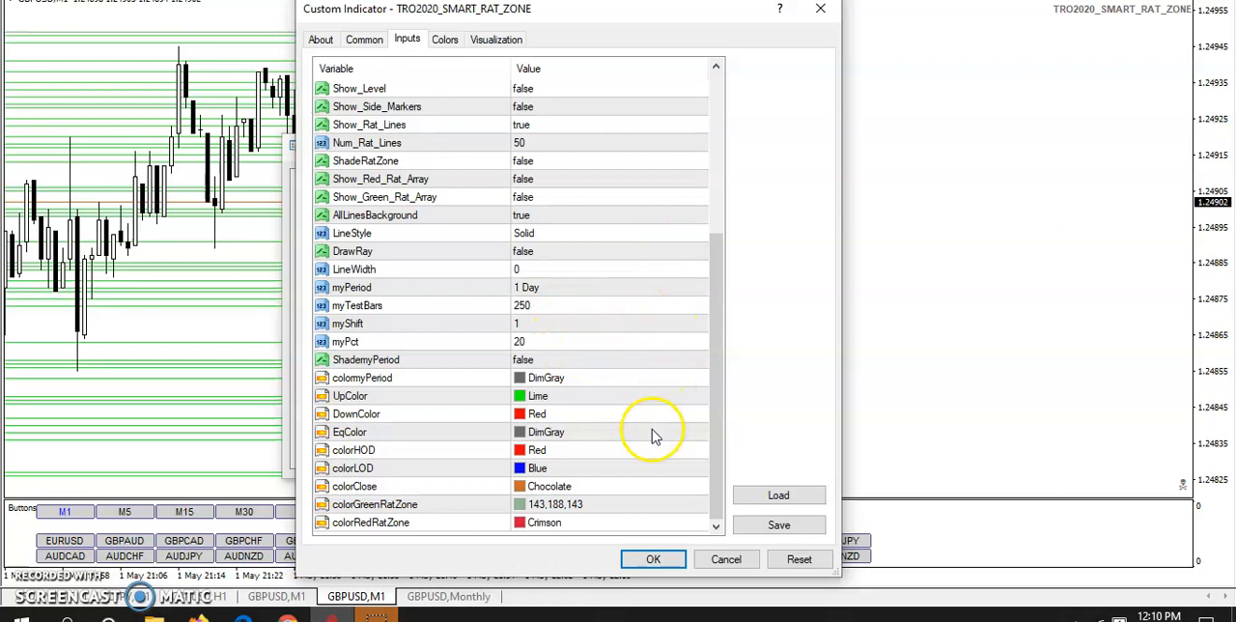
{"action": "mouse_move", "coordinate": [661, 297]}
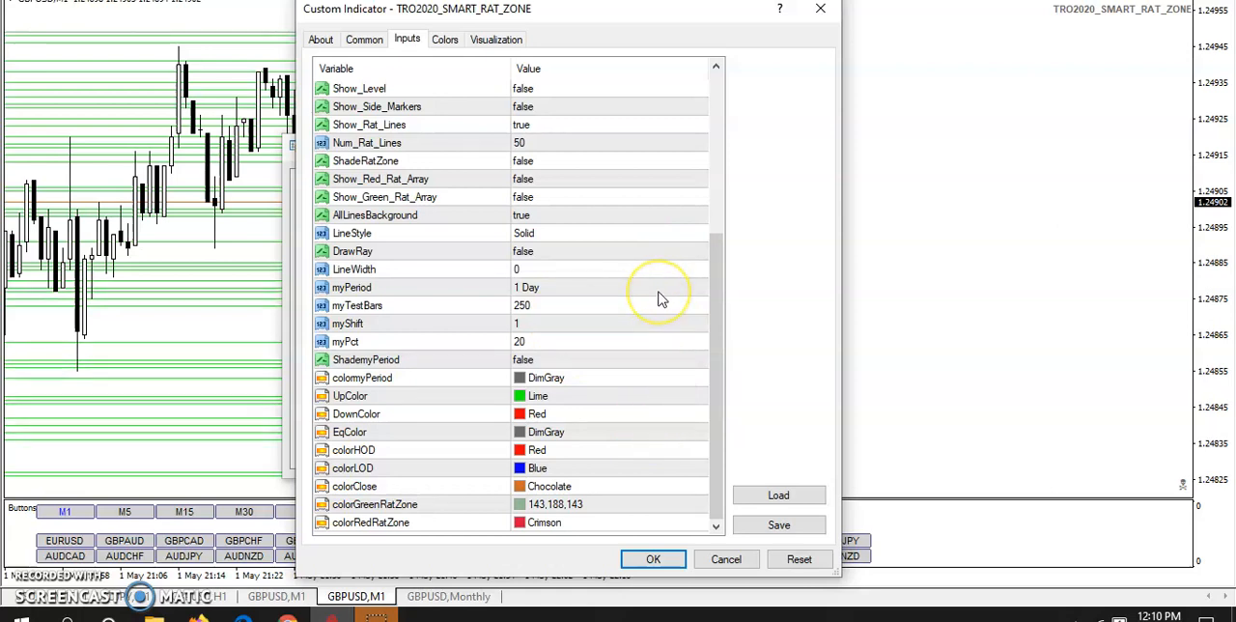
{"action": "mouse_move", "coordinate": [662, 145]}
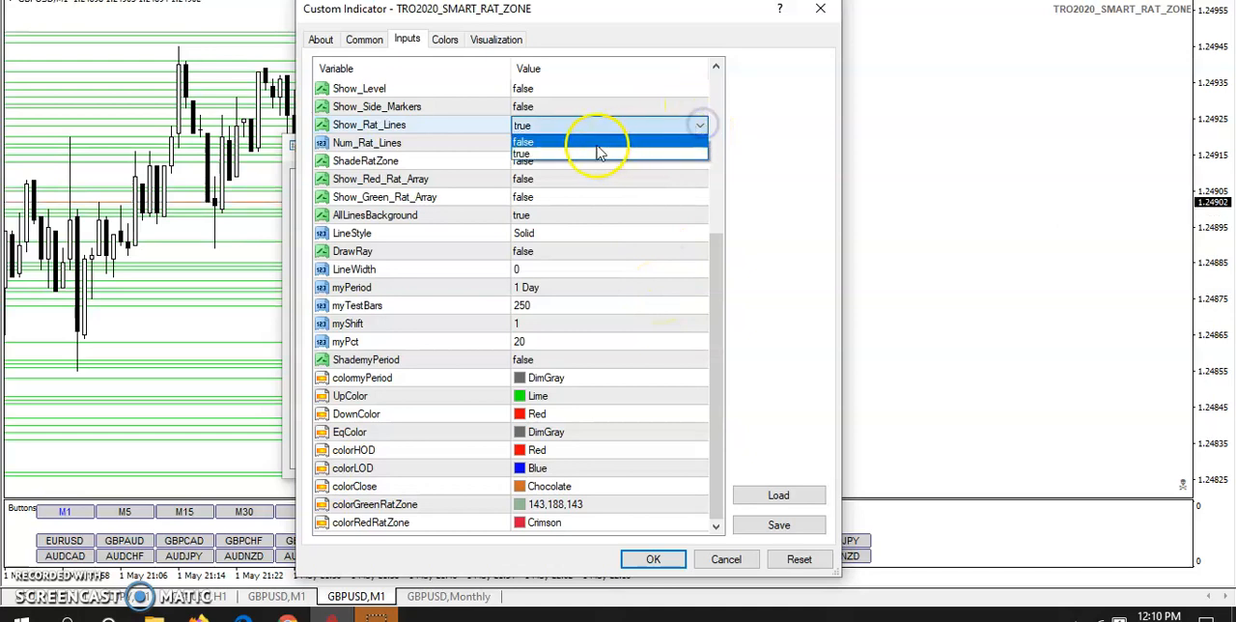
{"action": "left_click", "coordinate": [522, 142]}
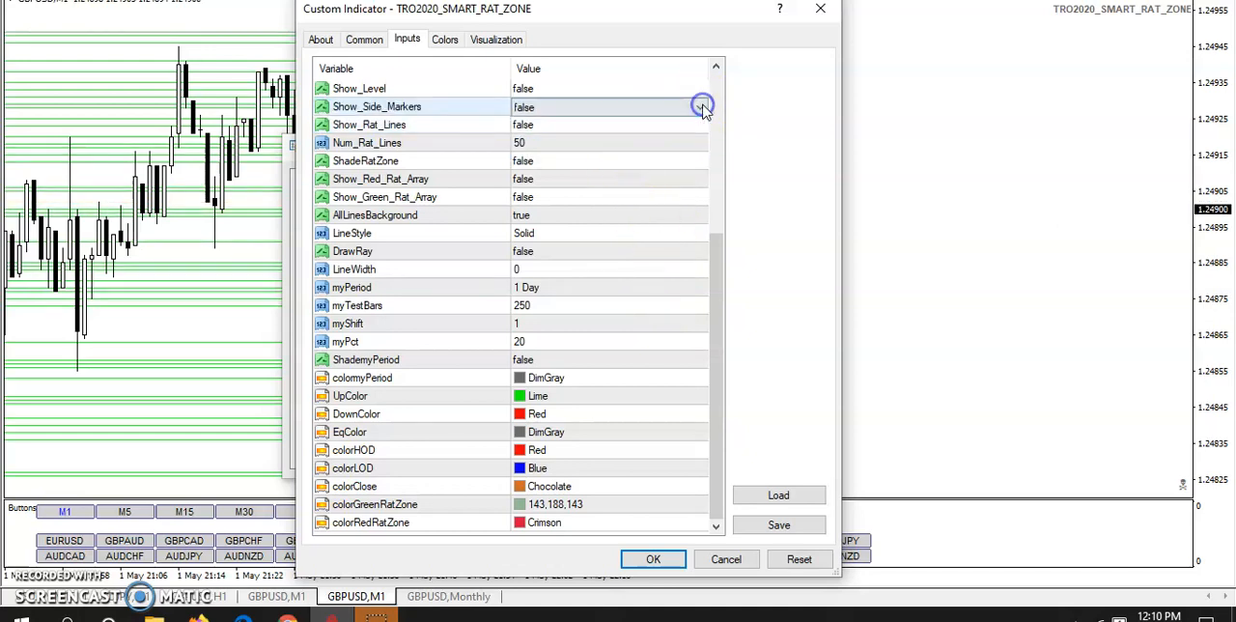
{"action": "left_click", "coordinate": [700, 106]}
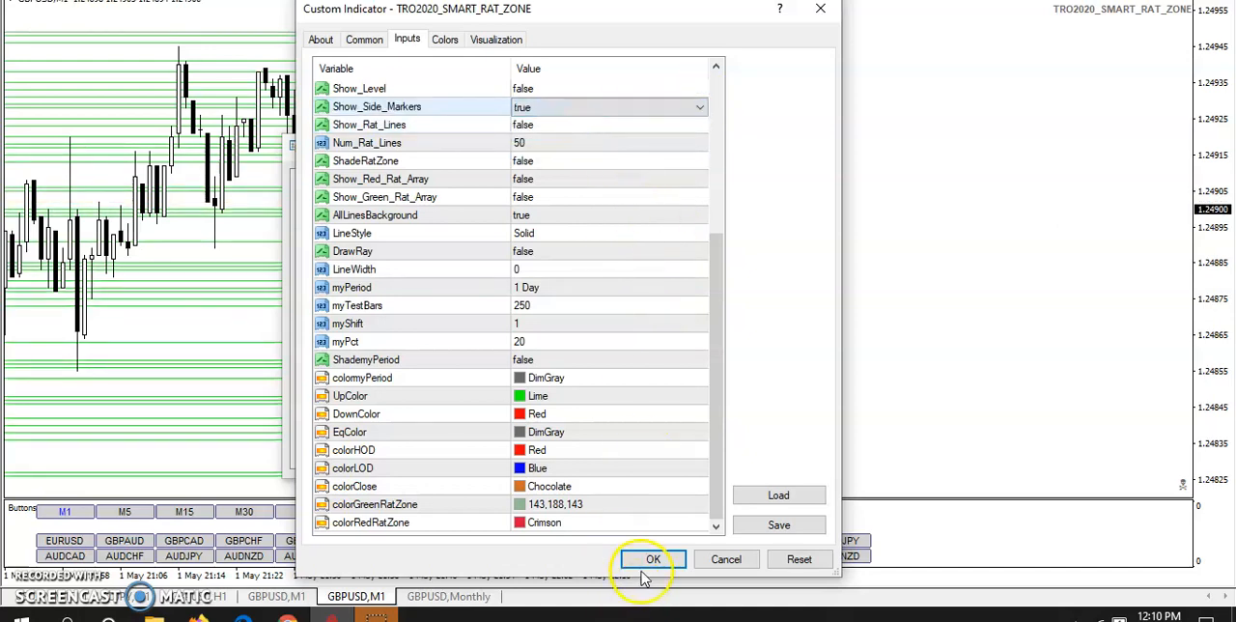
{"action": "left_click", "coordinate": [652, 559]}
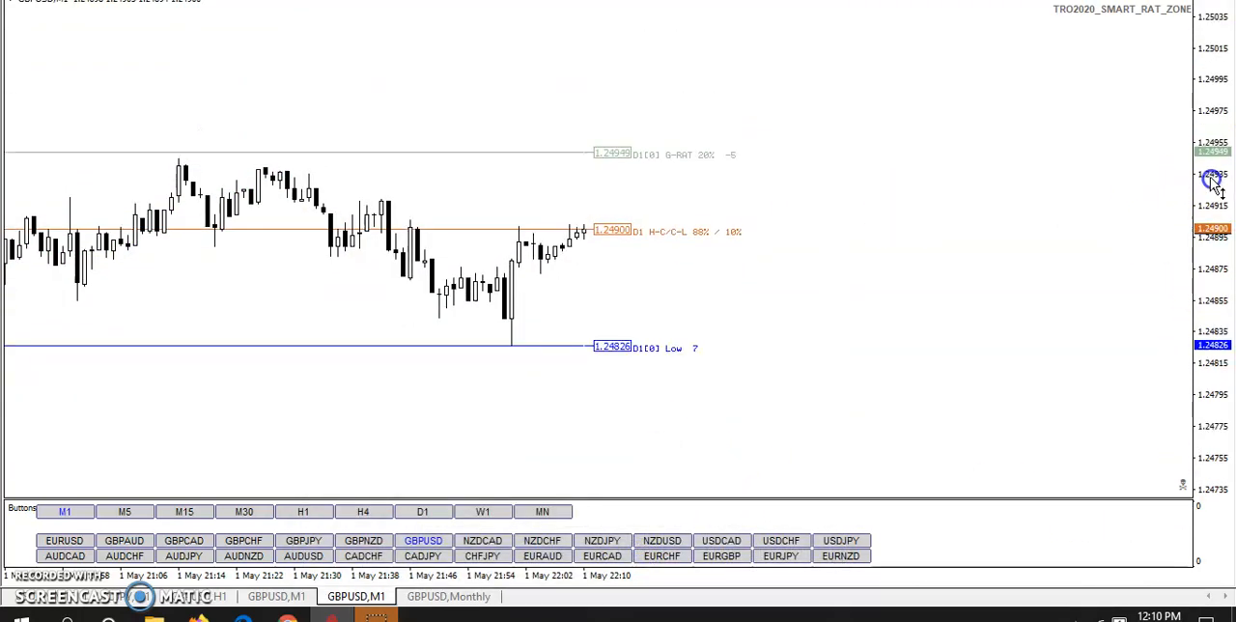
{"action": "mouse_move", "coordinate": [773, 334]}
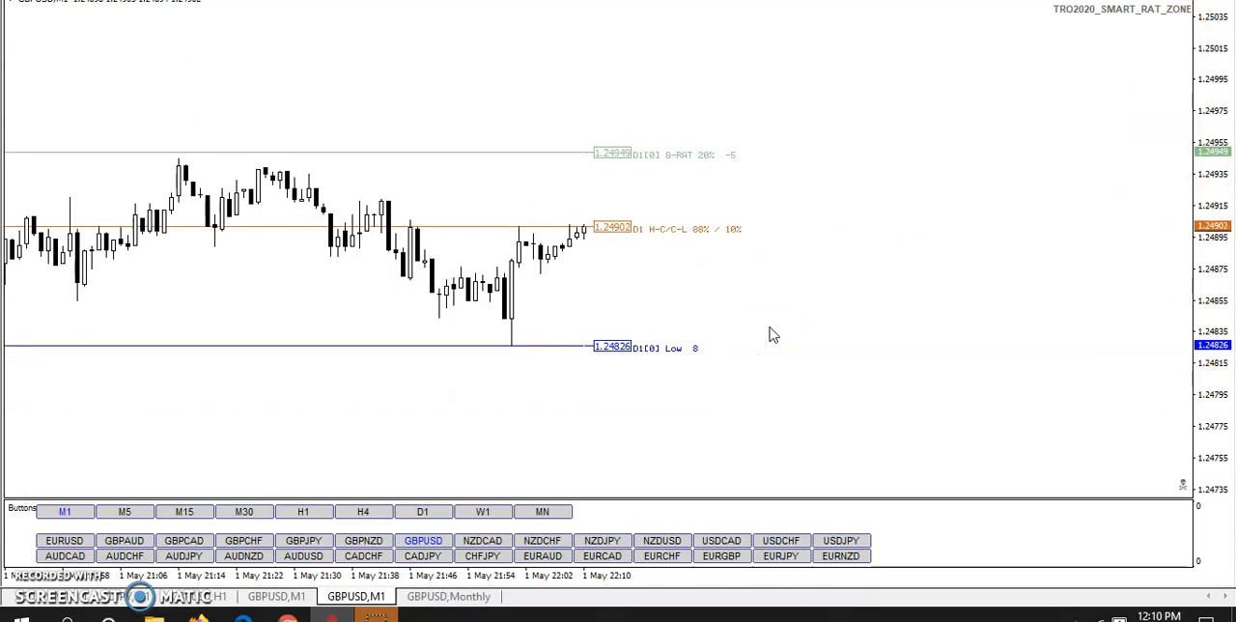
{"action": "mouse_move", "coordinate": [1157, 53]}
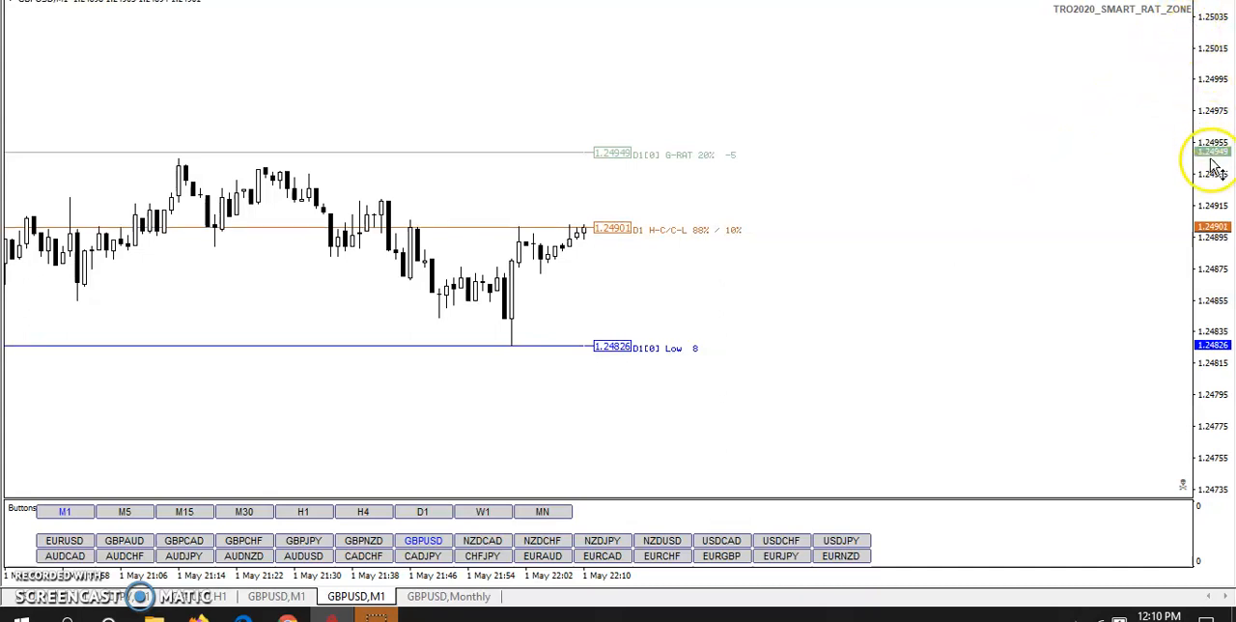
{"action": "mouse_move", "coordinate": [1217, 242]}
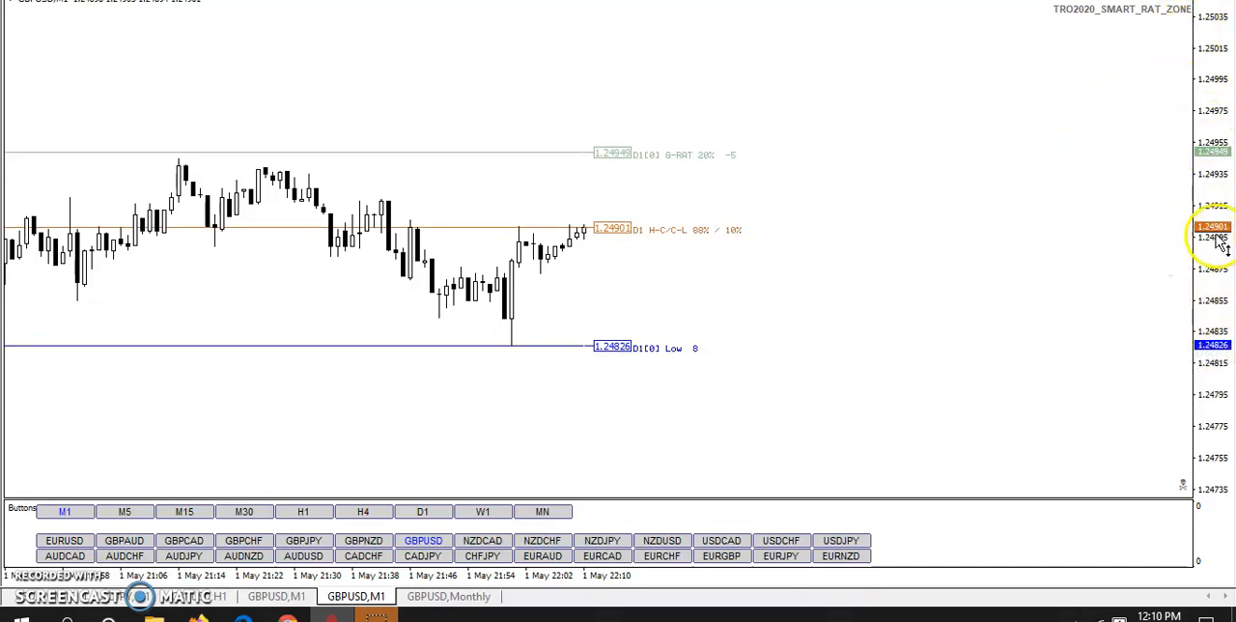
{"action": "mouse_move", "coordinate": [901, 253]}
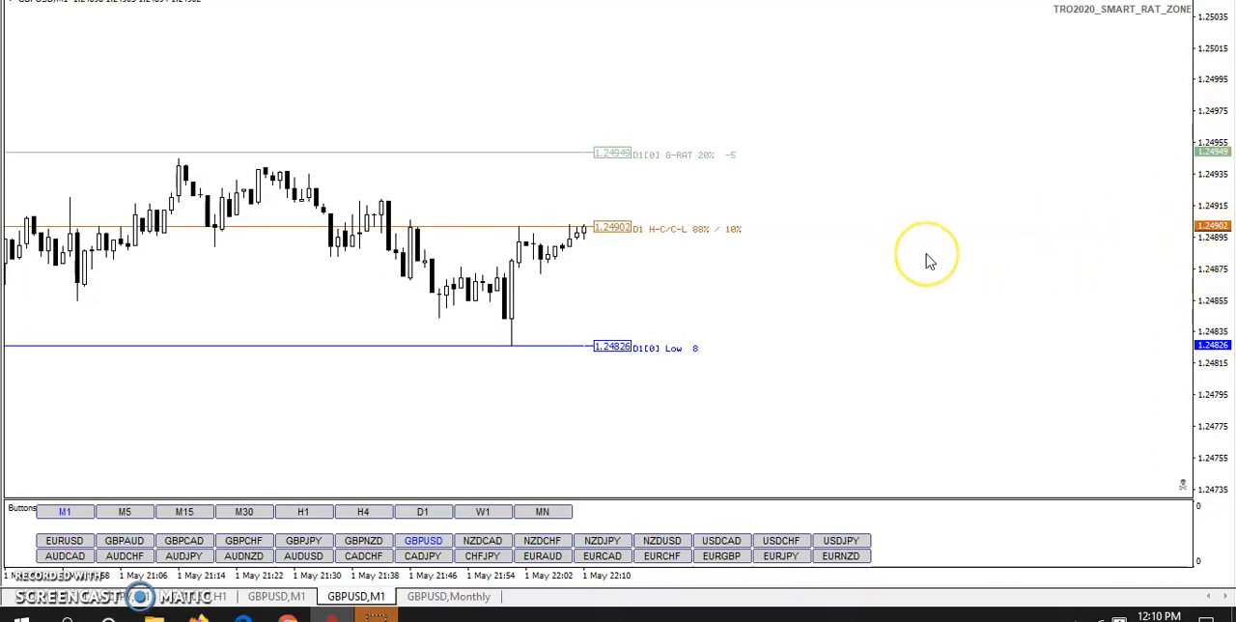
{"action": "mouse_move", "coordinate": [927, 256]}
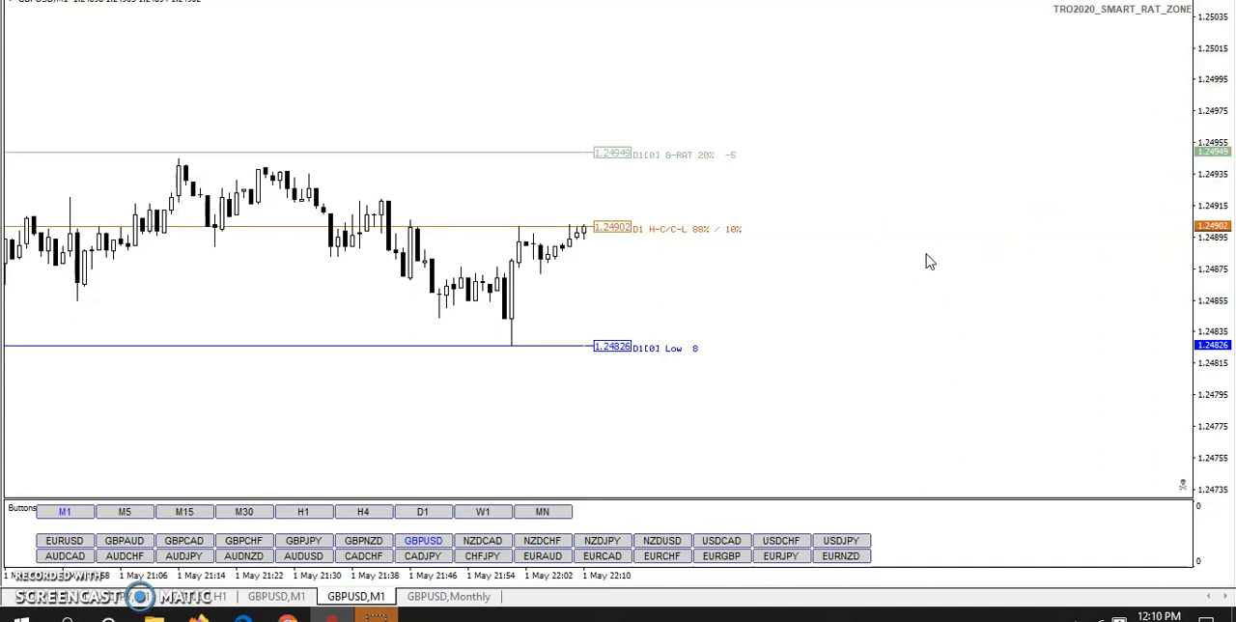
{"action": "mouse_move", "coordinate": [941, 183]}
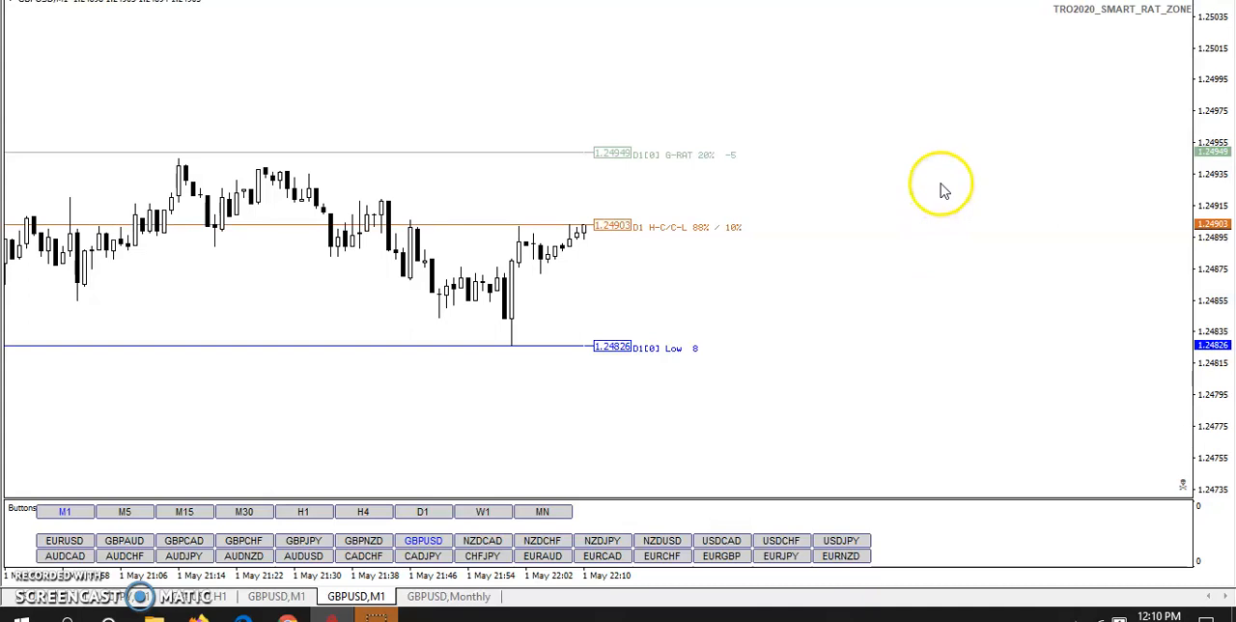
{"action": "mouse_move", "coordinate": [782, 214]}
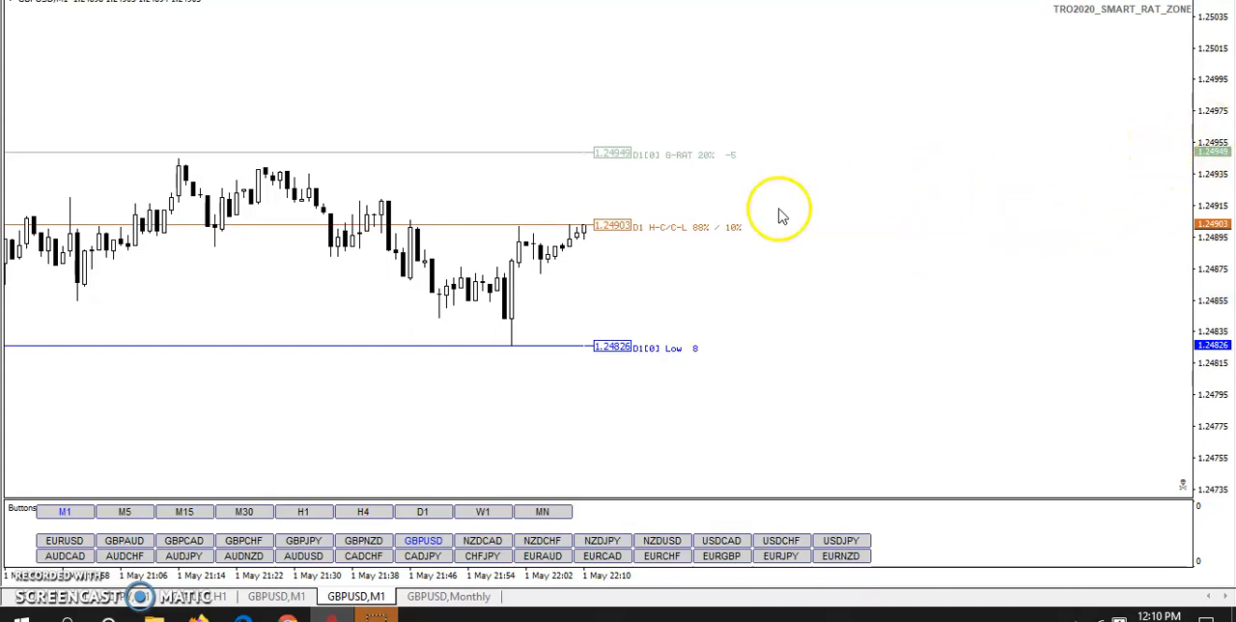
{"action": "mouse_move", "coordinate": [826, 254]}
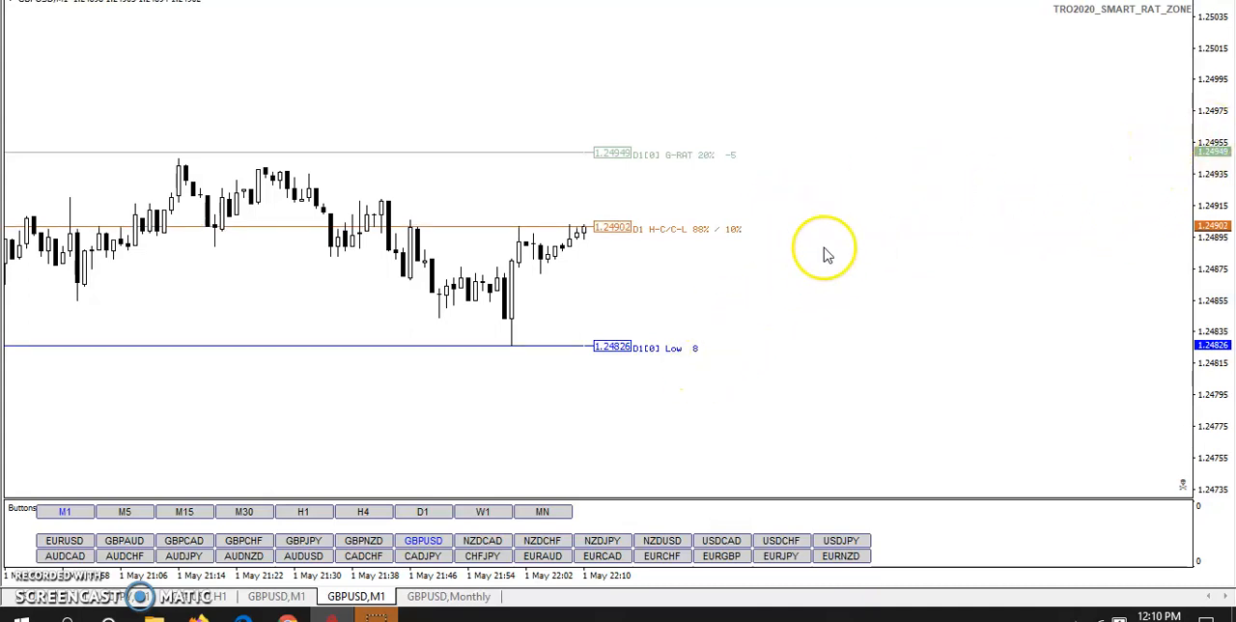
{"action": "mouse_move", "coordinate": [847, 263]}
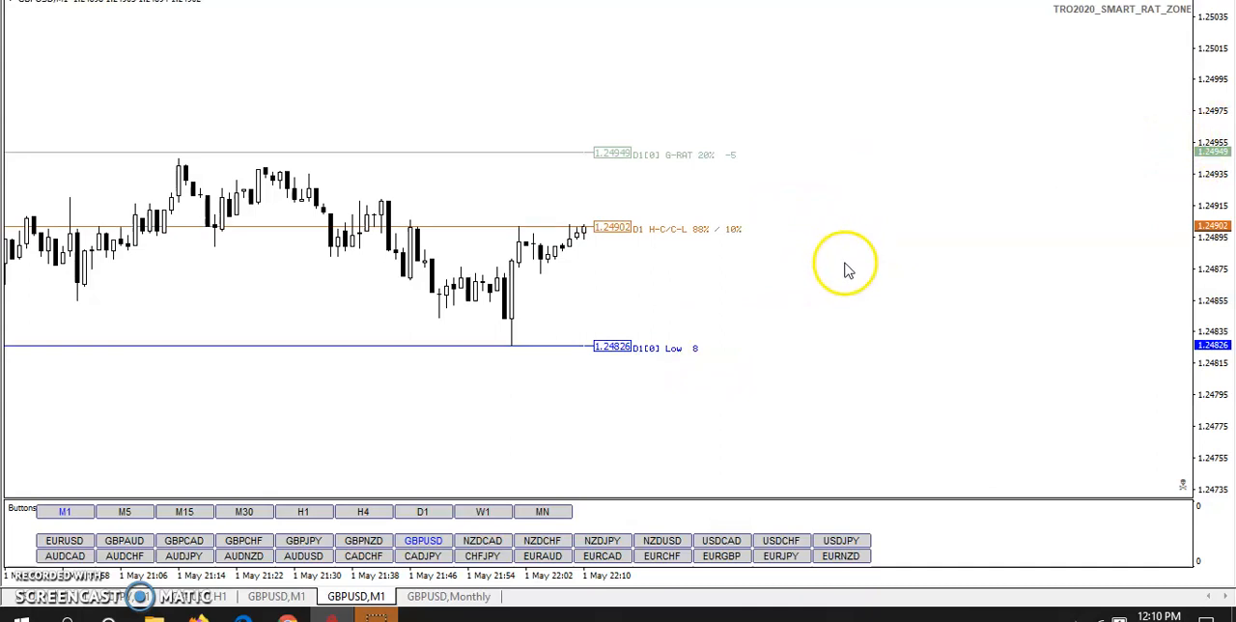
{"action": "mouse_move", "coordinate": [701, 435]}
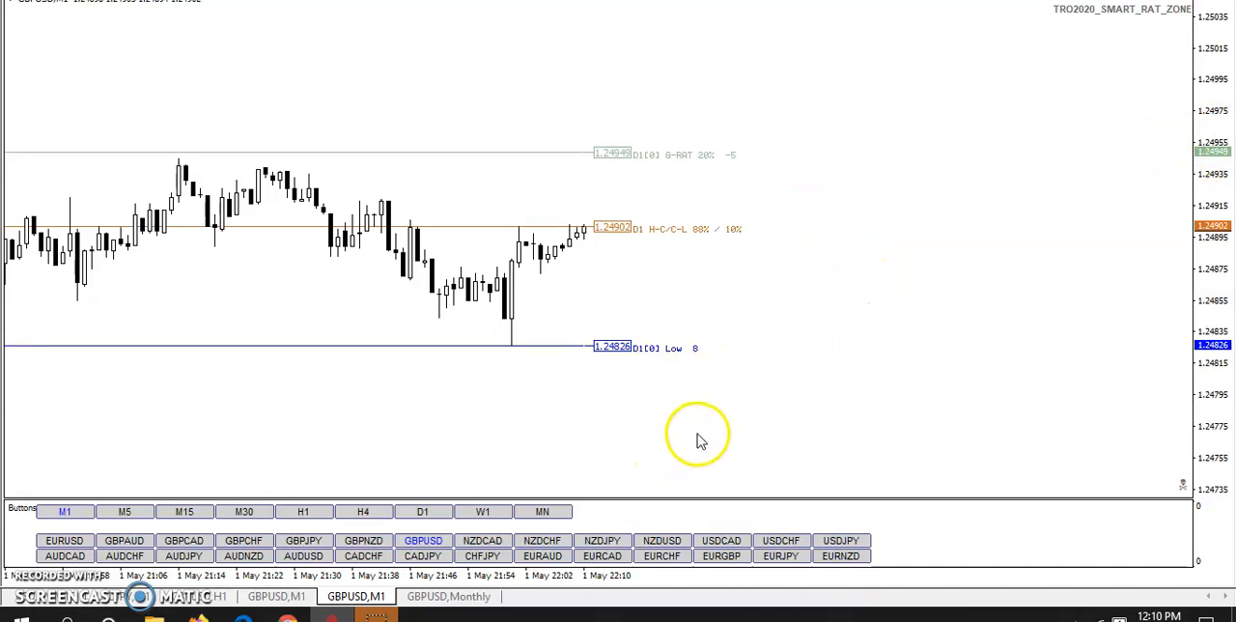
{"action": "mouse_move", "coordinate": [493, 451]}
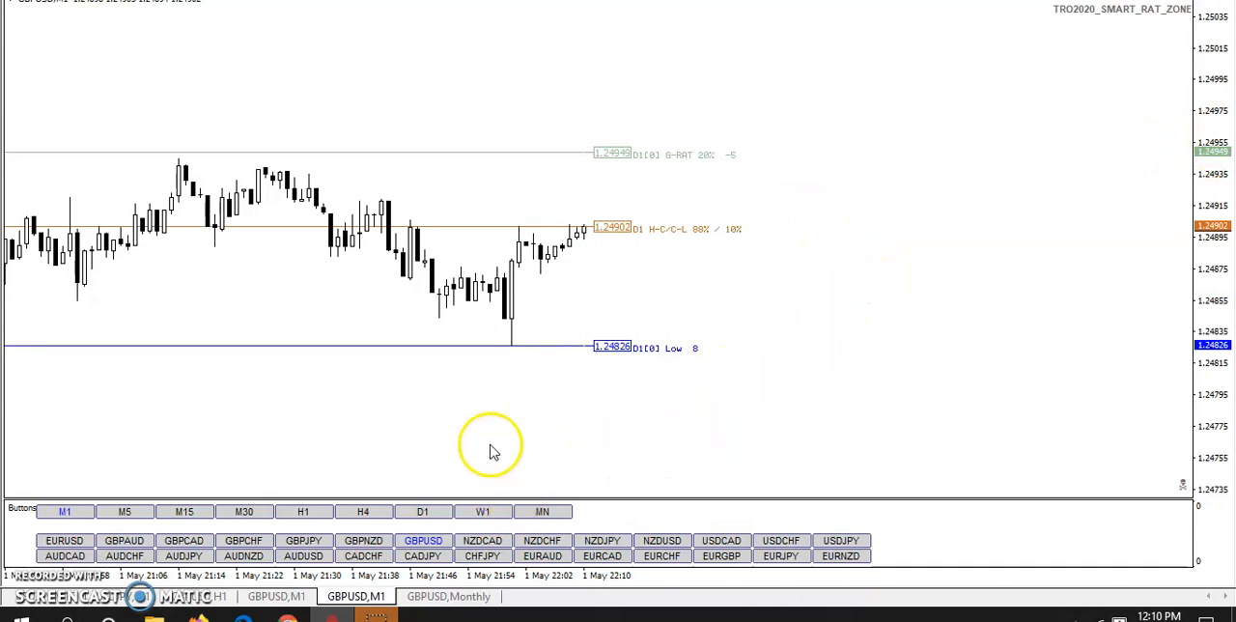
- Confirm the Smart Rat Zone inputs to display the two-column value gauge
{"action": "right_click", "coordinate": [490, 446]}
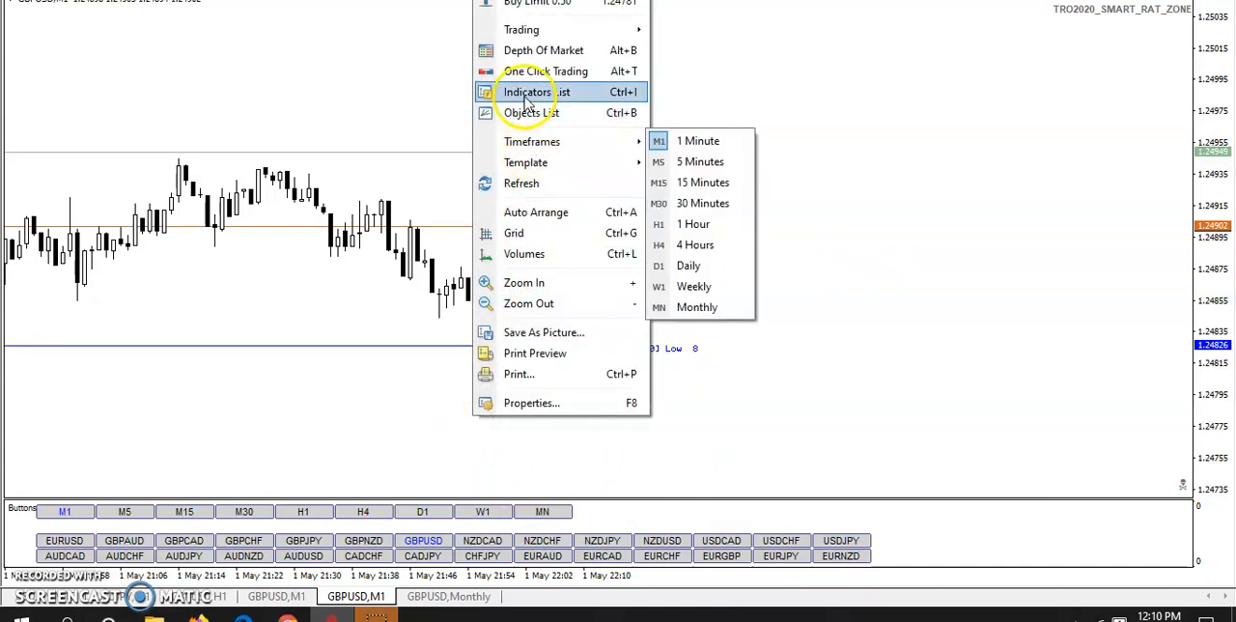
{"action": "left_click", "coordinate": [528, 92]}
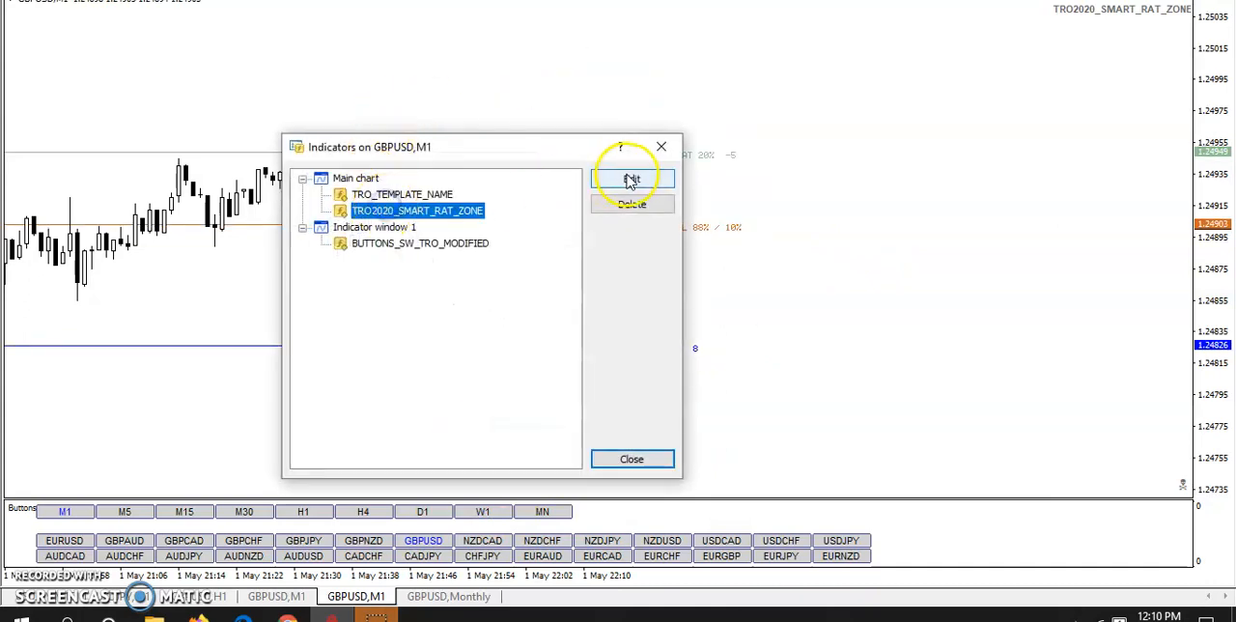
{"action": "left_click", "coordinate": [631, 179]}
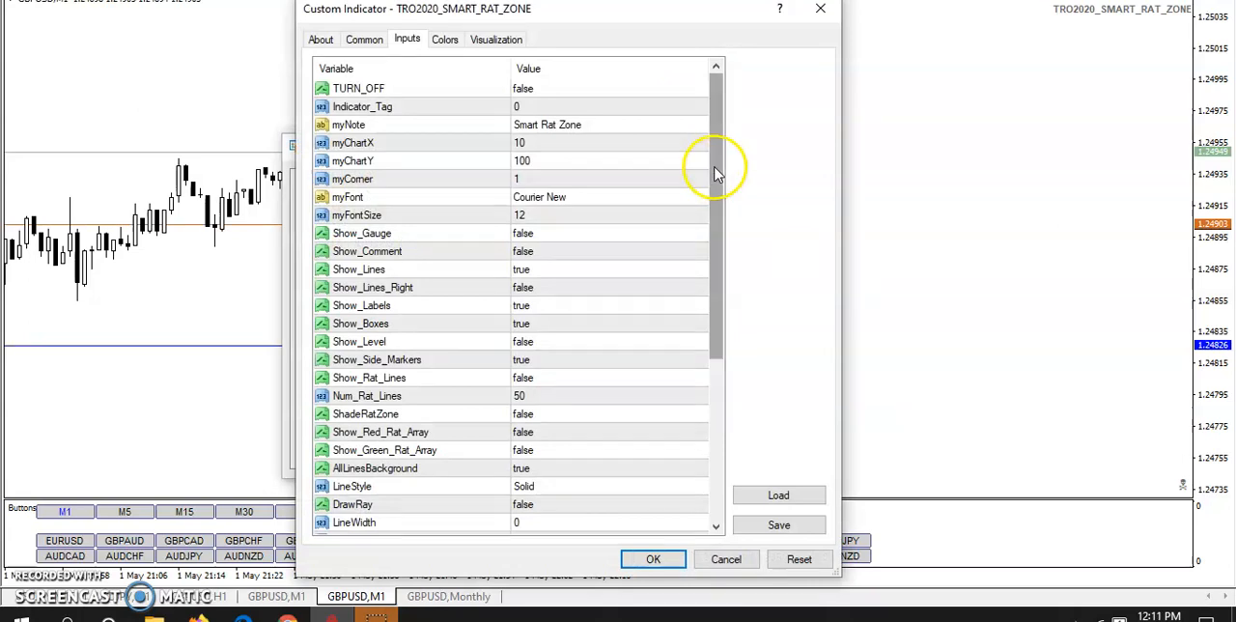
{"action": "scroll", "scroll_direction": "down", "scroll_amount": 3}
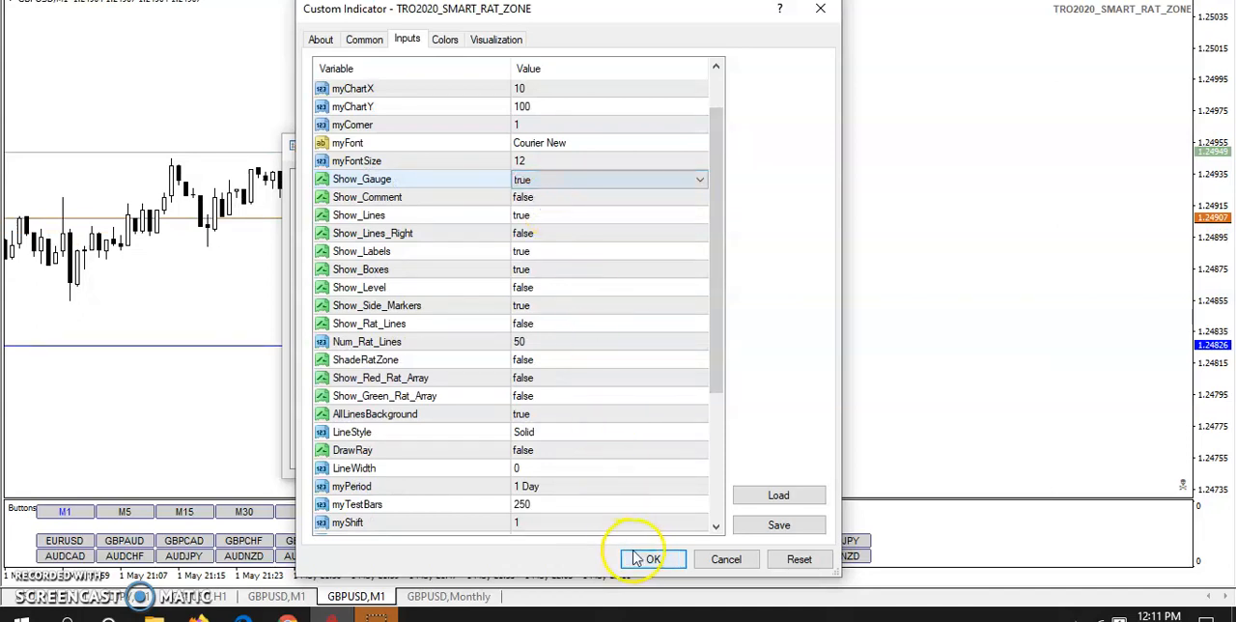
{"action": "left_click", "coordinate": [651, 558]}
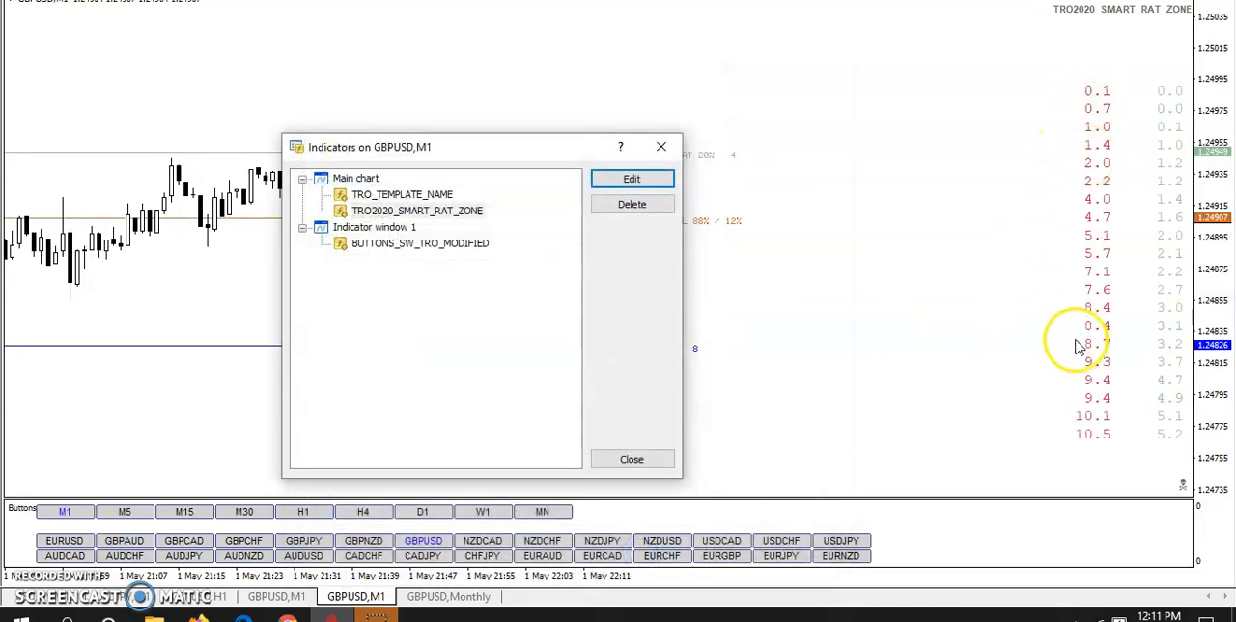
{"action": "mouse_move", "coordinate": [1101, 124]}
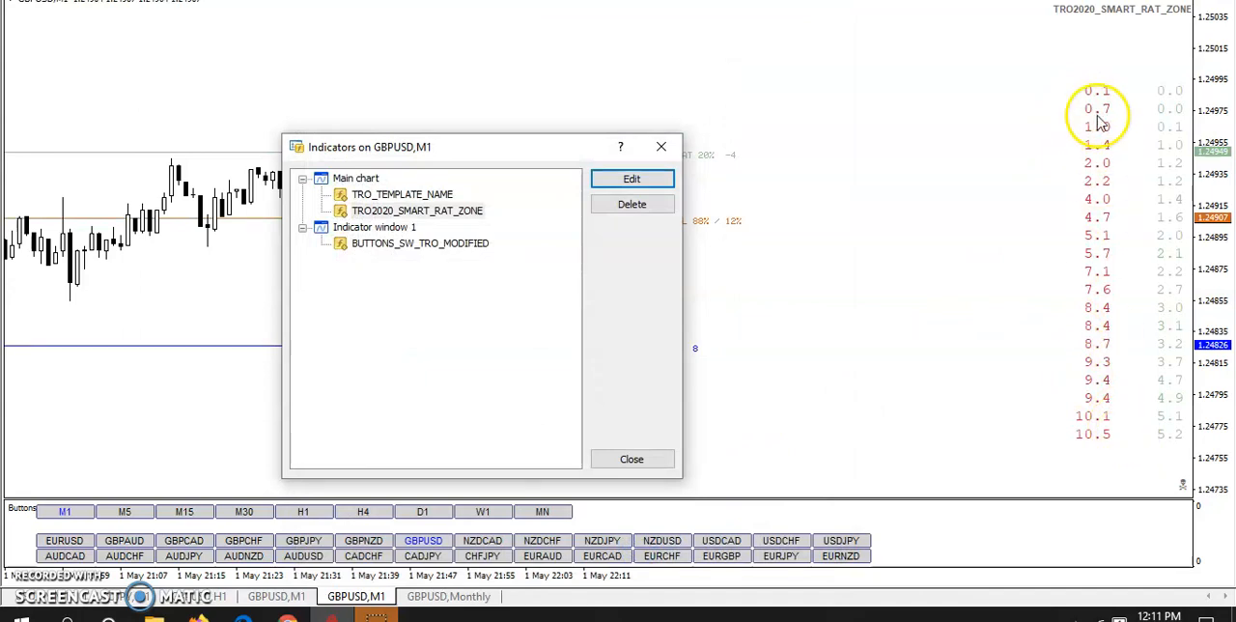
{"action": "mouse_move", "coordinate": [1125, 444]}
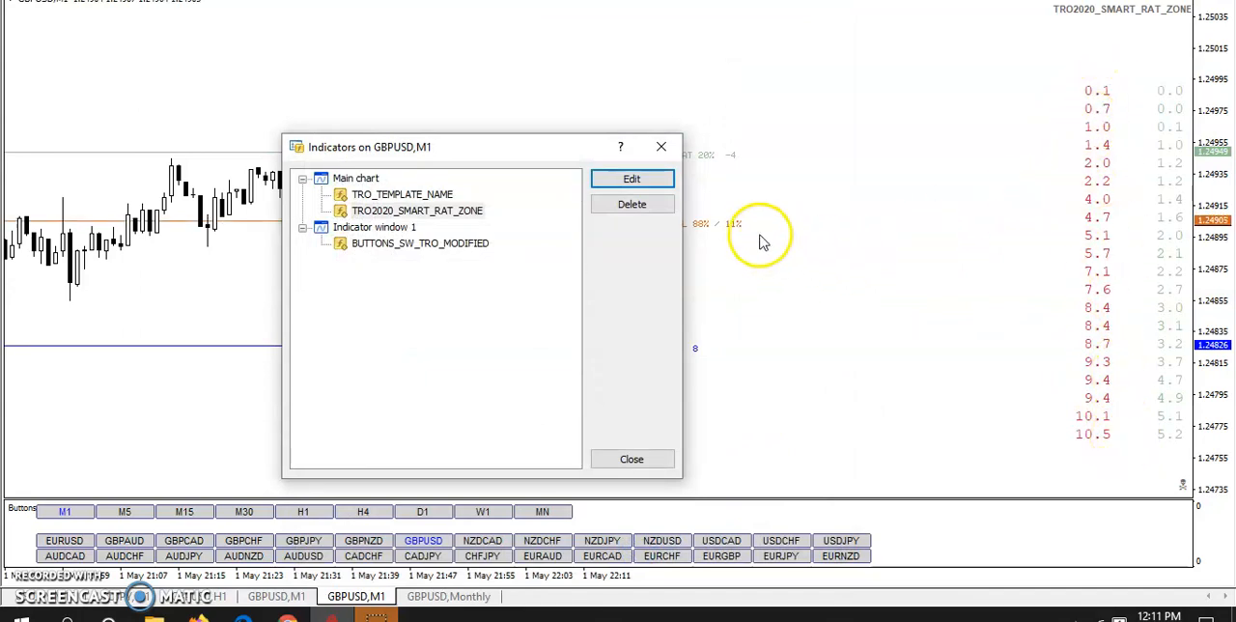
- Change the Smart Rat Zone's myTestBars value from 250 to 100
{"action": "left_click", "coordinate": [632, 179]}
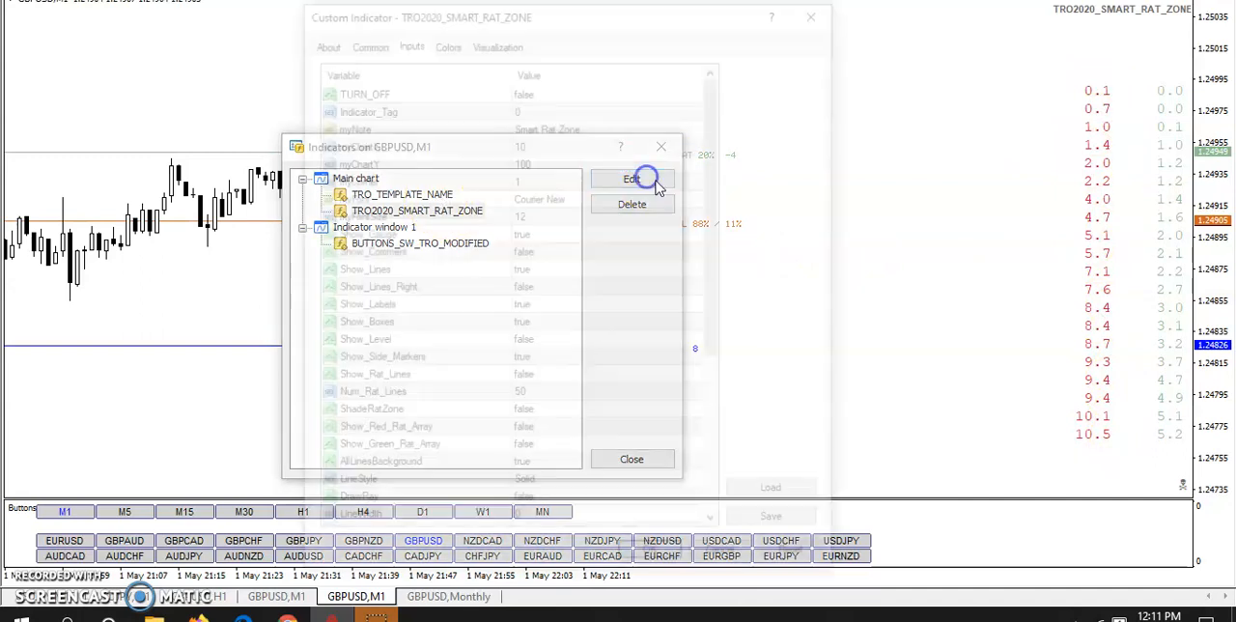
{"action": "left_click", "coordinate": [632, 179]}
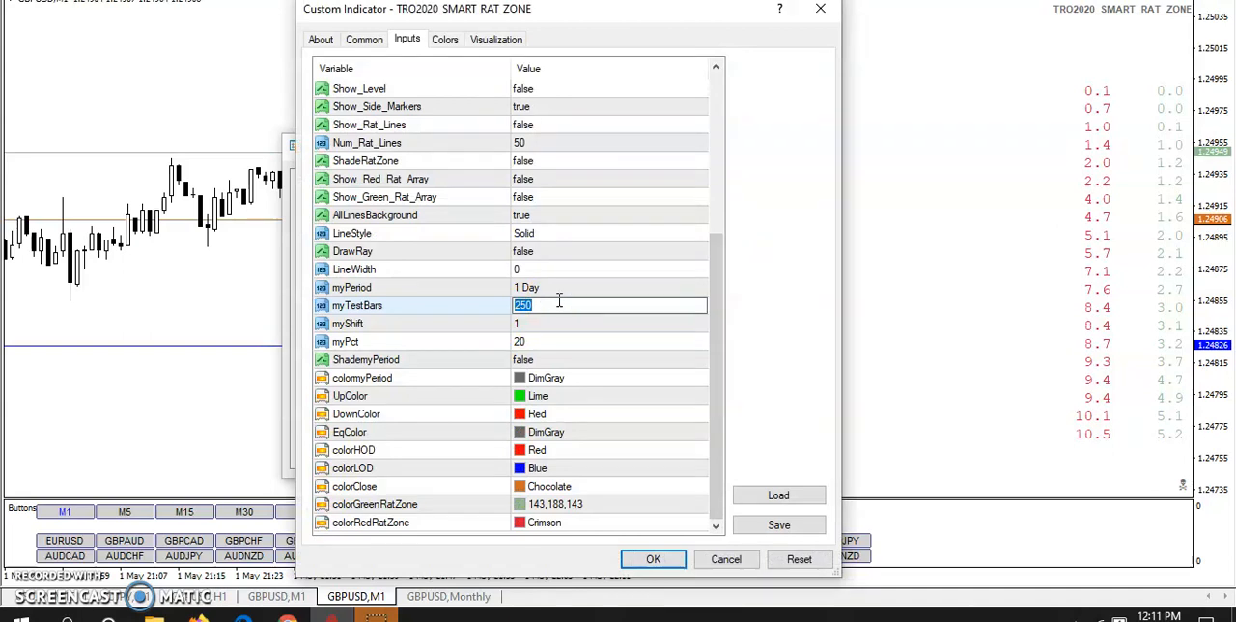
{"action": "type", "text": "100"}
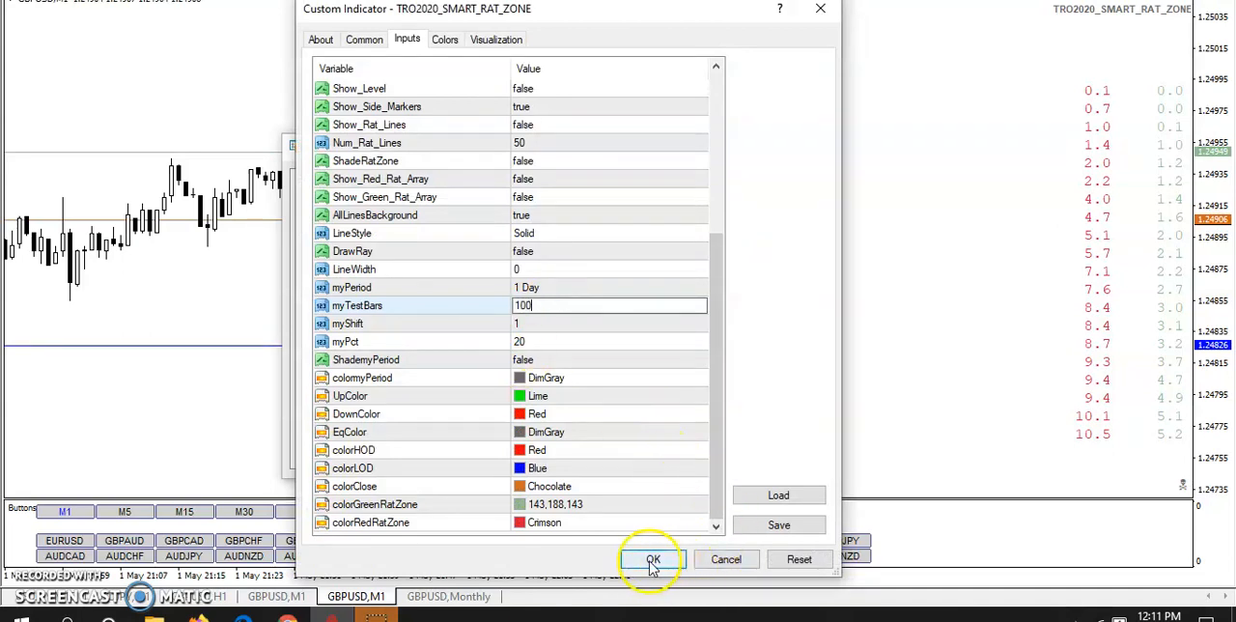
{"action": "left_click", "coordinate": [653, 559]}
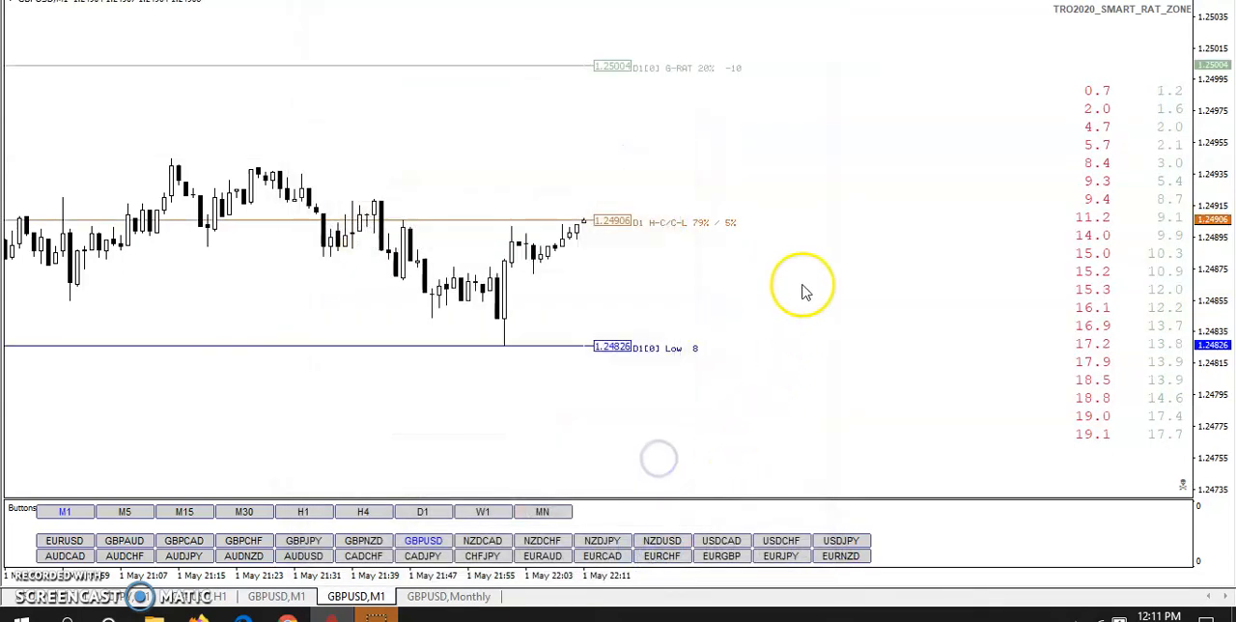
{"action": "mouse_move", "coordinate": [837, 175]}
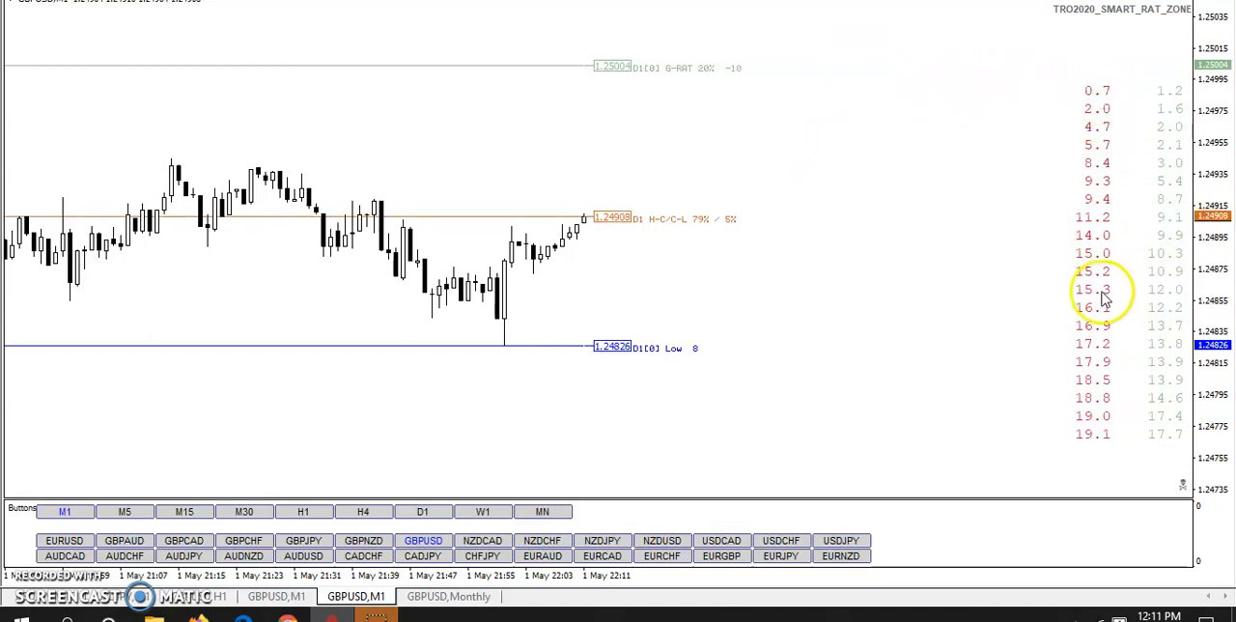
{"action": "mouse_move", "coordinate": [1089, 433]}
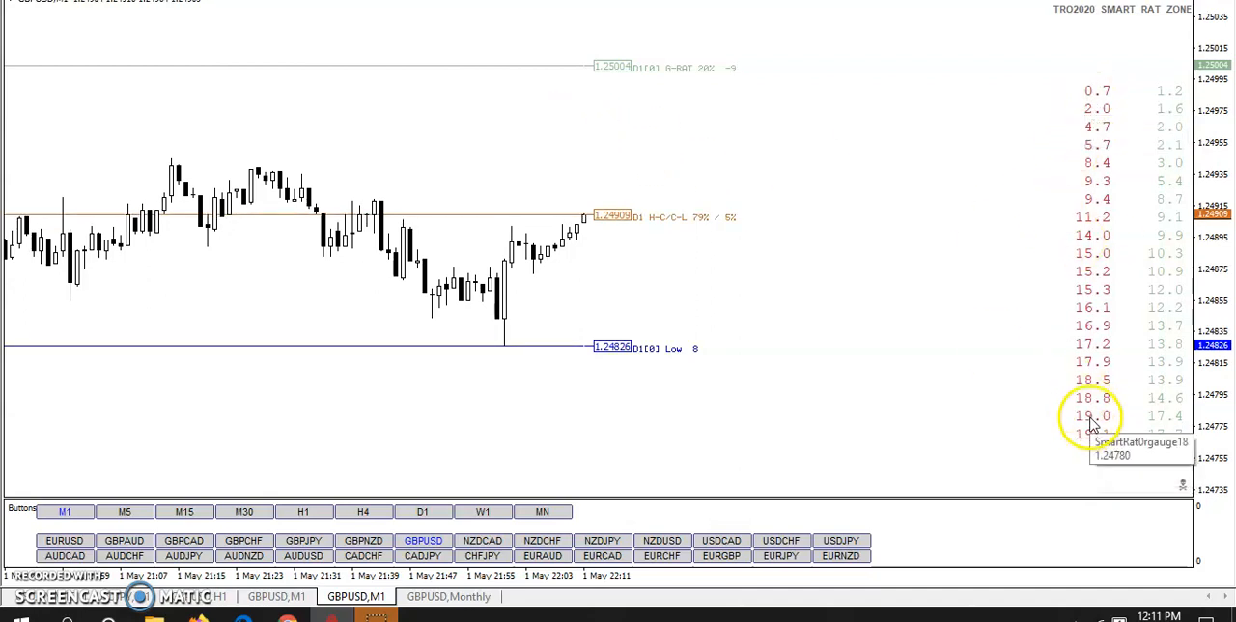
{"action": "mouse_move", "coordinate": [1168, 449]}
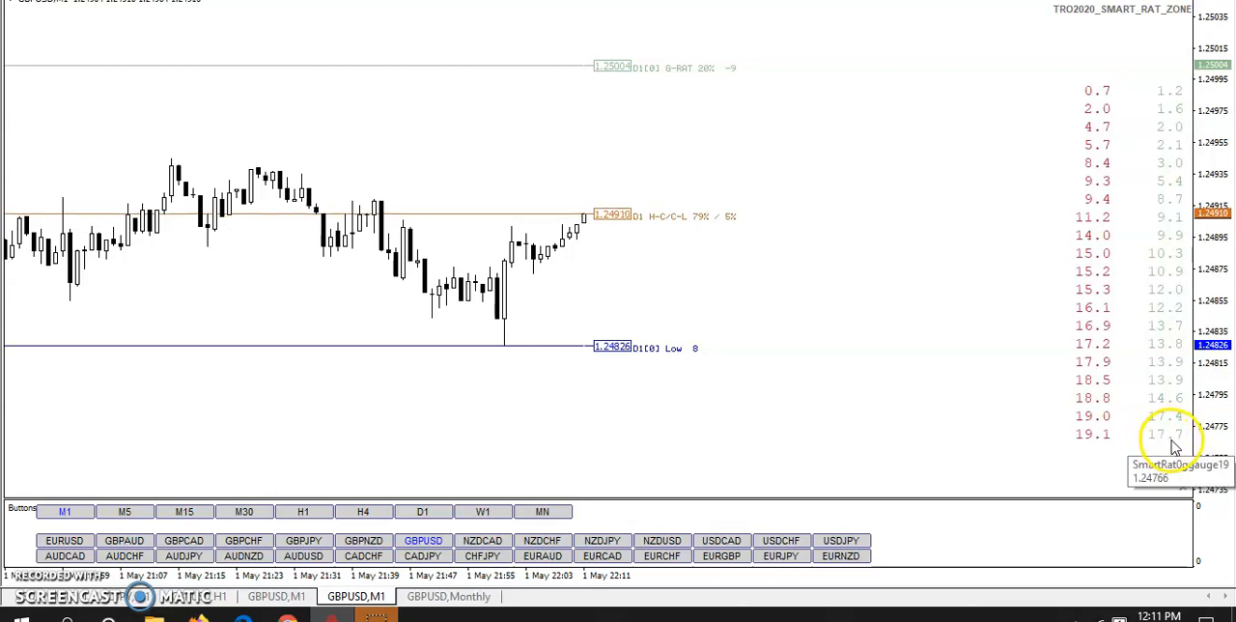
{"action": "mouse_move", "coordinate": [473, 109]}
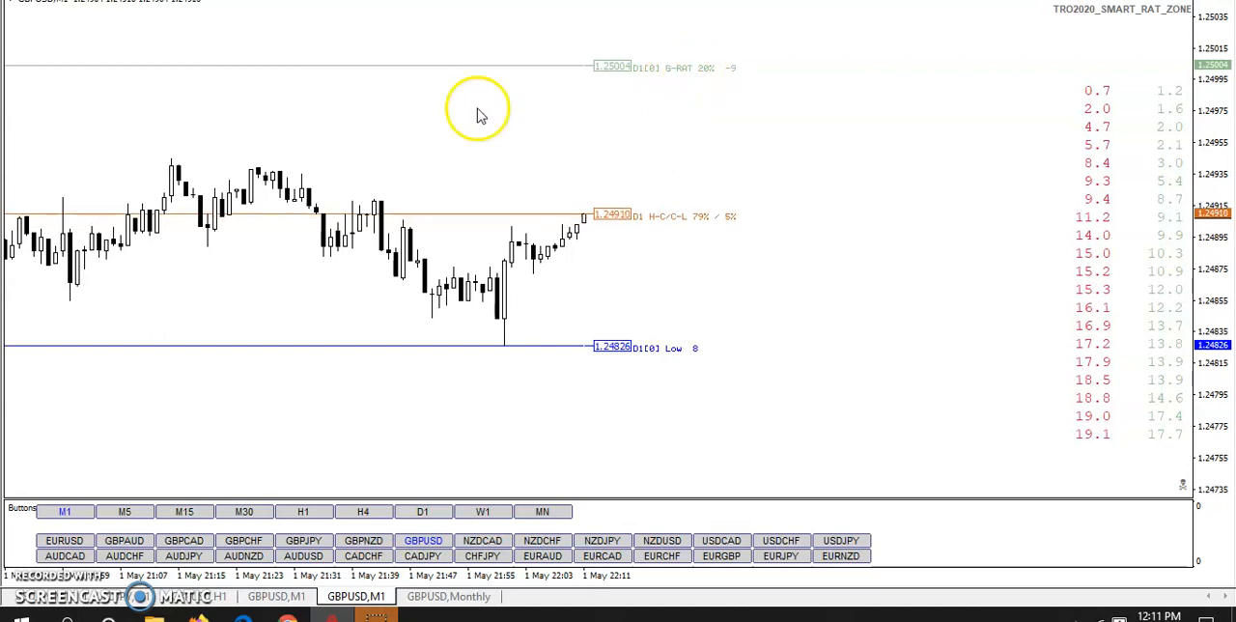
- Reapply the Smart Rat Zone settings and return GBPUSD to the H1 timeframe
{"action": "right_click", "coordinate": [479, 111]}
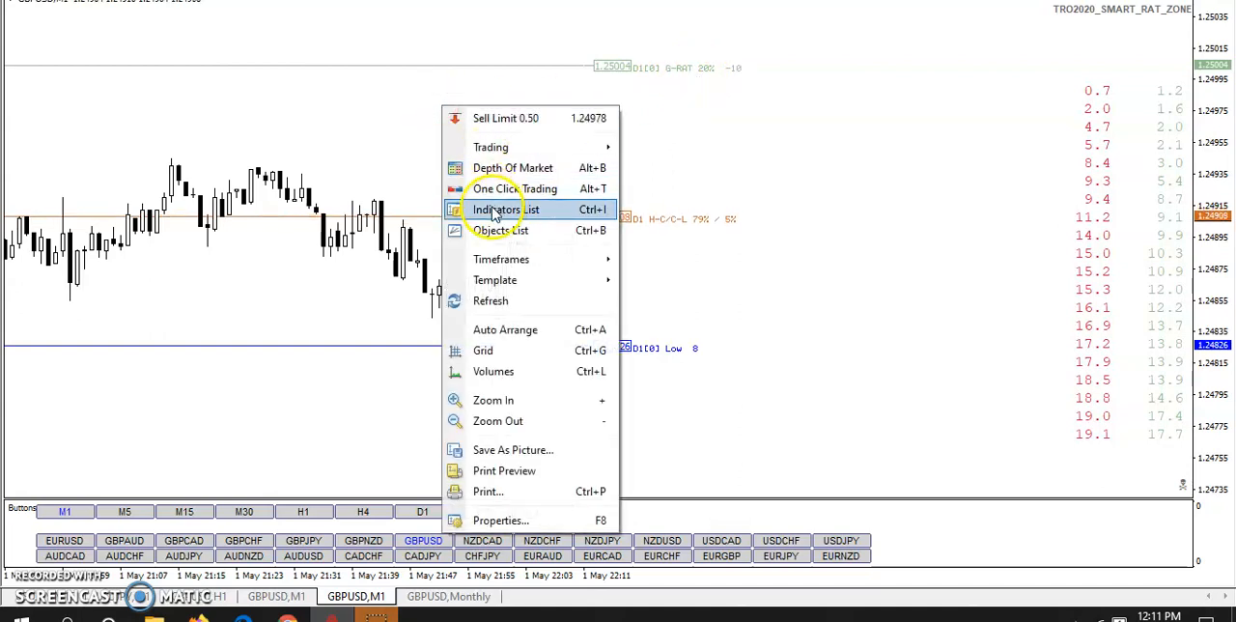
{"action": "left_click", "coordinate": [505, 210]}
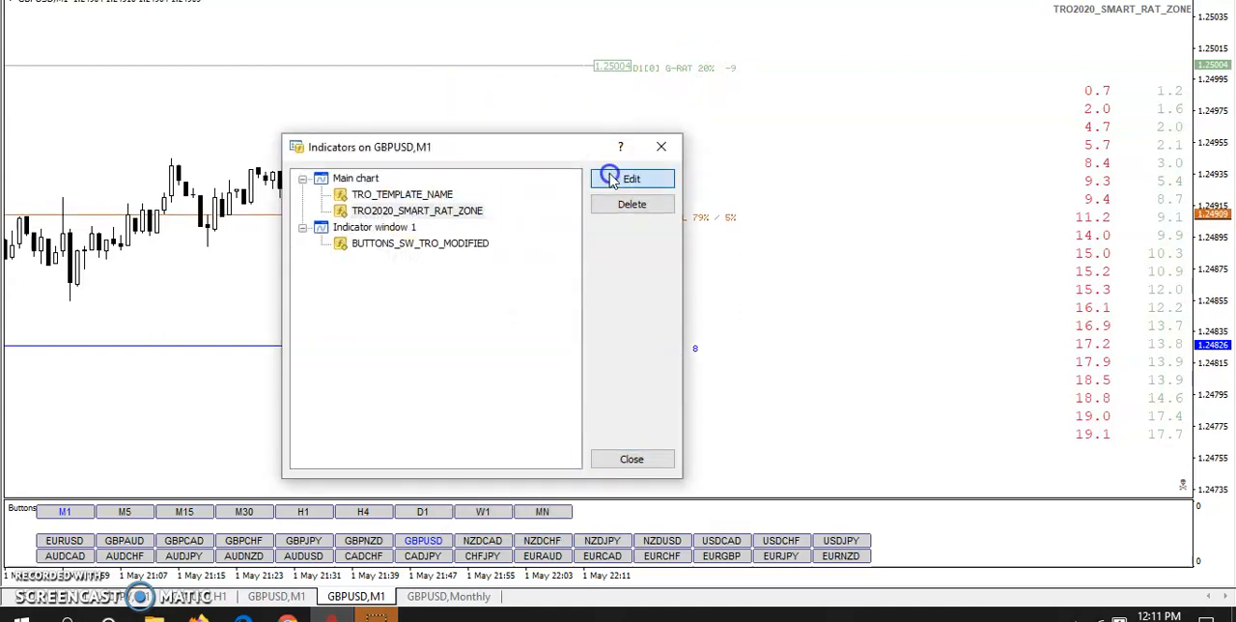
{"action": "left_click", "coordinate": [631, 178]}
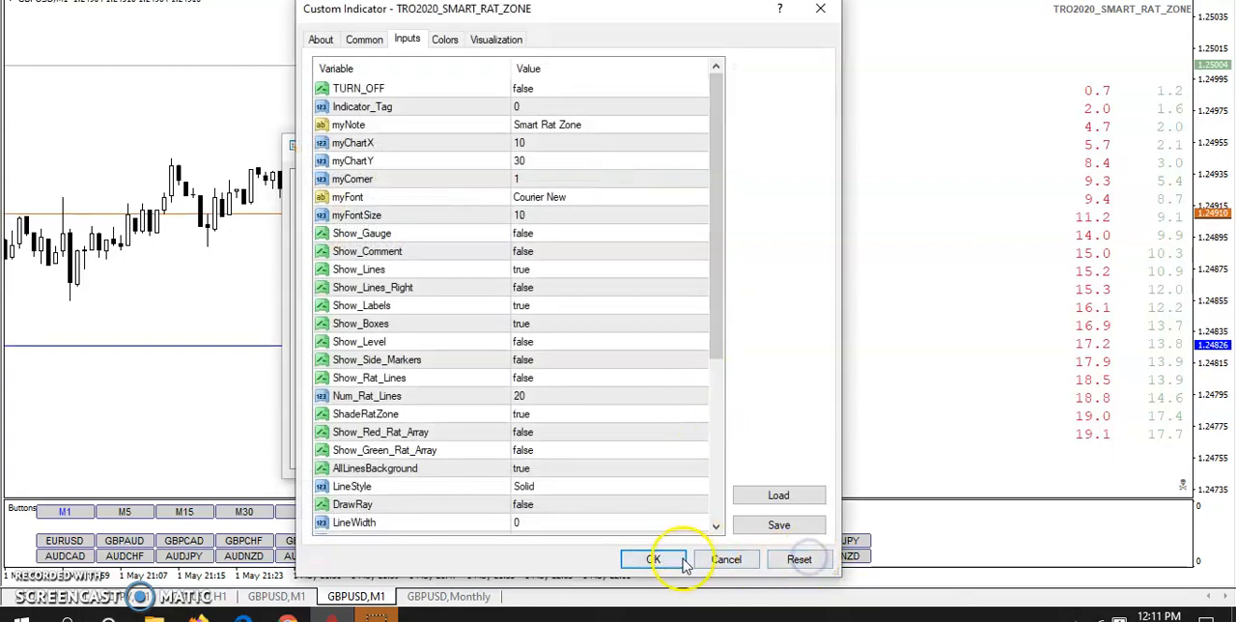
{"action": "left_click", "coordinate": [653, 559]}
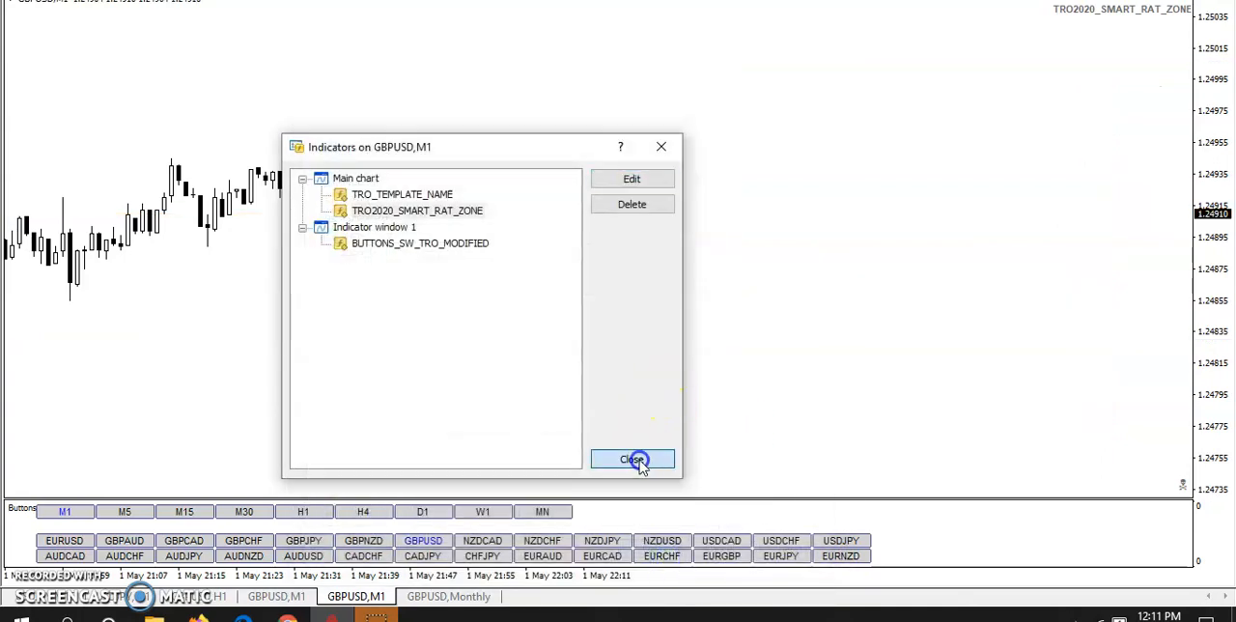
{"action": "left_click", "coordinate": [632, 458]}
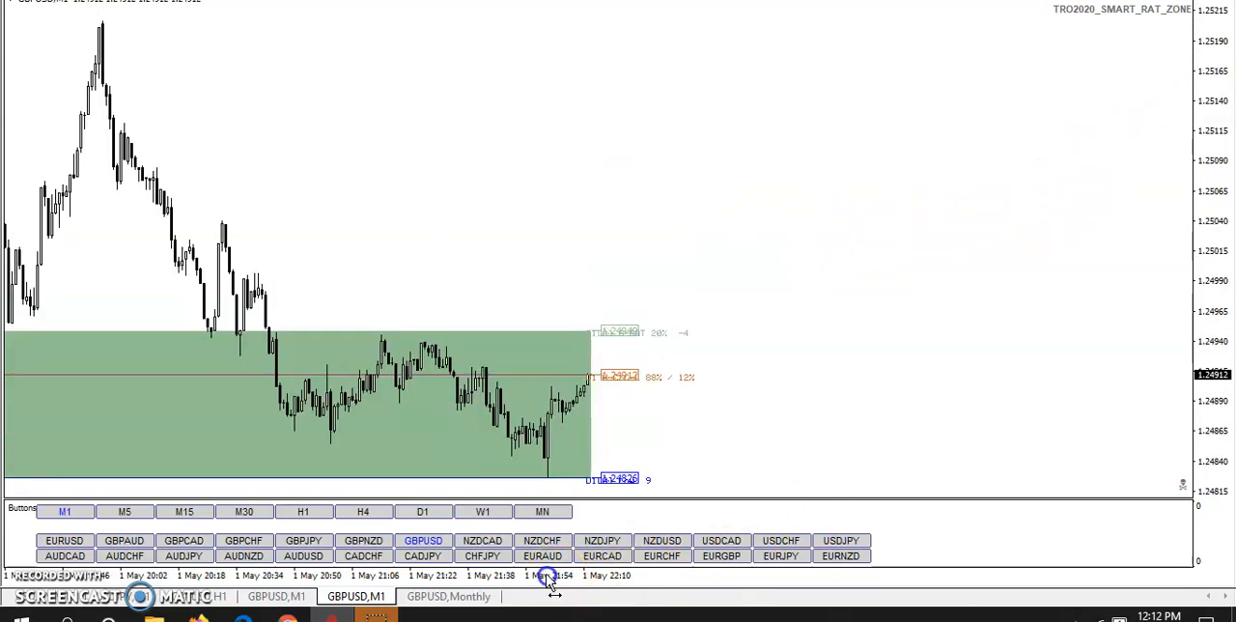
{"action": "left_click", "coordinate": [302, 512]}
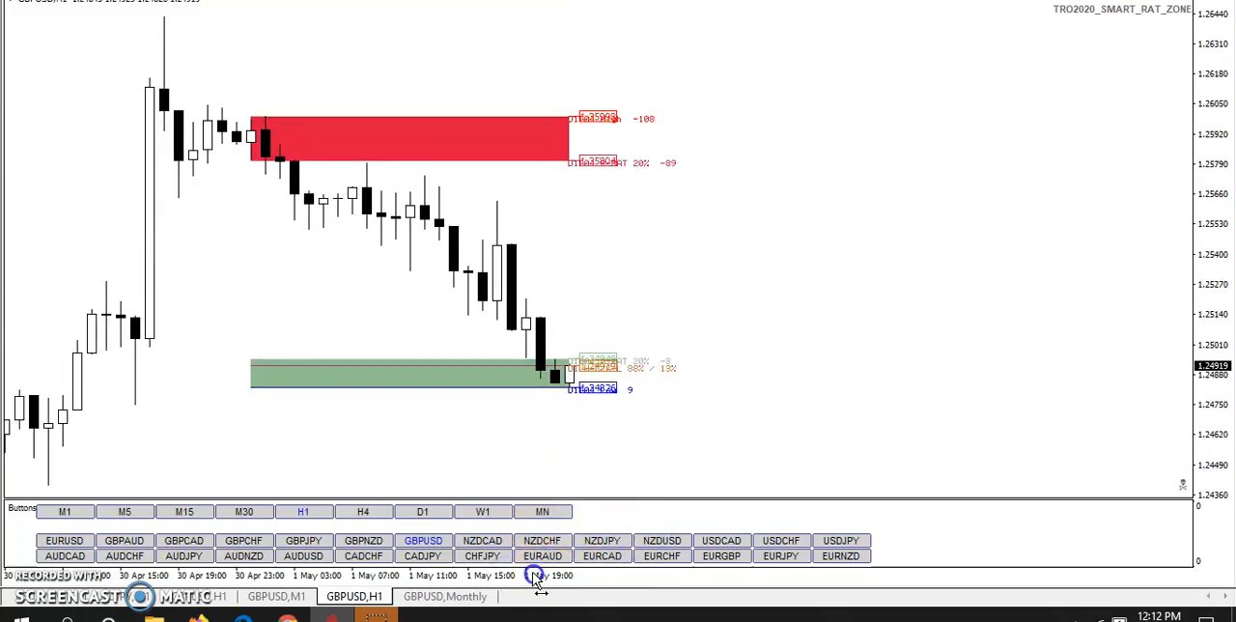
{"action": "mouse_move", "coordinate": [544, 476]}
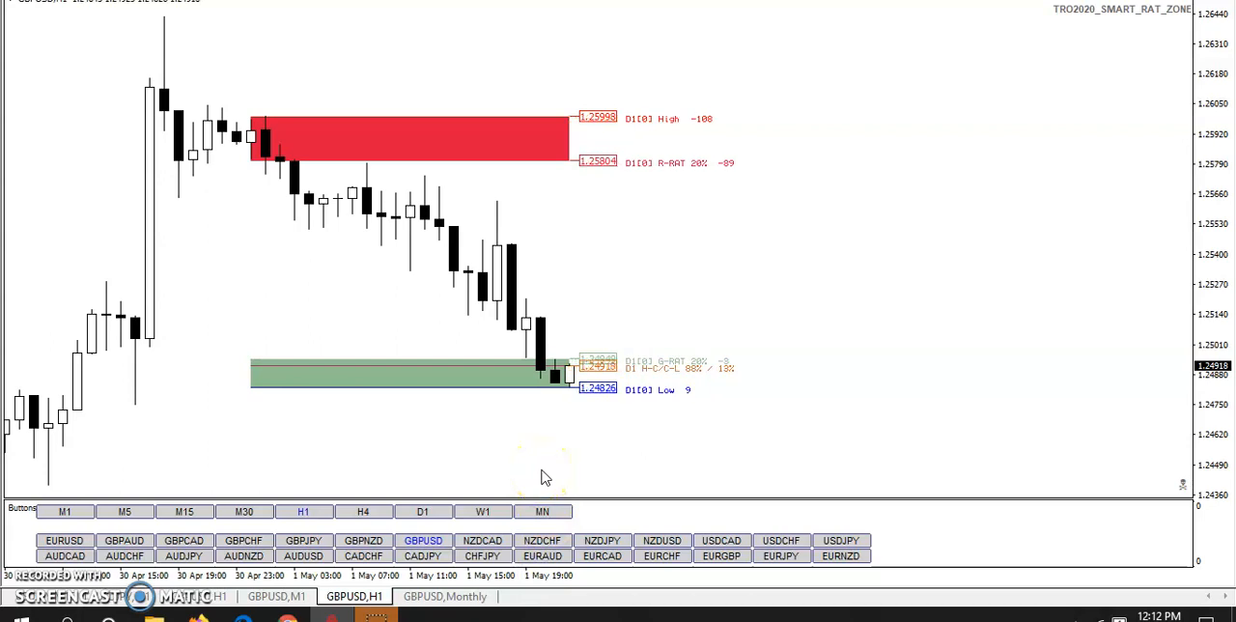
{"action": "mouse_move", "coordinate": [601, 333]}
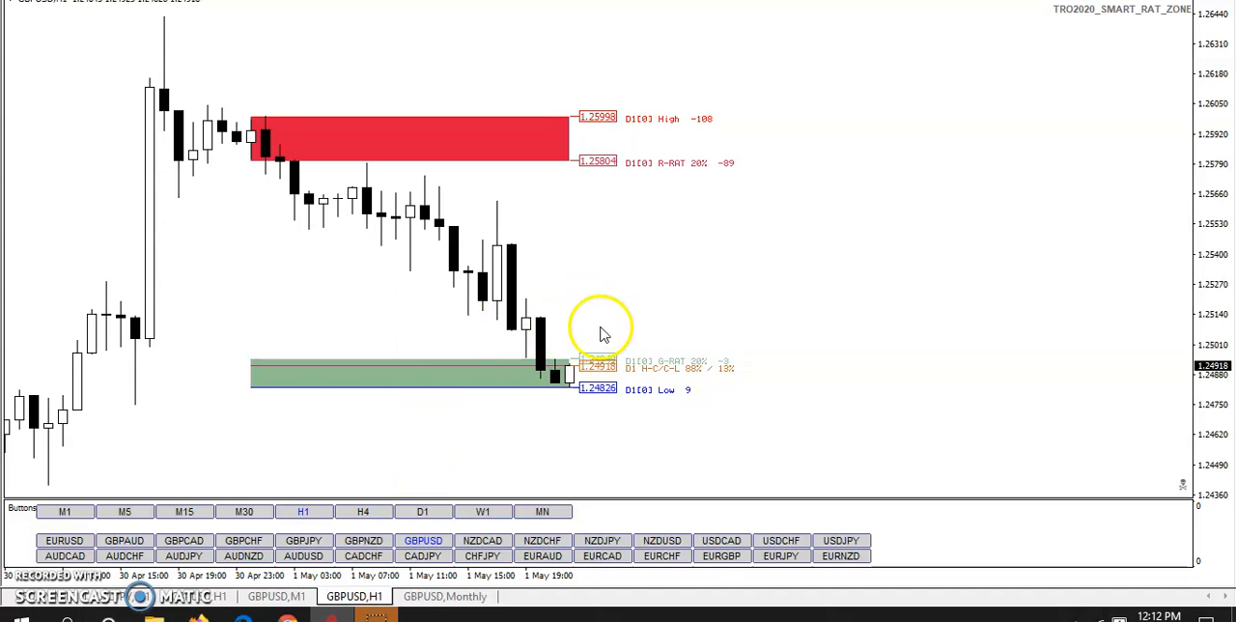
{"action": "mouse_move", "coordinate": [475, 368]}
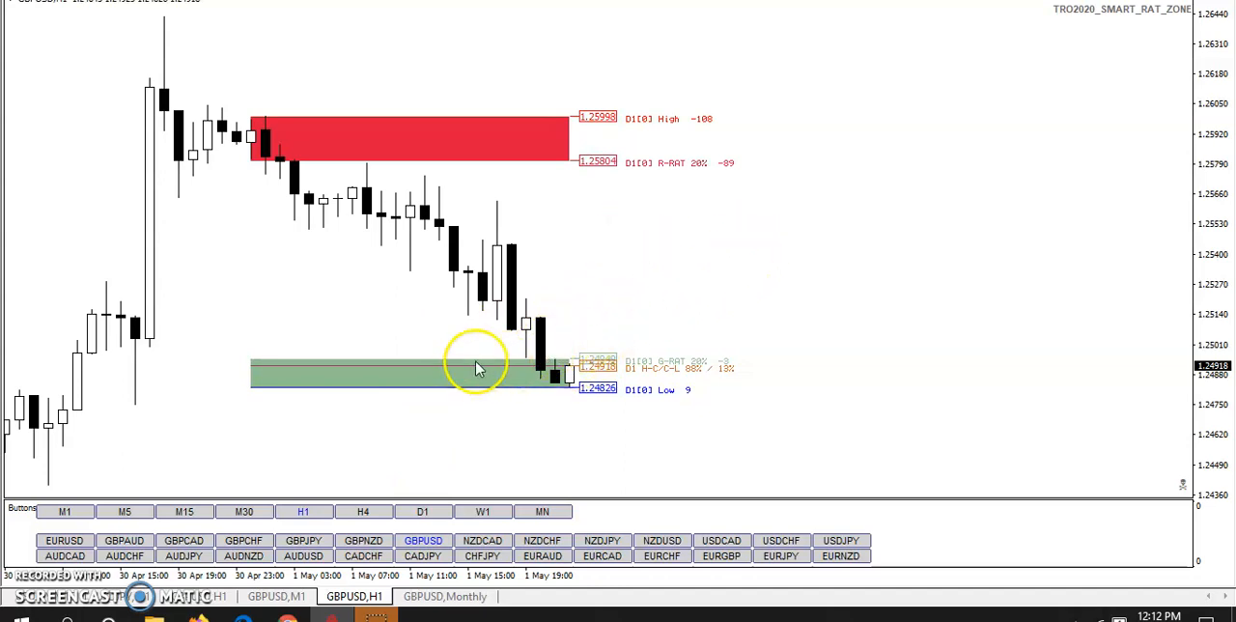
{"action": "mouse_move", "coordinate": [728, 203]}
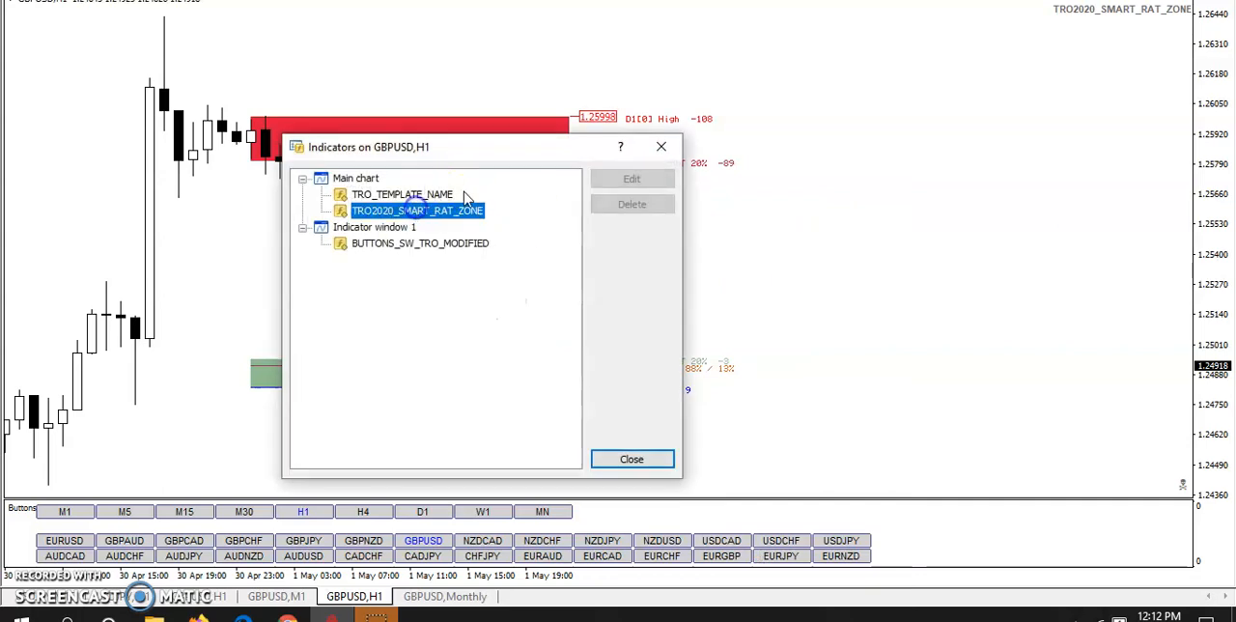
- Set Show_Green_Rat_Array to true, apply it, and close the Indicators list
{"action": "left_click", "coordinate": [632, 179]}
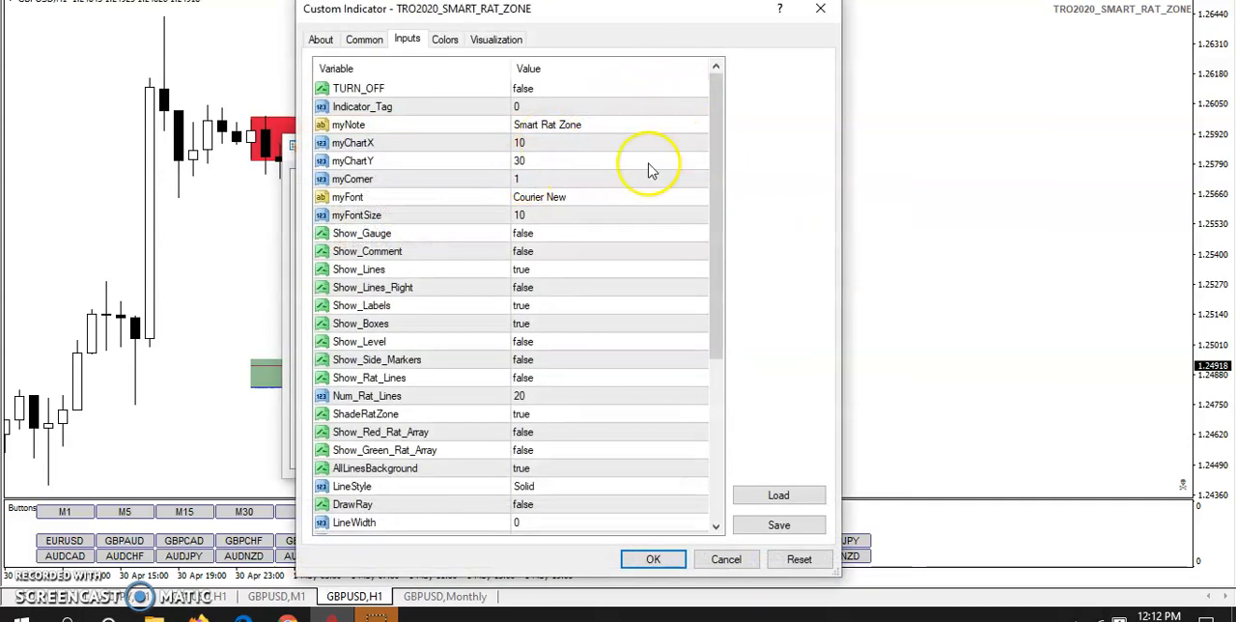
{"action": "mouse_move", "coordinate": [653, 261]}
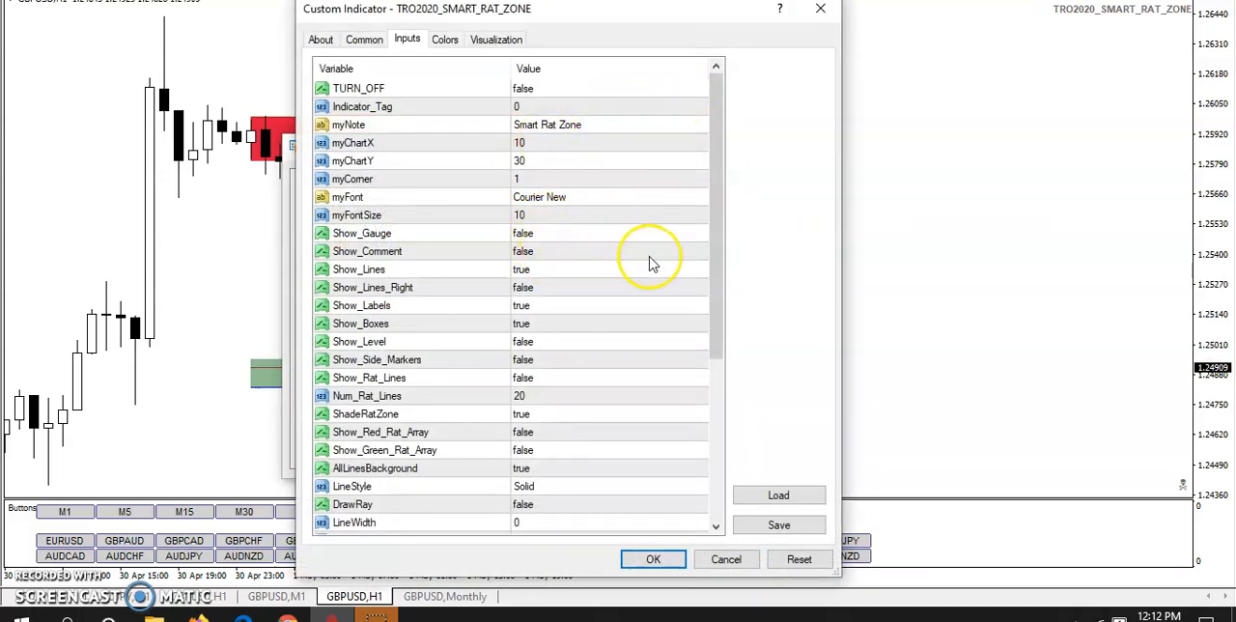
{"action": "mouse_move", "coordinate": [696, 259]}
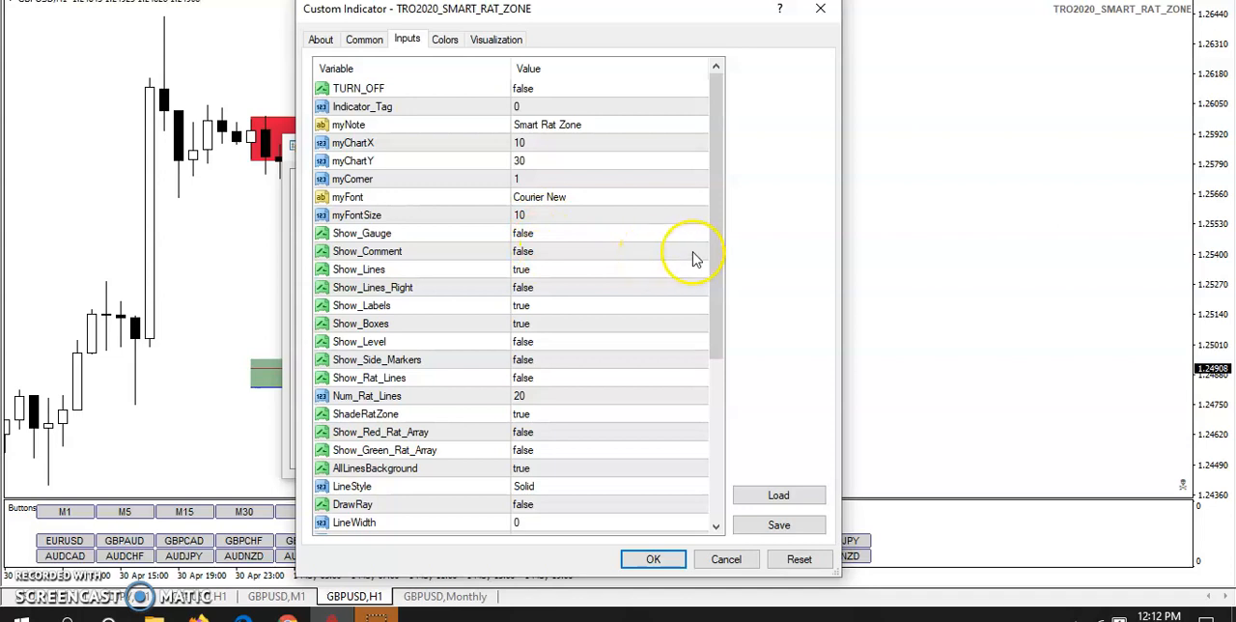
{"action": "mouse_move", "coordinate": [556, 289]}
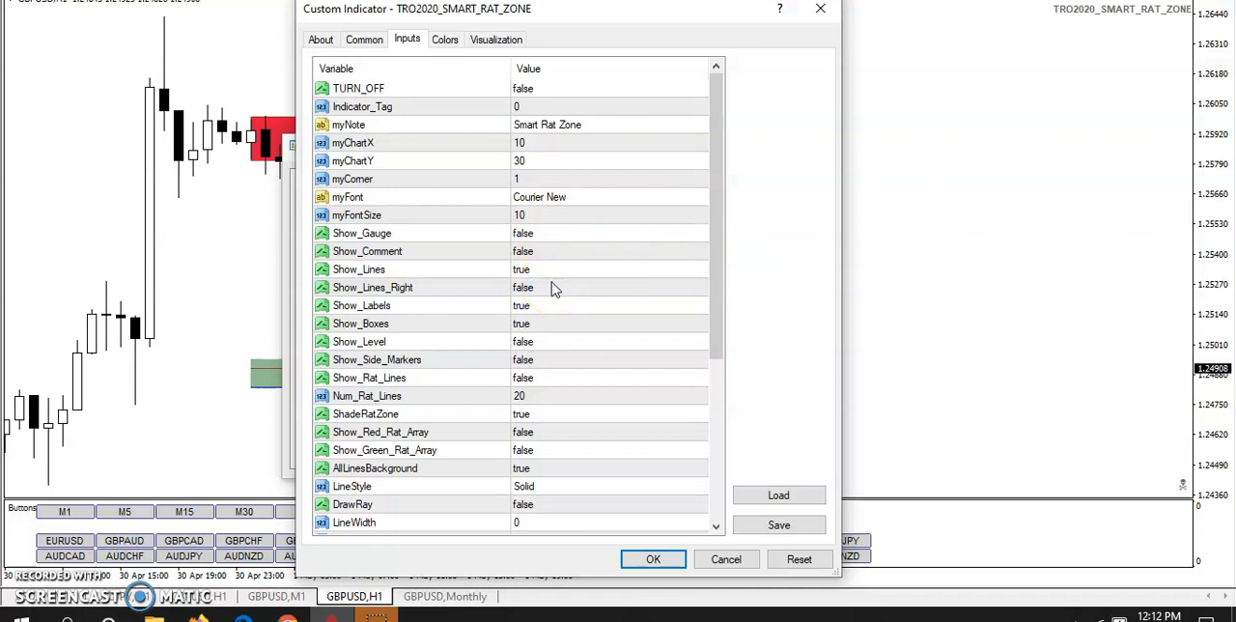
{"action": "mouse_move", "coordinate": [726, 459]}
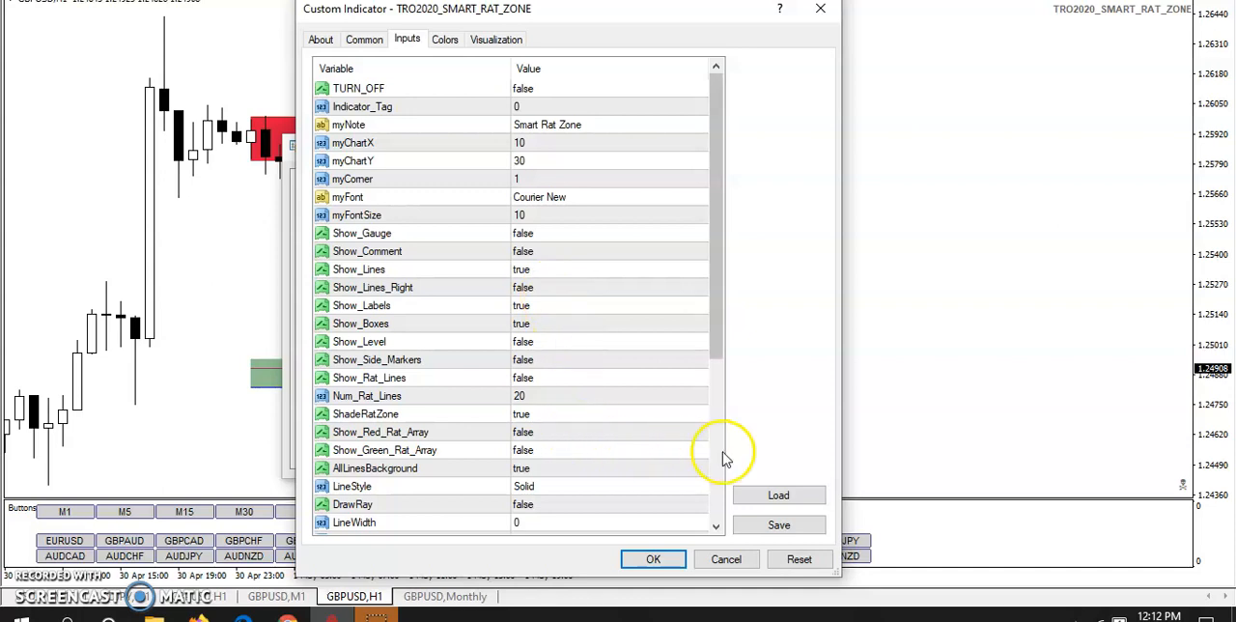
{"action": "left_click", "coordinate": [609, 450]}
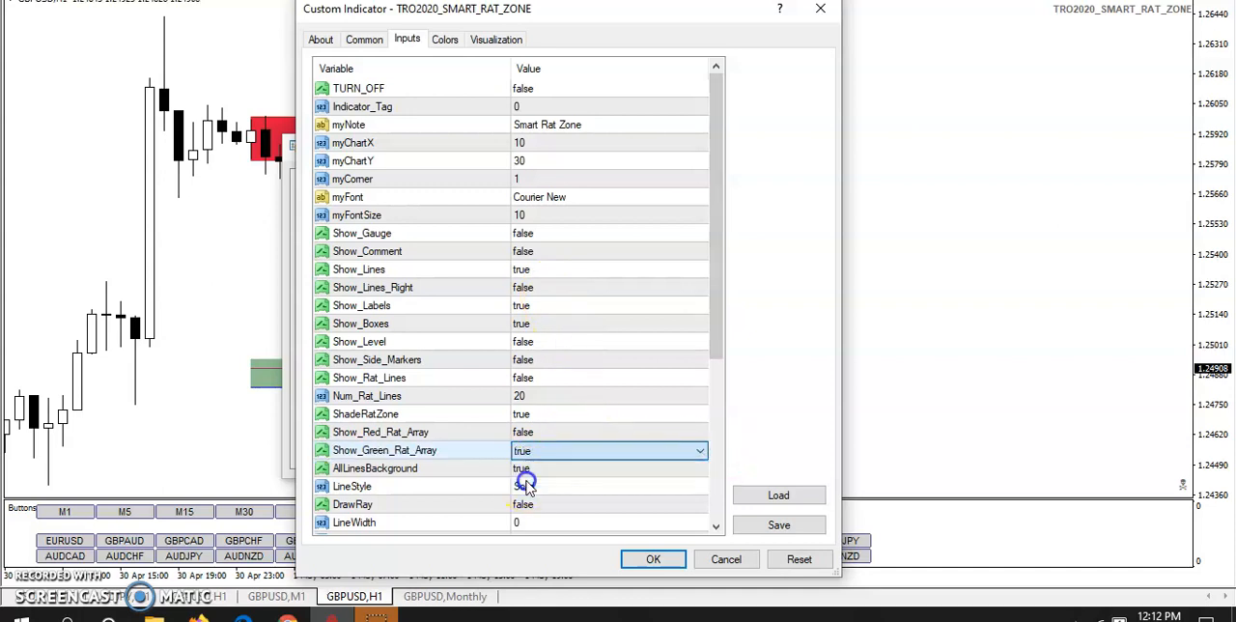
{"action": "left_click", "coordinate": [524, 486]}
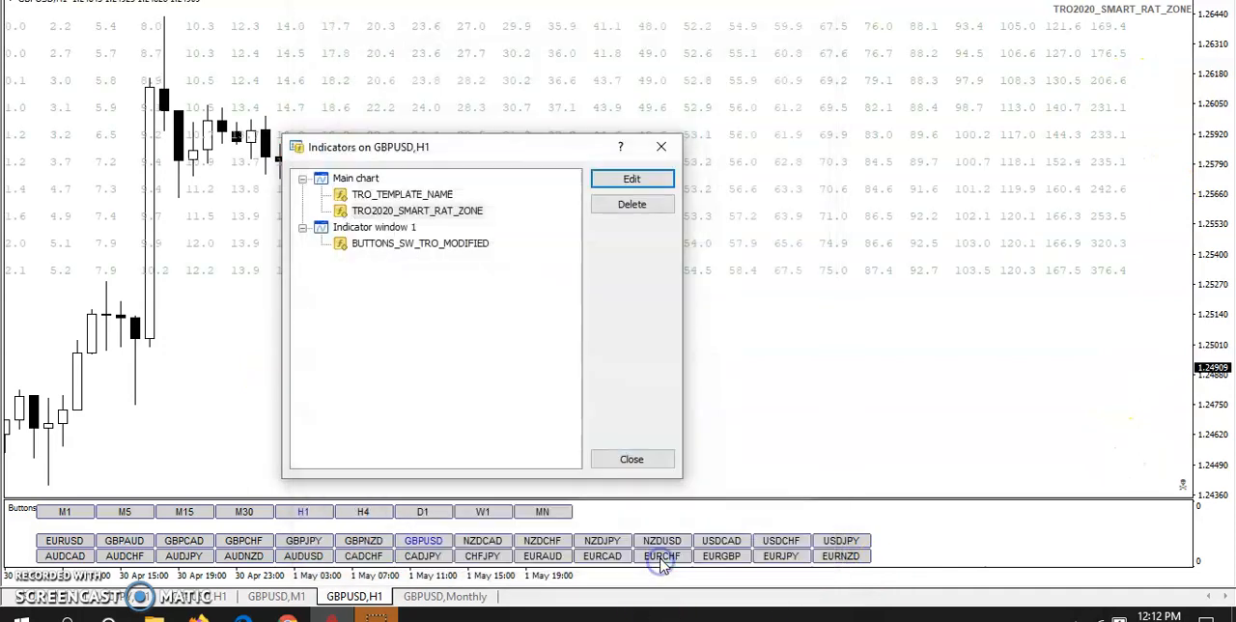
{"action": "left_click", "coordinate": [632, 458]}
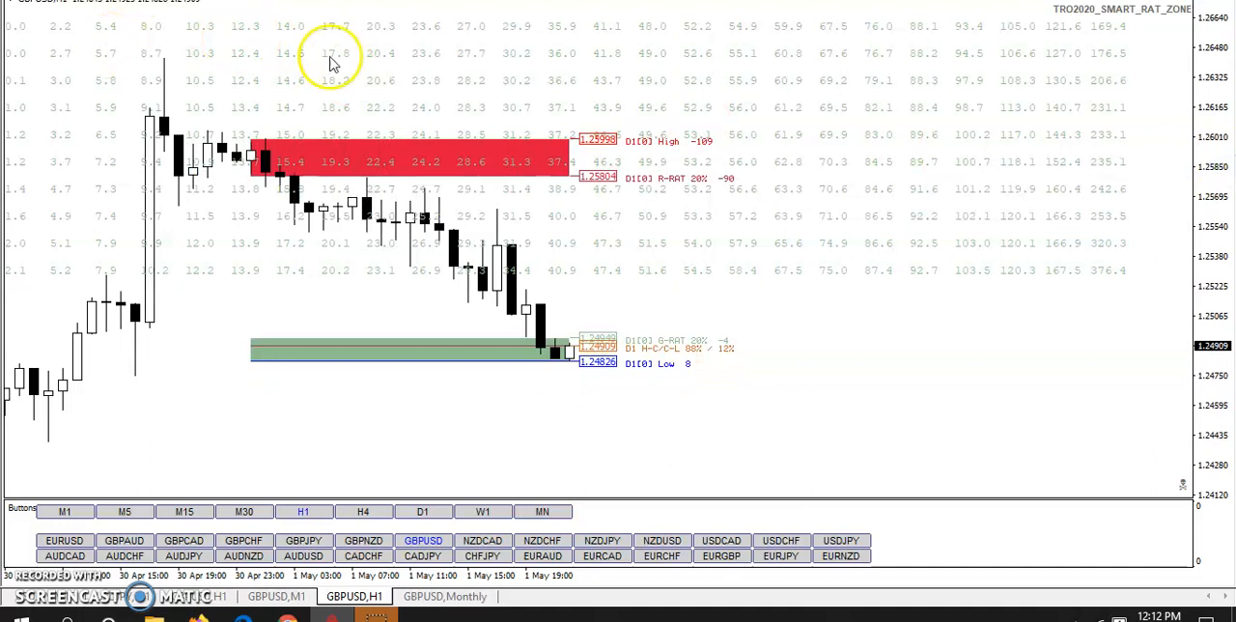
{"action": "mouse_move", "coordinate": [1092, 320]}
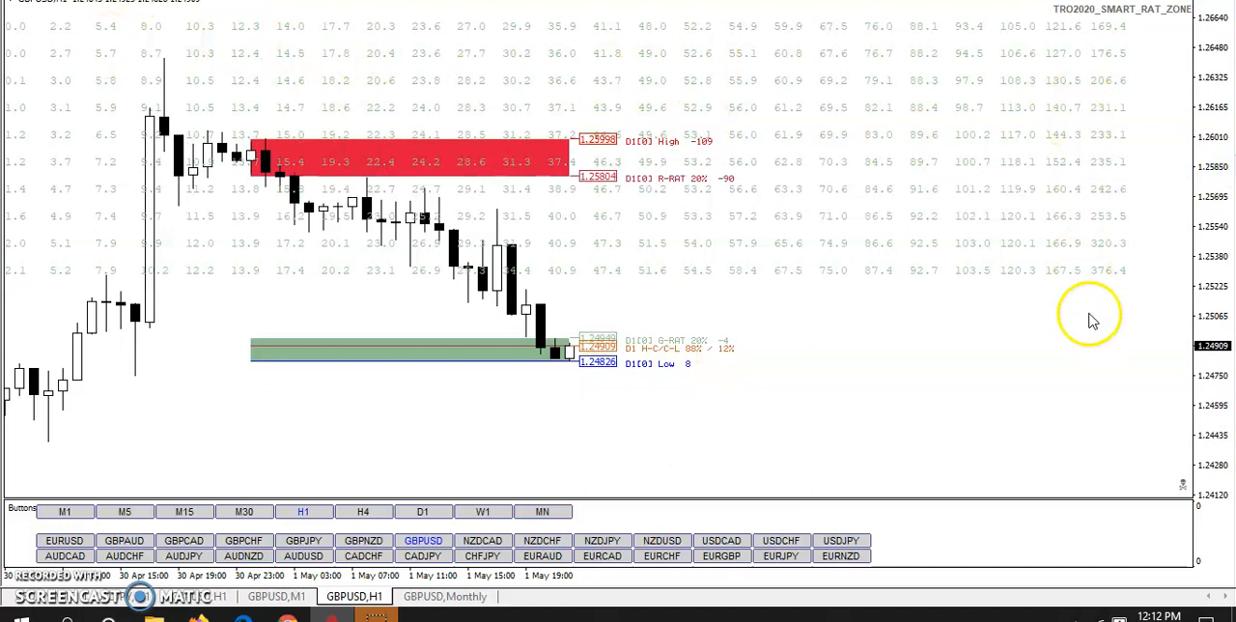
{"action": "mouse_move", "coordinate": [189, 73]}
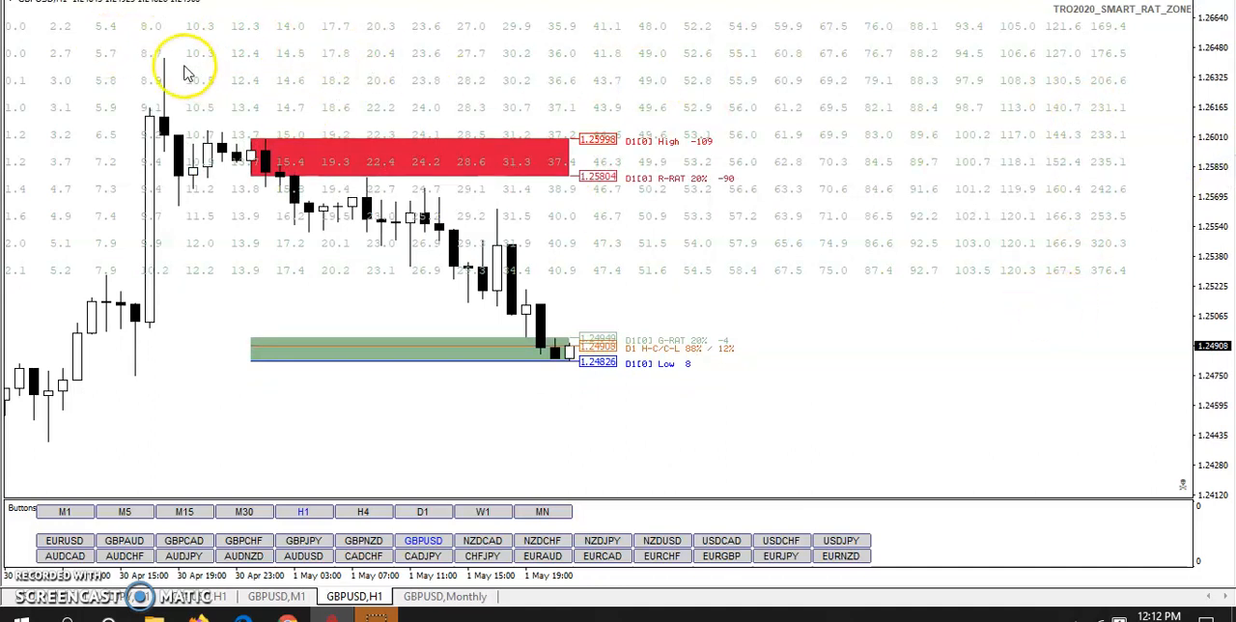
{"action": "mouse_move", "coordinate": [24, 27]}
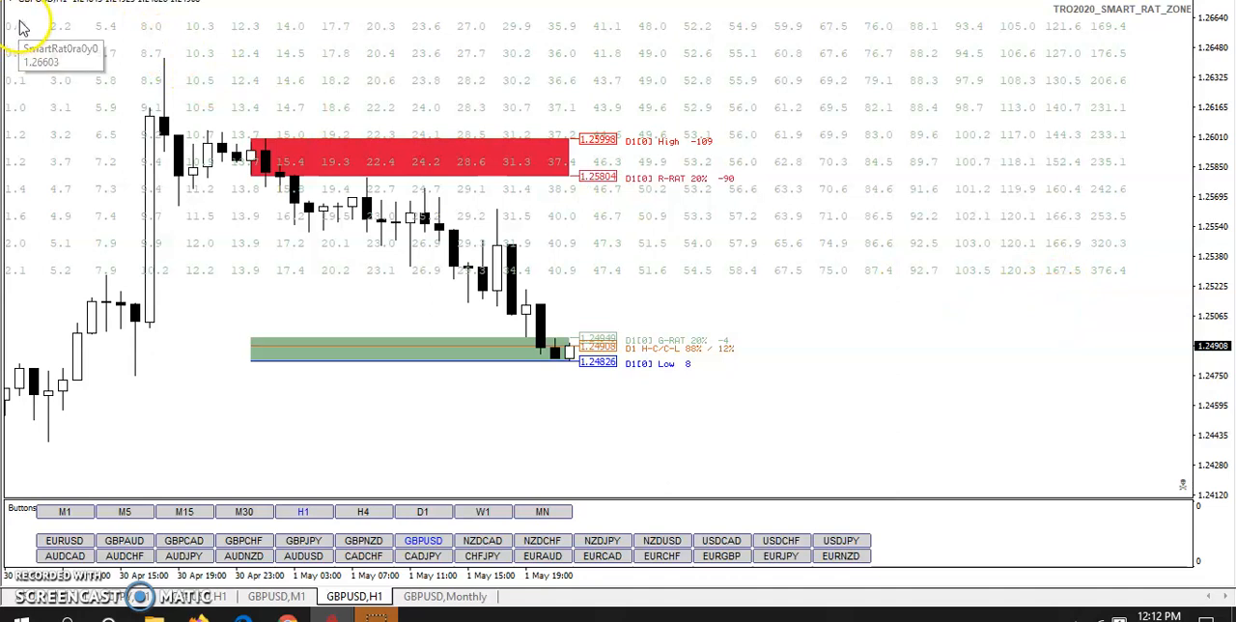
{"action": "mouse_move", "coordinate": [49, 188]}
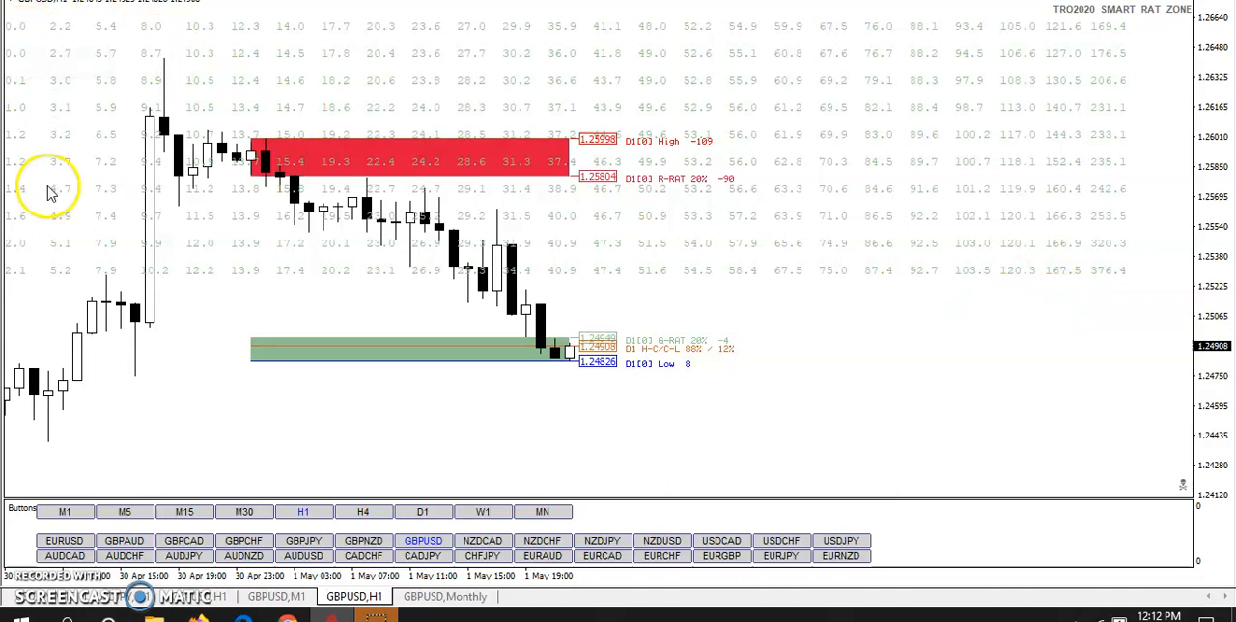
{"action": "mouse_move", "coordinate": [80, 281]}
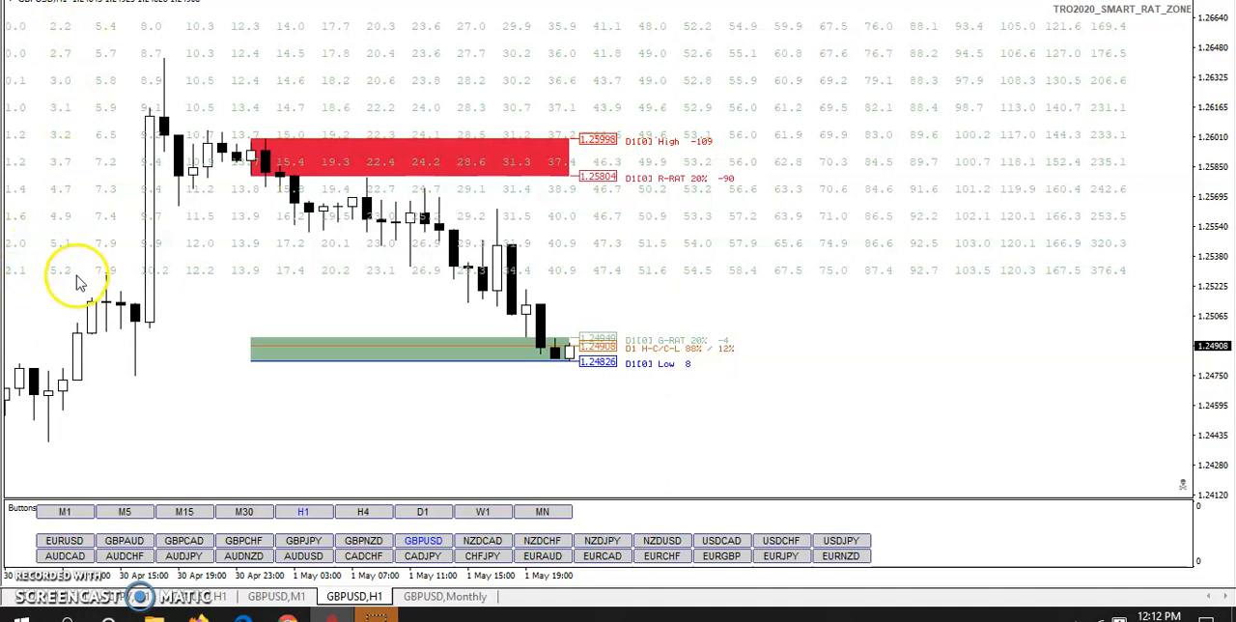
{"action": "mouse_move", "coordinate": [125, 259]}
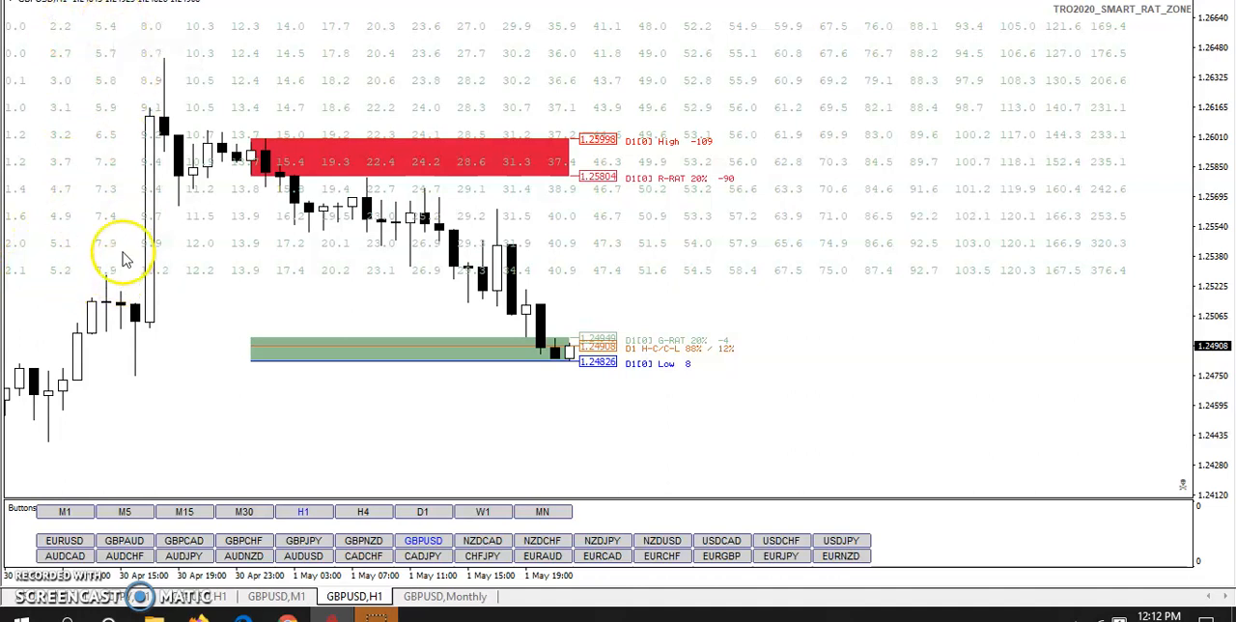
{"action": "mouse_move", "coordinate": [212, 85]}
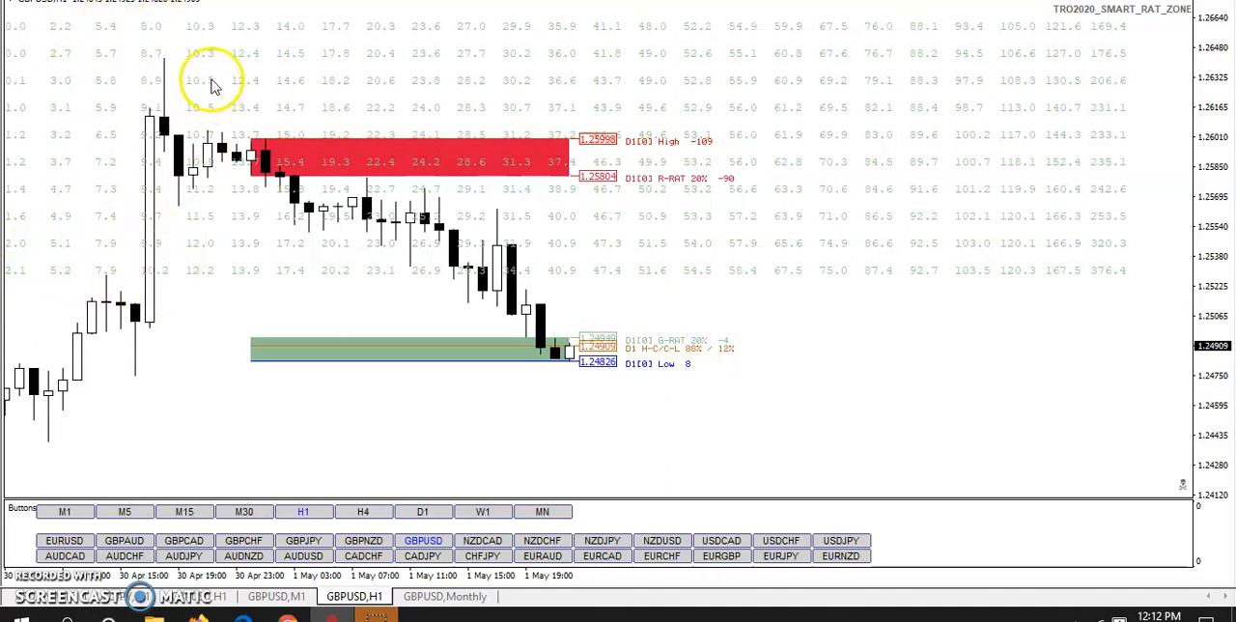
{"action": "mouse_move", "coordinate": [205, 280]}
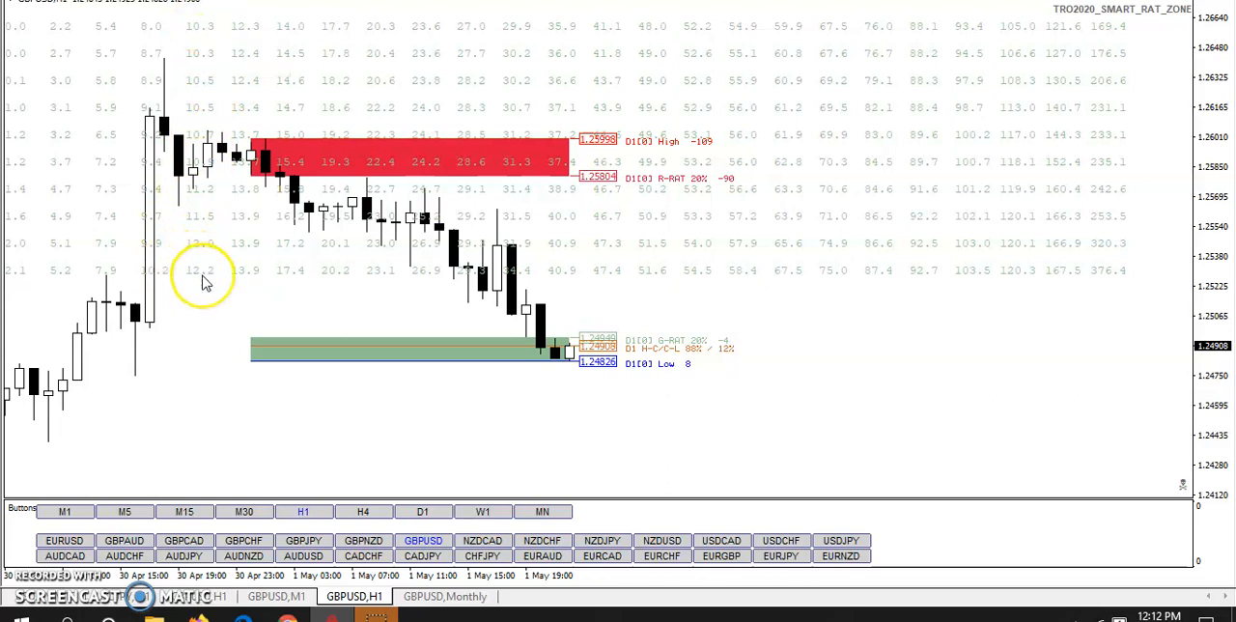
{"action": "mouse_move", "coordinate": [203, 289]}
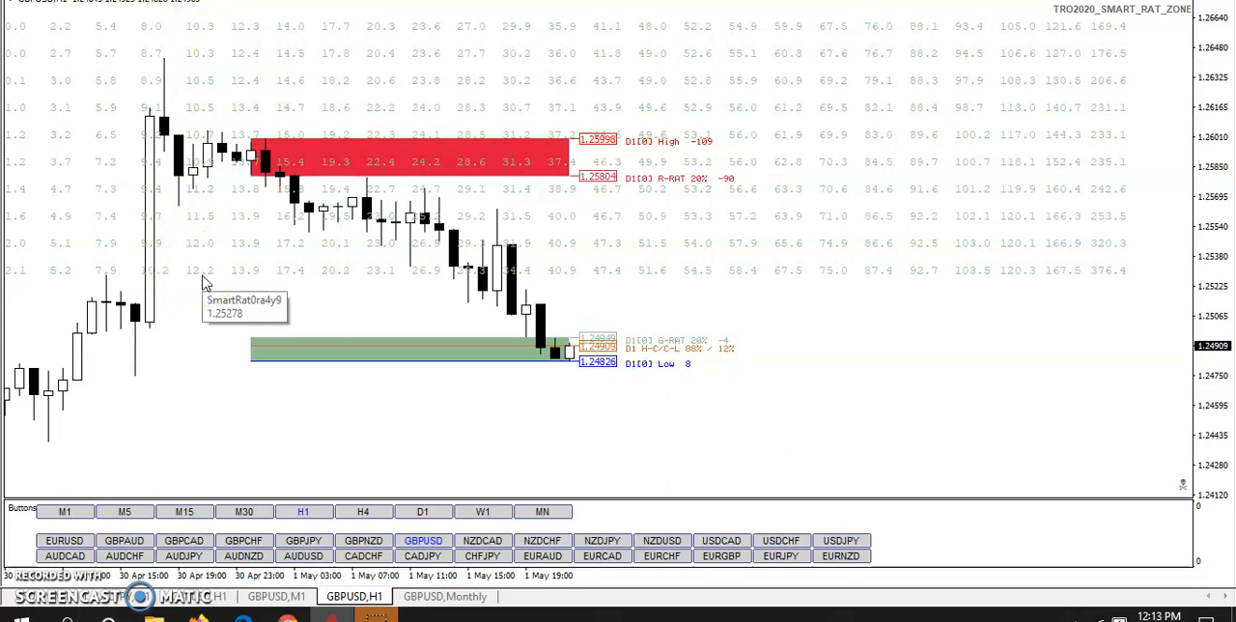
{"action": "mouse_move", "coordinate": [218, 283]}
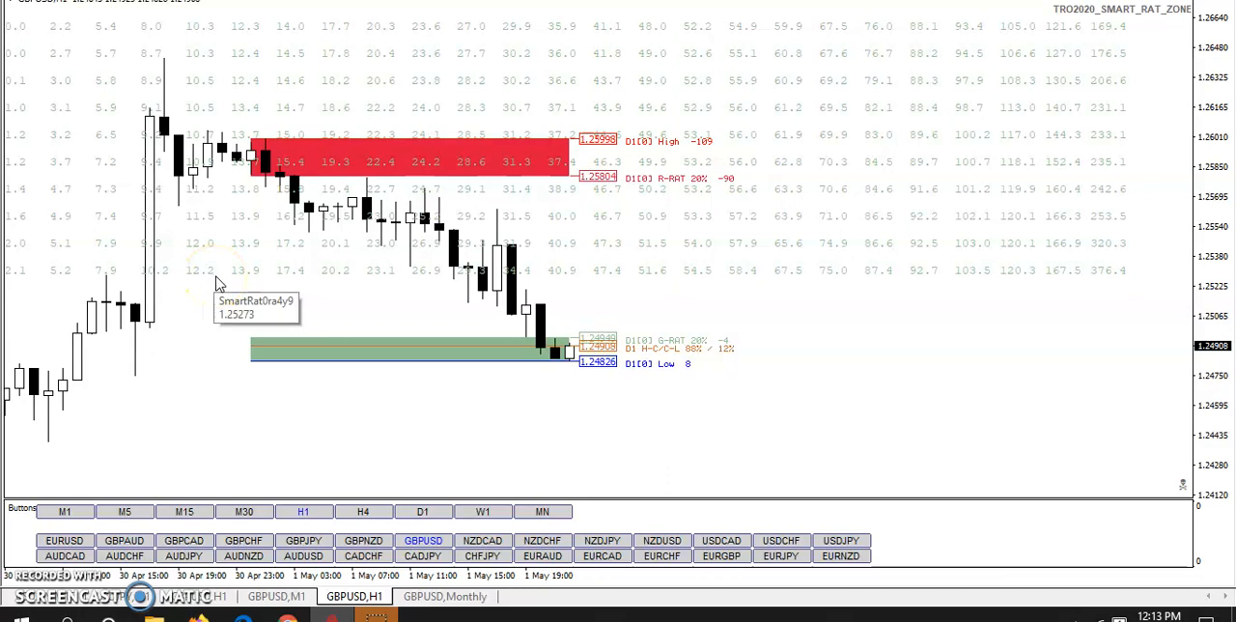
{"action": "mouse_move", "coordinate": [256, 29]}
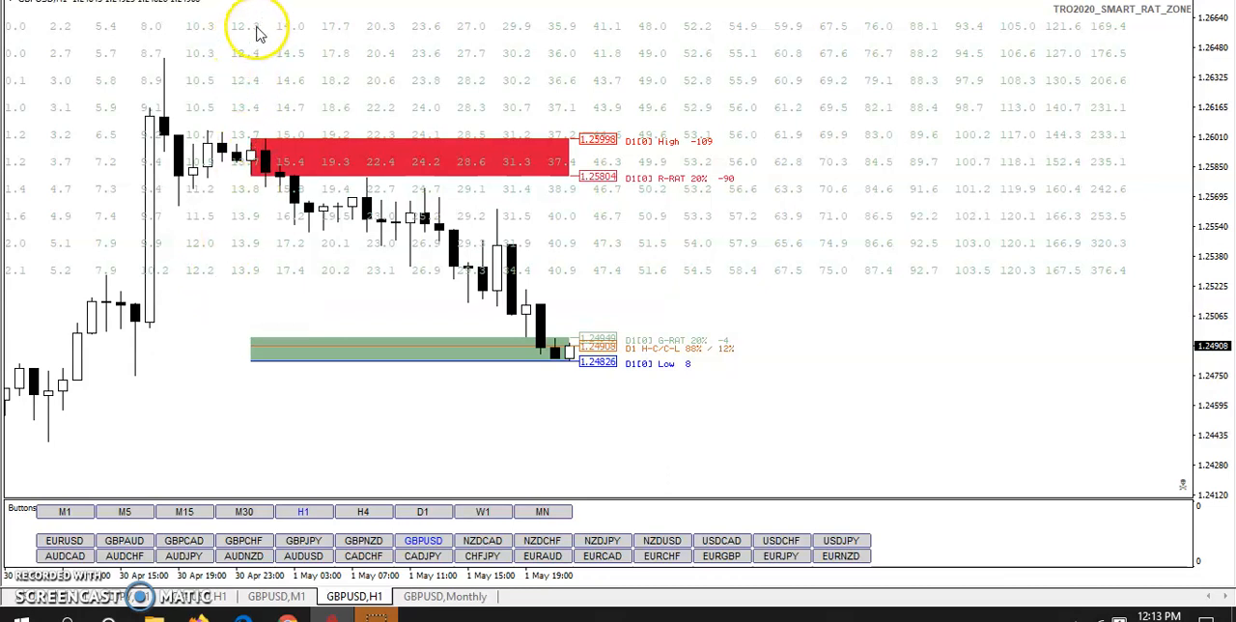
{"action": "mouse_move", "coordinate": [611, 344]}
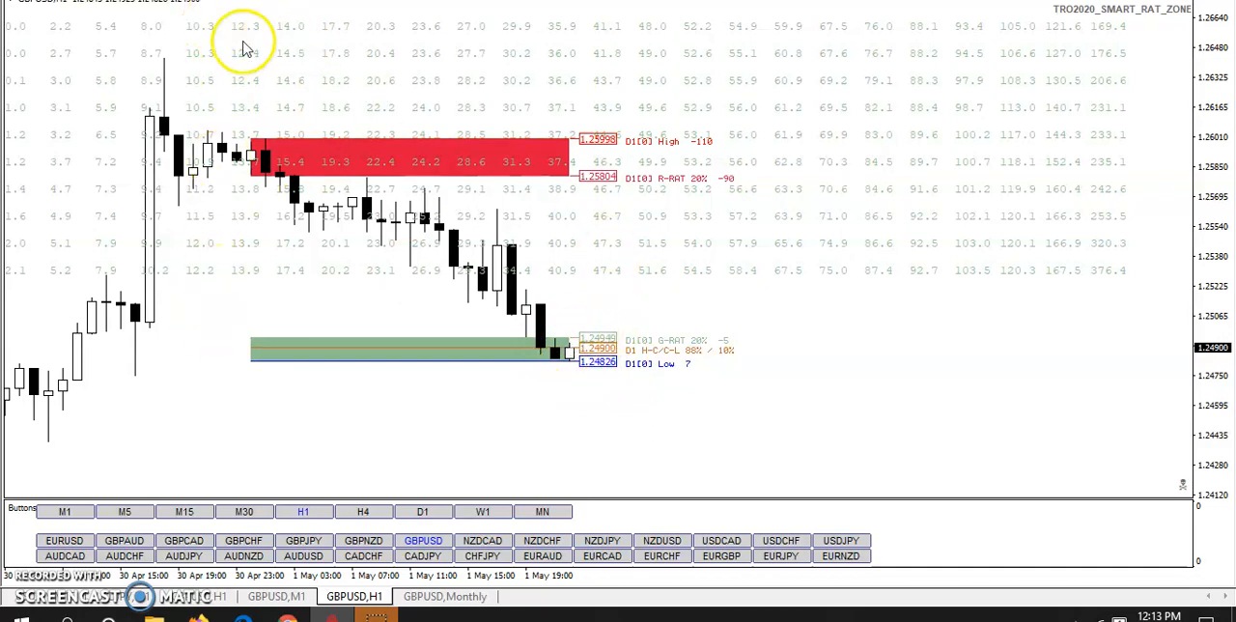
{"action": "mouse_move", "coordinate": [628, 377]}
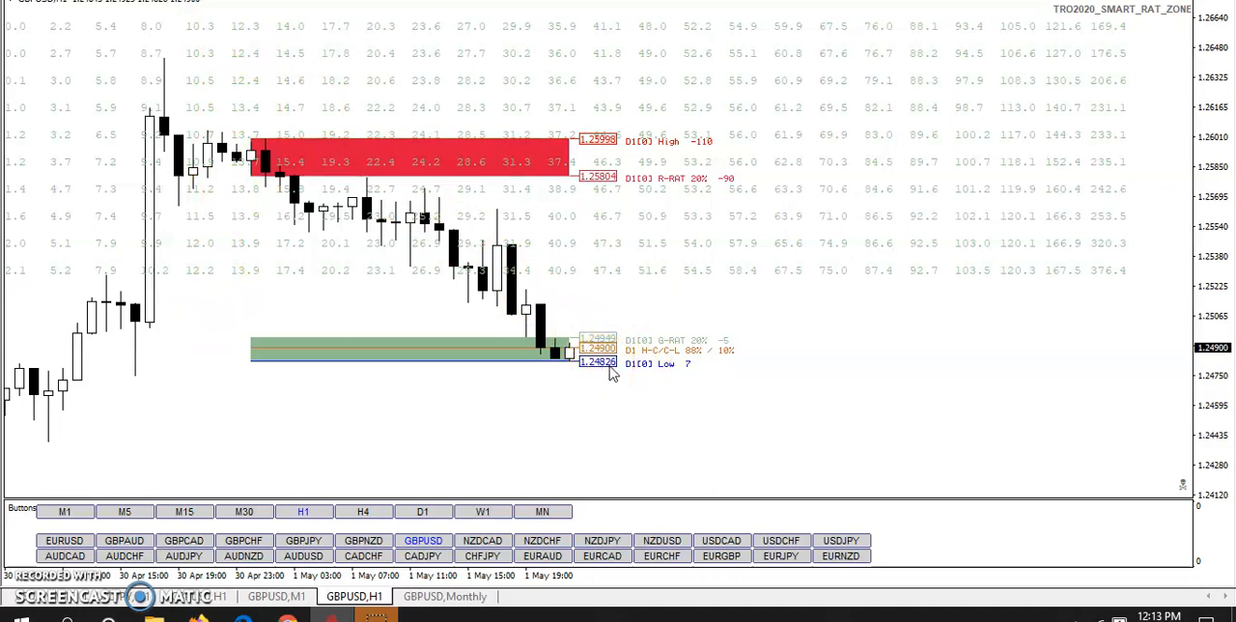
{"action": "mouse_move", "coordinate": [657, 319]}
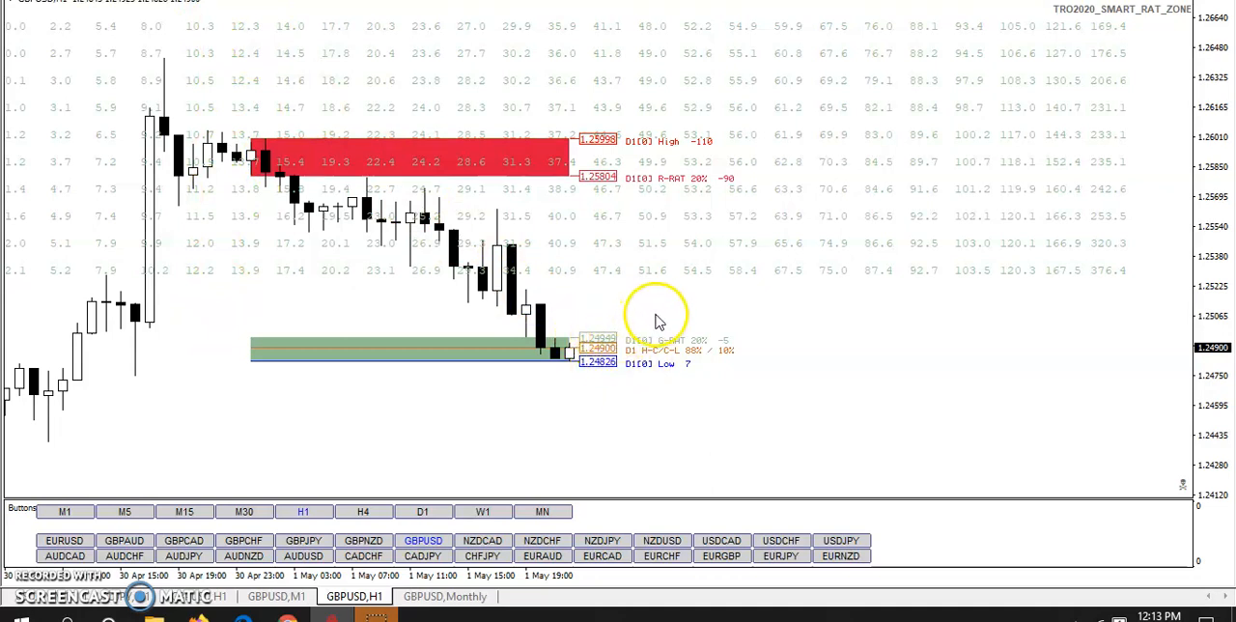
{"action": "mouse_move", "coordinate": [655, 271]}
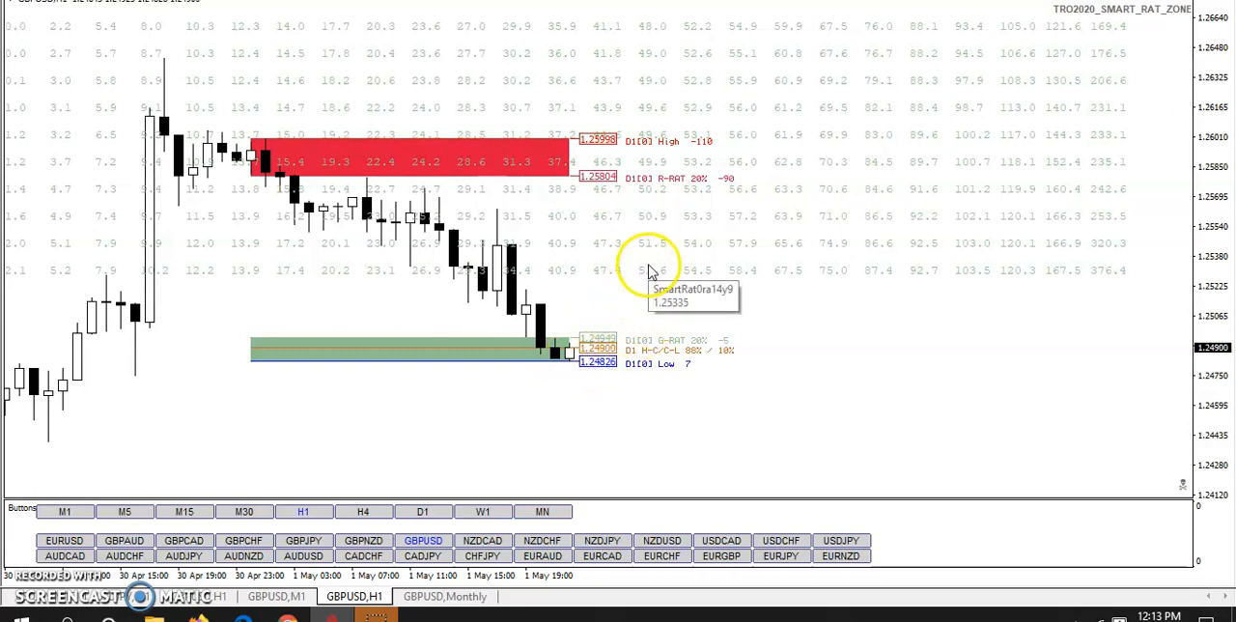
{"action": "mouse_move", "coordinate": [222, 217]}
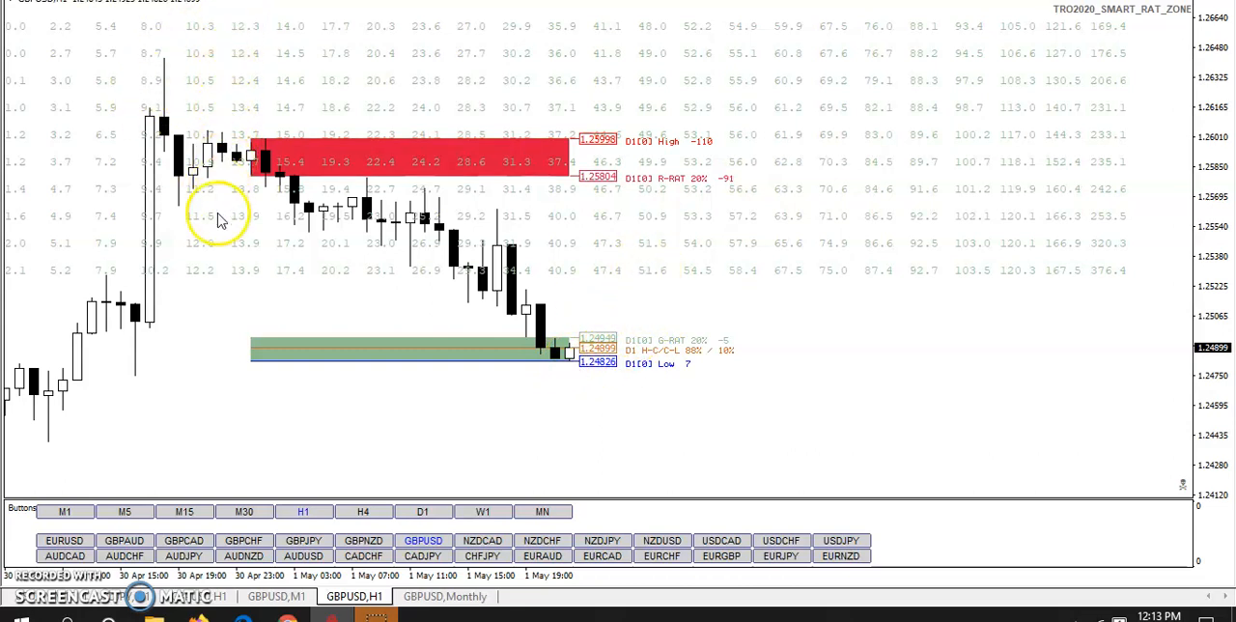
{"action": "mouse_move", "coordinate": [225, 22]}
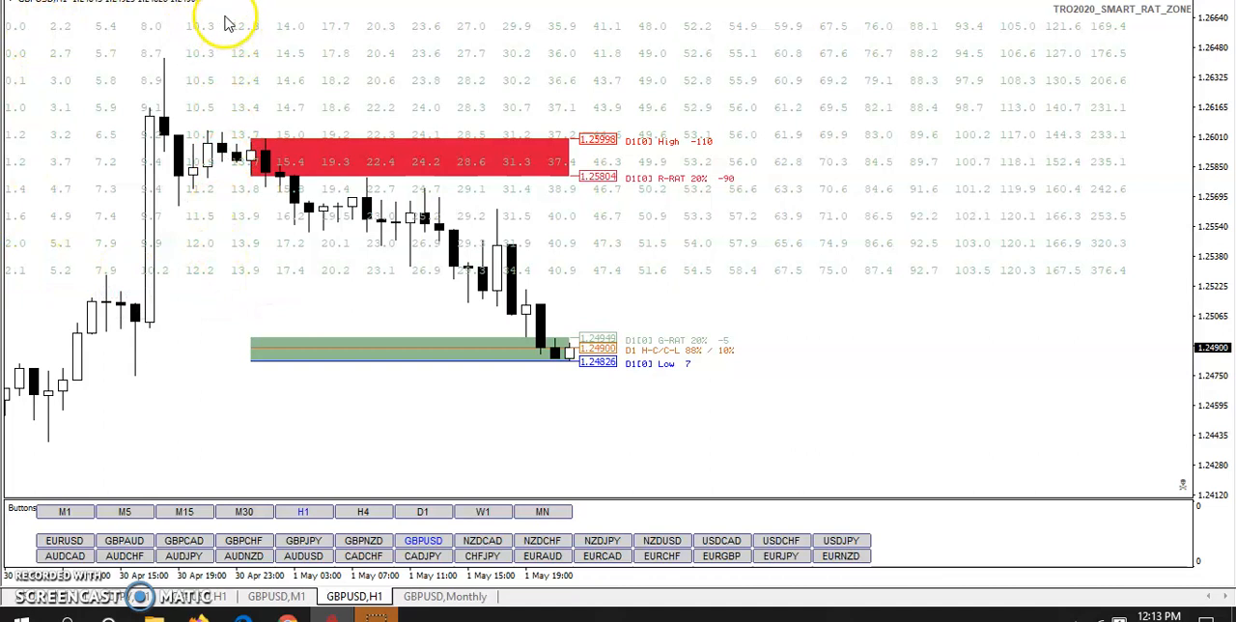
{"action": "mouse_move", "coordinate": [214, 268]}
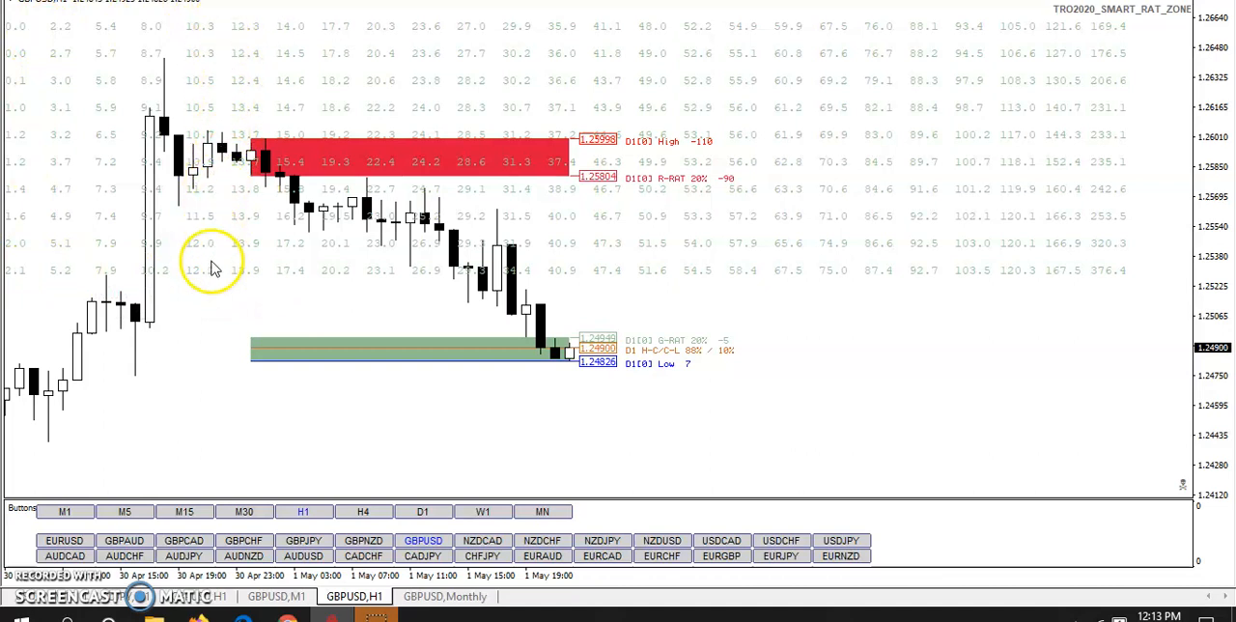
{"action": "mouse_move", "coordinate": [195, 283]}
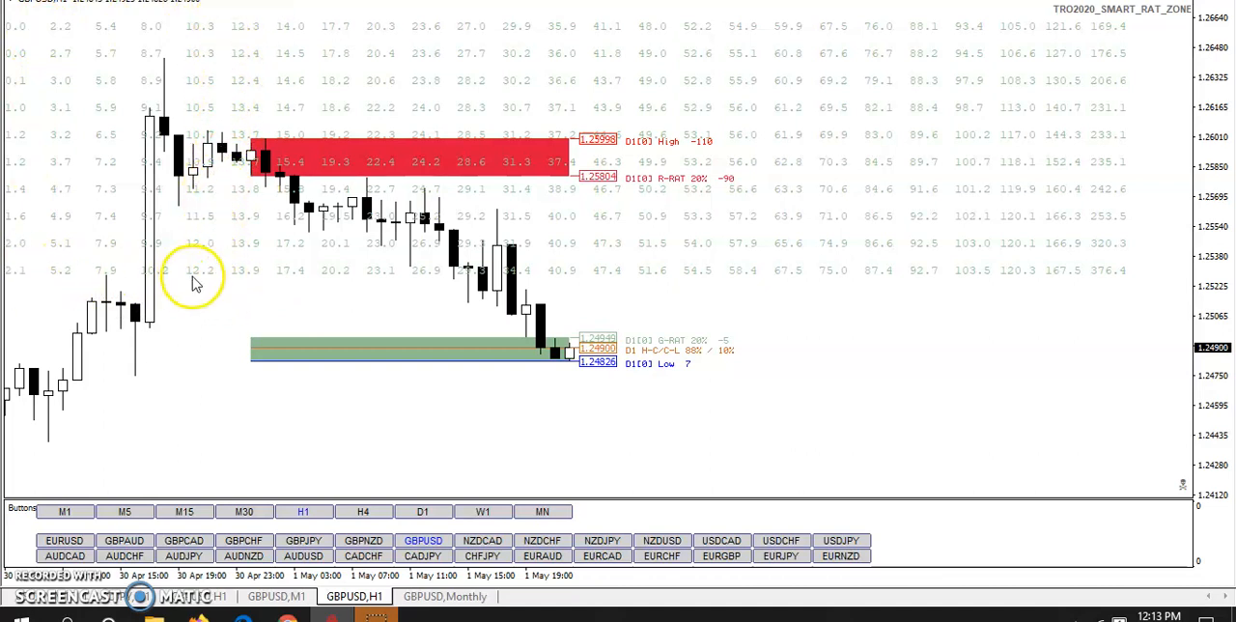
{"action": "mouse_move", "coordinate": [570, 348]}
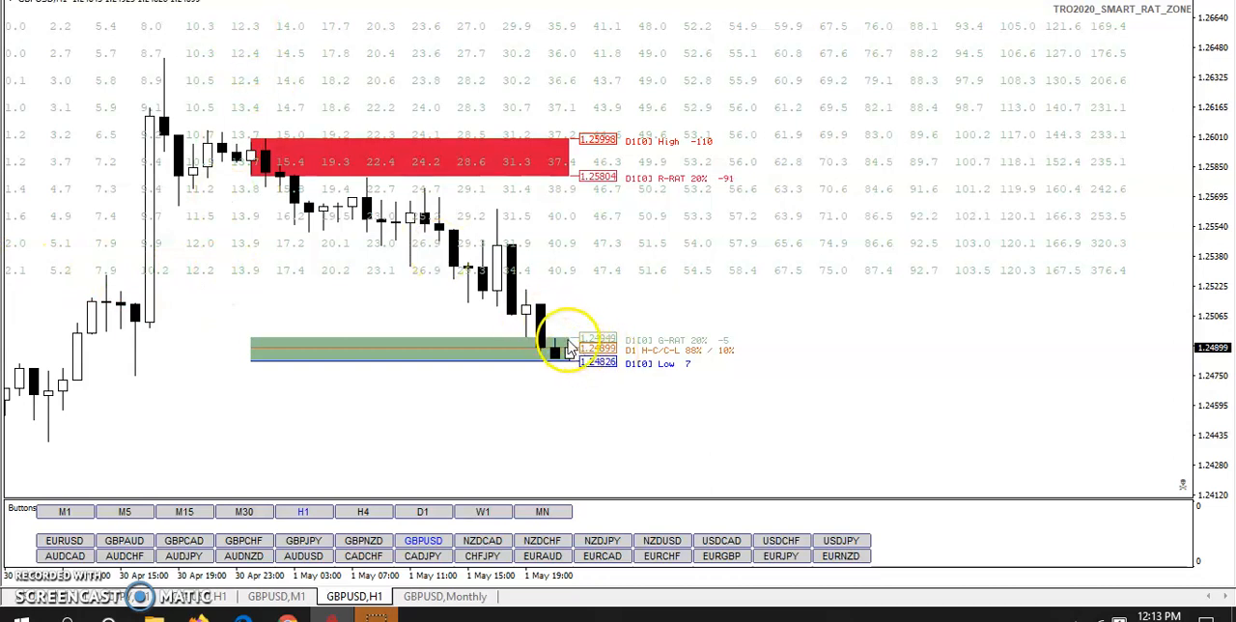
{"action": "mouse_move", "coordinate": [230, 26]}
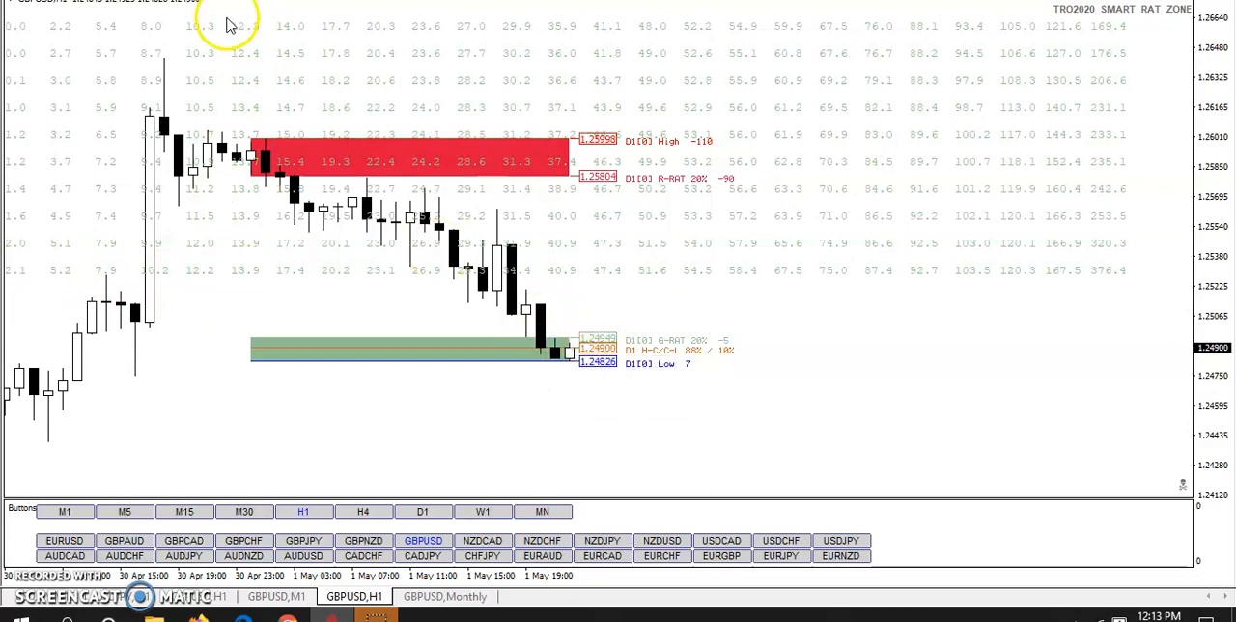
{"action": "mouse_move", "coordinate": [266, 21]}
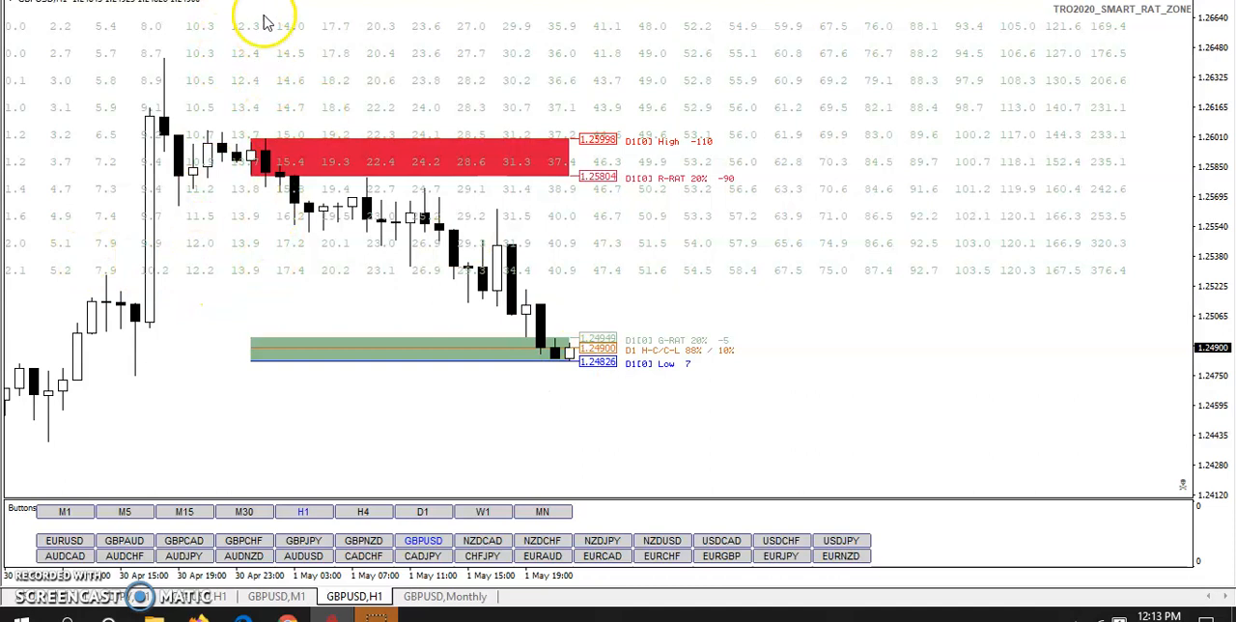
{"action": "mouse_move", "coordinate": [1058, 106]}
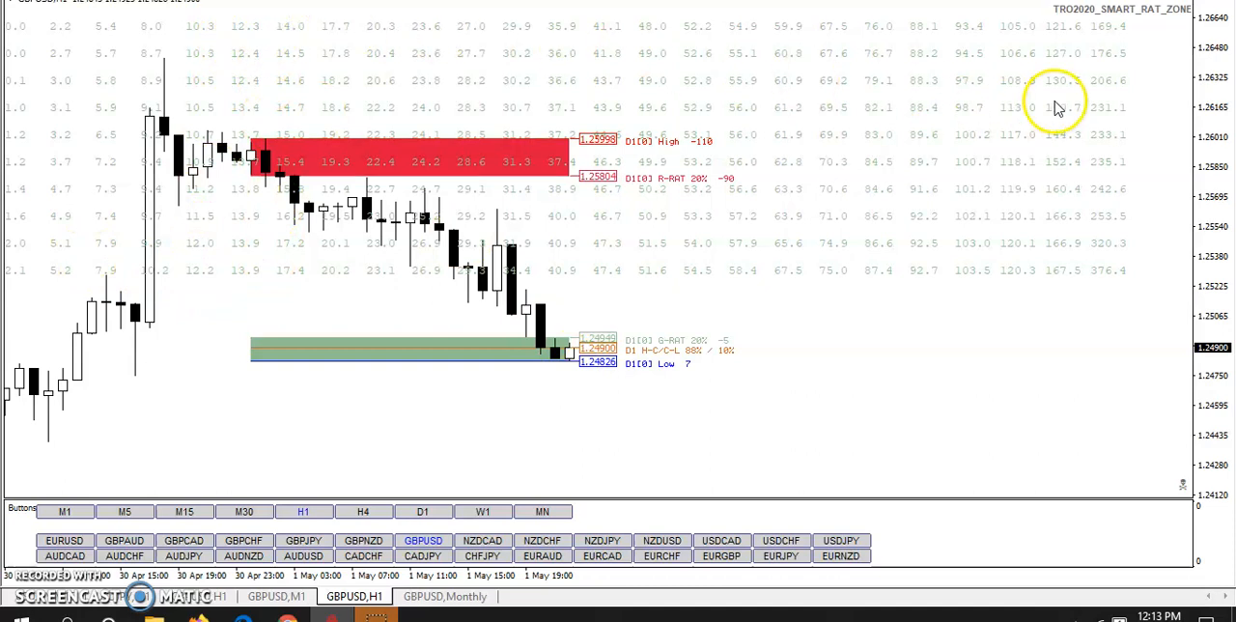
{"action": "mouse_move", "coordinate": [239, 37]}
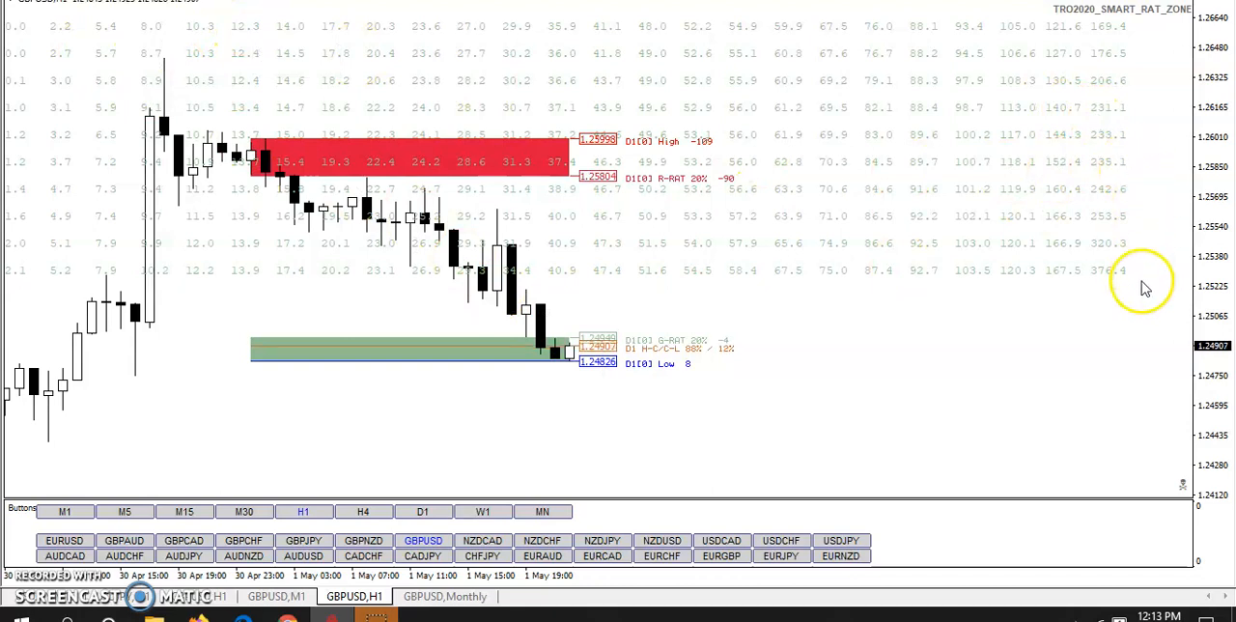
{"action": "mouse_move", "coordinate": [224, 24]}
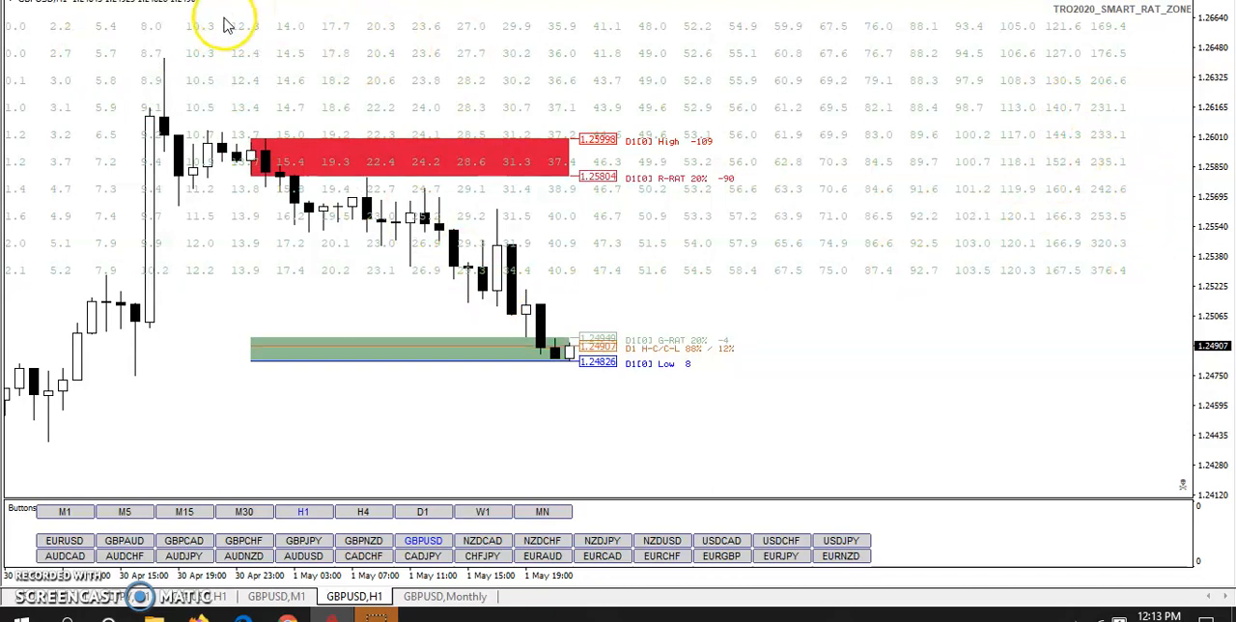
{"action": "mouse_move", "coordinate": [918, 280]}
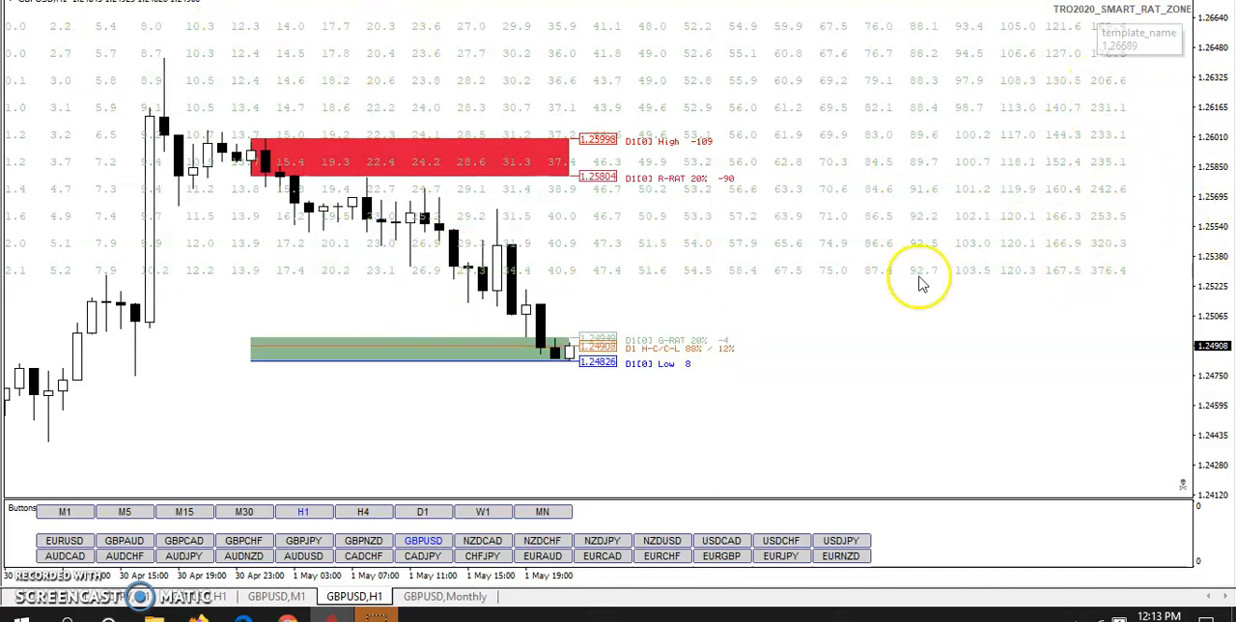
{"action": "mouse_move", "coordinate": [840, 159]}
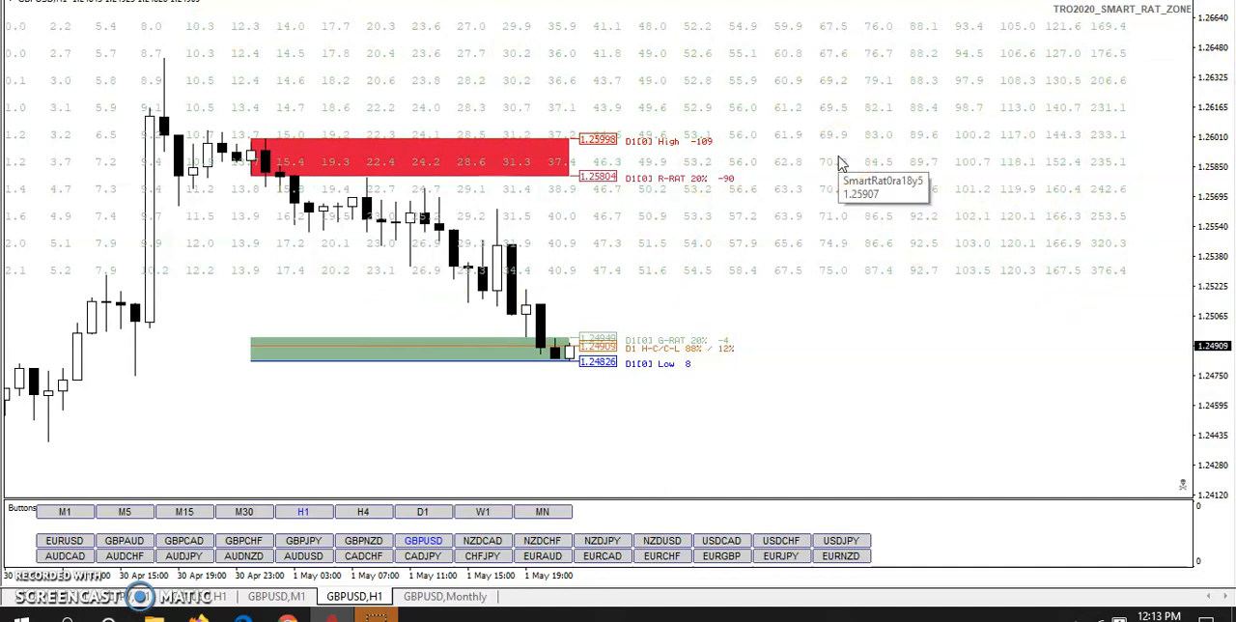
{"action": "mouse_move", "coordinate": [867, 289]}
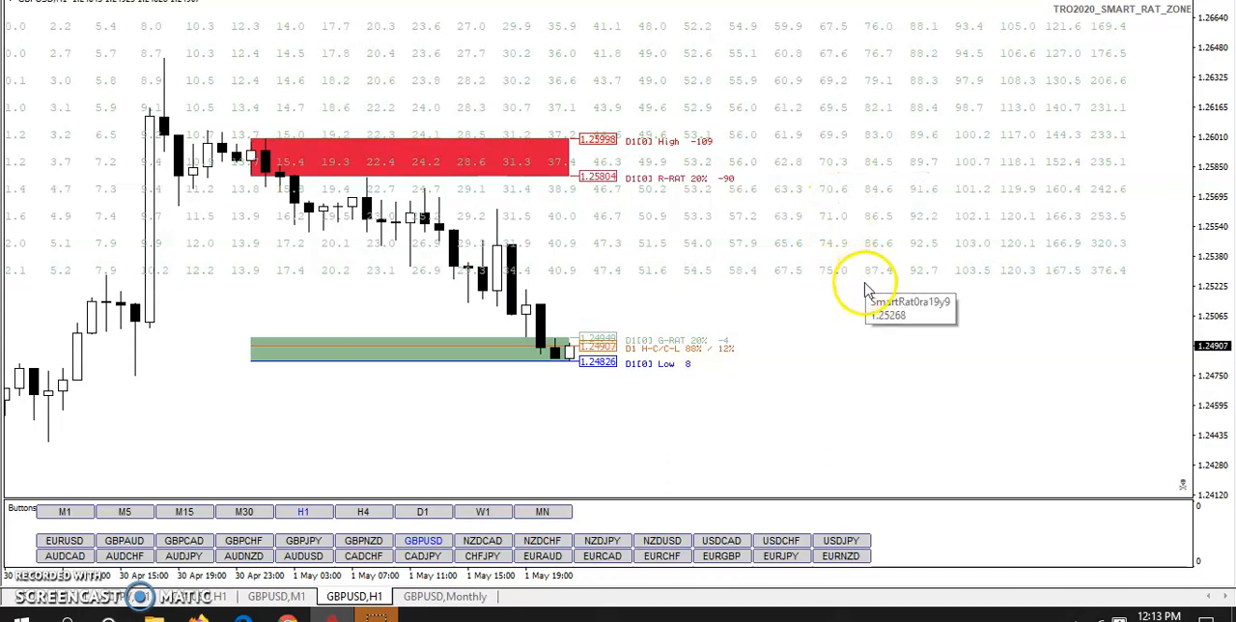
{"action": "mouse_move", "coordinate": [304, 43]}
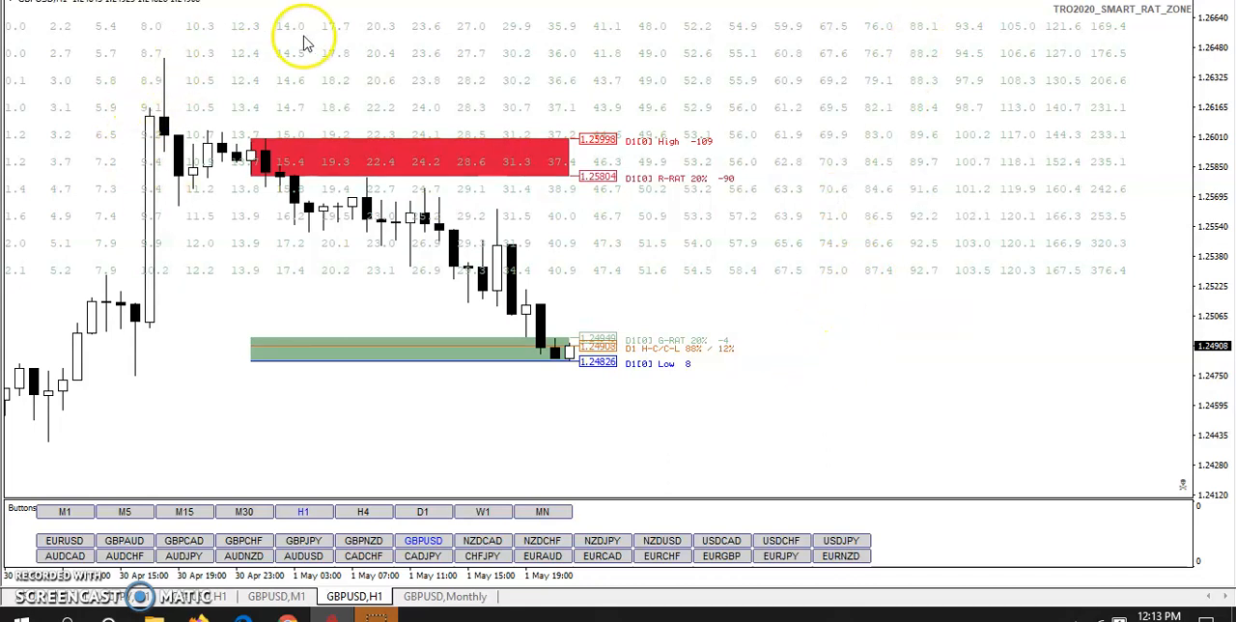
{"action": "mouse_move", "coordinate": [304, 38]}
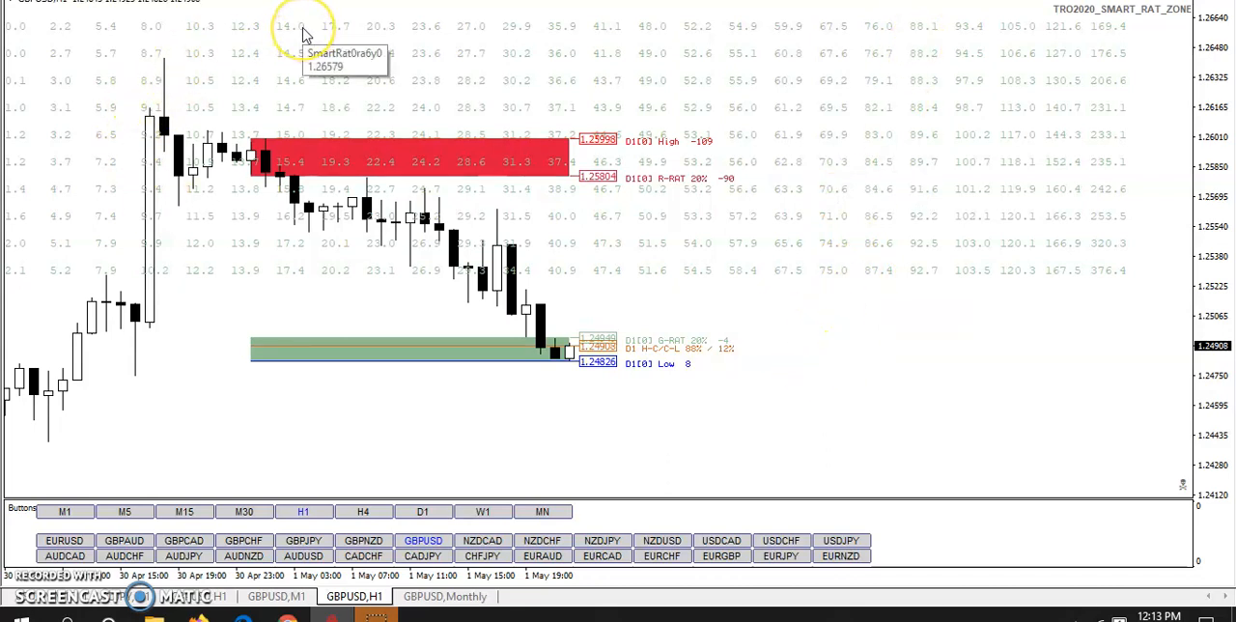
{"action": "mouse_move", "coordinate": [207, 56]}
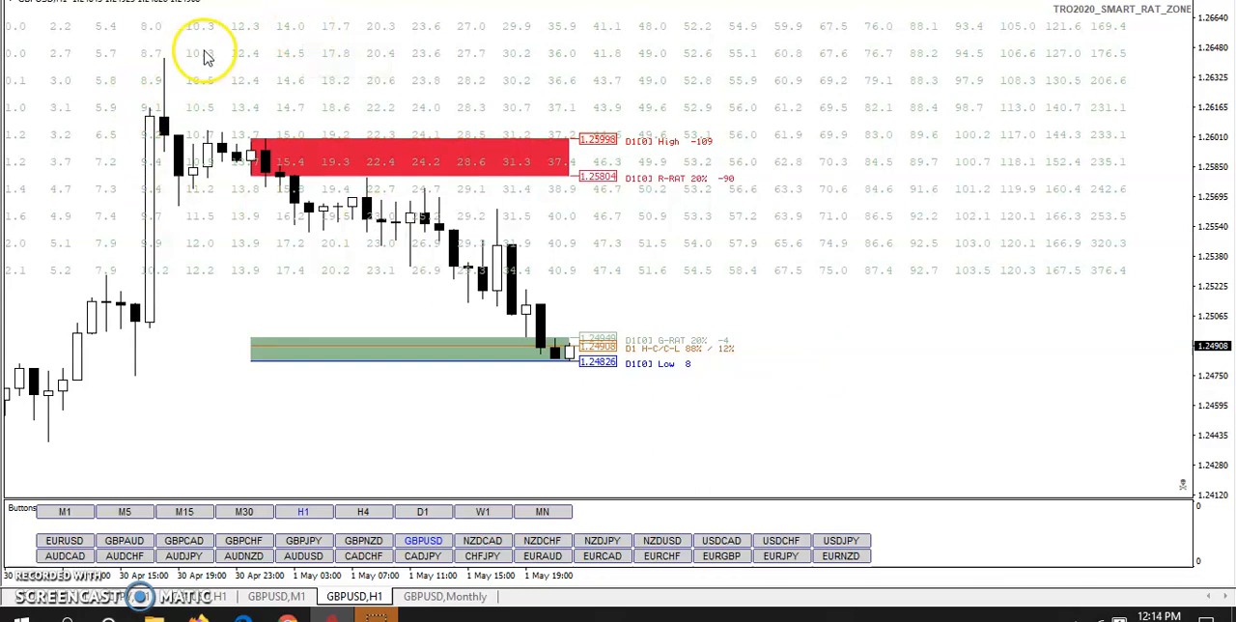
{"action": "mouse_move", "coordinate": [131, 21]}
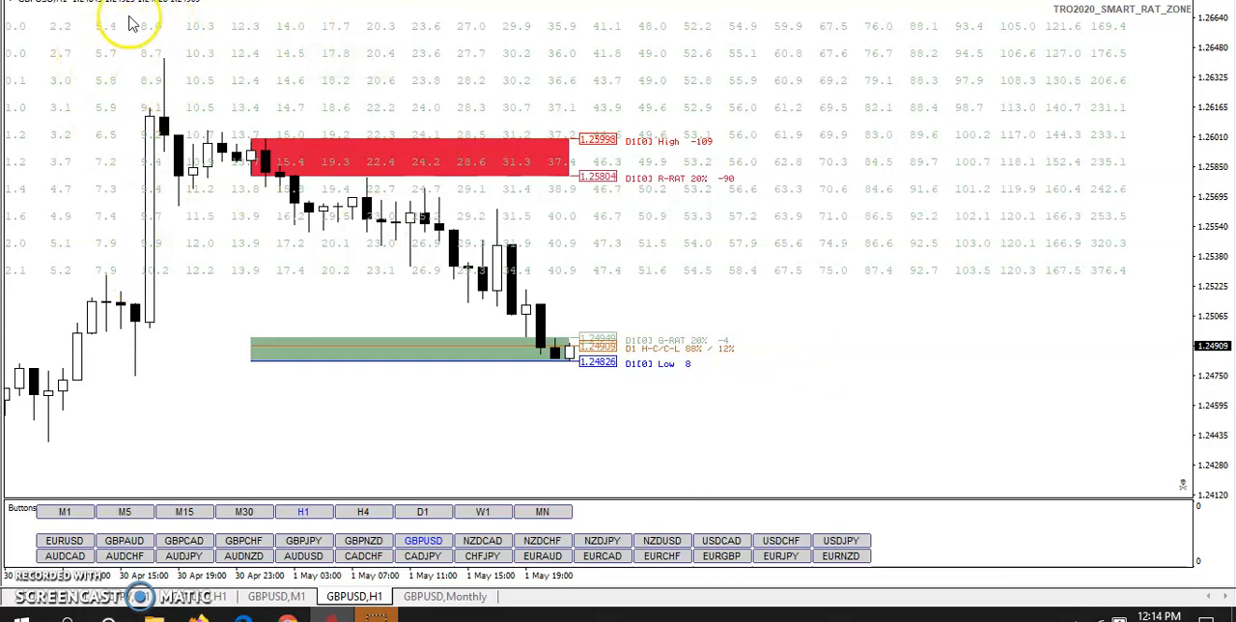
{"action": "mouse_move", "coordinate": [330, 301]}
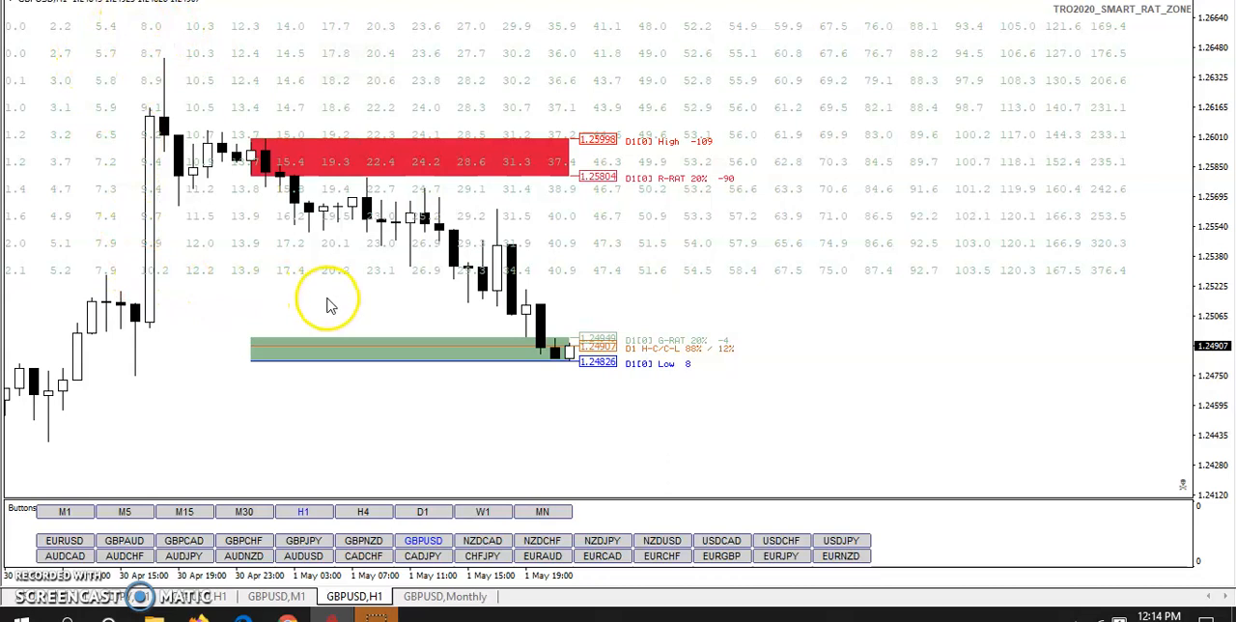
{"action": "mouse_move", "coordinate": [713, 312]}
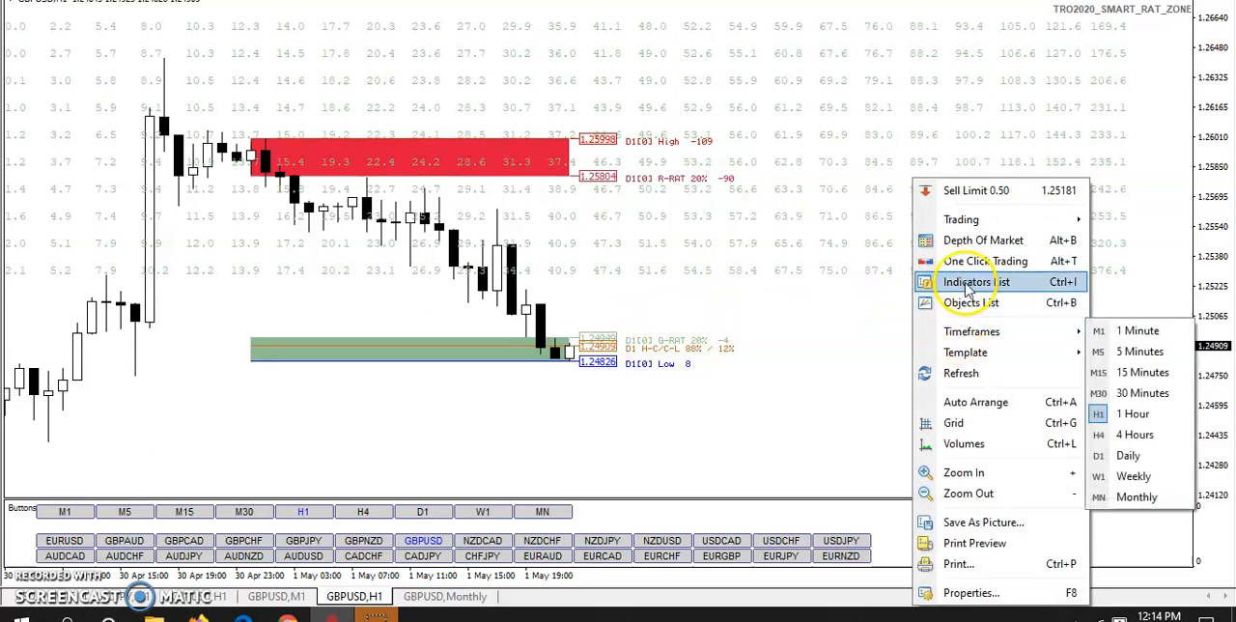
- Edit TRO2020_SMART_RAT_ZONE from the Indicators list and set Show_Green_Rat_Array to false
{"action": "left_click", "coordinate": [974, 281]}
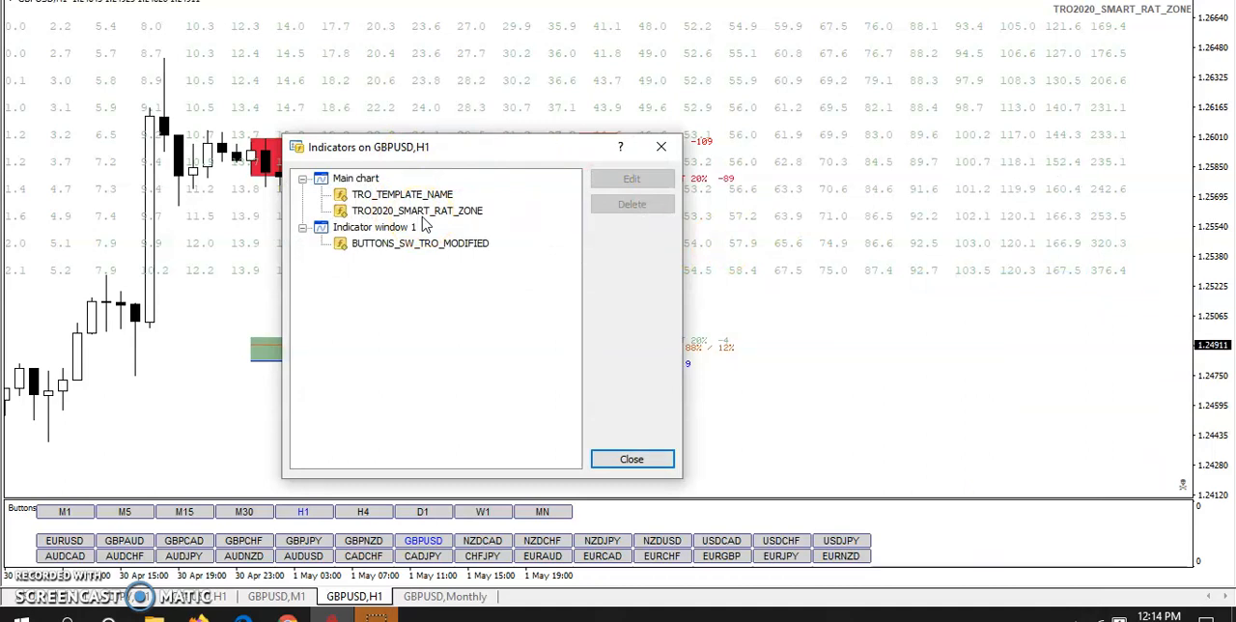
{"action": "left_click", "coordinate": [417, 211]}
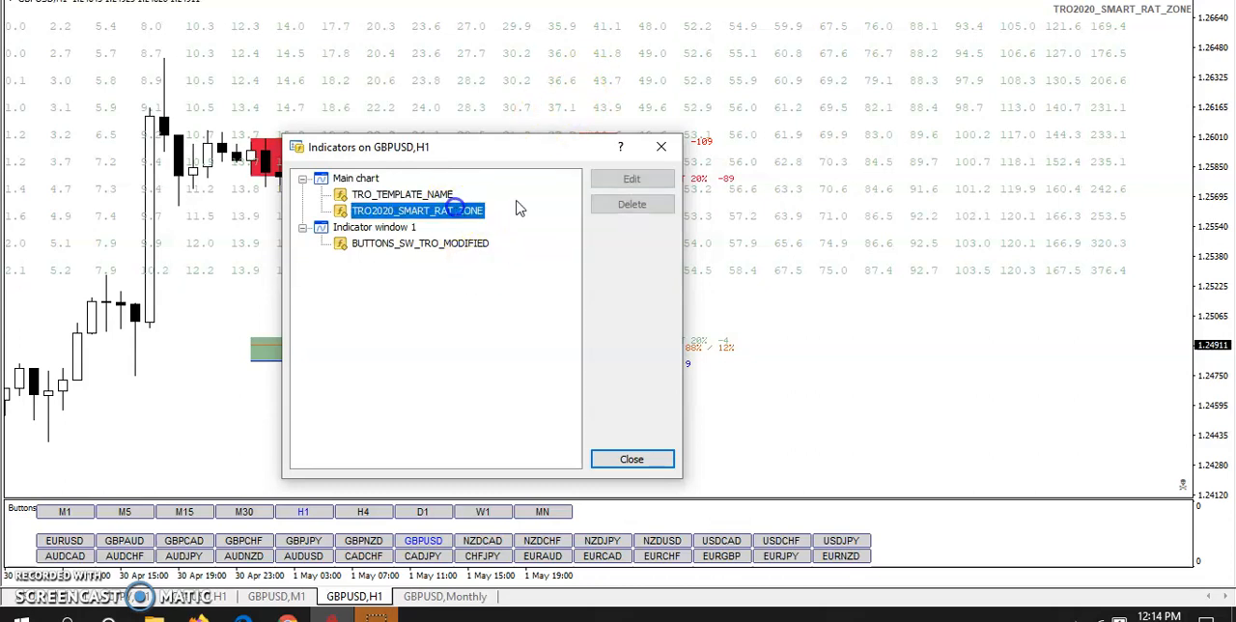
{"action": "left_click", "coordinate": [631, 179]}
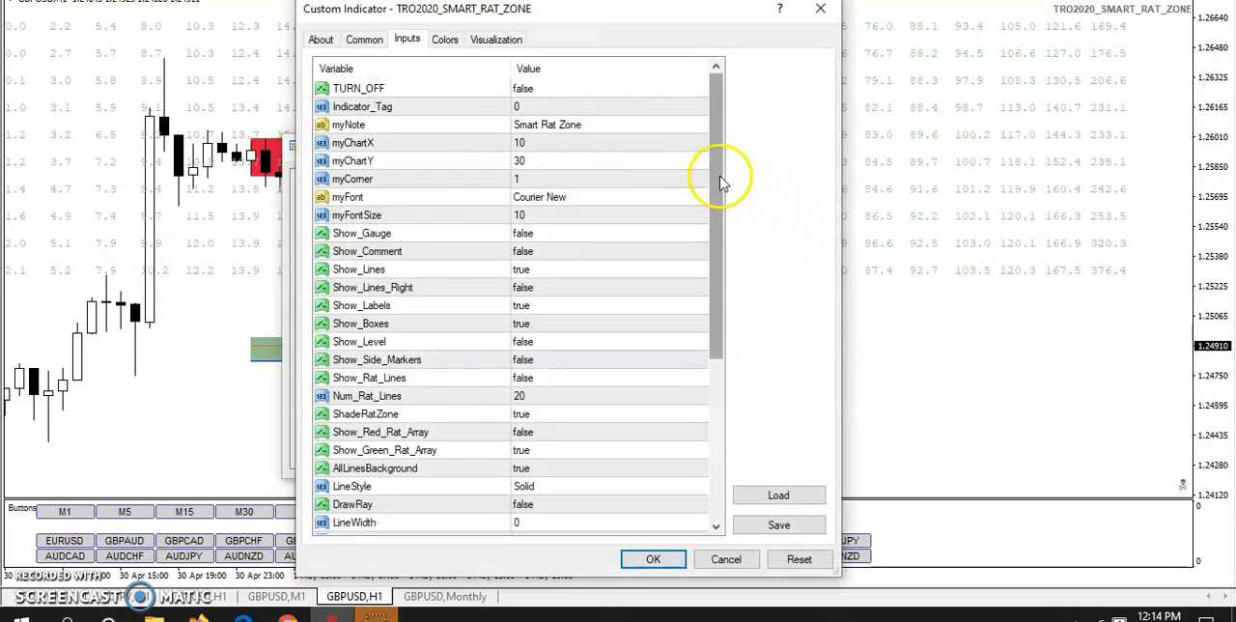
{"action": "scroll", "scroll_direction": "down", "scroll_amount": 3}
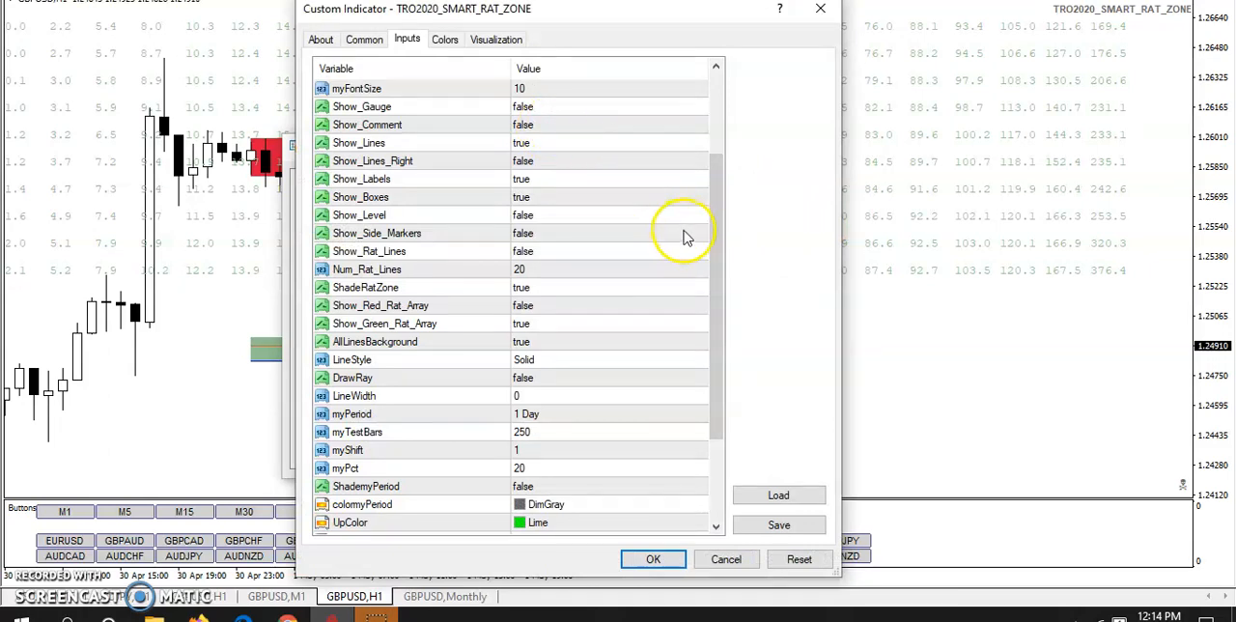
{"action": "mouse_move", "coordinate": [702, 277]}
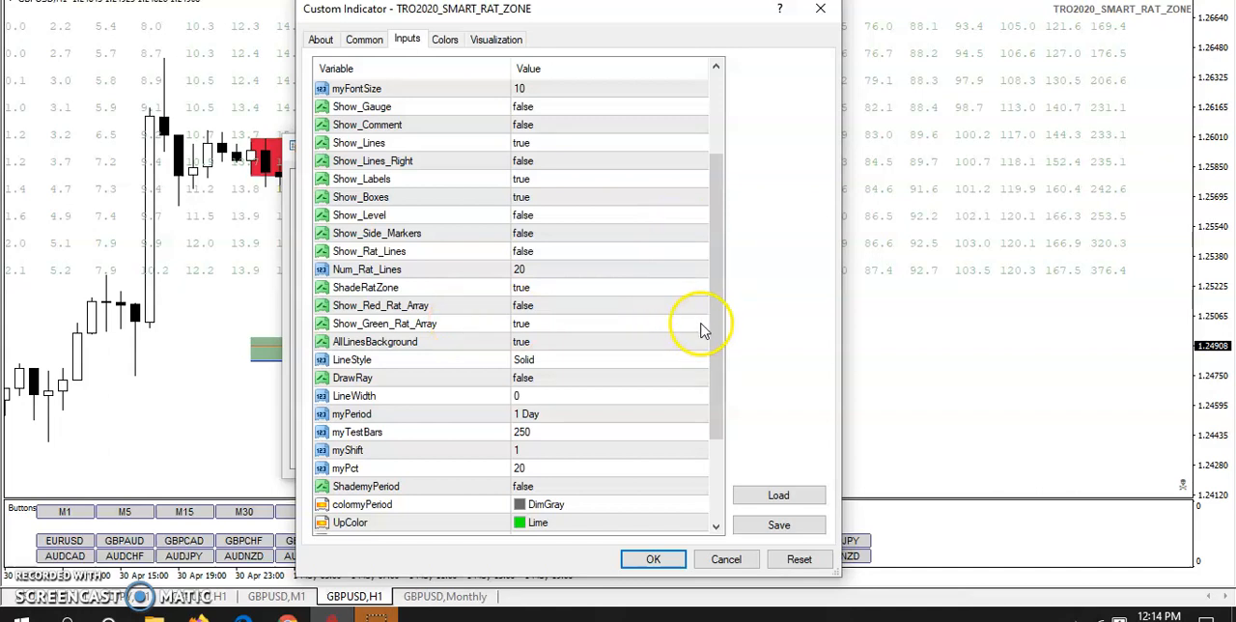
{"action": "left_click", "coordinate": [702, 323]}
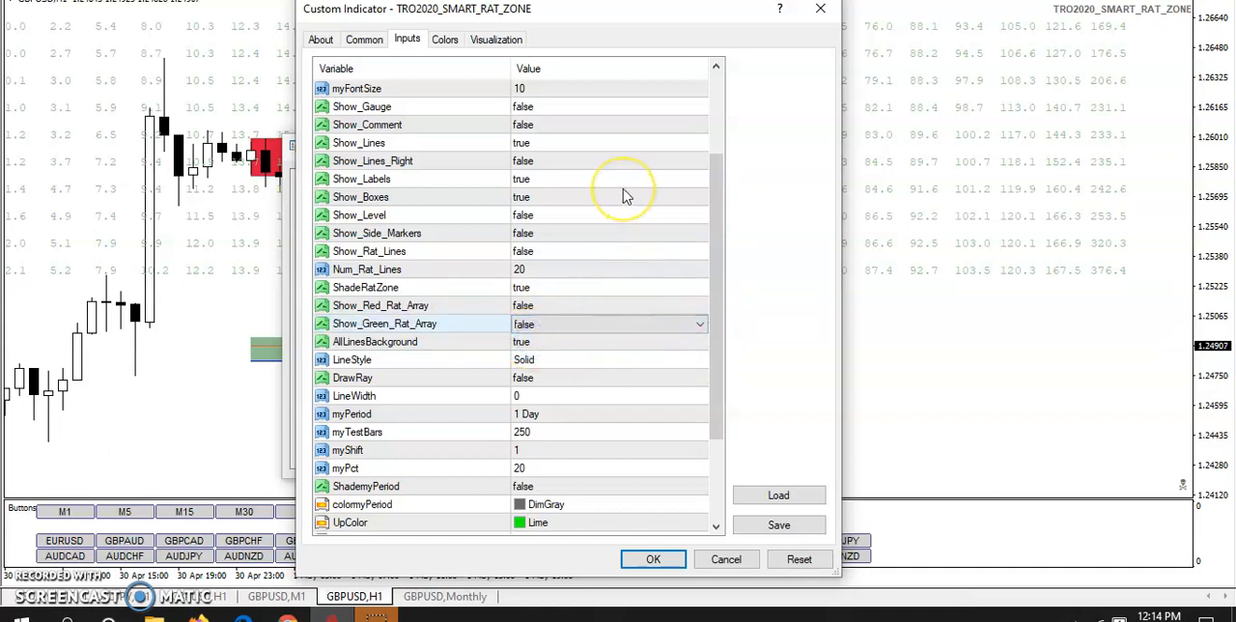
{"action": "mouse_move", "coordinate": [626, 193]}
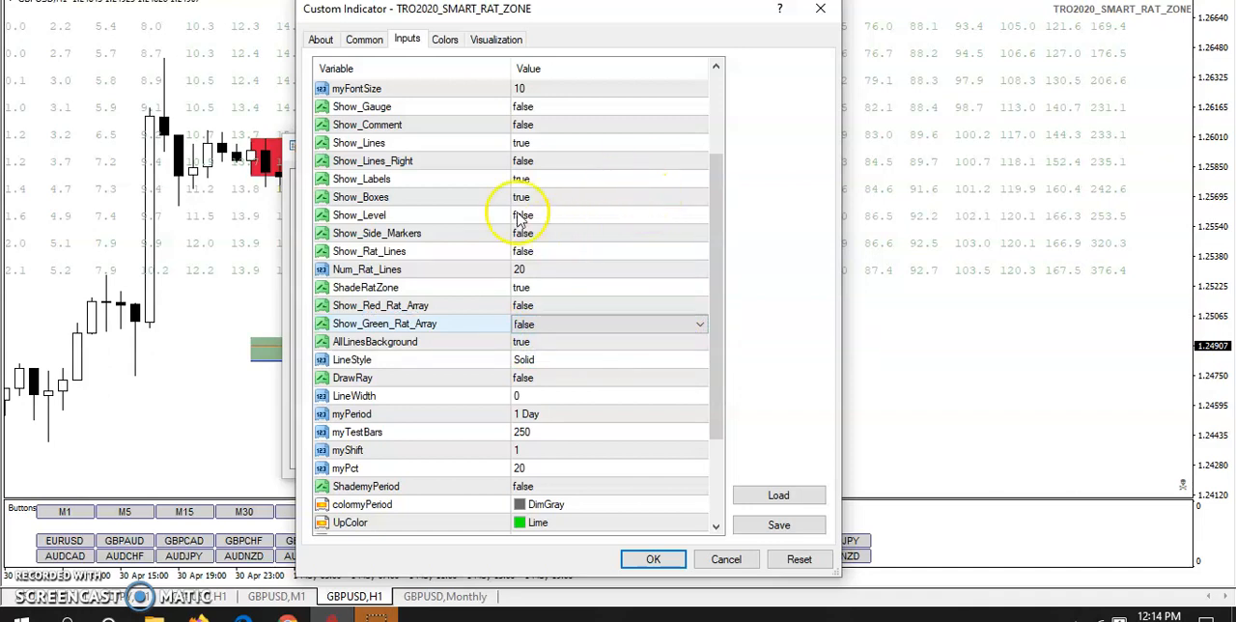
{"action": "scroll", "scroll_direction": "down", "scroll_amount": 3}
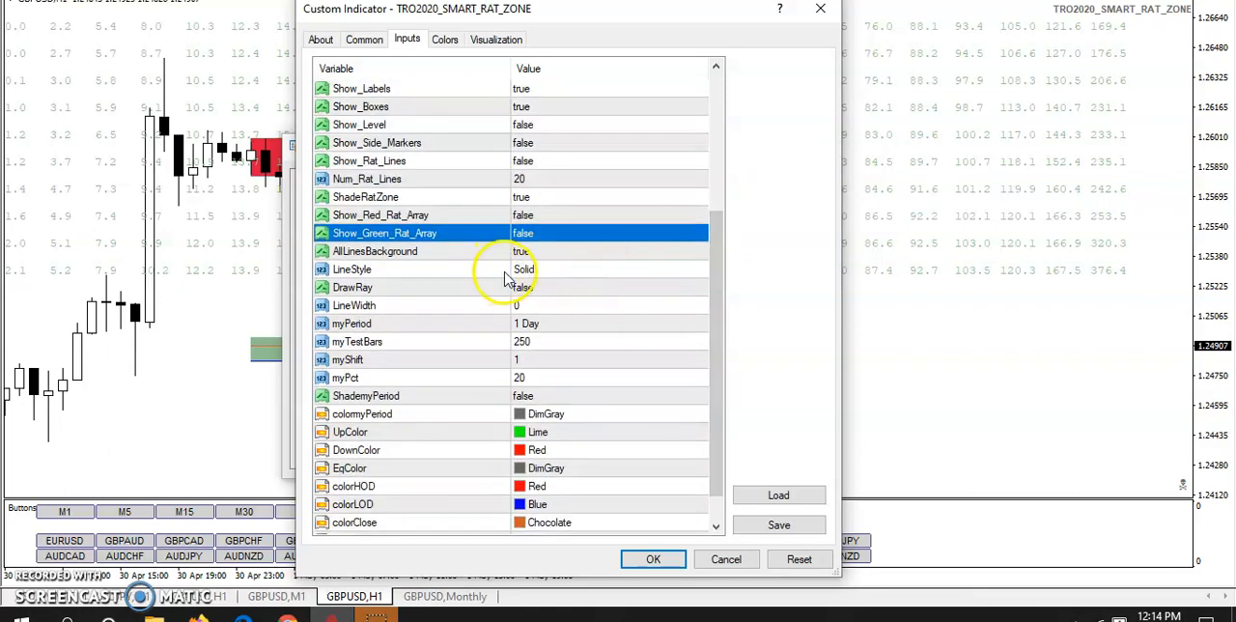
{"action": "mouse_move", "coordinate": [671, 314]}
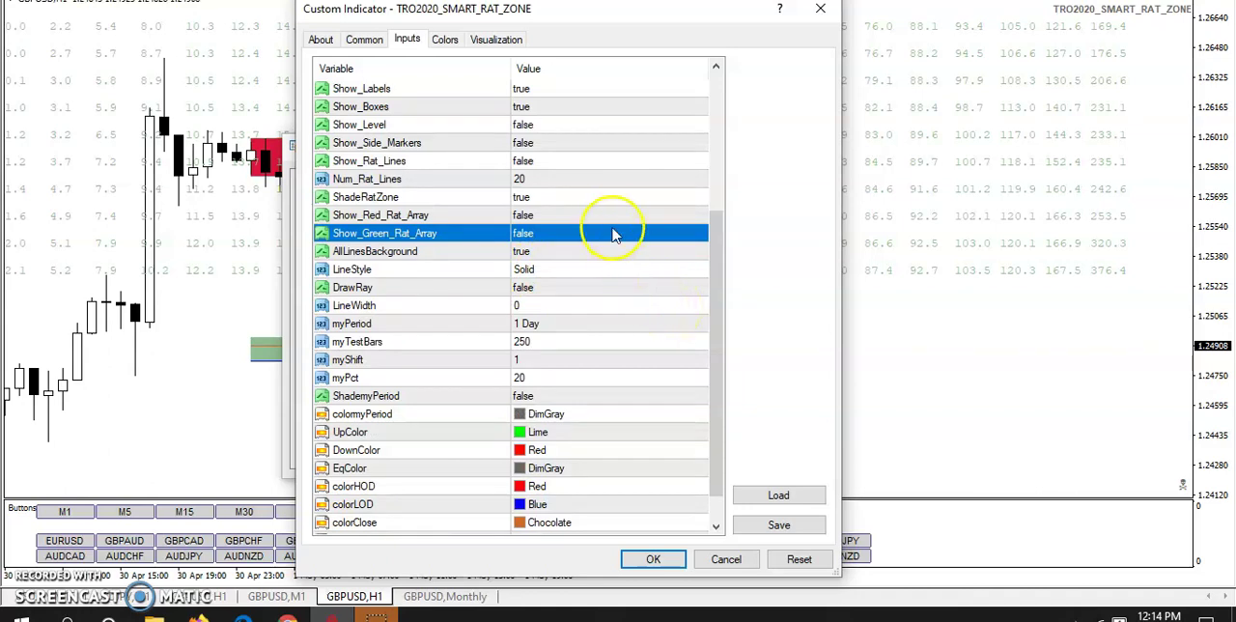
{"action": "scroll", "scroll_direction": "up", "scroll_amount": 3}
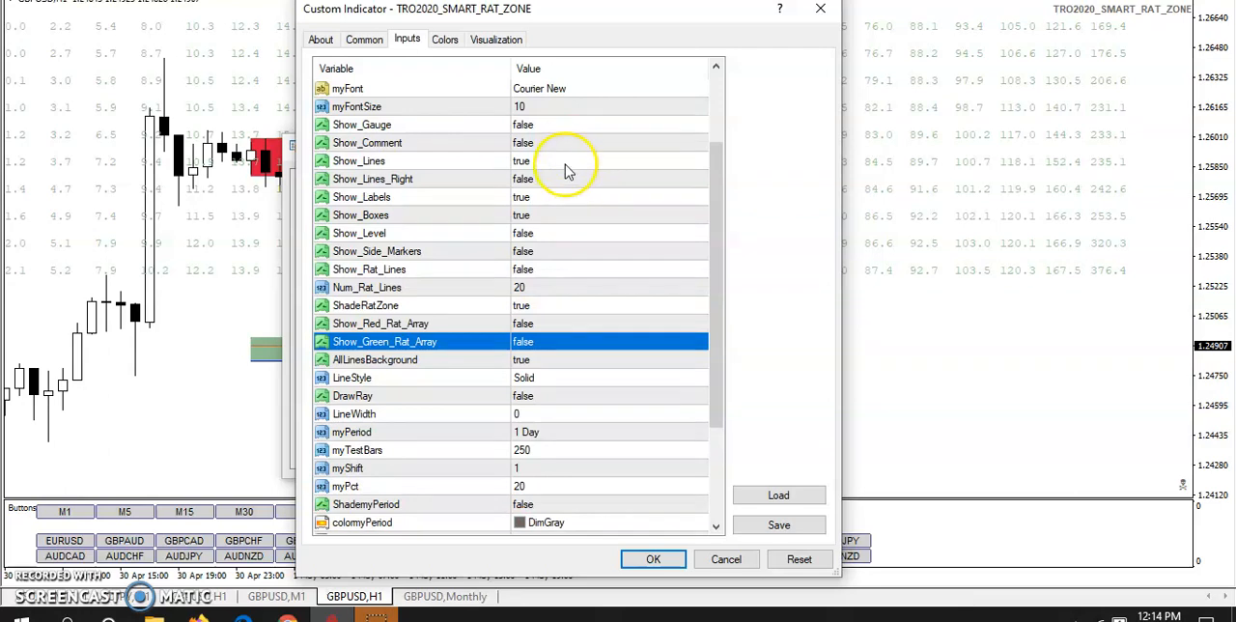
{"action": "mouse_move", "coordinate": [586, 237]}
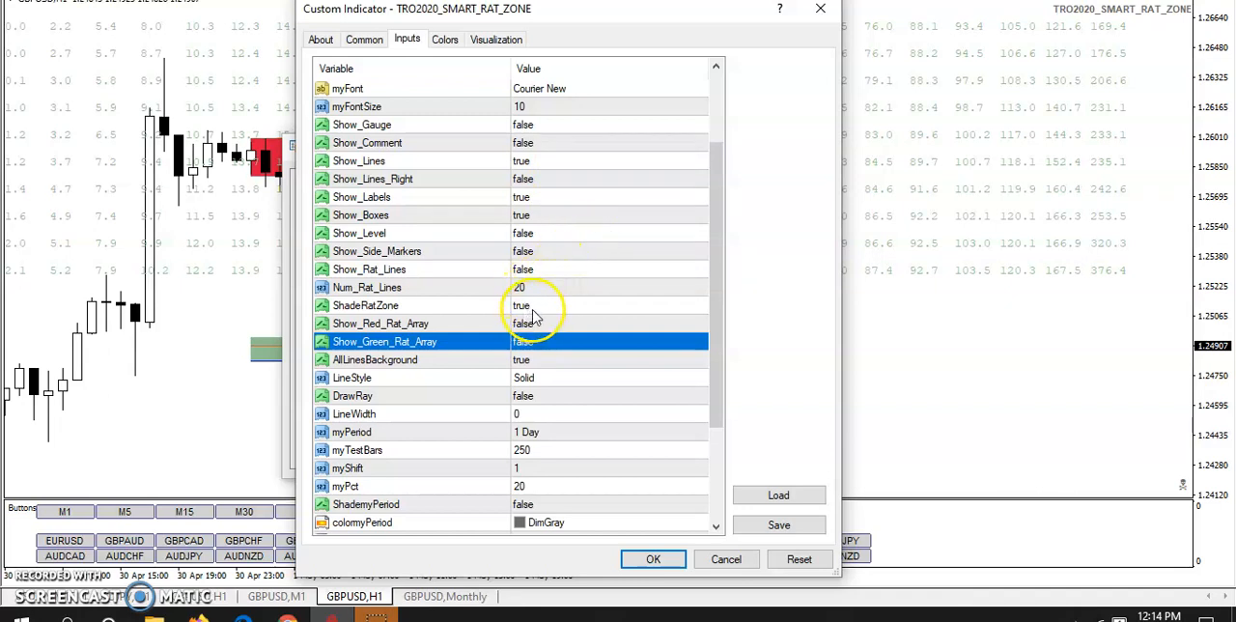
{"action": "mouse_move", "coordinate": [661, 375]}
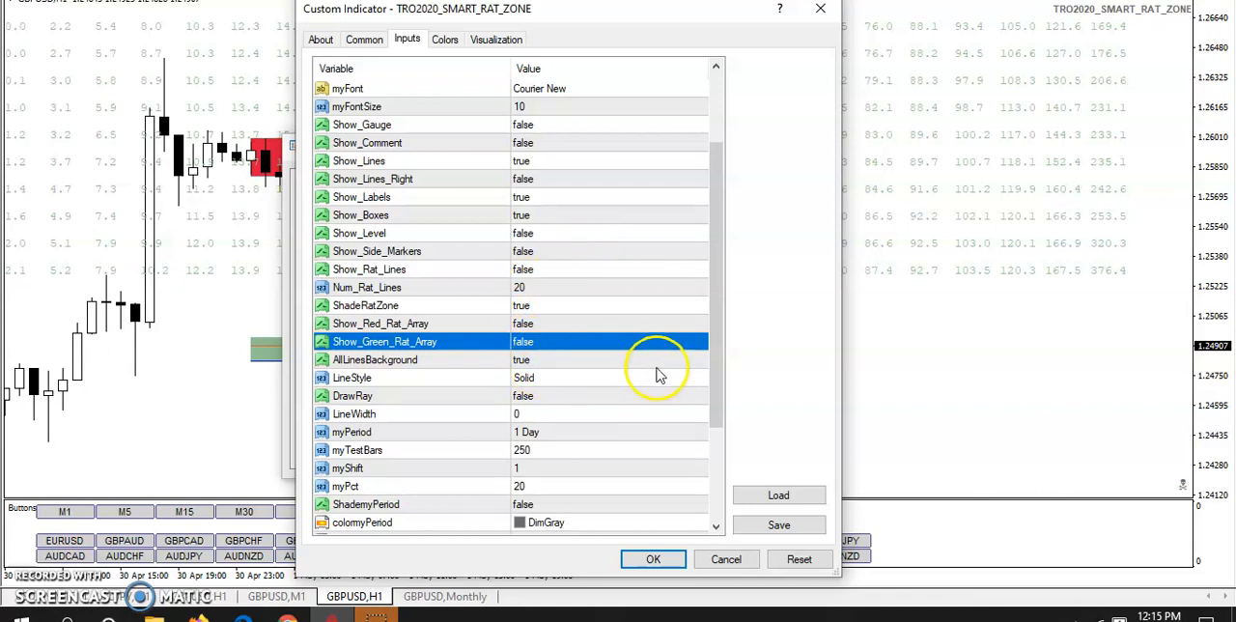
{"action": "mouse_move", "coordinate": [546, 454]}
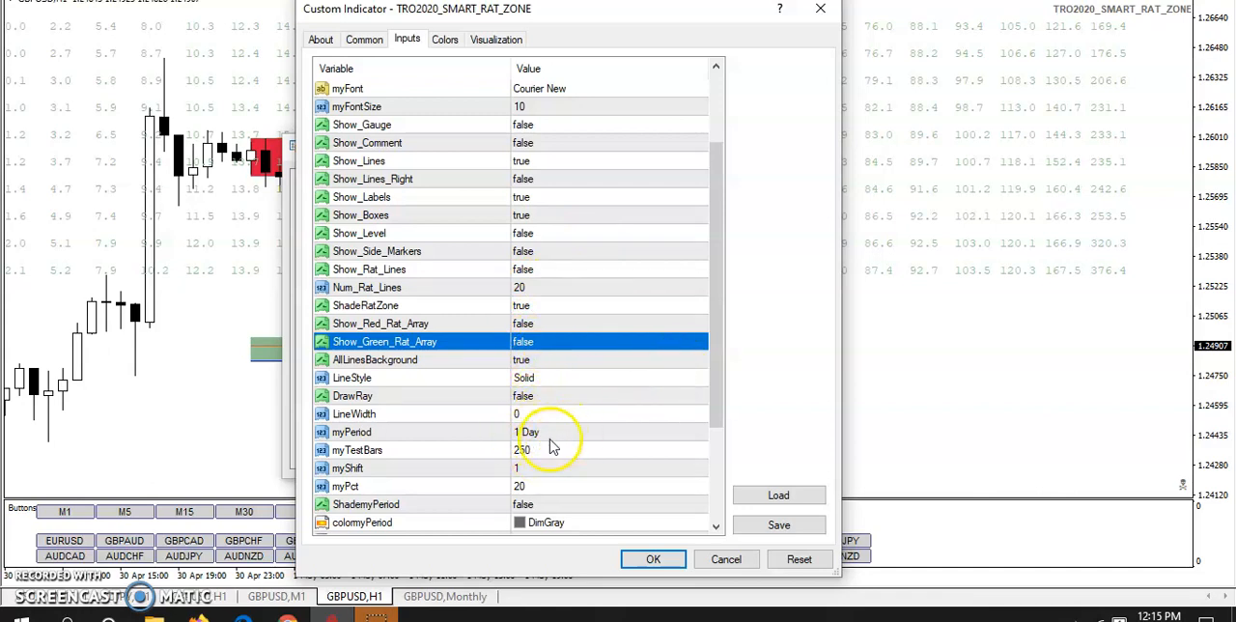
{"action": "mouse_move", "coordinate": [705, 440]}
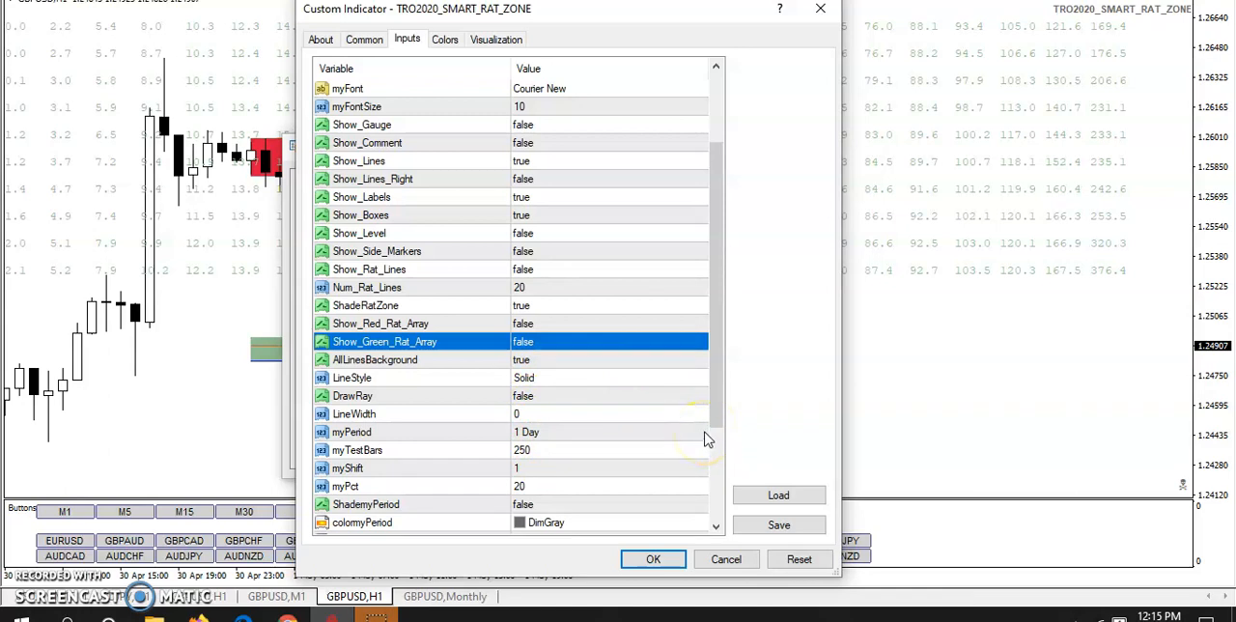
{"action": "mouse_move", "coordinate": [700, 437]}
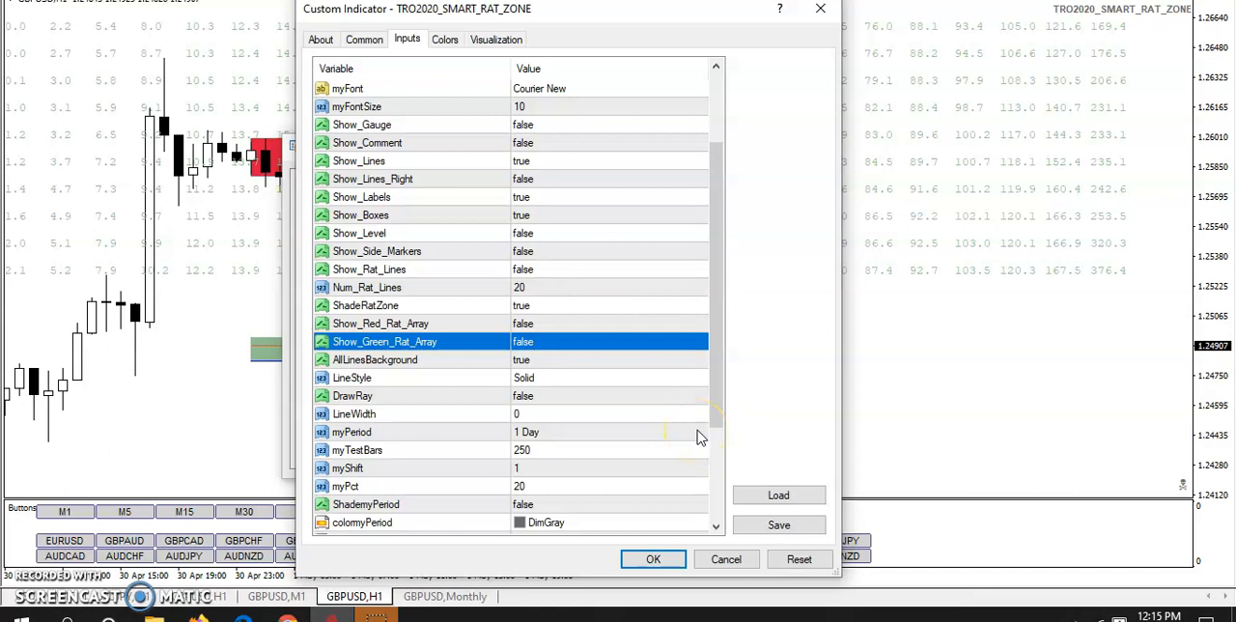
{"action": "mouse_move", "coordinate": [714, 414]}
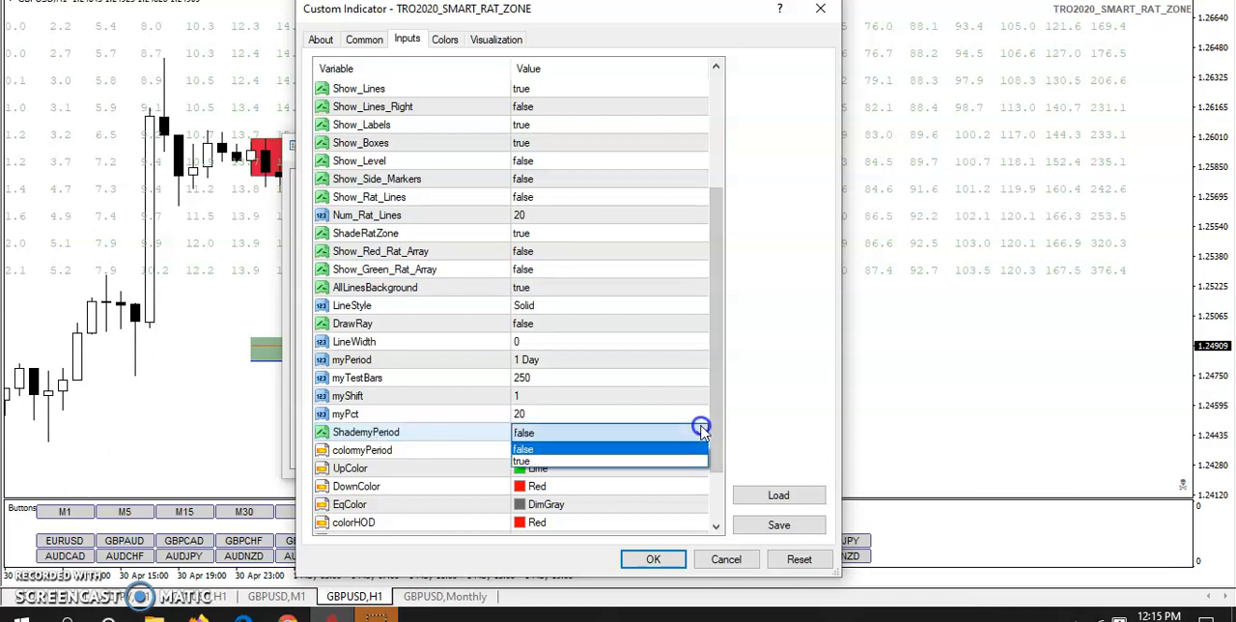
- Set ShademyPeriod to true and apply the indicator inputs with OK
{"action": "left_click", "coordinate": [522, 459]}
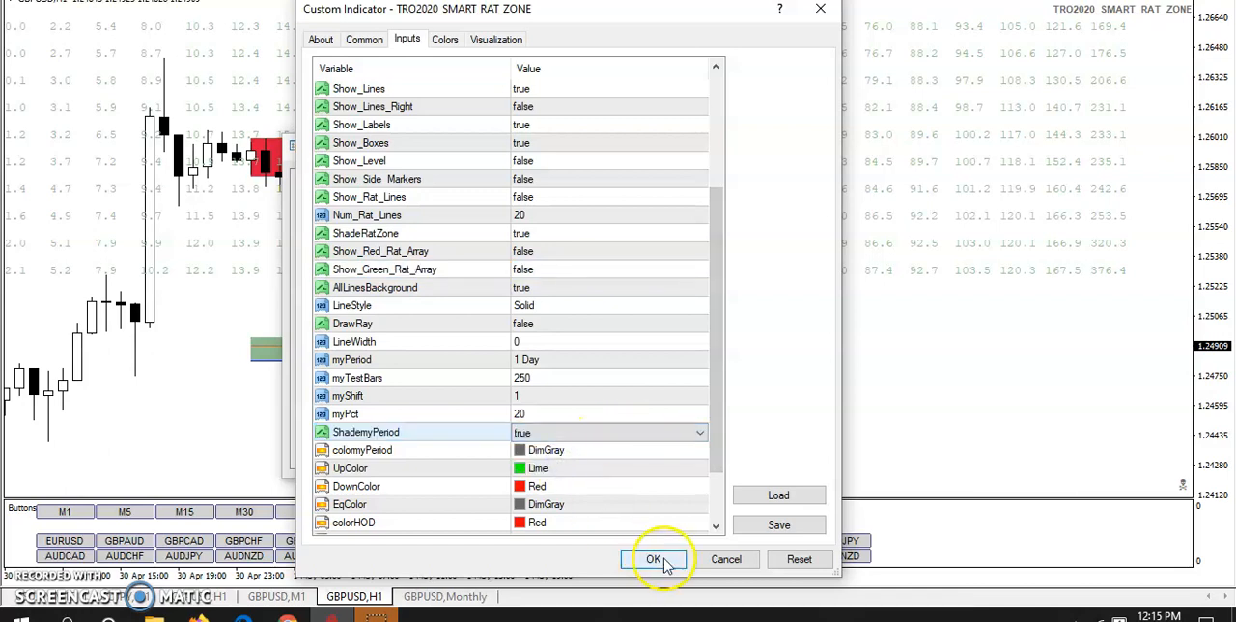
{"action": "left_click", "coordinate": [654, 559]}
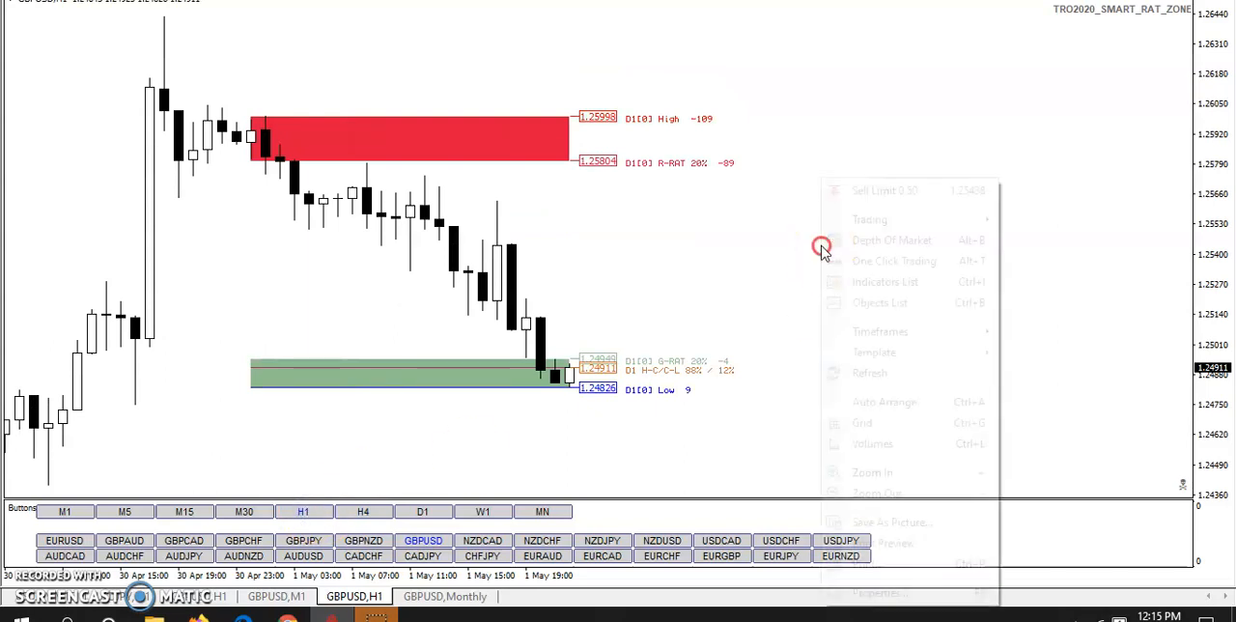
- Reopen the TRO2020_SMART_RAT_ZONE input settings and scroll down the parameter list
{"action": "left_click", "coordinate": [884, 281]}
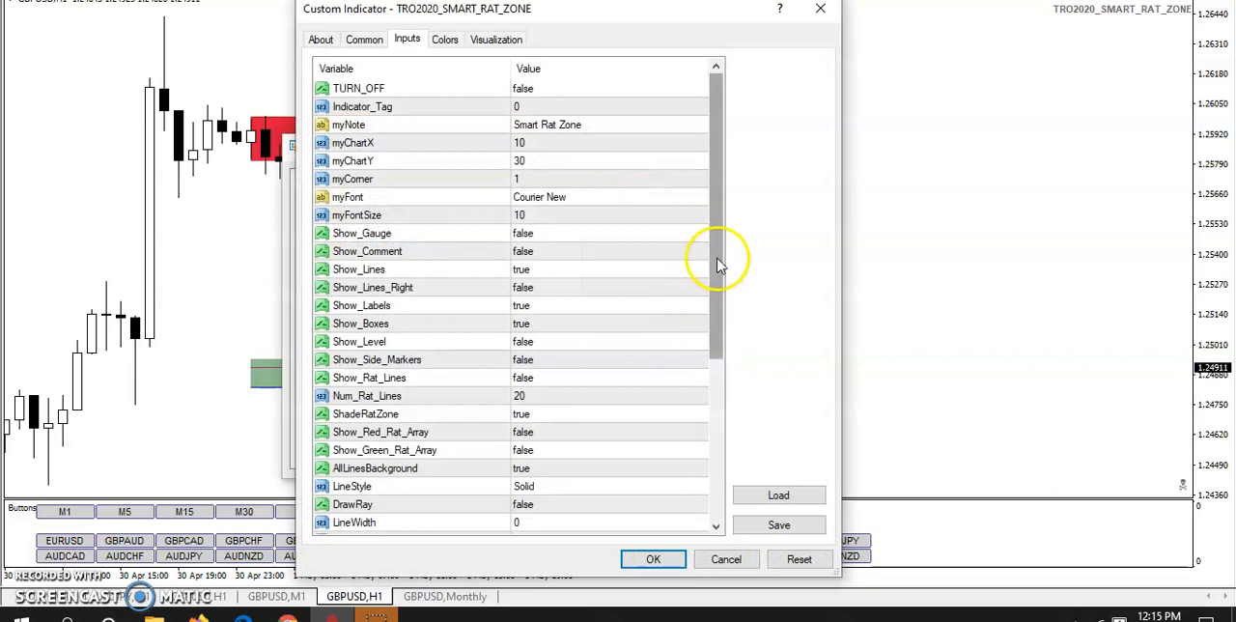
{"action": "mouse_move", "coordinate": [673, 453]}
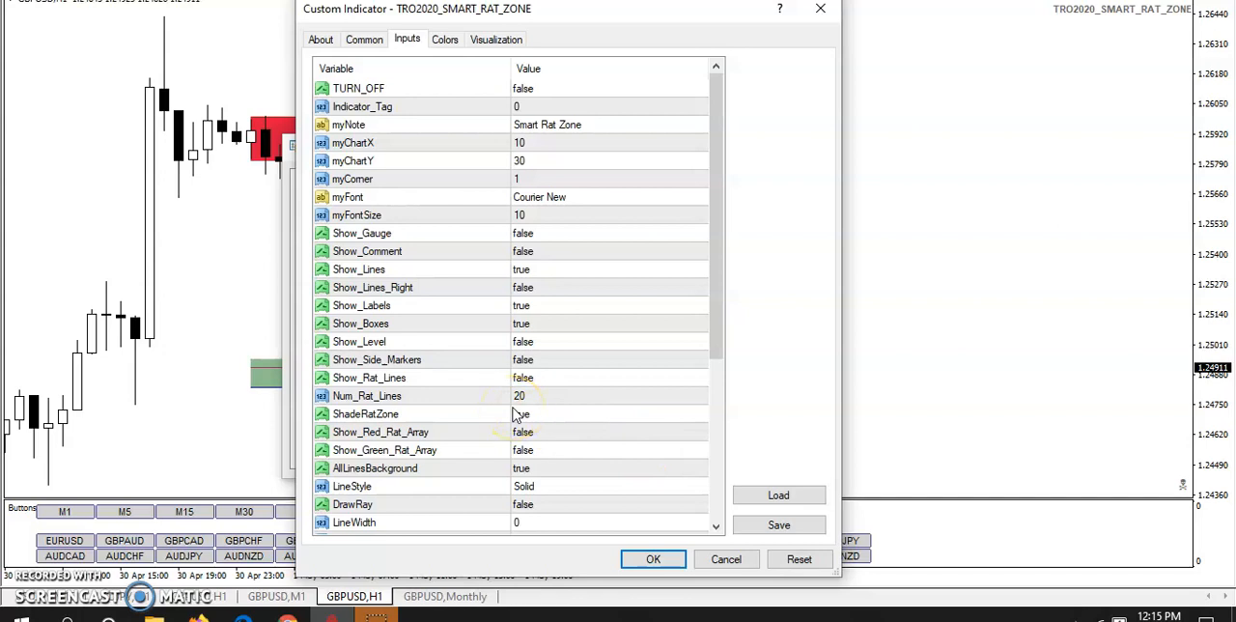
{"action": "scroll", "scroll_direction": "down", "scroll_amount": 3}
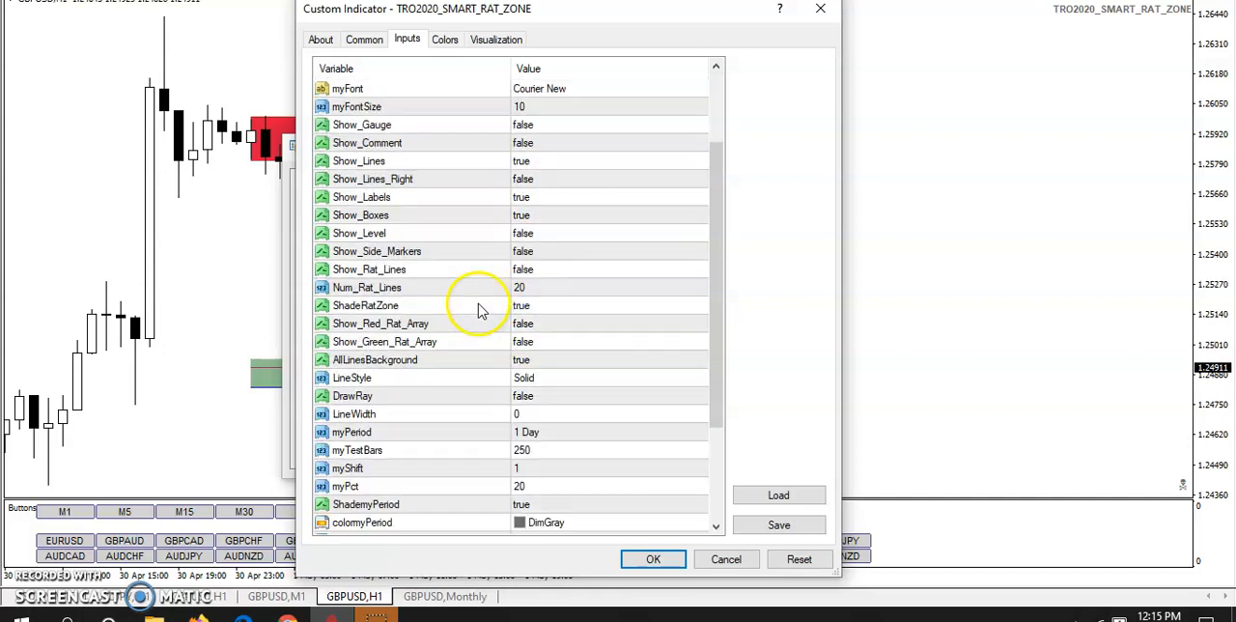
{"action": "scroll", "scroll_direction": "down", "scroll_amount": 3}
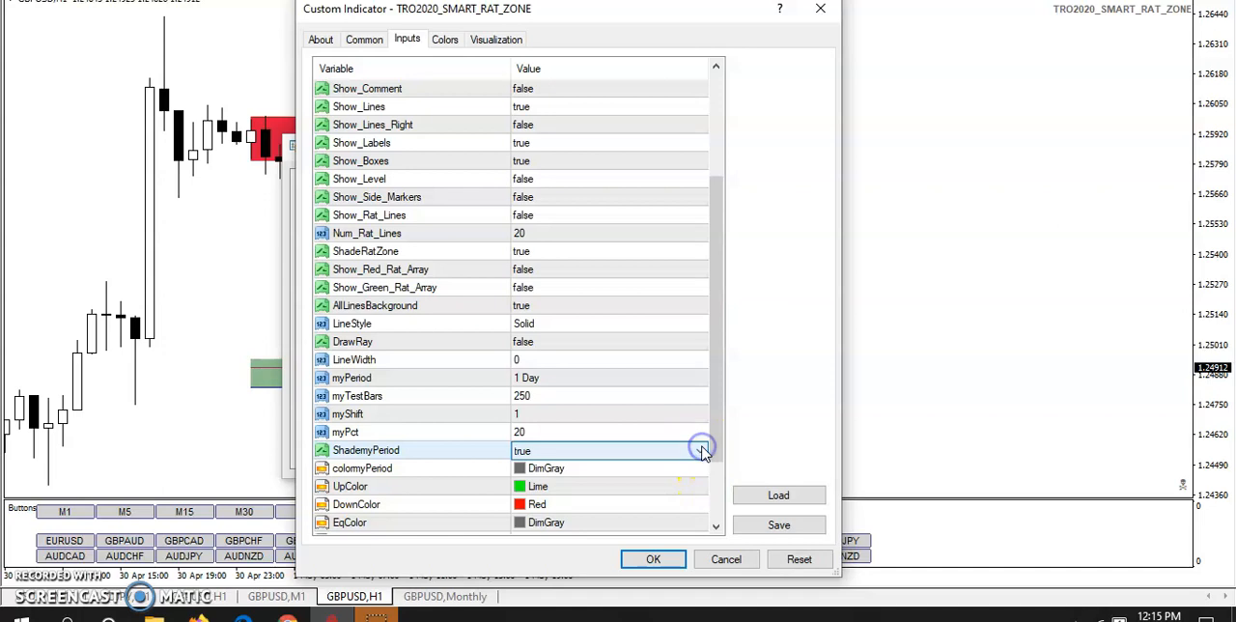
- Switch ShademyPeriod back to false and scroll down to the colour parameters
{"action": "left_click", "coordinate": [700, 450]}
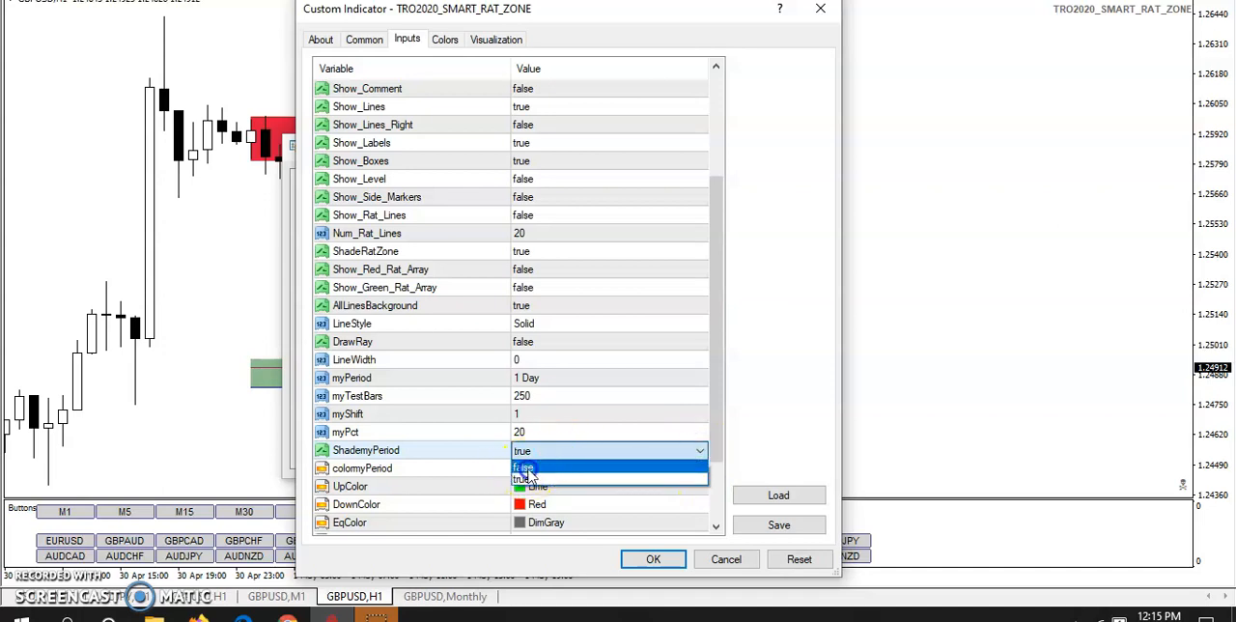
{"action": "left_click", "coordinate": [524, 468]}
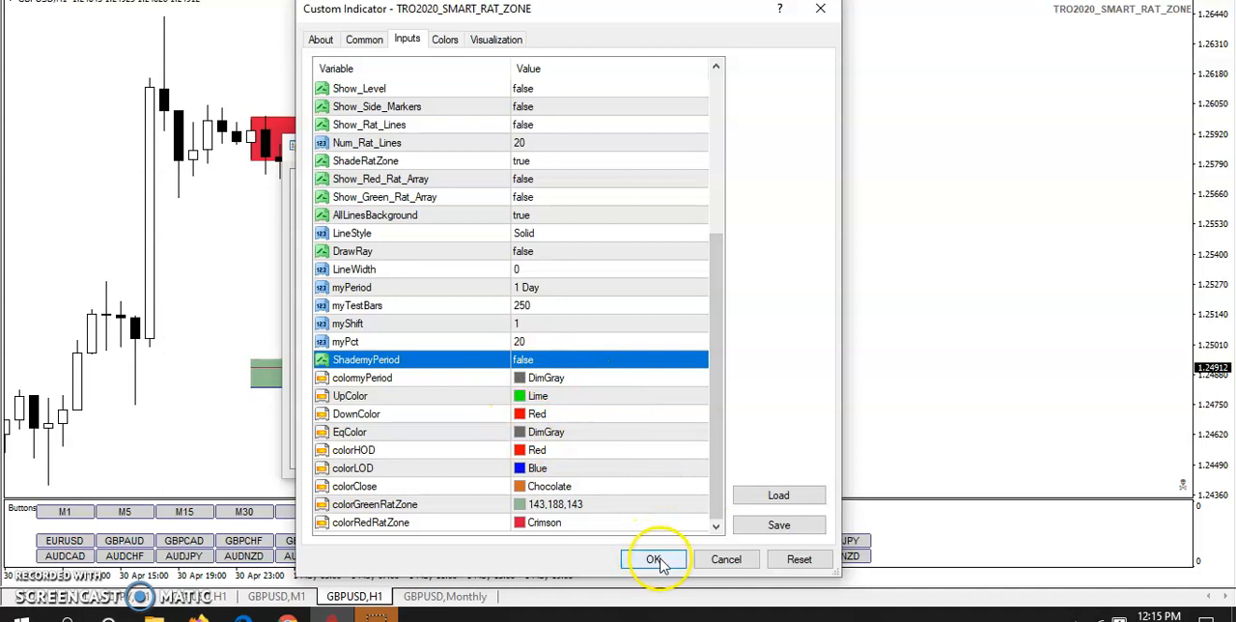
{"action": "mouse_move", "coordinate": [674, 372]}
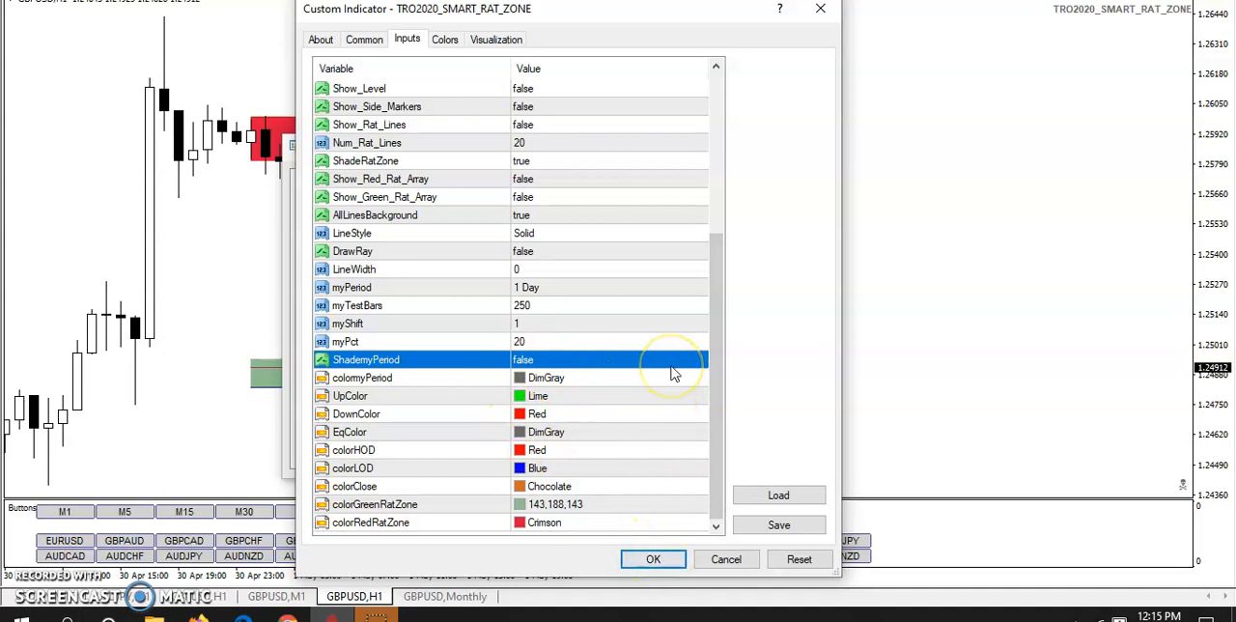
{"action": "scroll", "scroll_direction": "up", "scroll_amount": 3}
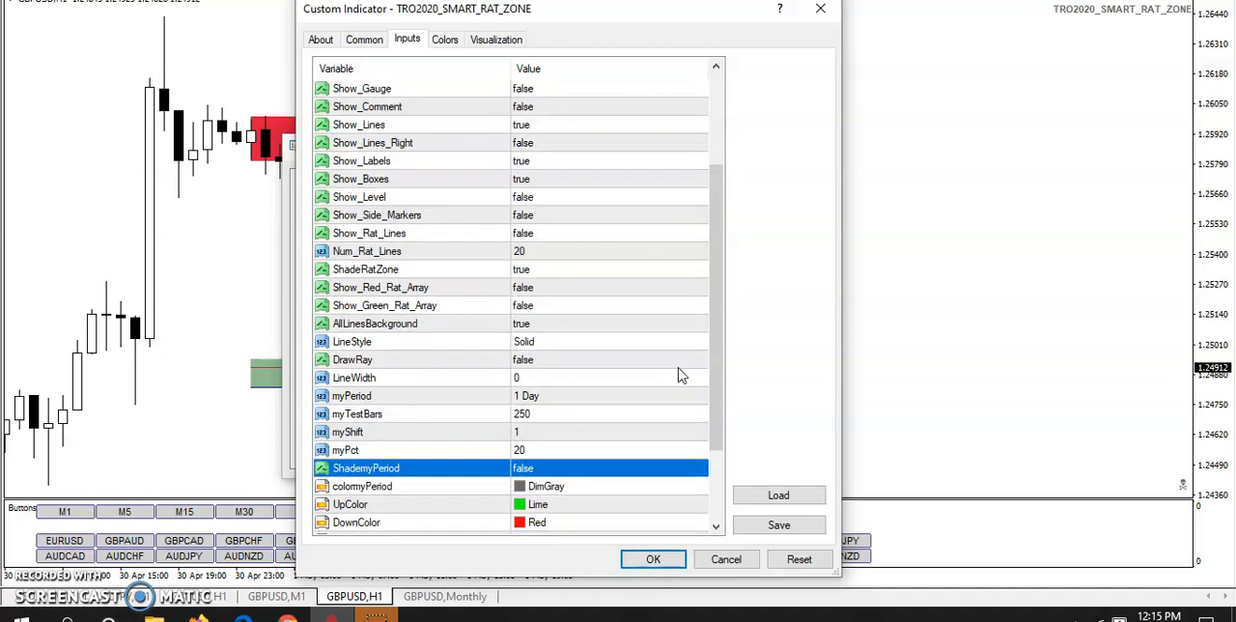
{"action": "scroll", "scroll_direction": "down", "scroll_amount": 3}
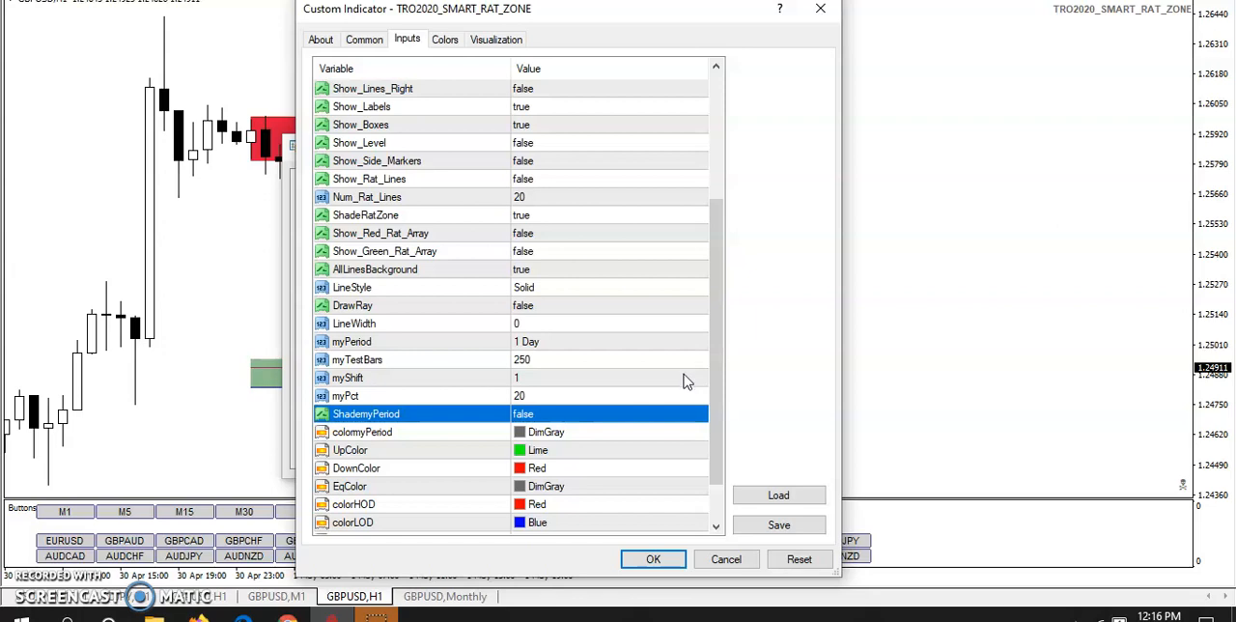
{"action": "mouse_move", "coordinate": [717, 362]}
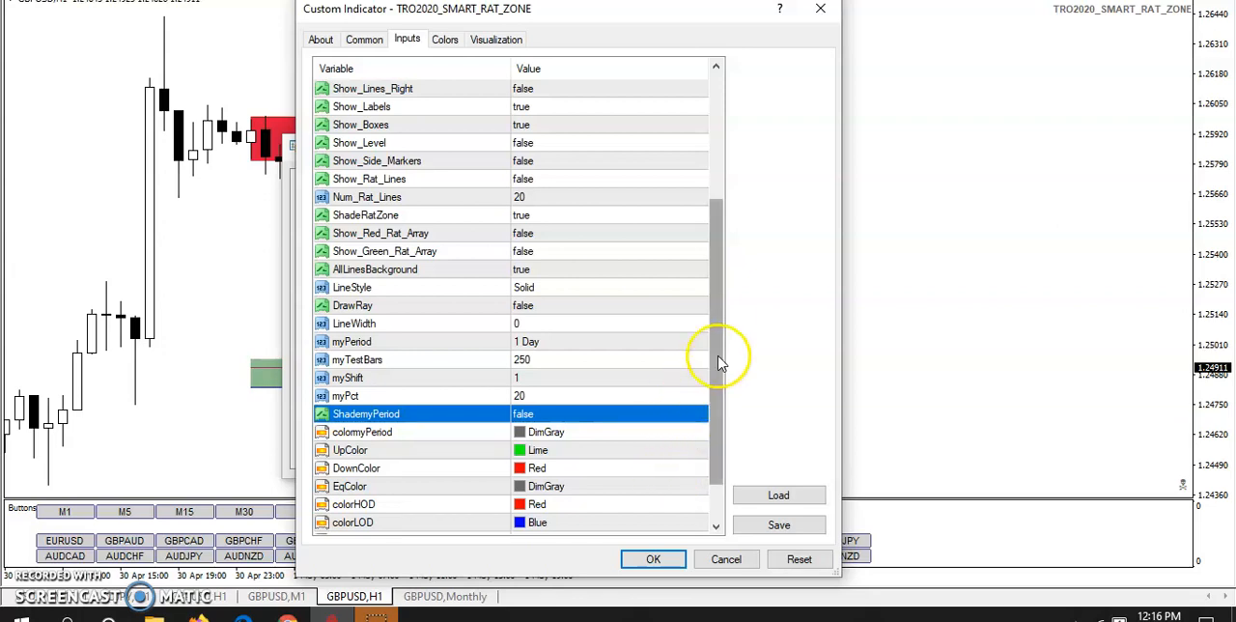
{"action": "scroll", "scroll_direction": "down", "scroll_amount": 3}
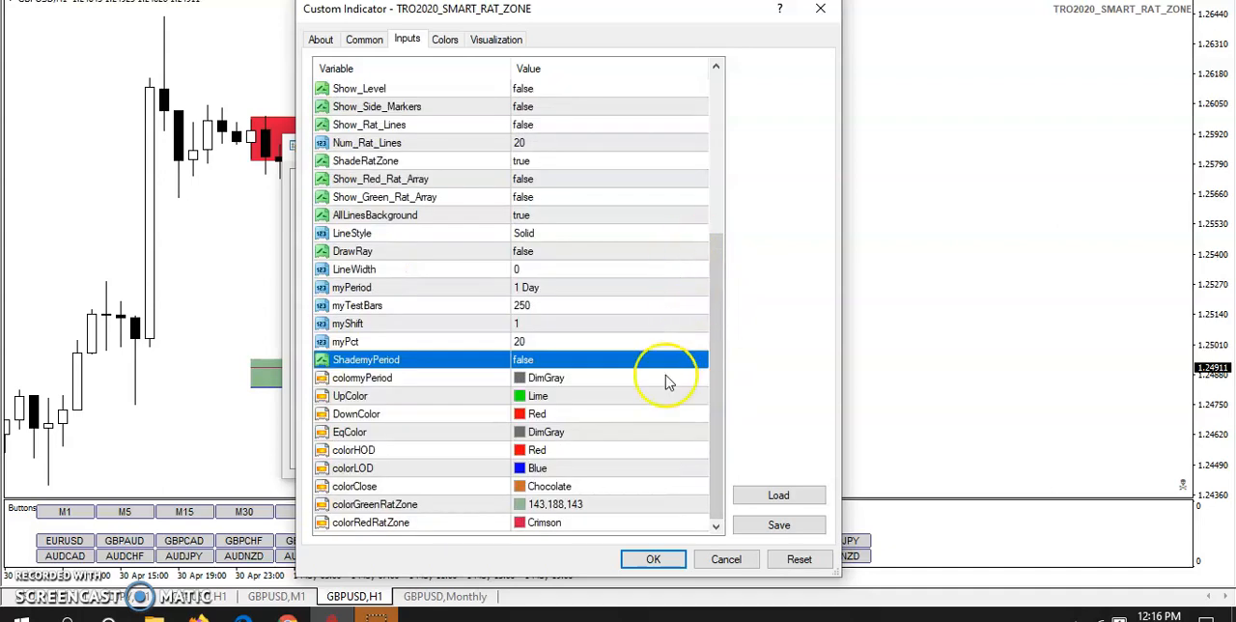
{"action": "mouse_move", "coordinate": [661, 545]}
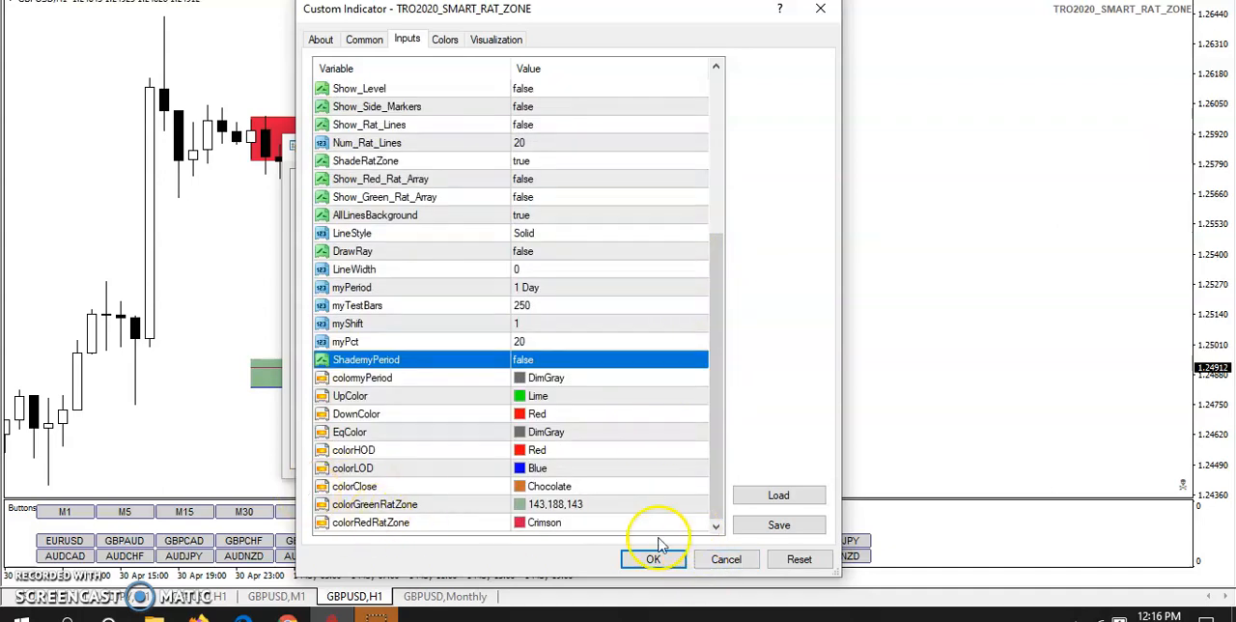
- Set the red zone, day low and day high colours to None, apply, and close the list
{"action": "left_click", "coordinate": [699, 523]}
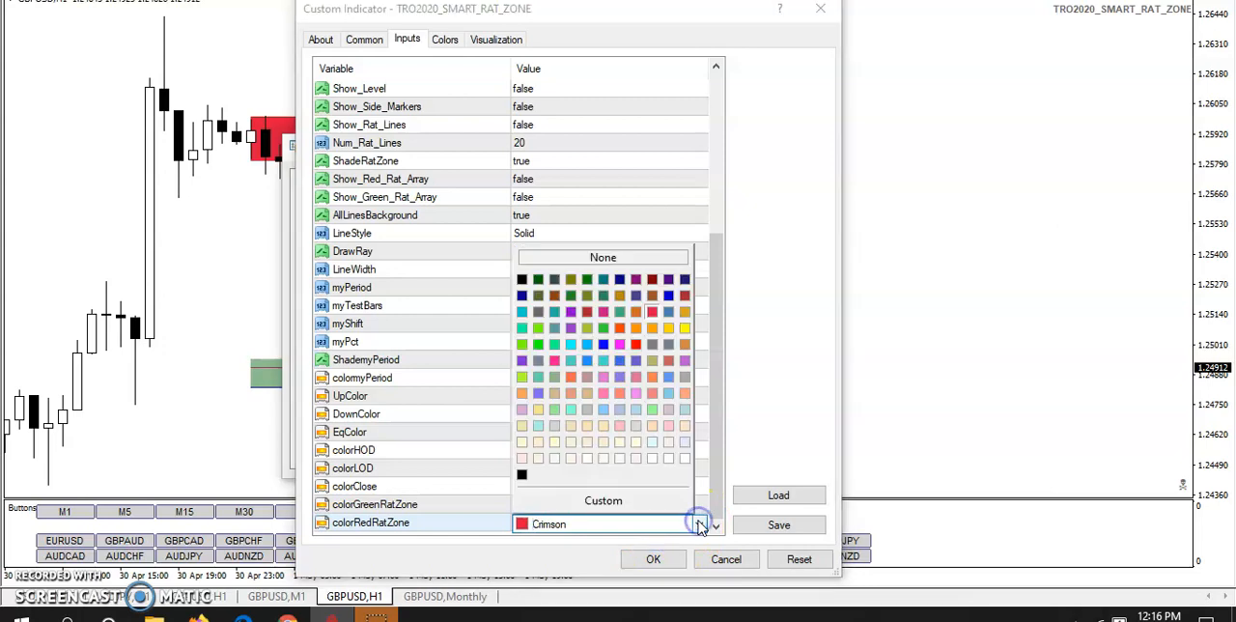
{"action": "left_click", "coordinate": [603, 257]}
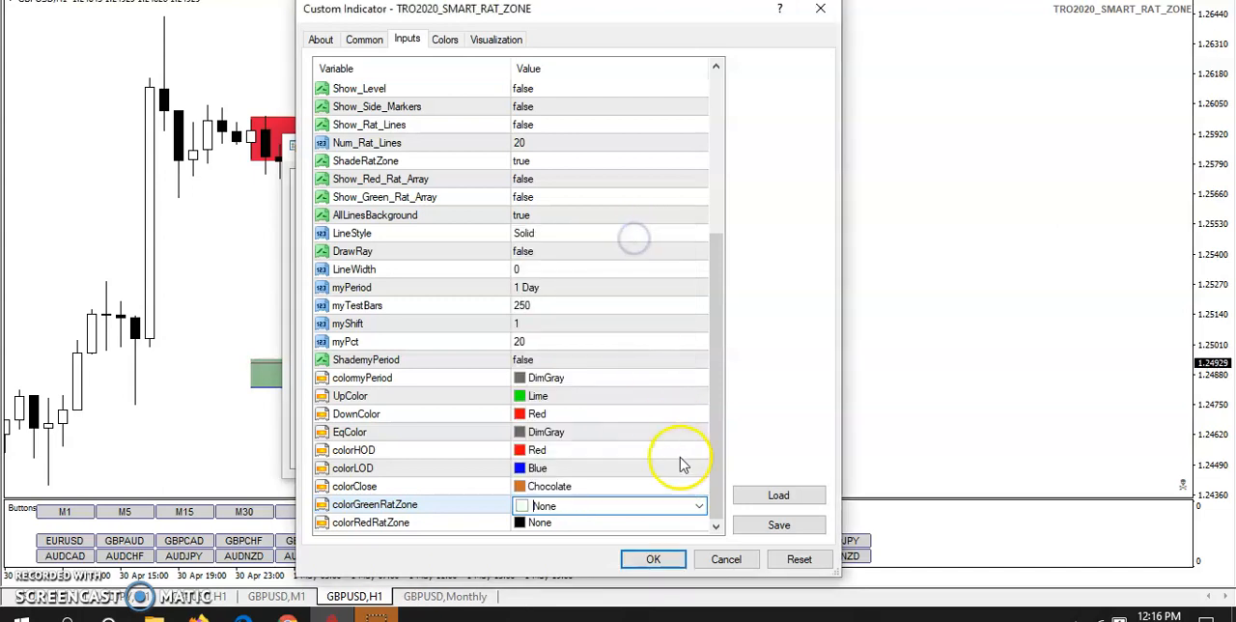
{"action": "left_click", "coordinate": [697, 469]}
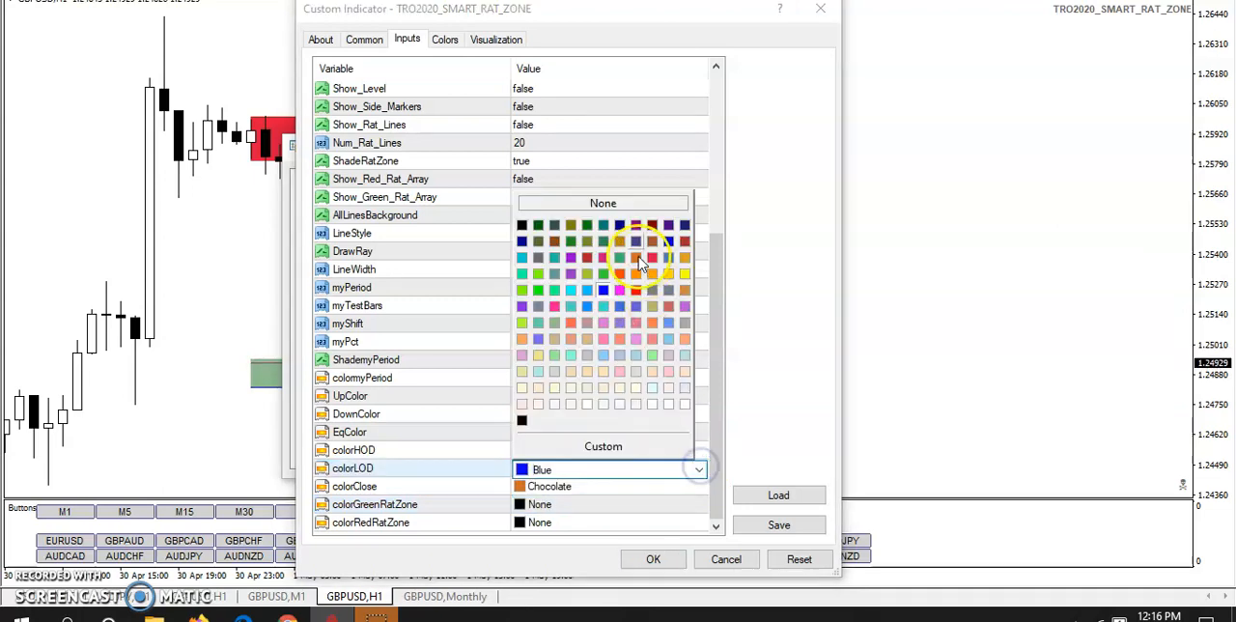
{"action": "left_click", "coordinate": [602, 203]}
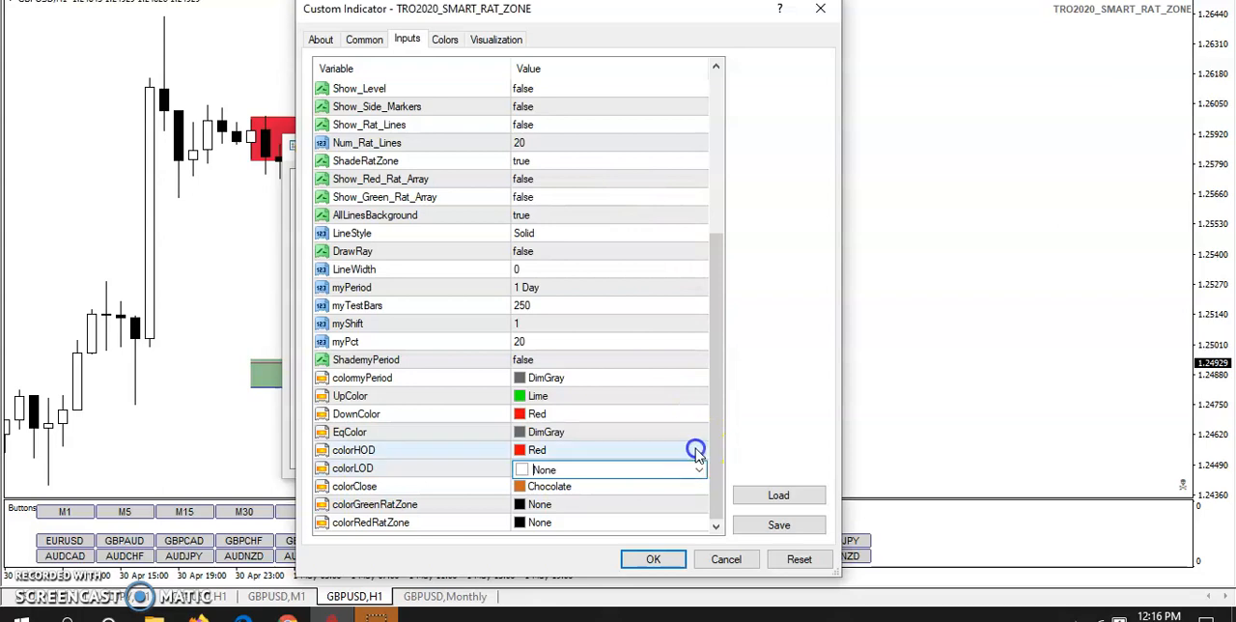
{"action": "left_click", "coordinate": [697, 450]}
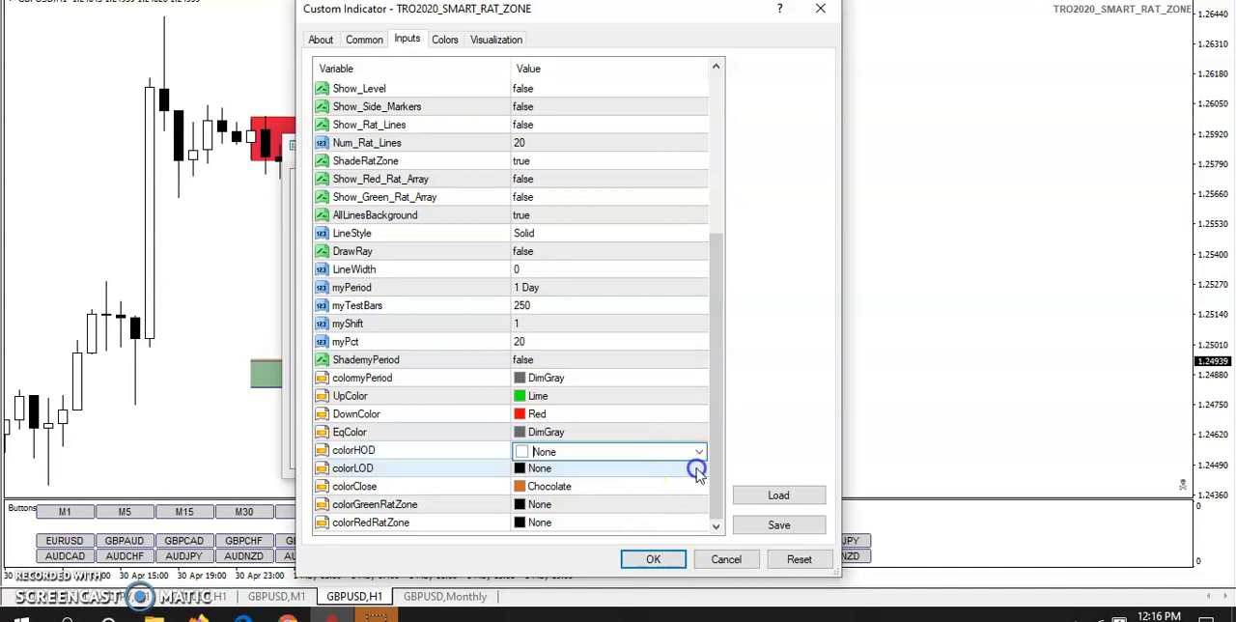
{"action": "left_click", "coordinate": [653, 559]}
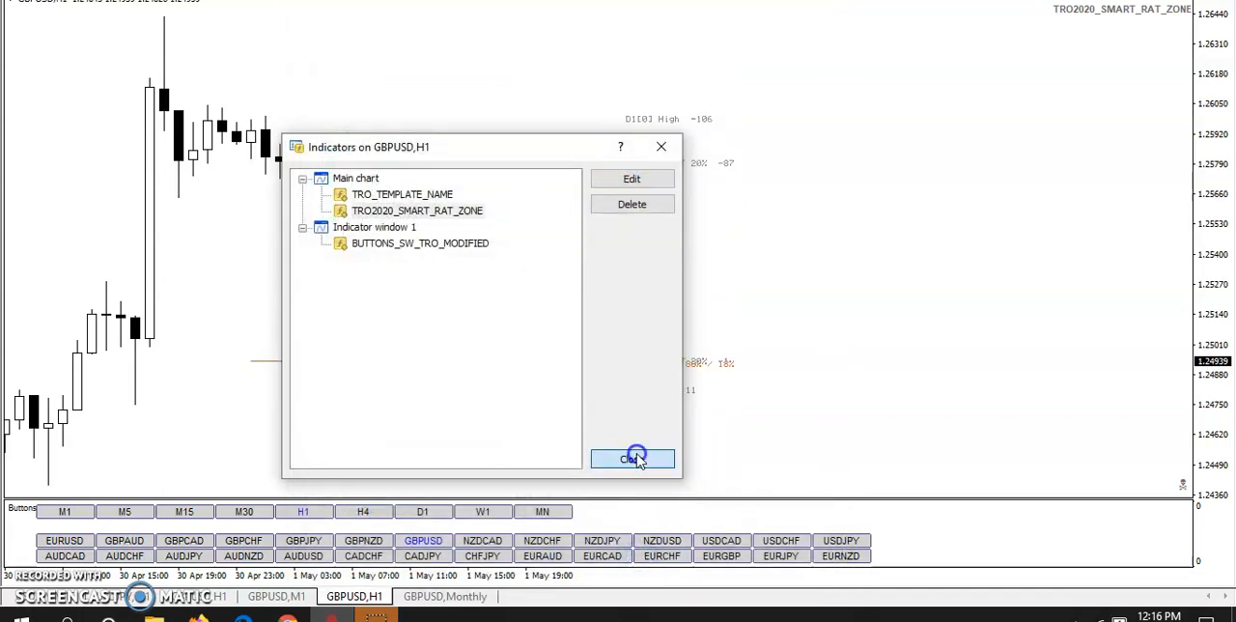
{"action": "left_click", "coordinate": [632, 458]}
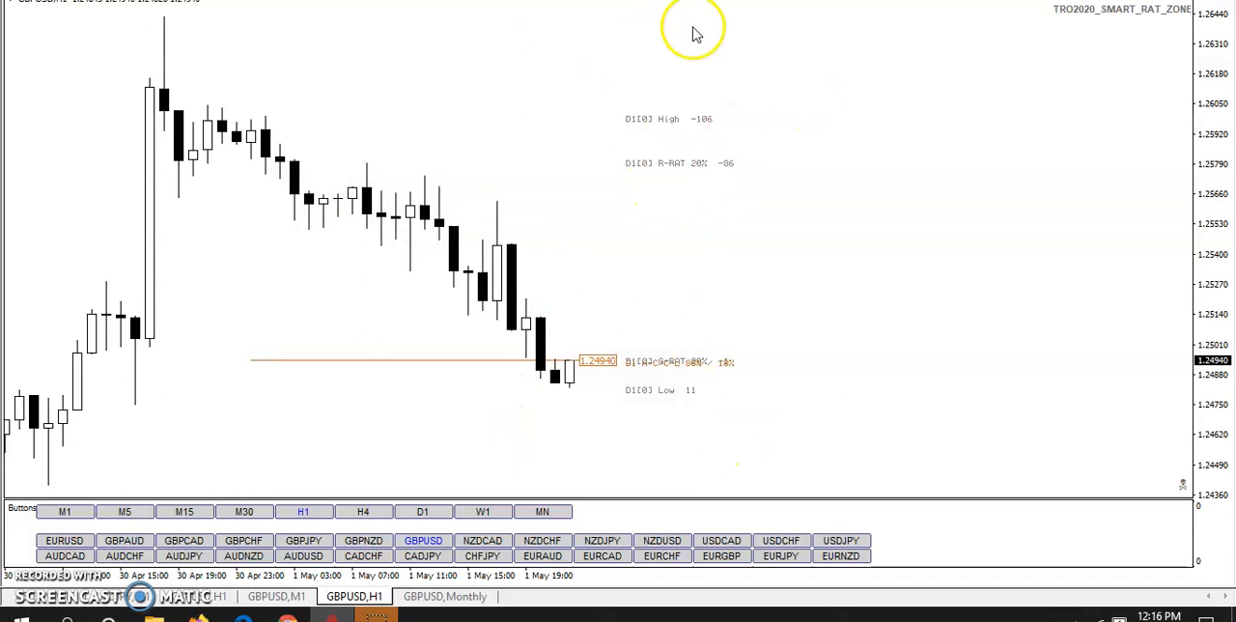
{"action": "mouse_move", "coordinate": [467, 95]}
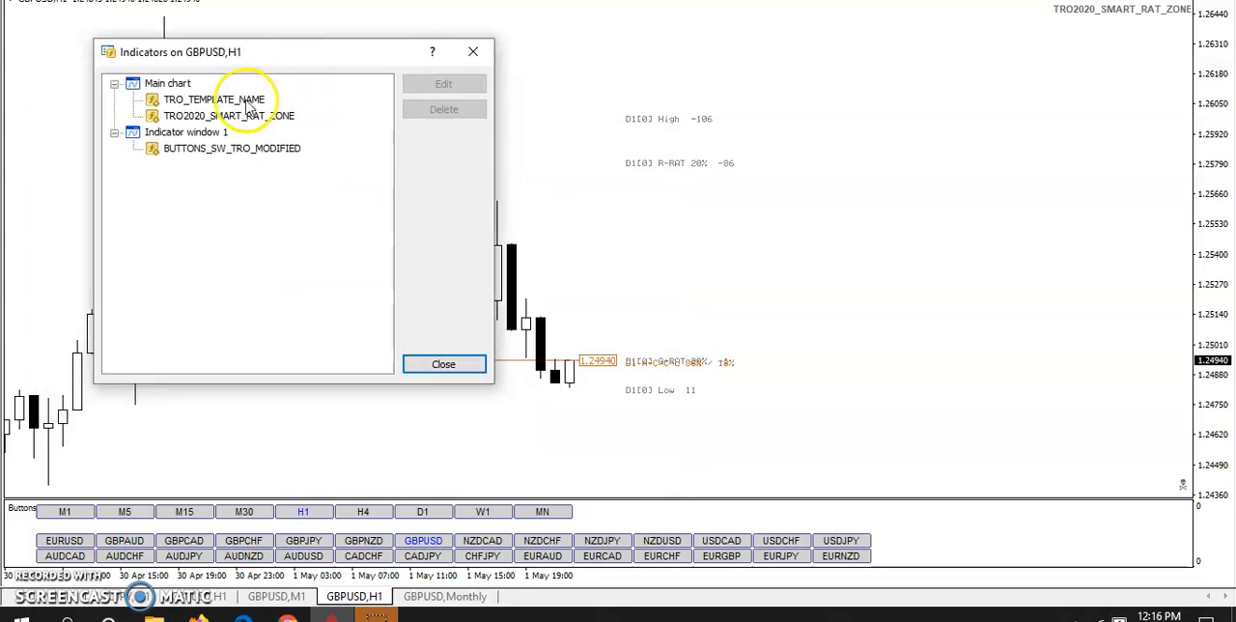
- Select TRO2020_SMART_RAT_ZONE in the Indicators list and open its settings
{"action": "left_click", "coordinate": [229, 115]}
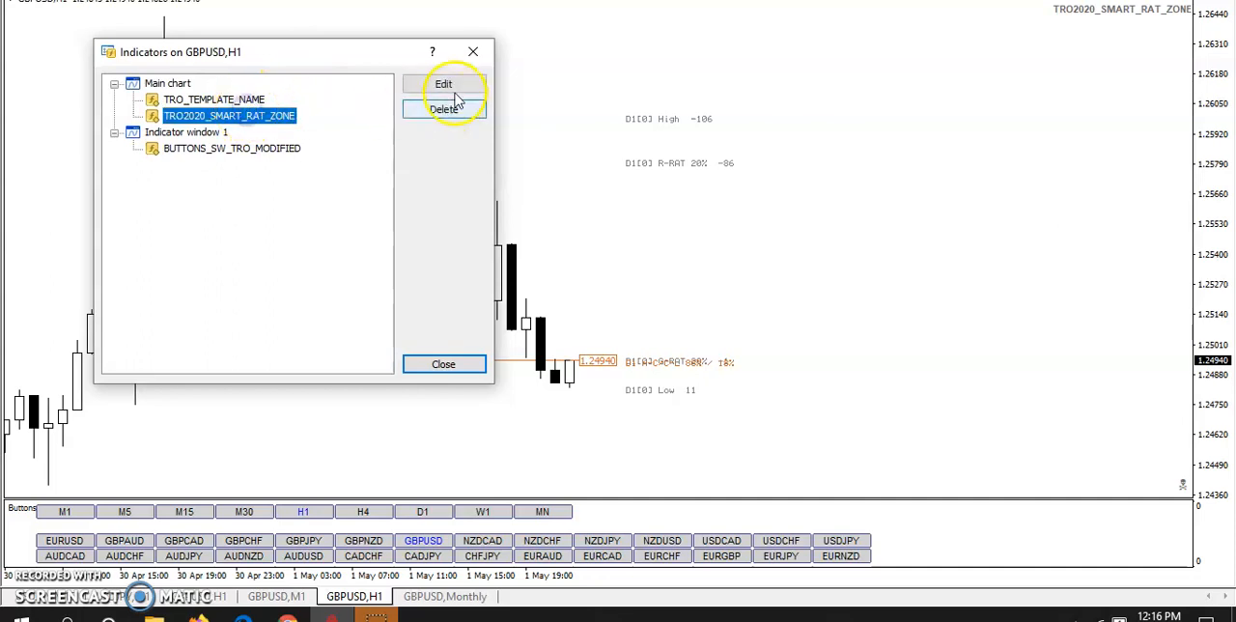
{"action": "left_click", "coordinate": [444, 85]}
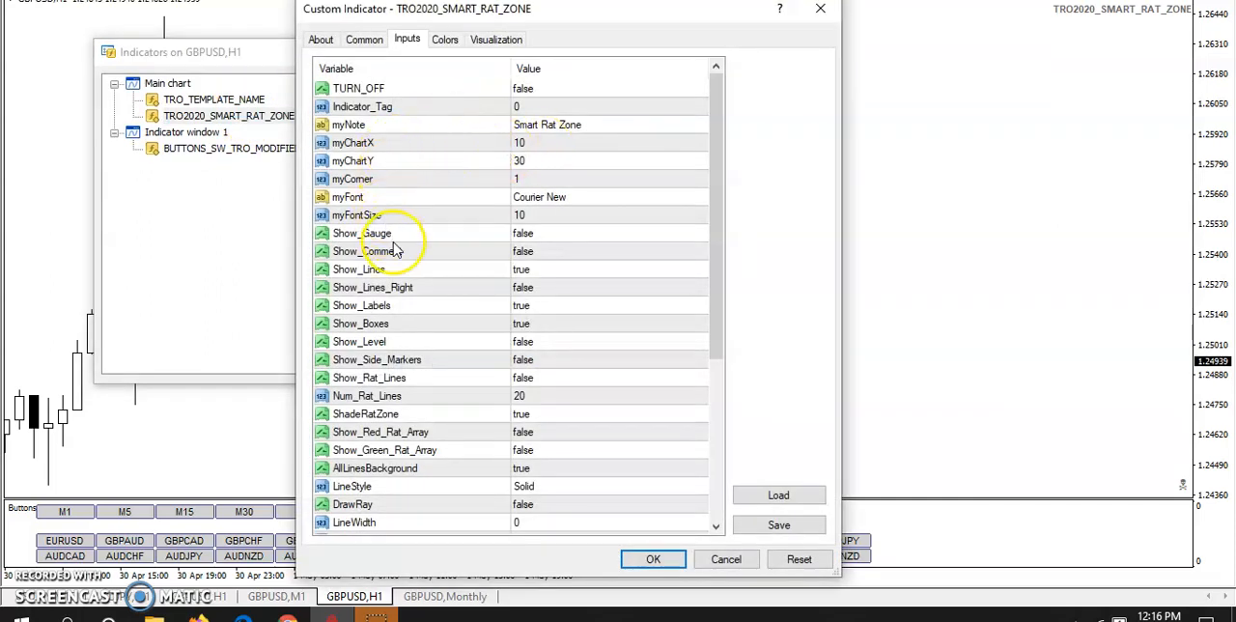
{"action": "mouse_move", "coordinate": [688, 313]}
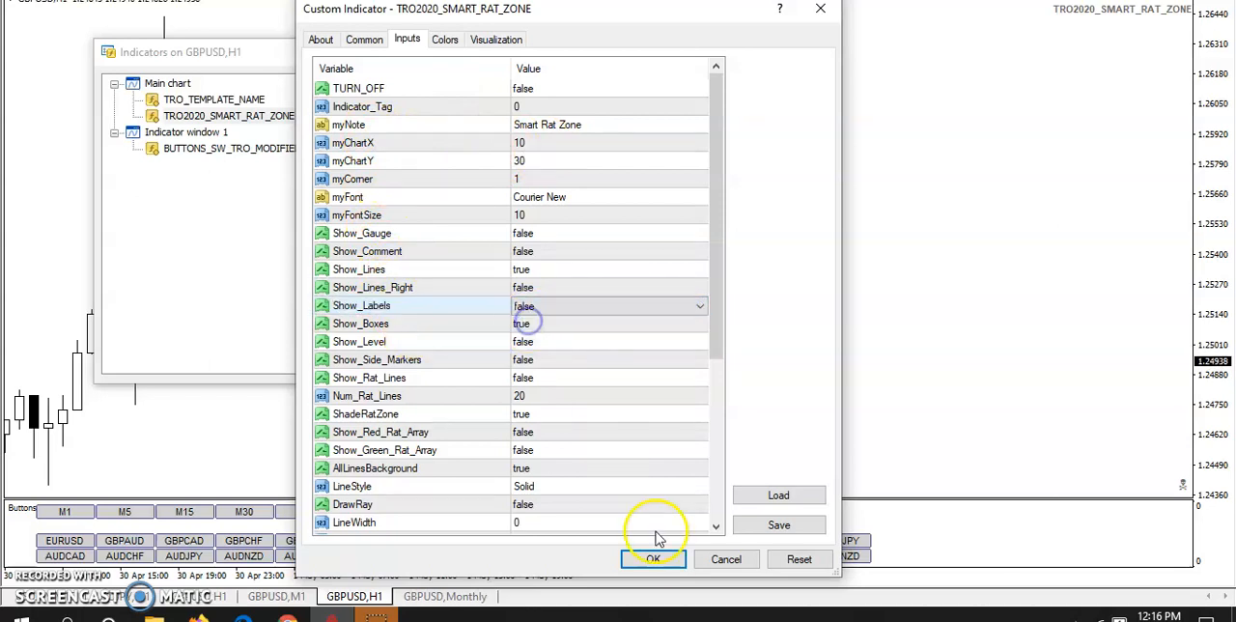
- Apply labels off, then reopen the indicator and apply defaults with Show_Side_Markers true
{"action": "left_click", "coordinate": [653, 559]}
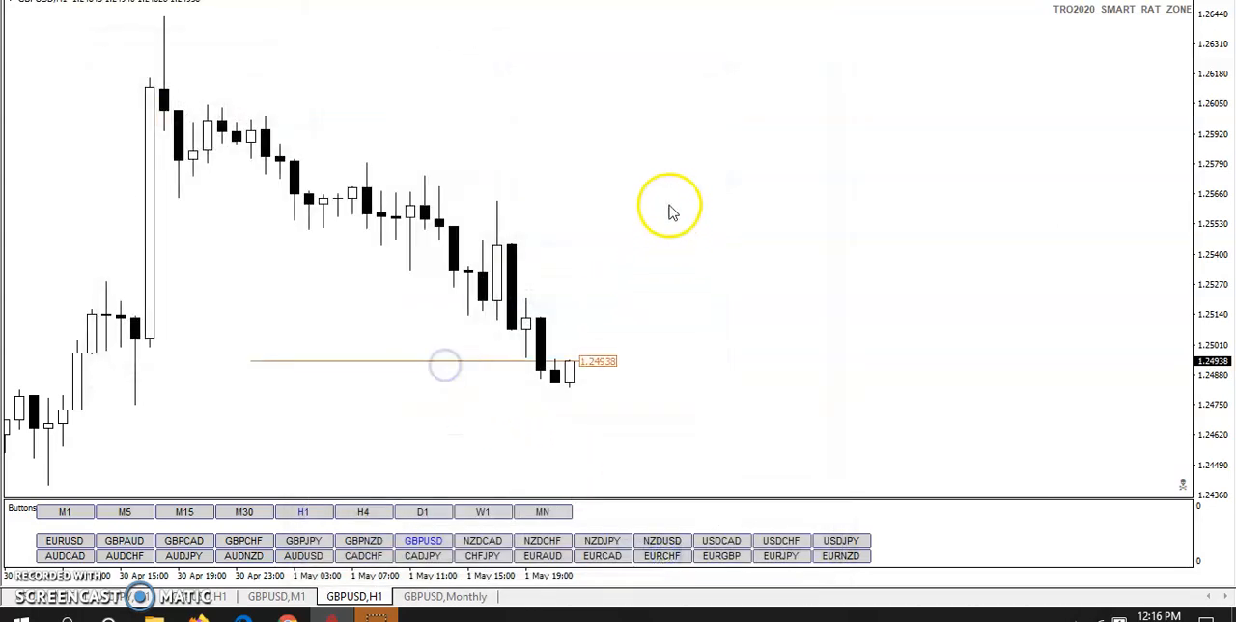
{"action": "mouse_move", "coordinate": [618, 377]}
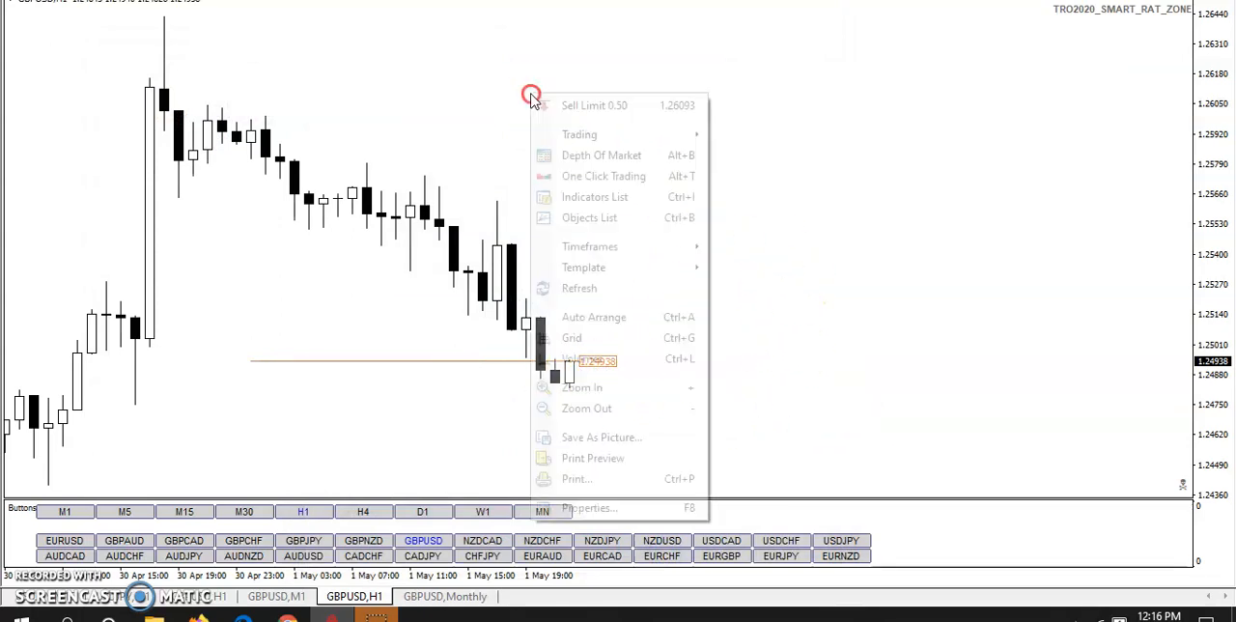
{"action": "left_click", "coordinate": [595, 196]}
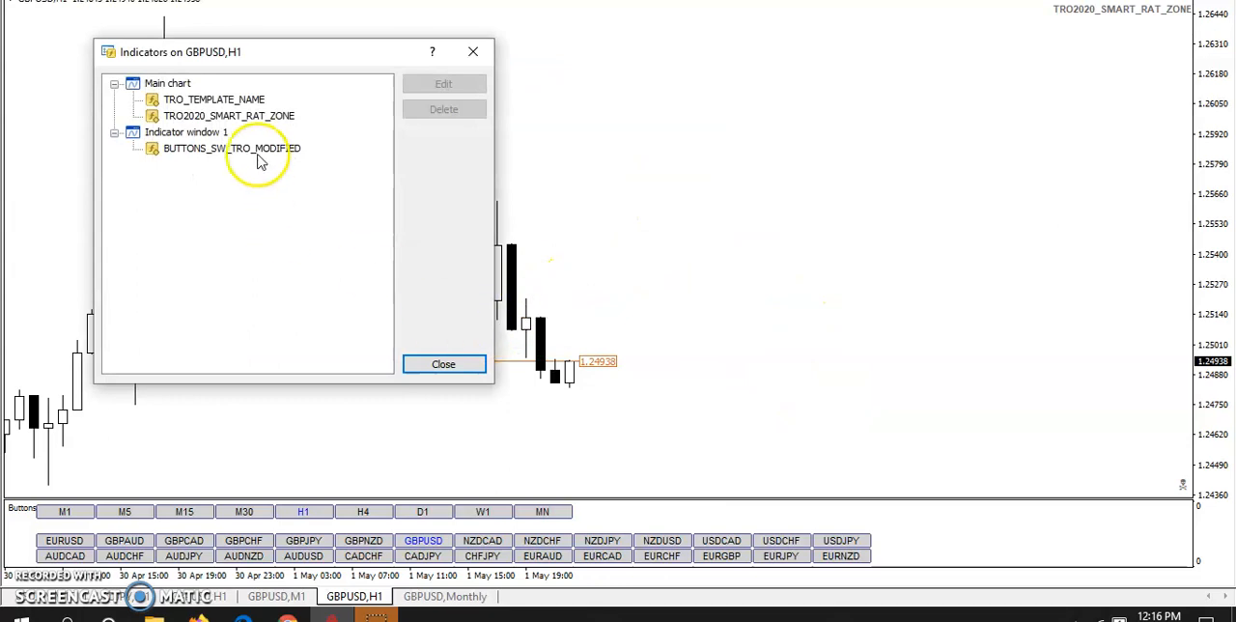
{"action": "double_click", "coordinate": [229, 114]}
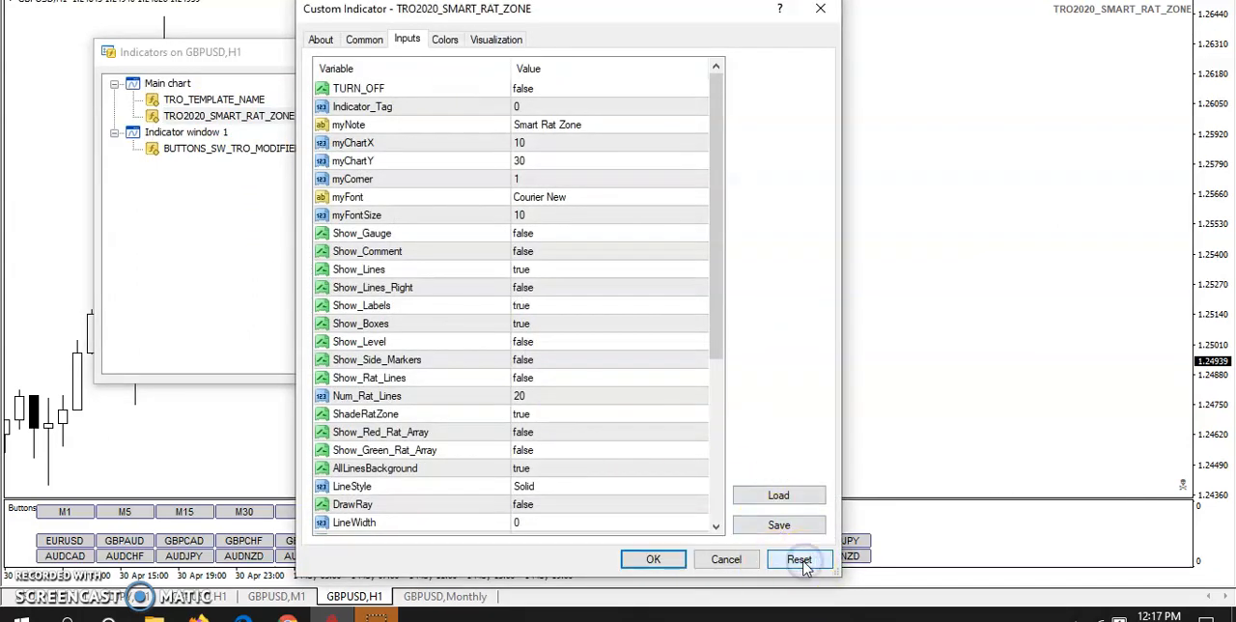
{"action": "mouse_move", "coordinate": [637, 159]}
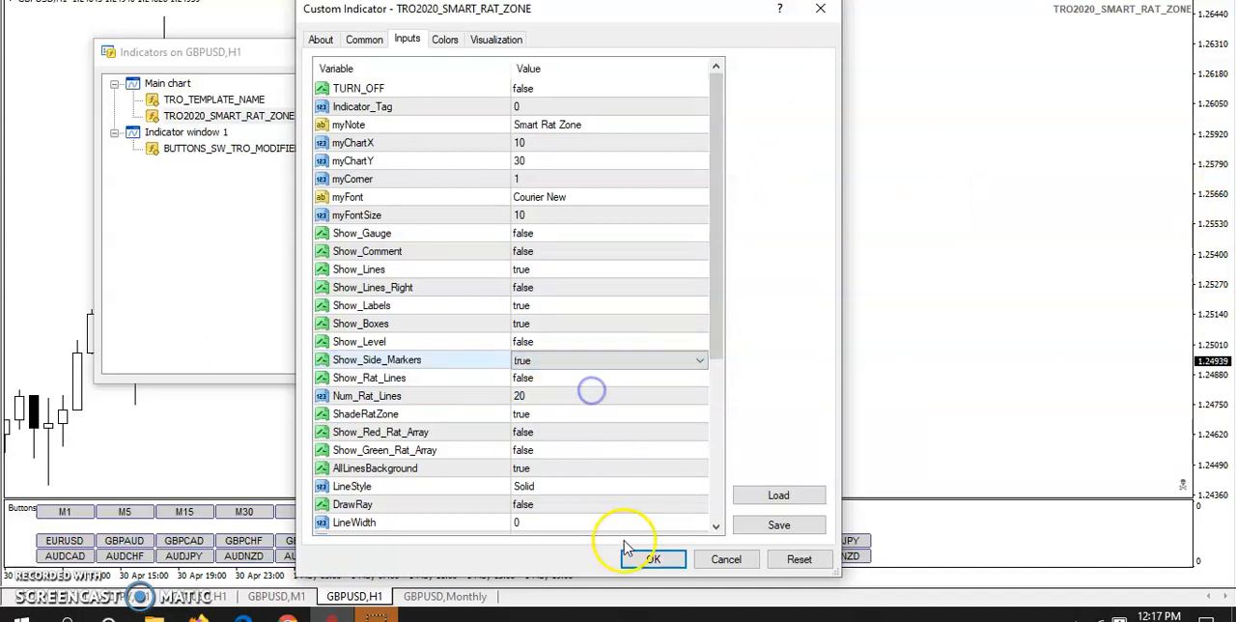
{"action": "left_click", "coordinate": [653, 558]}
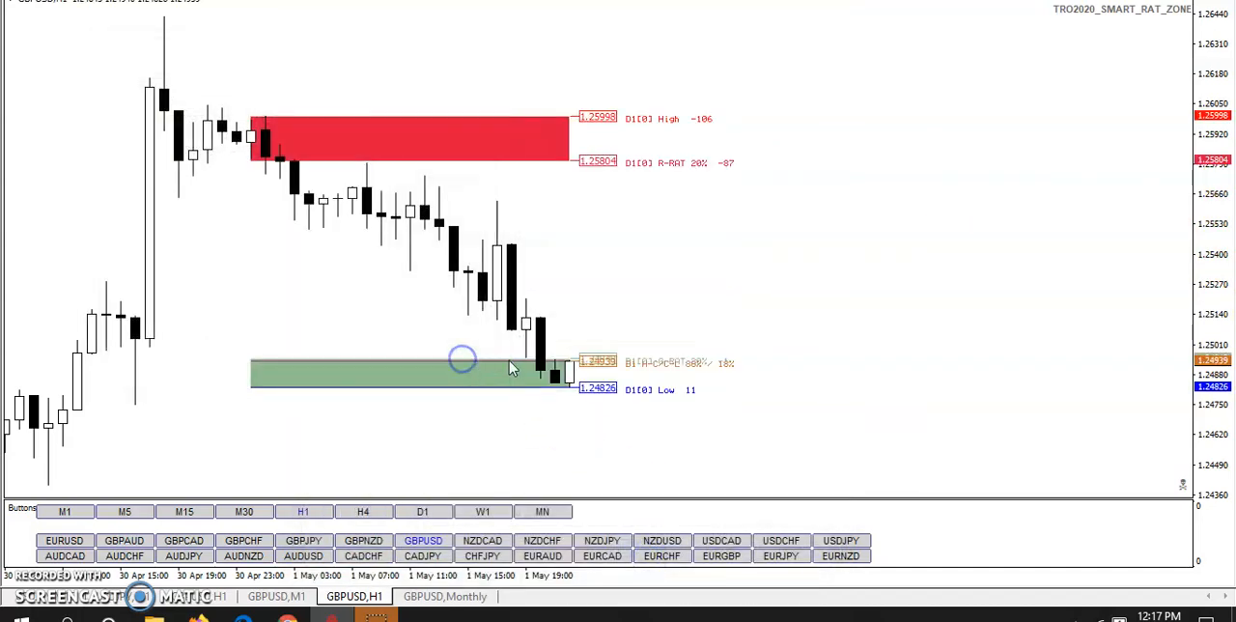
{"action": "mouse_move", "coordinate": [1085, 112]}
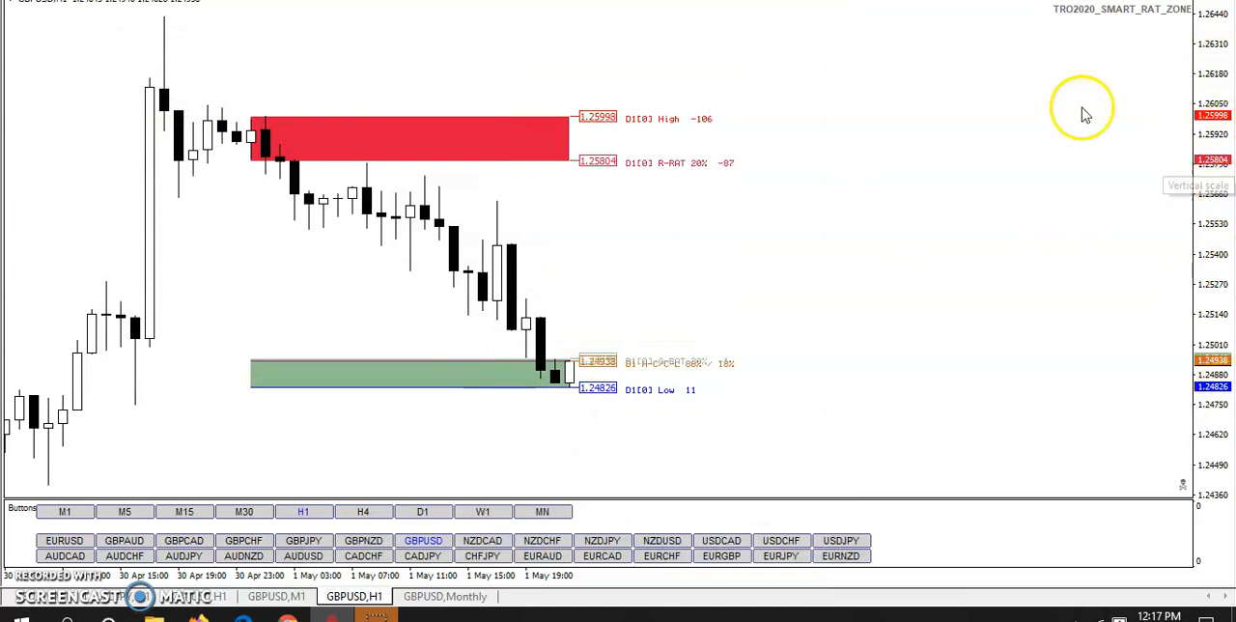
{"action": "mouse_move", "coordinate": [539, 356]}
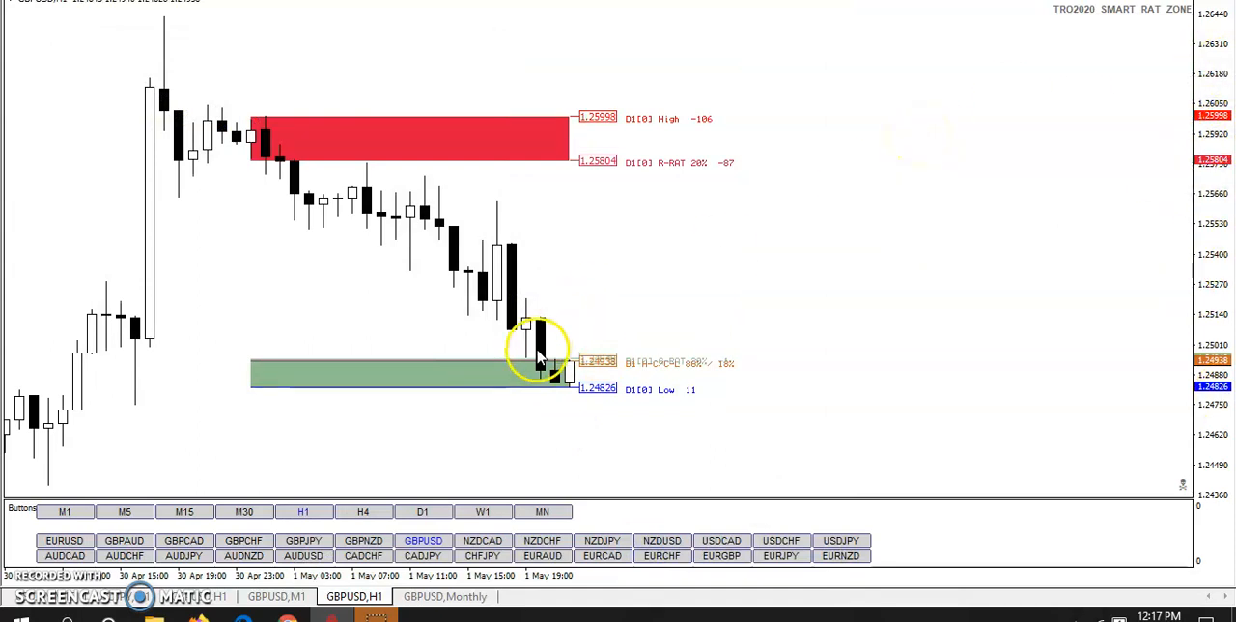
{"action": "mouse_move", "coordinate": [732, 377]}
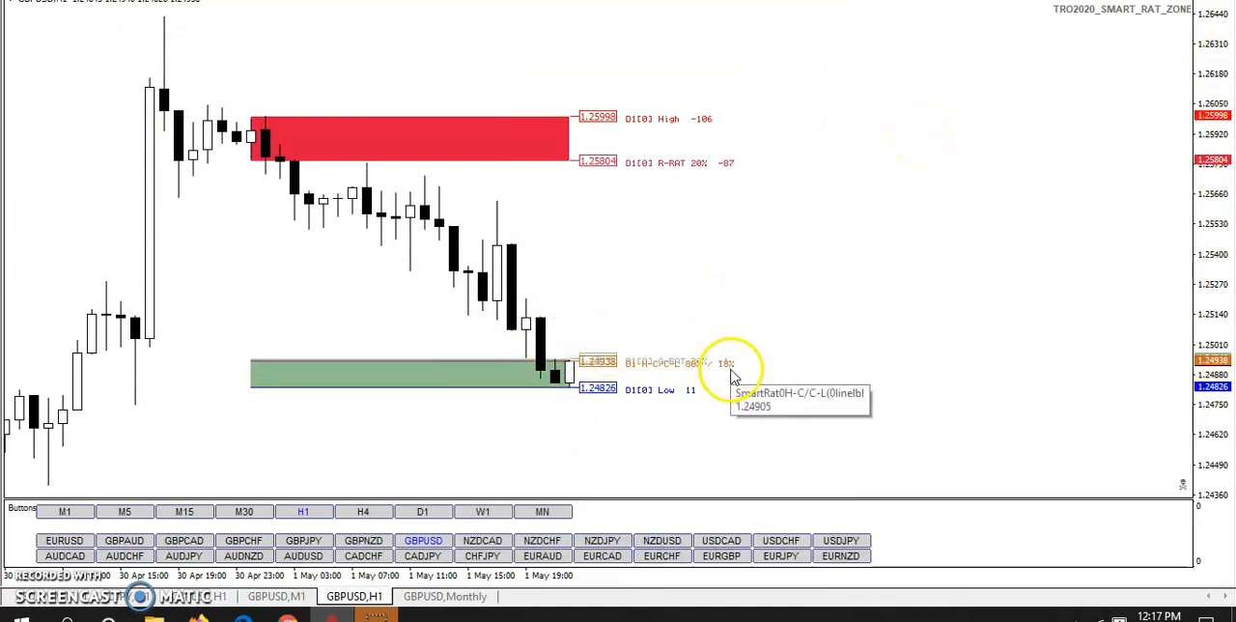
{"action": "mouse_move", "coordinate": [810, 246]}
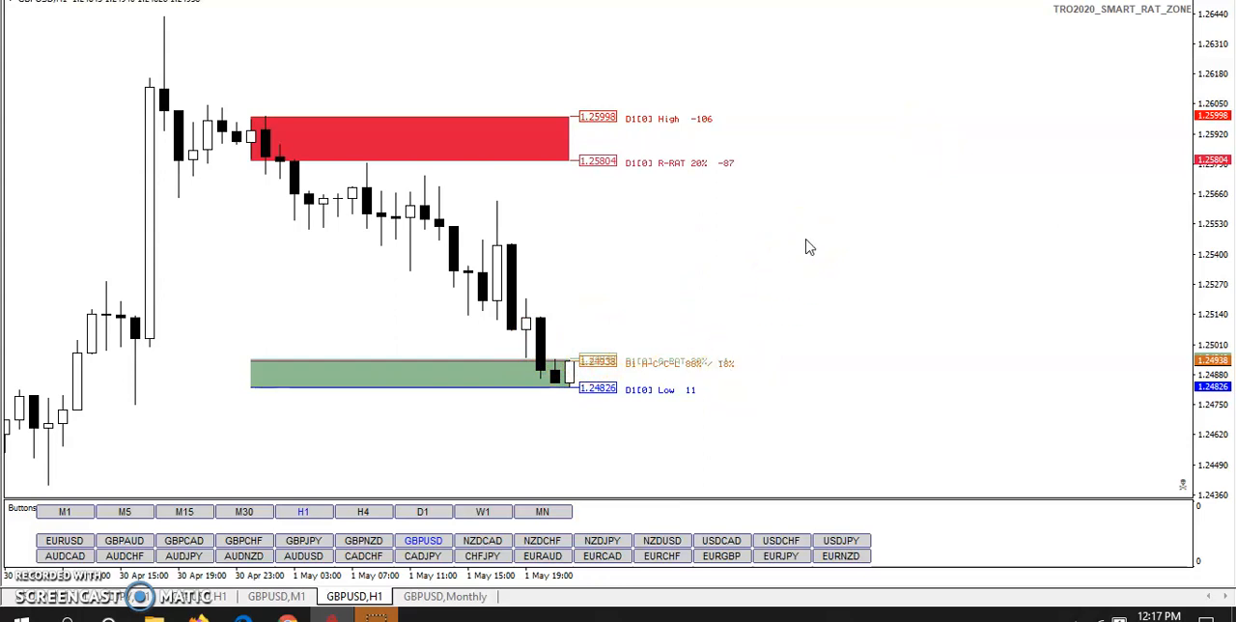
{"action": "mouse_move", "coordinate": [857, 75]}
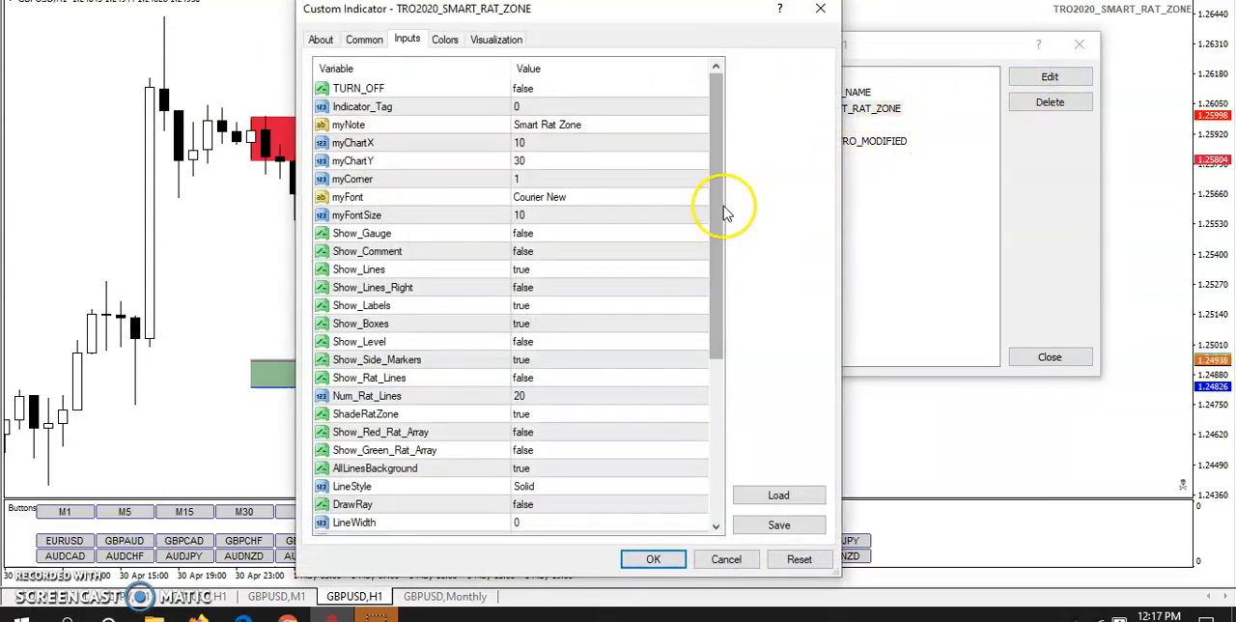
- Cancel the Custom Indicator dialog and close the Indicators on GBPUSD,H1 window
{"action": "scroll", "scroll_direction": "down", "scroll_amount": 3}
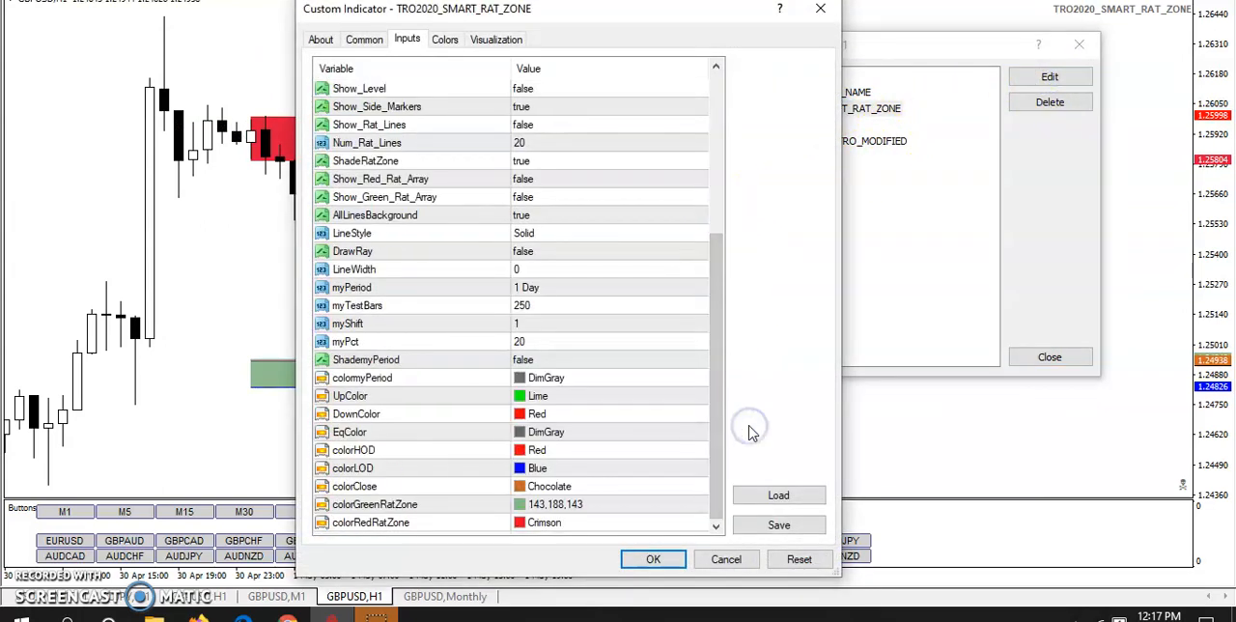
{"action": "mouse_move", "coordinate": [642, 336]}
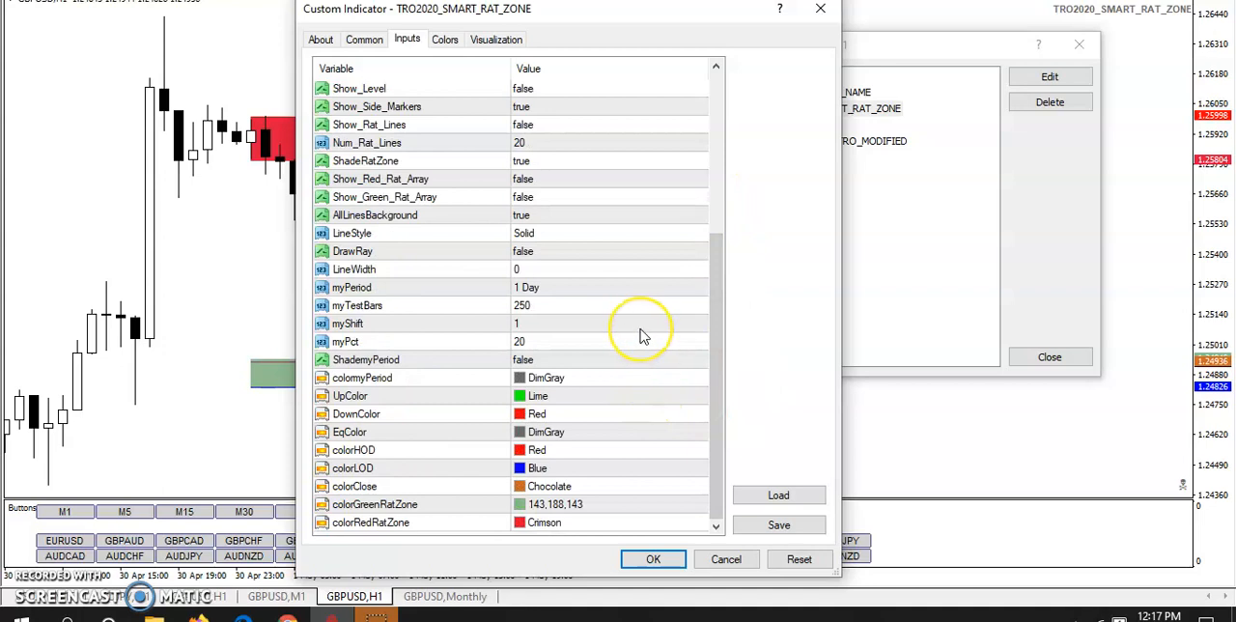
{"action": "mouse_move", "coordinate": [644, 336]}
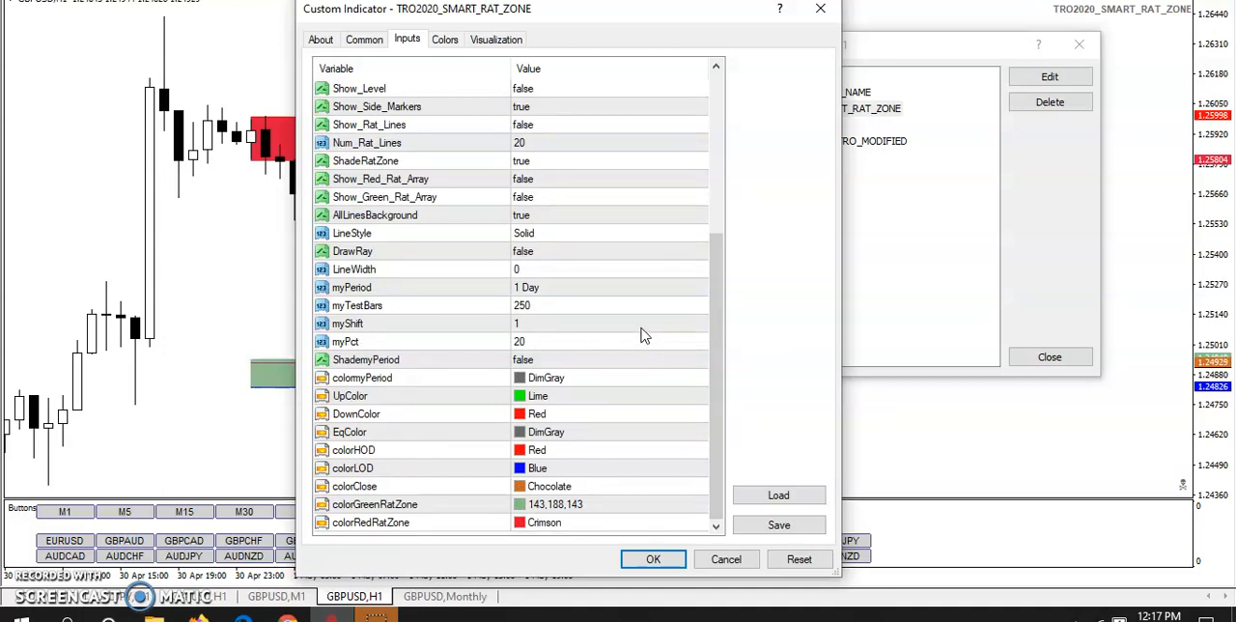
{"action": "scroll", "scroll_direction": "up", "scroll_amount": 3}
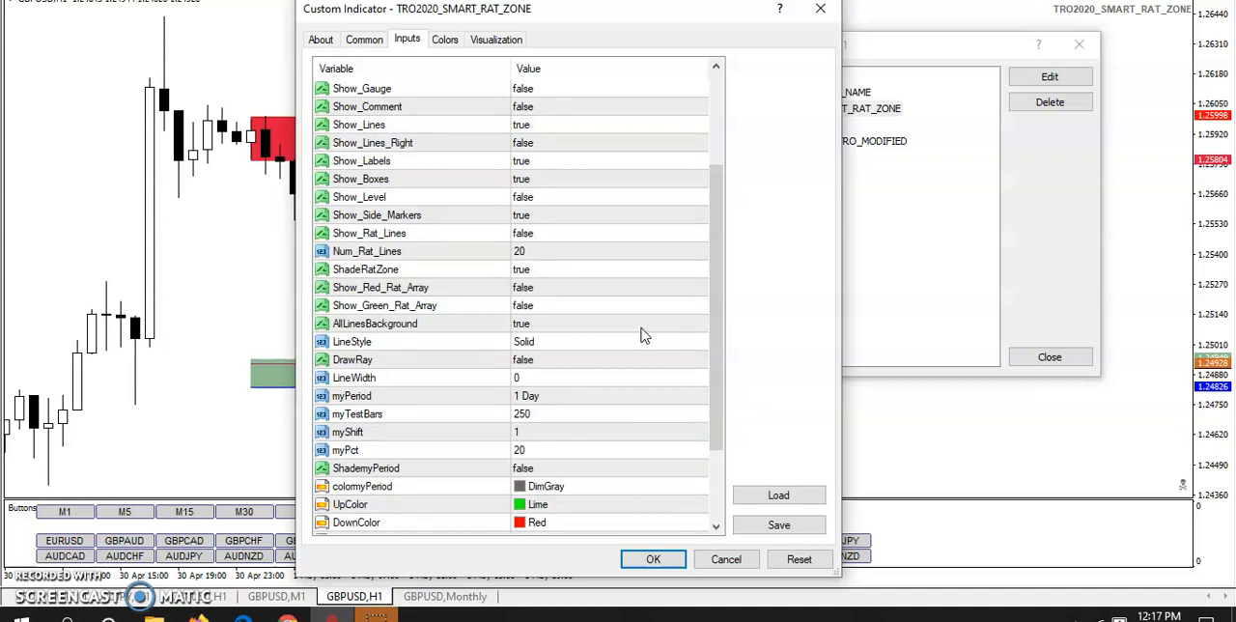
{"action": "scroll", "scroll_direction": "up", "scroll_amount": 3}
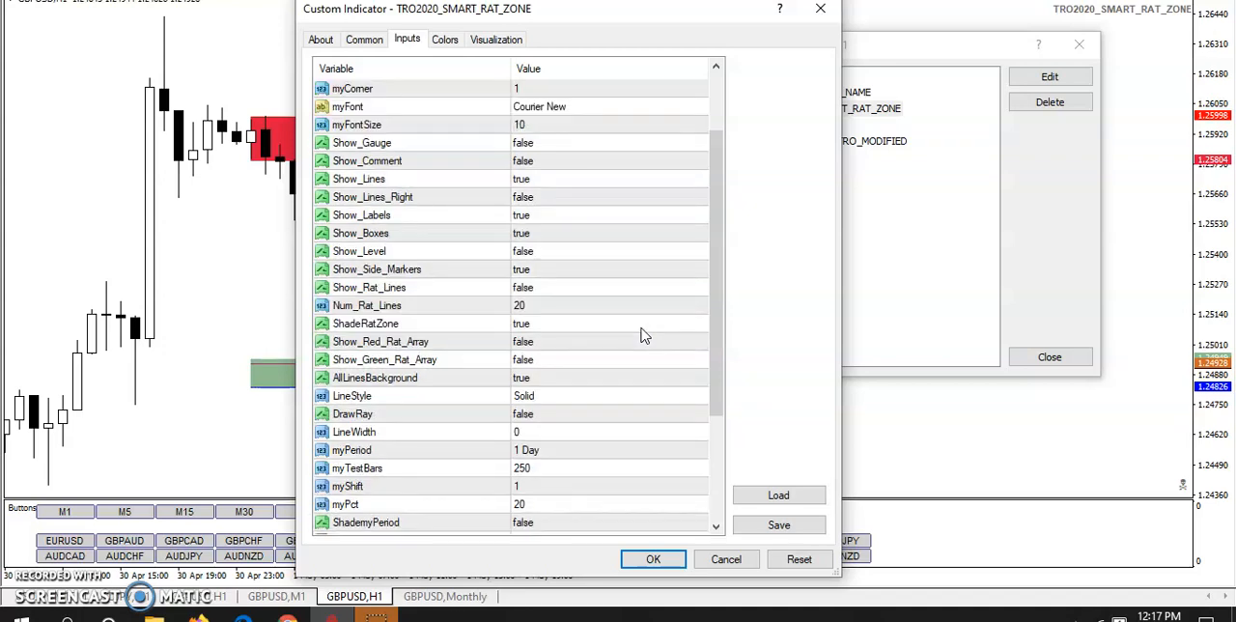
{"action": "scroll", "scroll_direction": "up", "scroll_amount": 3}
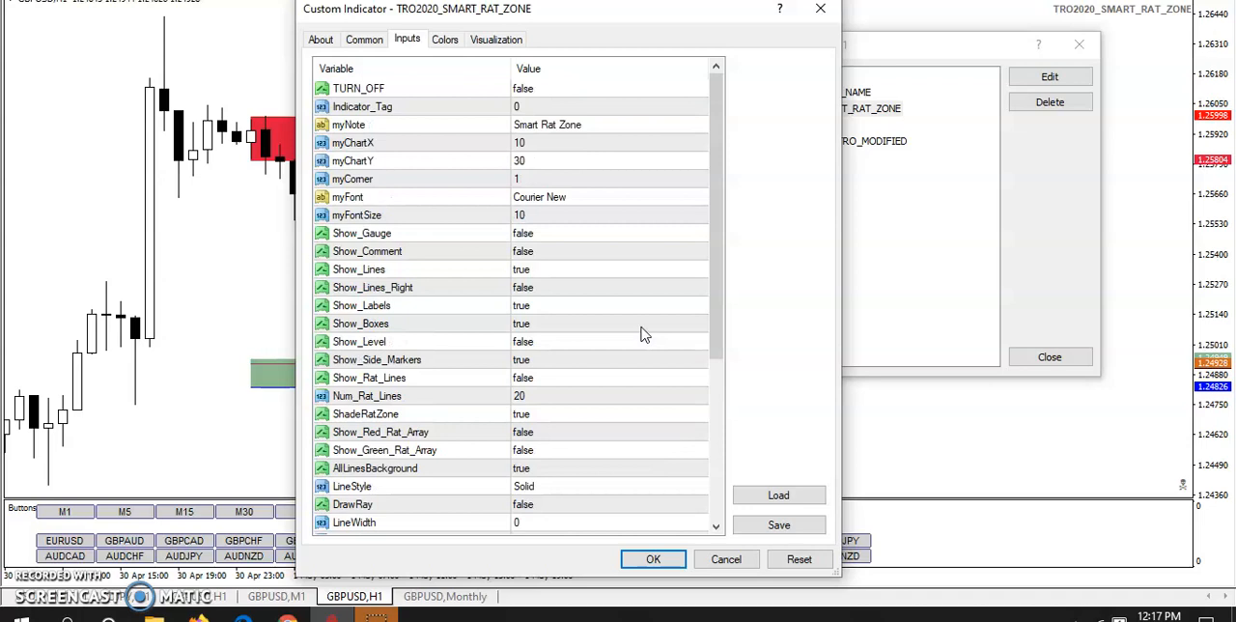
{"action": "left_click", "coordinate": [653, 558]}
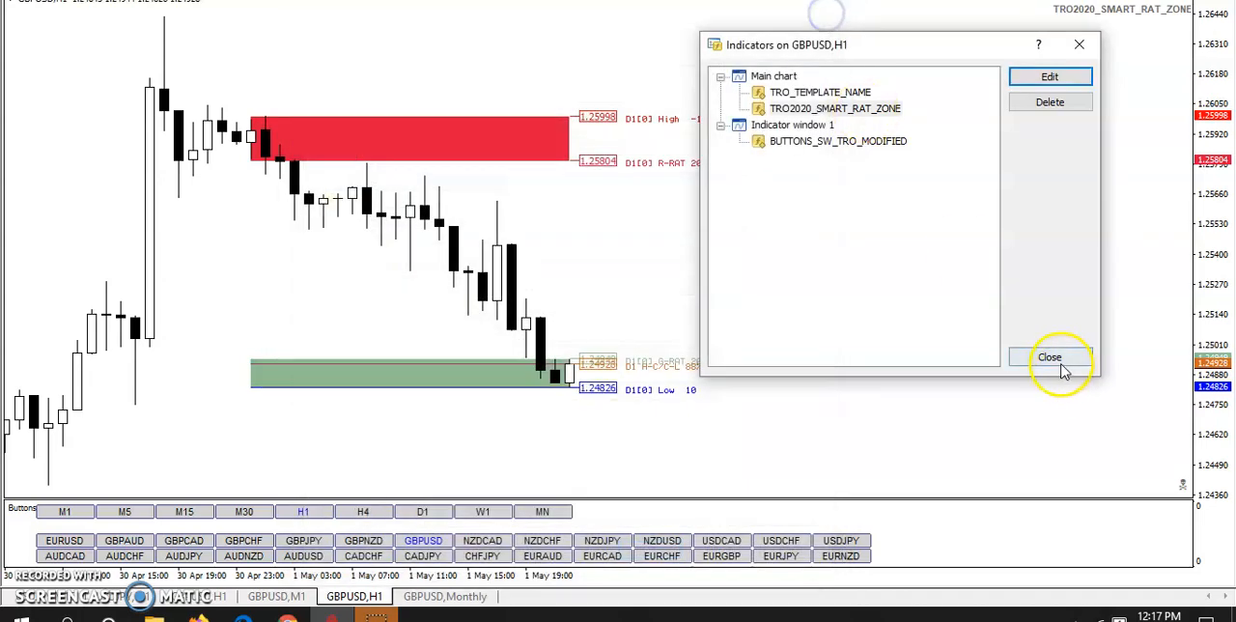
{"action": "left_click", "coordinate": [1049, 357]}
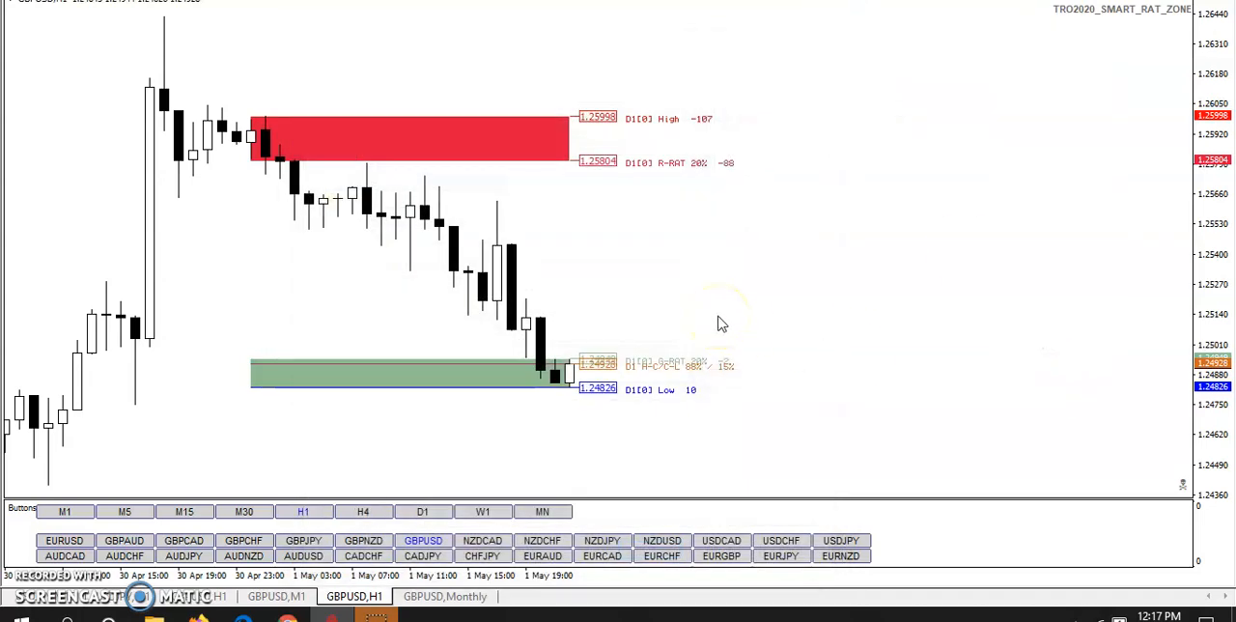
{"action": "mouse_move", "coordinate": [277, 259]}
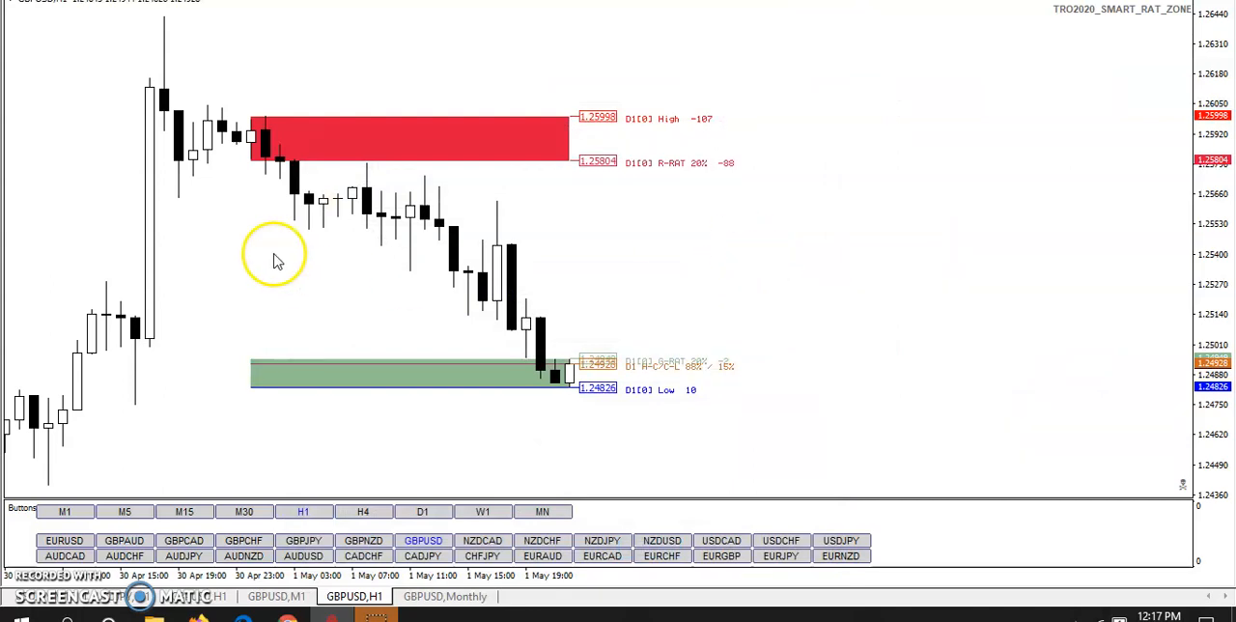
{"action": "mouse_move", "coordinate": [162, 254]}
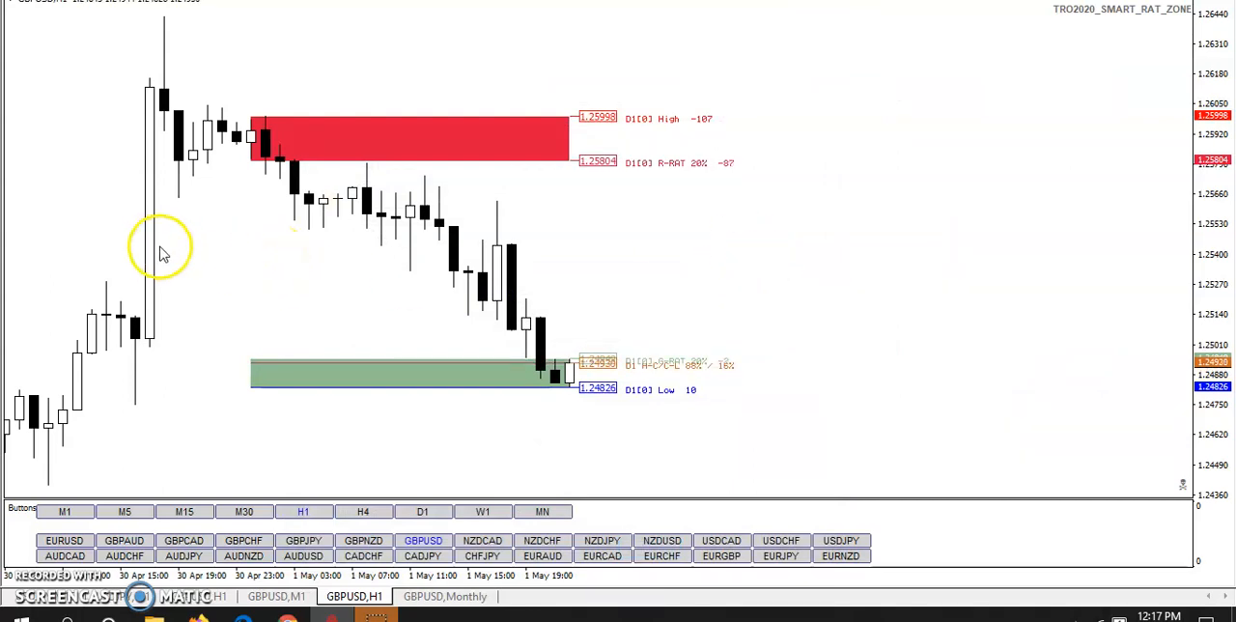
{"action": "mouse_move", "coordinate": [565, 203]}
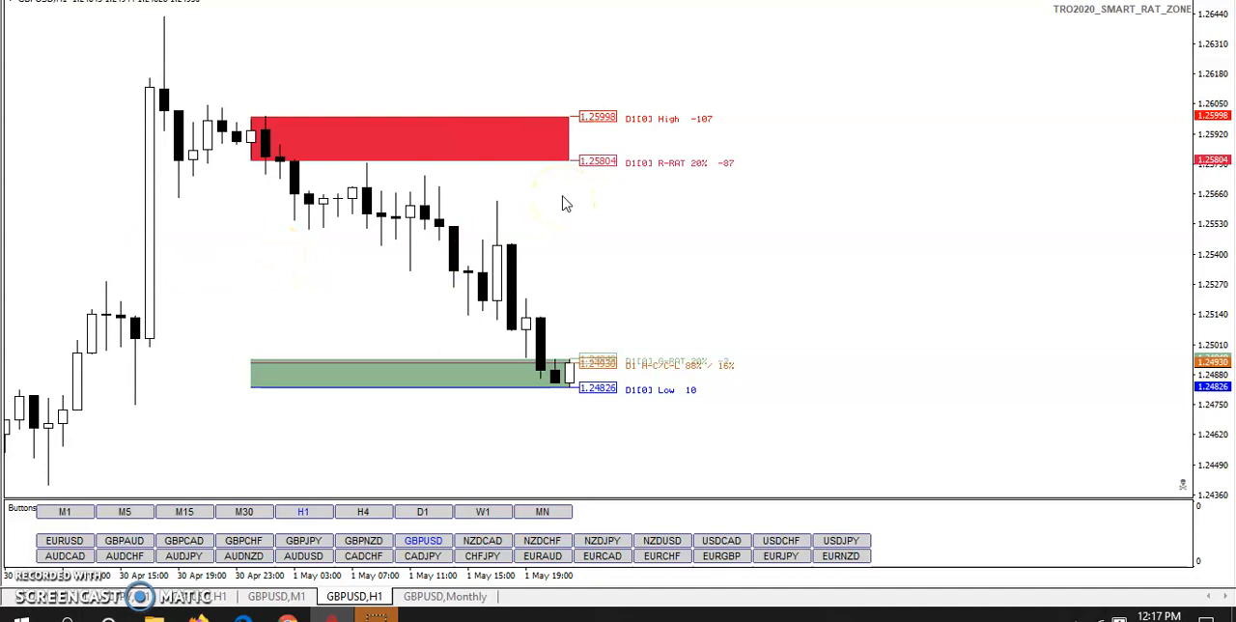
- Switch GBPUSD to the M15 timeframe using the M15 button
{"action": "left_click", "coordinate": [183, 510]}
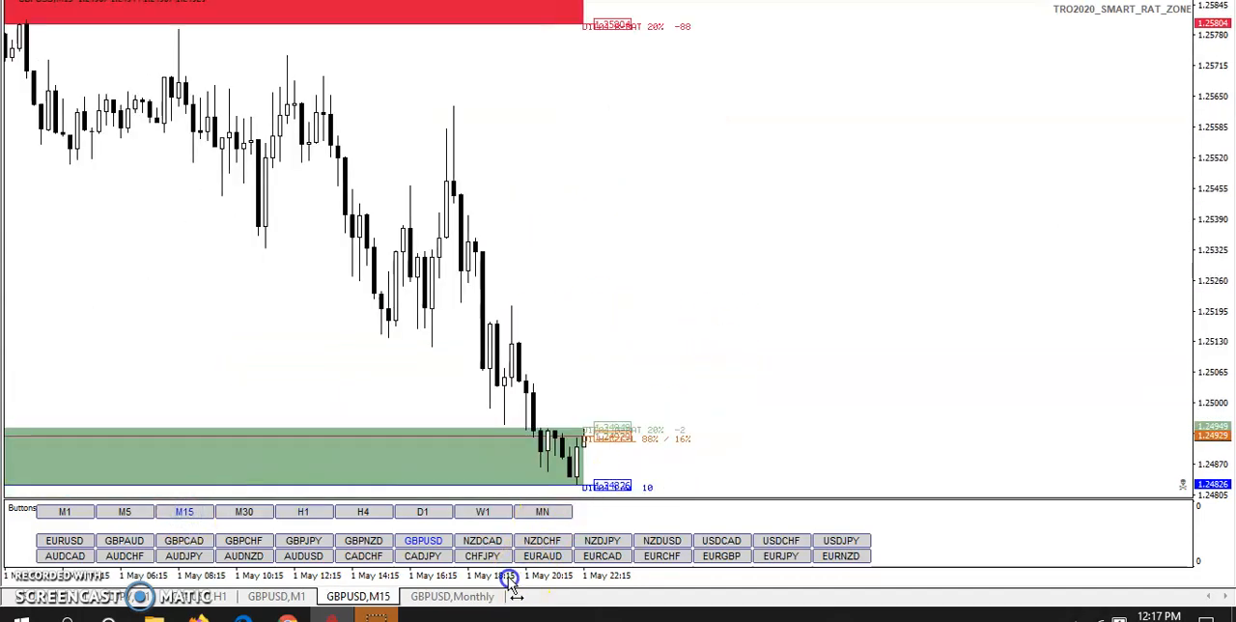
- In the M15 chart's properties, pick a palette colour for the grid
{"action": "right_click", "coordinate": [467, 138]}
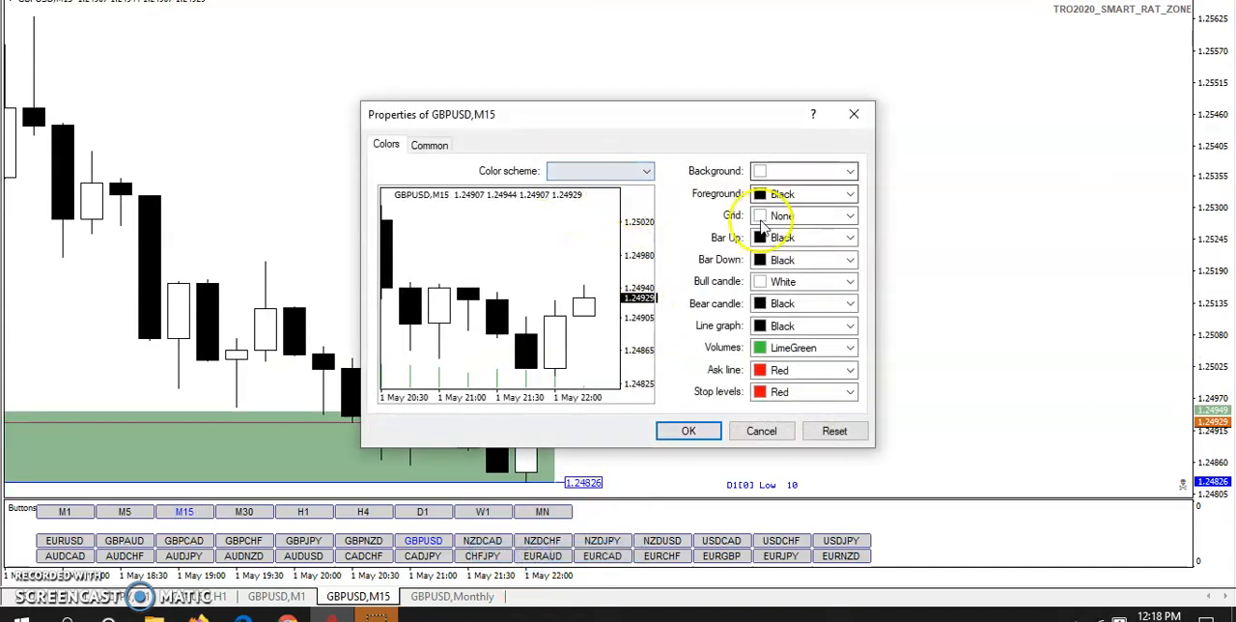
{"action": "left_click", "coordinate": [848, 236]}
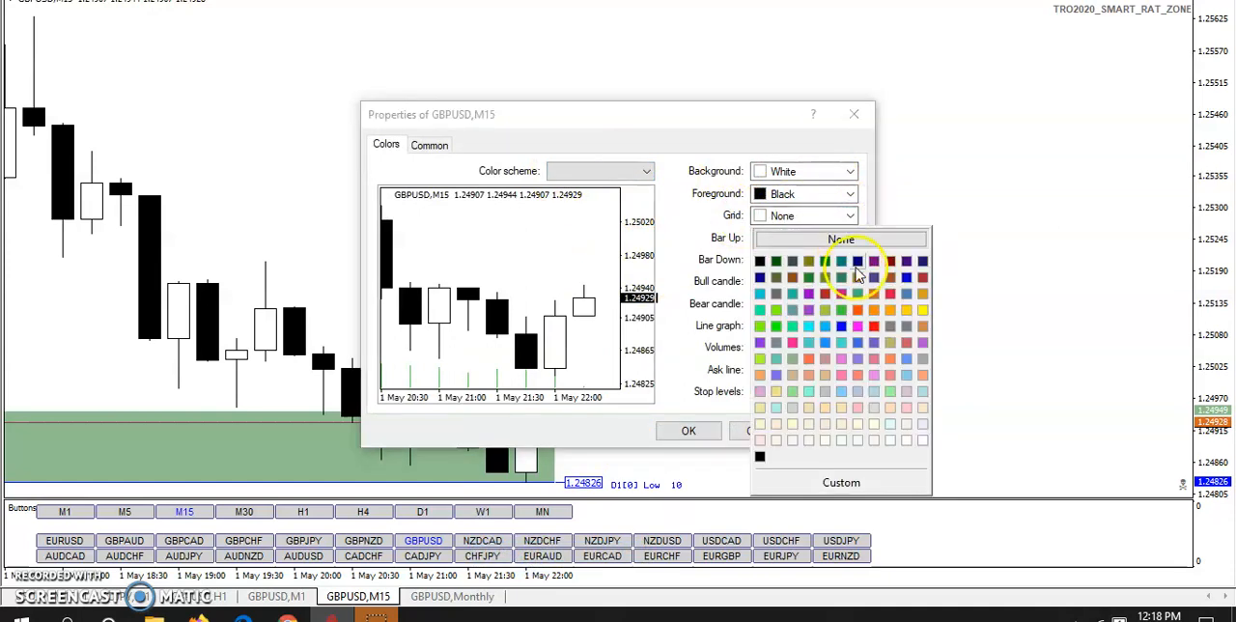
{"action": "left_click", "coordinate": [689, 431]}
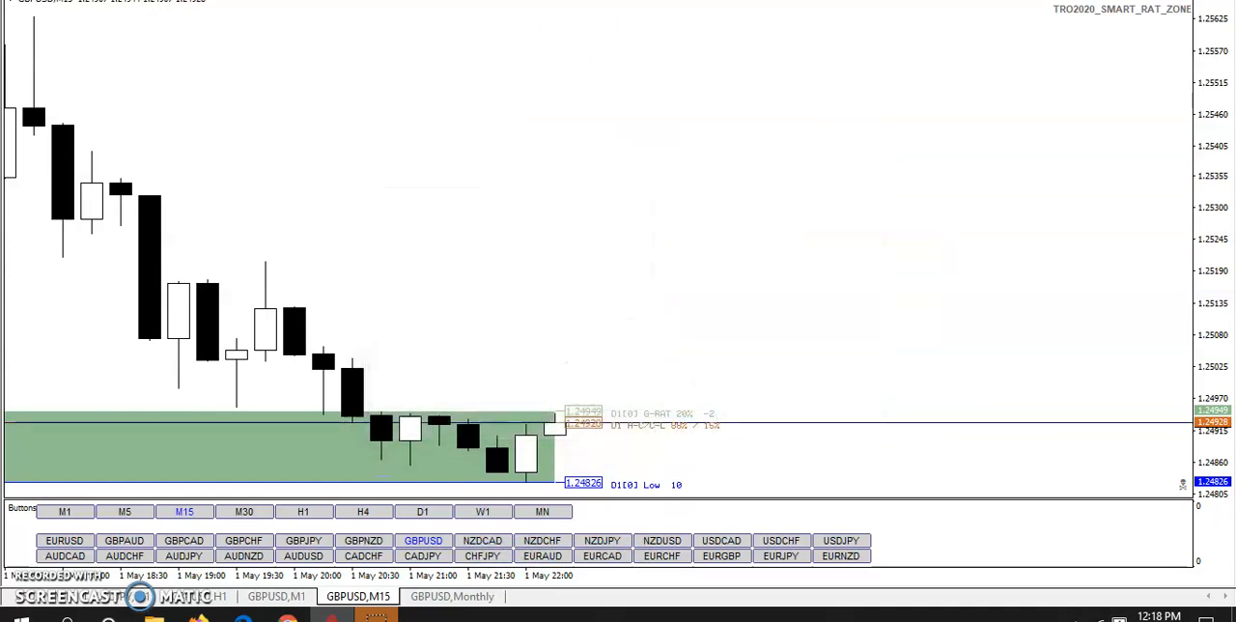
{"action": "mouse_move", "coordinate": [600, 13]}
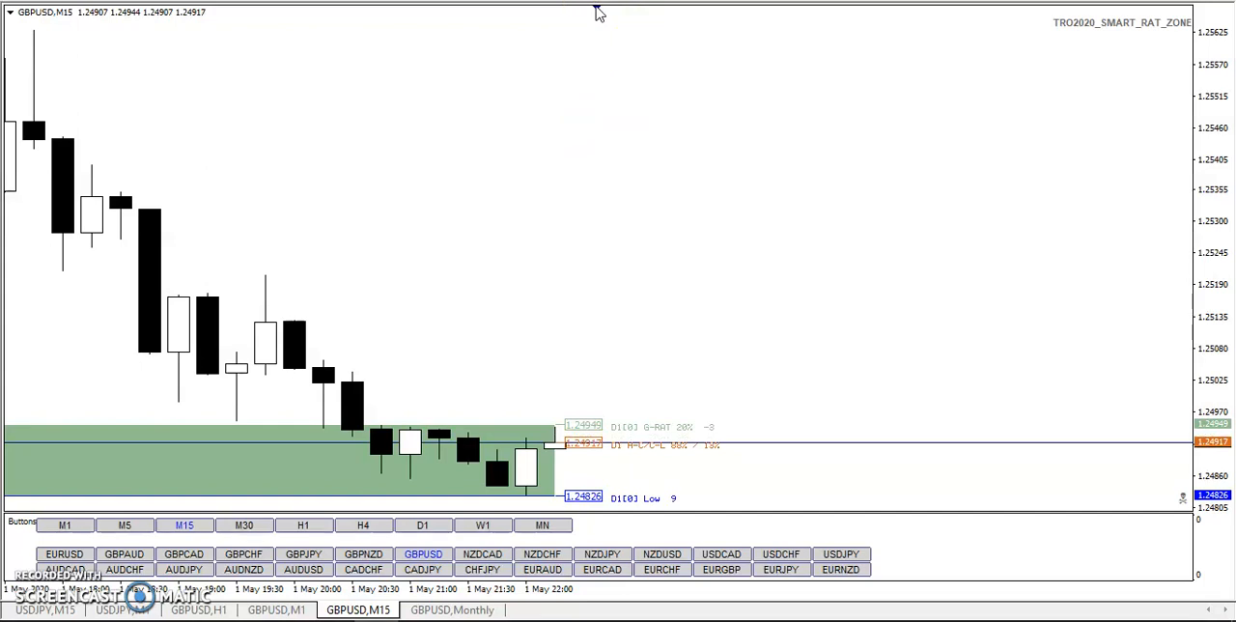
{"action": "mouse_move", "coordinate": [597, 13]}
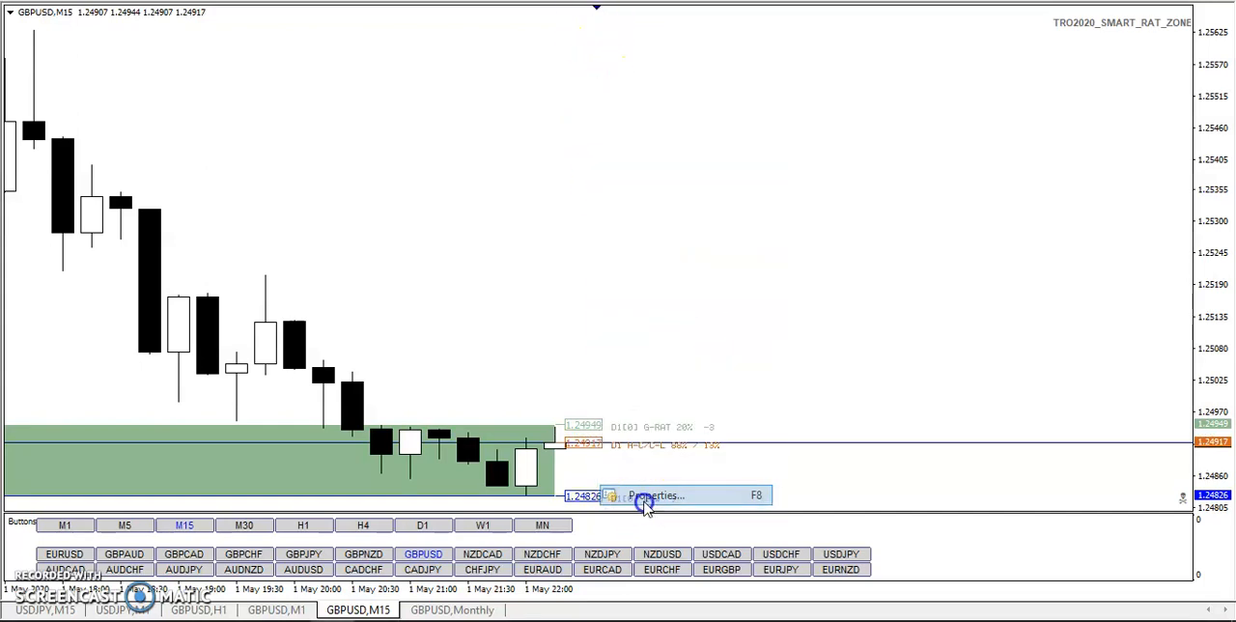
- Open the GBPUSD M15 chart properties and close them without applying changes
{"action": "left_click", "coordinate": [657, 496]}
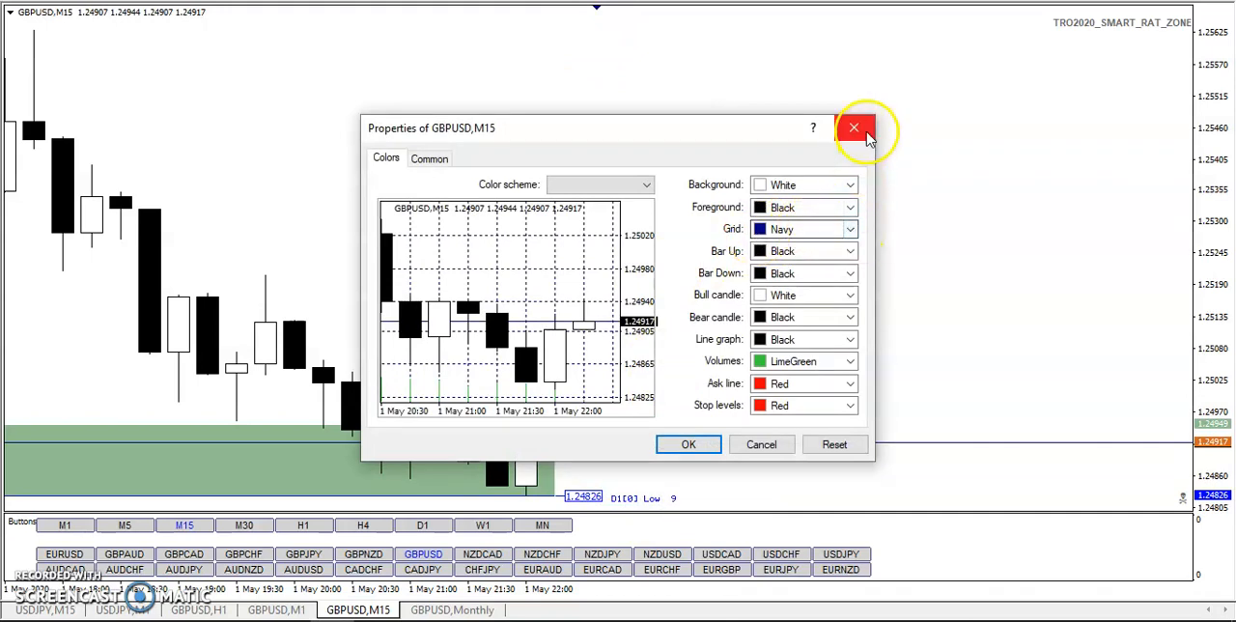
{"action": "left_click", "coordinate": [853, 127]}
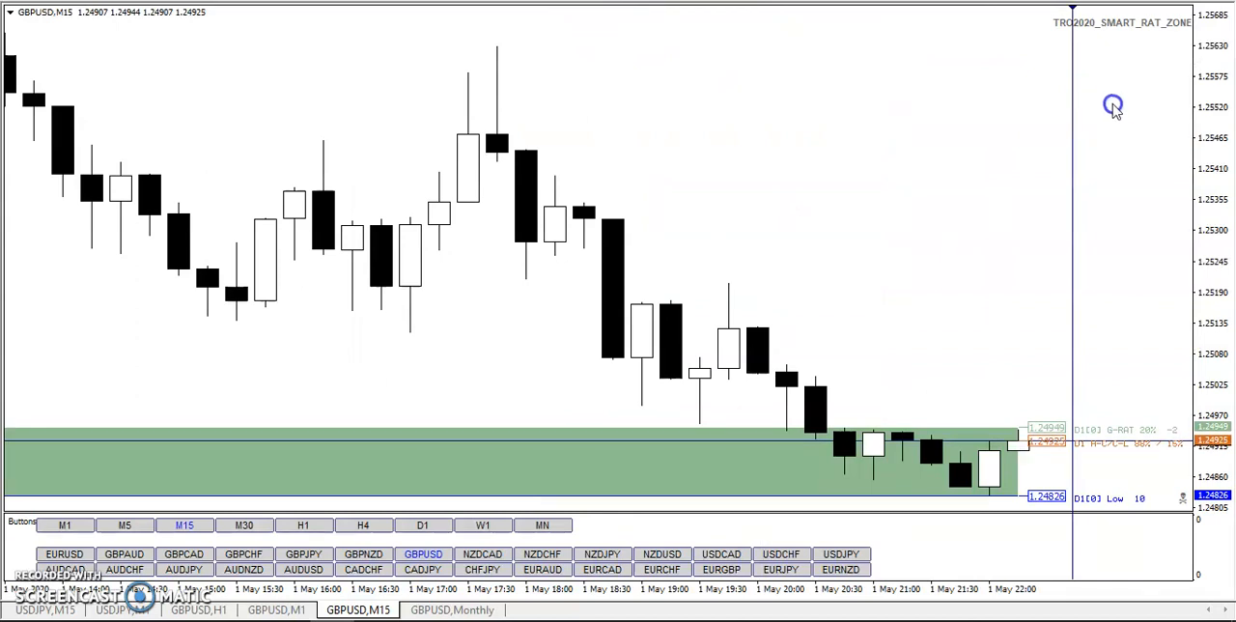
{"action": "mouse_move", "coordinate": [943, 406]}
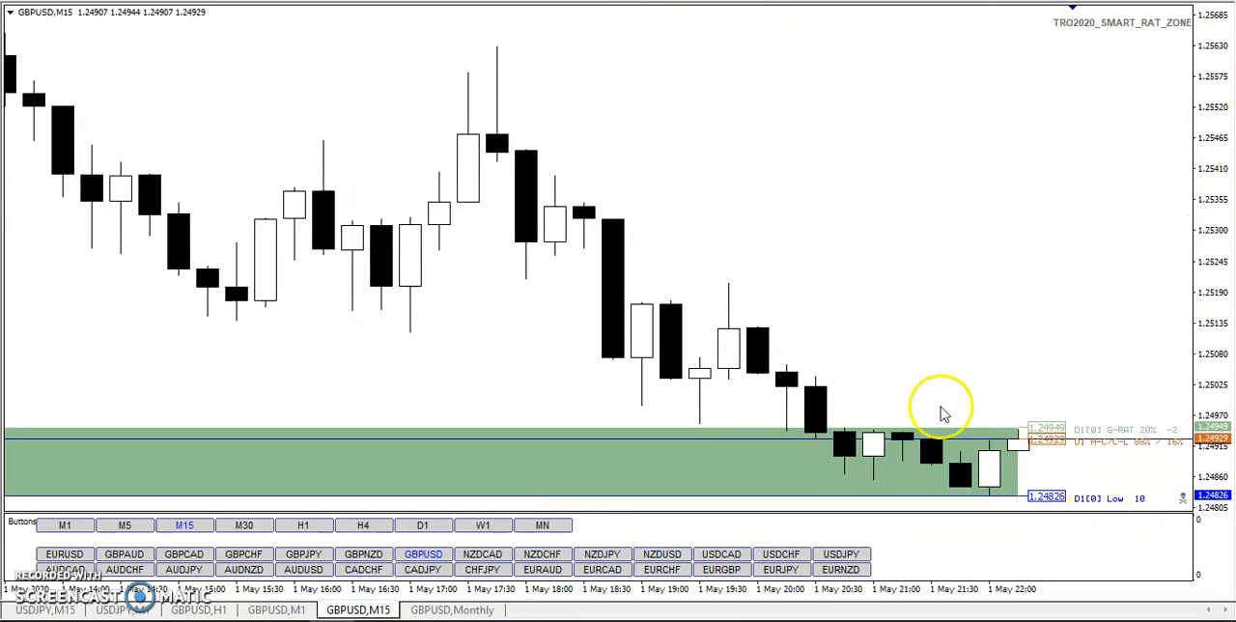
{"action": "mouse_move", "coordinate": [753, 34]}
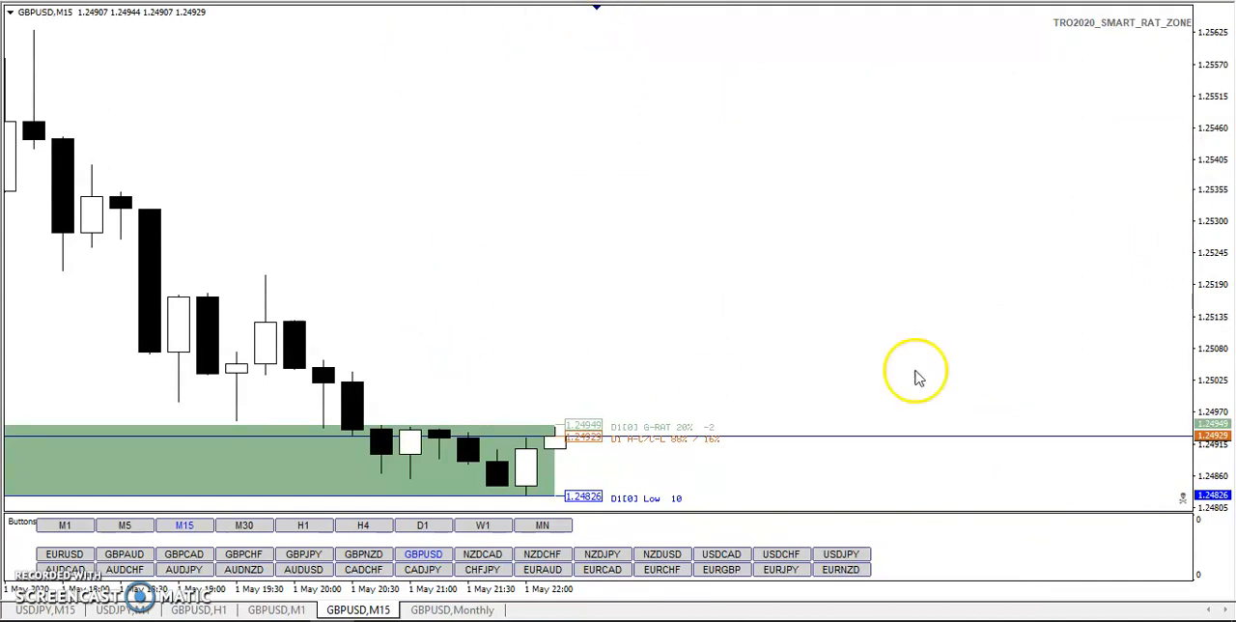
{"action": "mouse_move", "coordinate": [858, 214]}
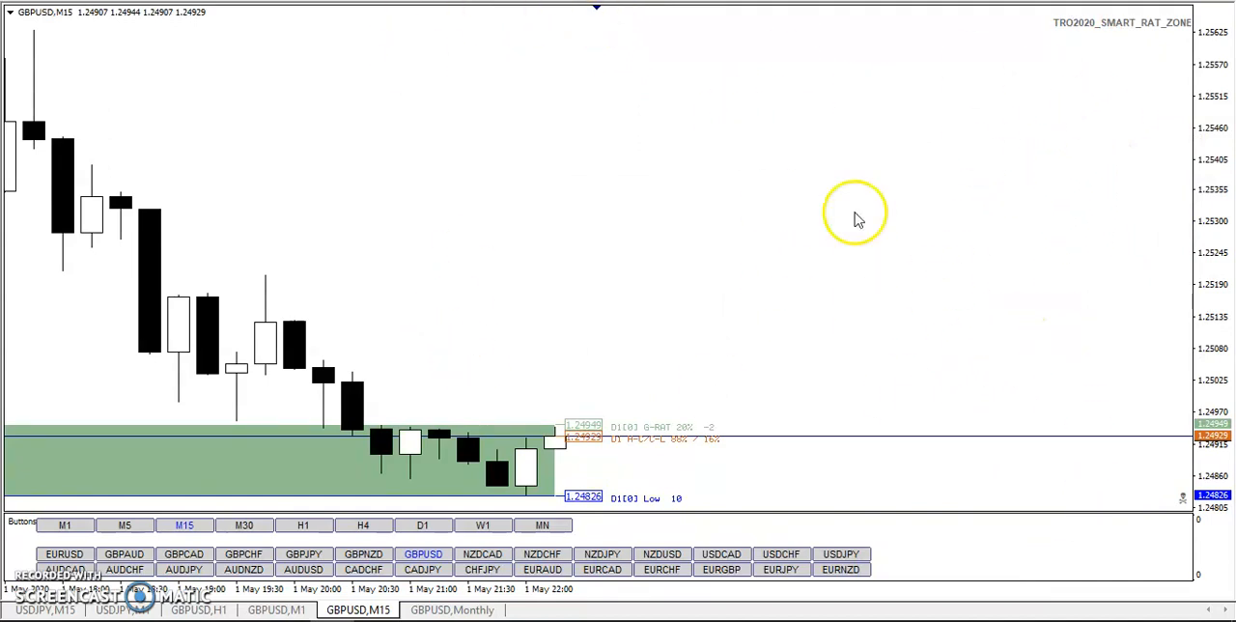
{"action": "mouse_move", "coordinate": [575, 335]}
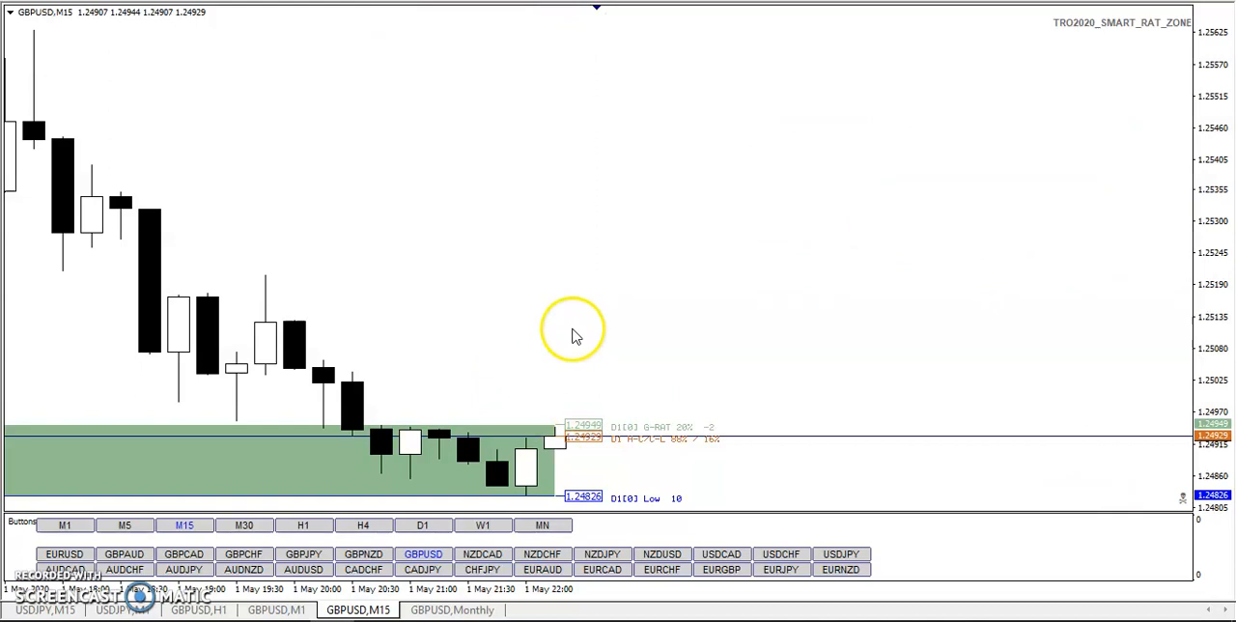
{"action": "mouse_move", "coordinate": [572, 319]}
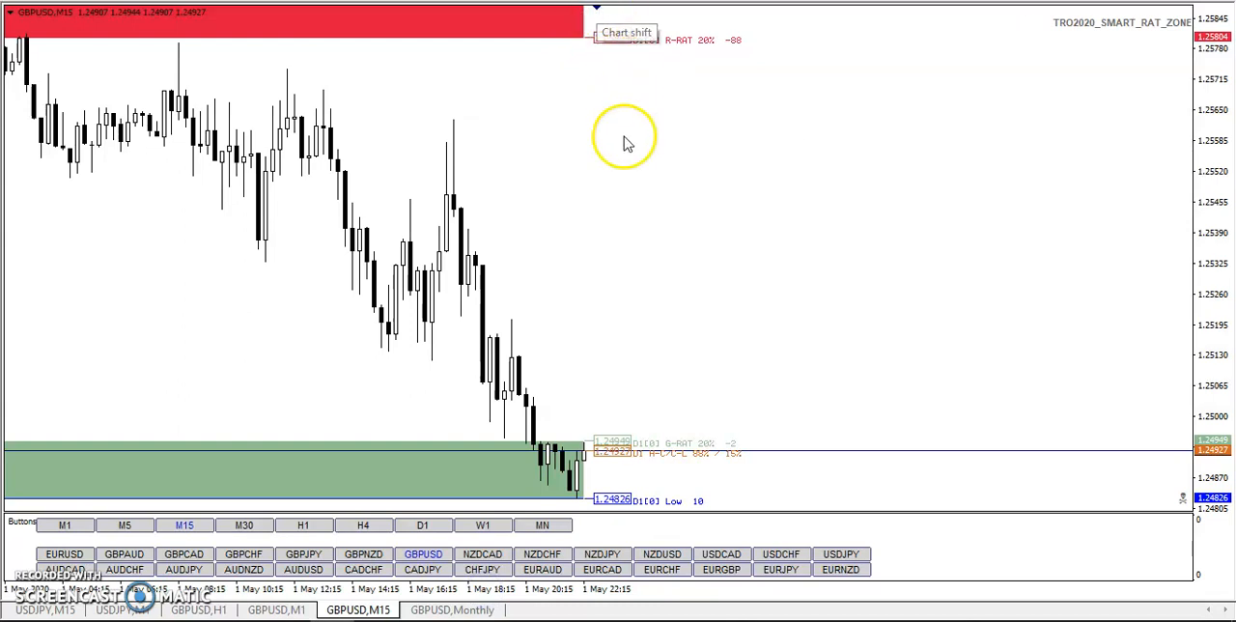
- Reopen the M15 chart properties and close the dialog unchanged
{"action": "left_click", "coordinate": [623, 138]}
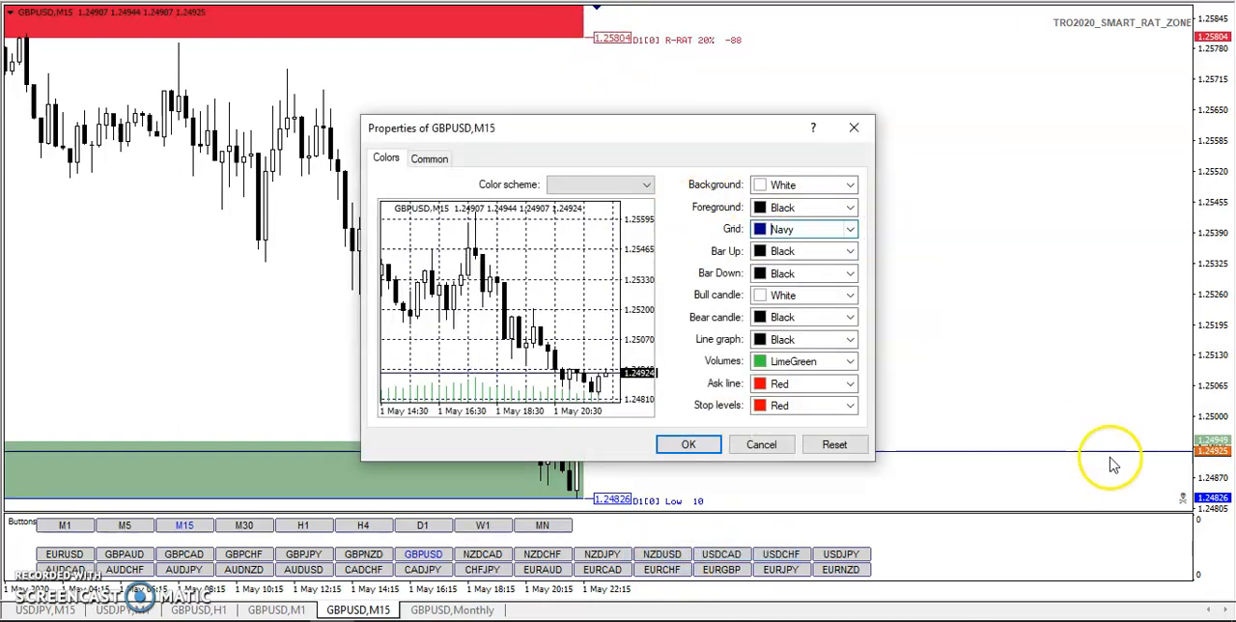
{"action": "left_click", "coordinate": [848, 228]}
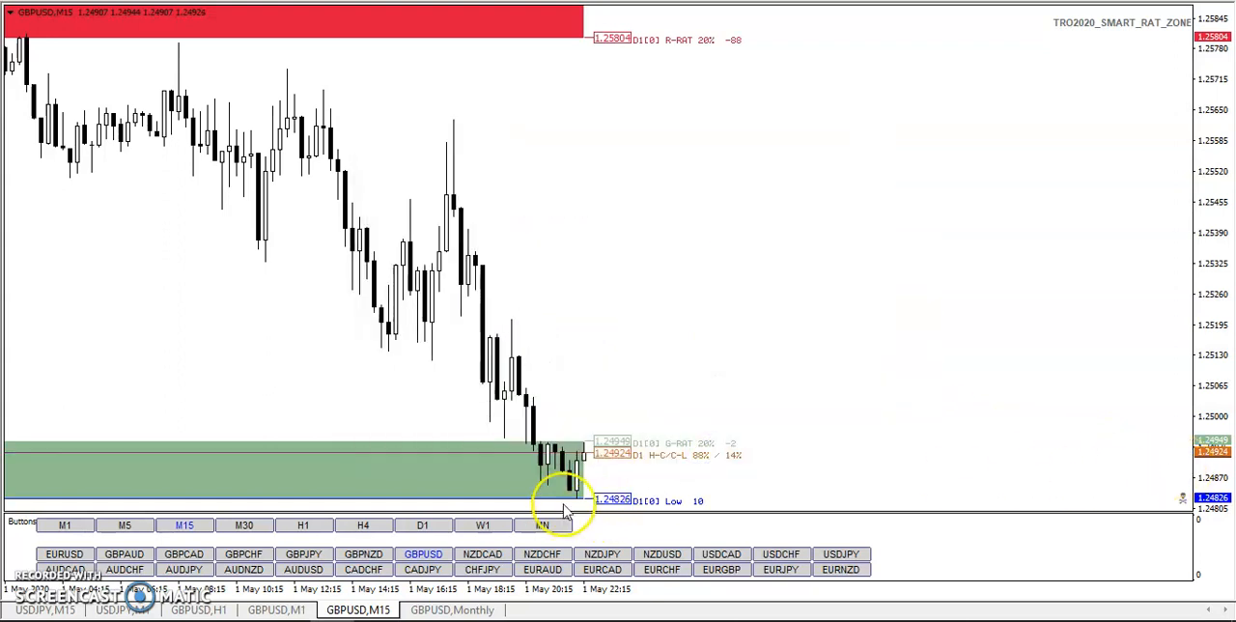
{"action": "mouse_move", "coordinate": [628, 241]}
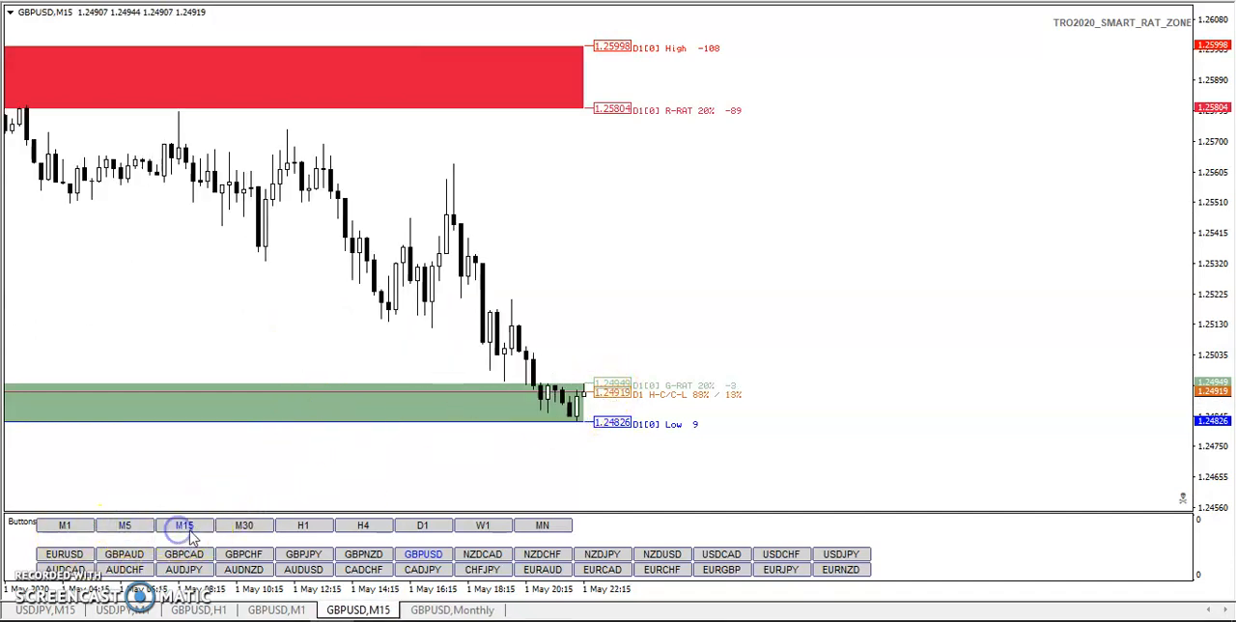
- Change the GBPUSD chart from M15 to the H4 timeframe
{"action": "left_click", "coordinate": [304, 524]}
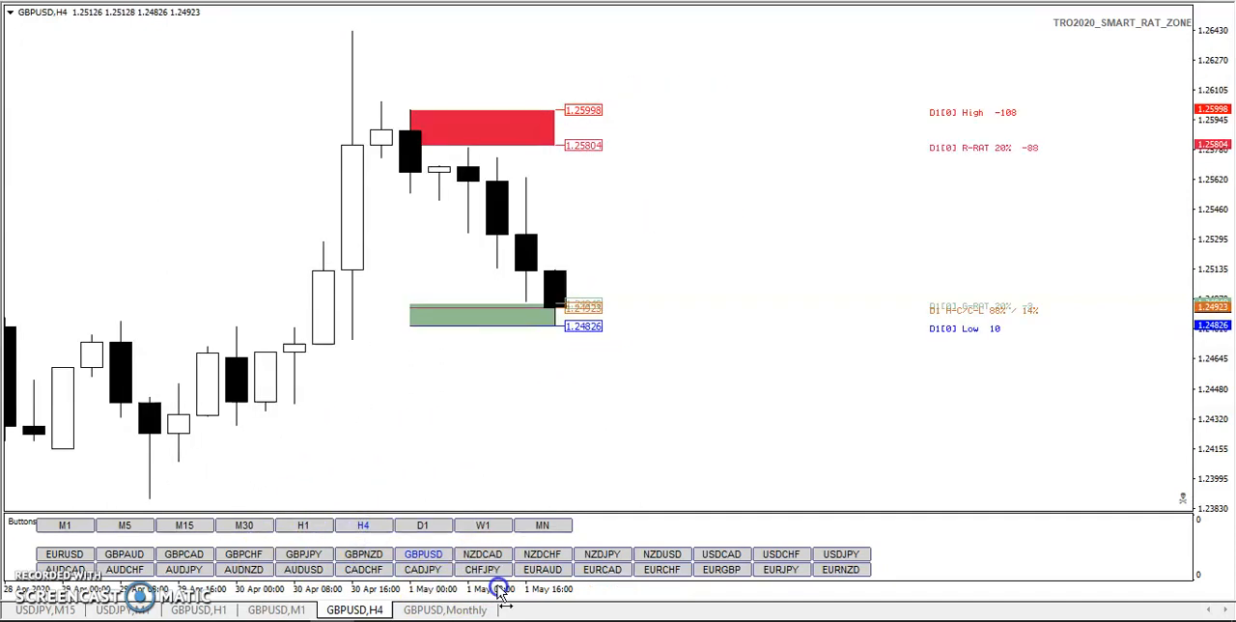
{"action": "mouse_move", "coordinate": [580, 326]}
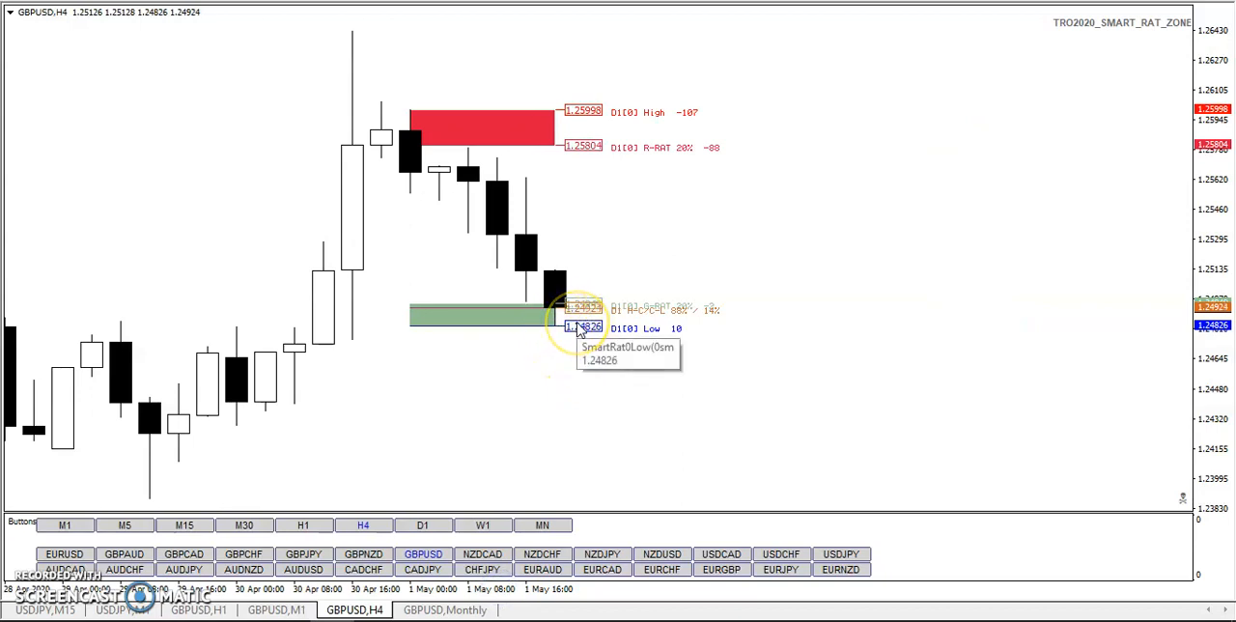
{"action": "mouse_move", "coordinate": [492, 372]}
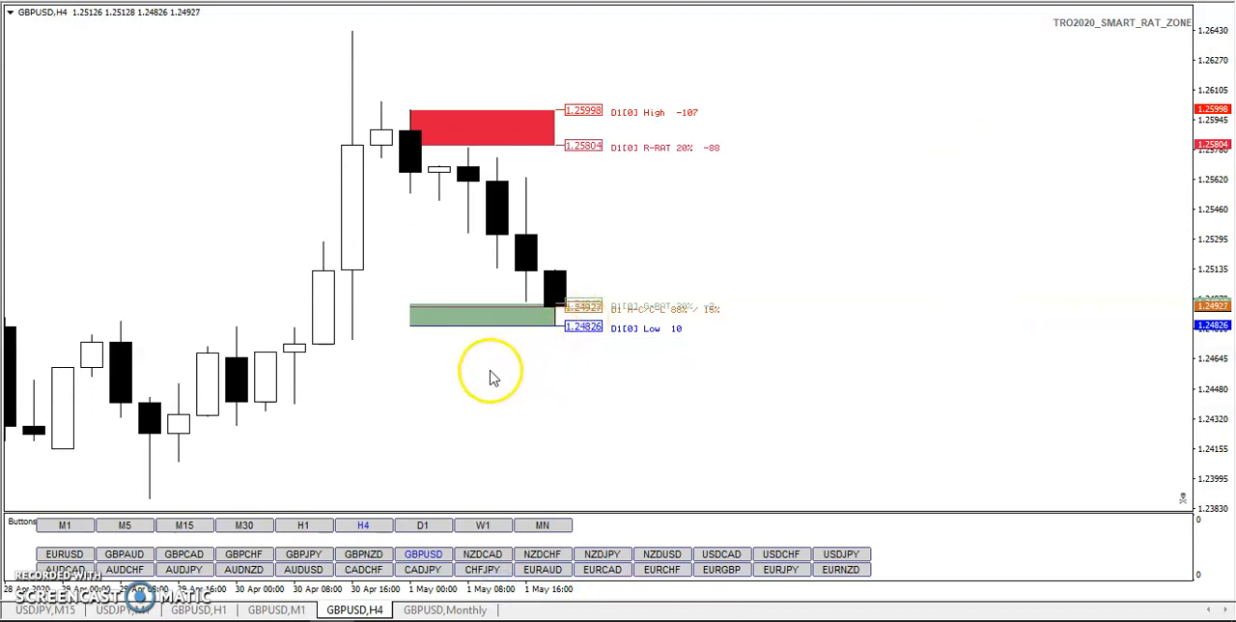
{"action": "mouse_move", "coordinate": [405, 530]}
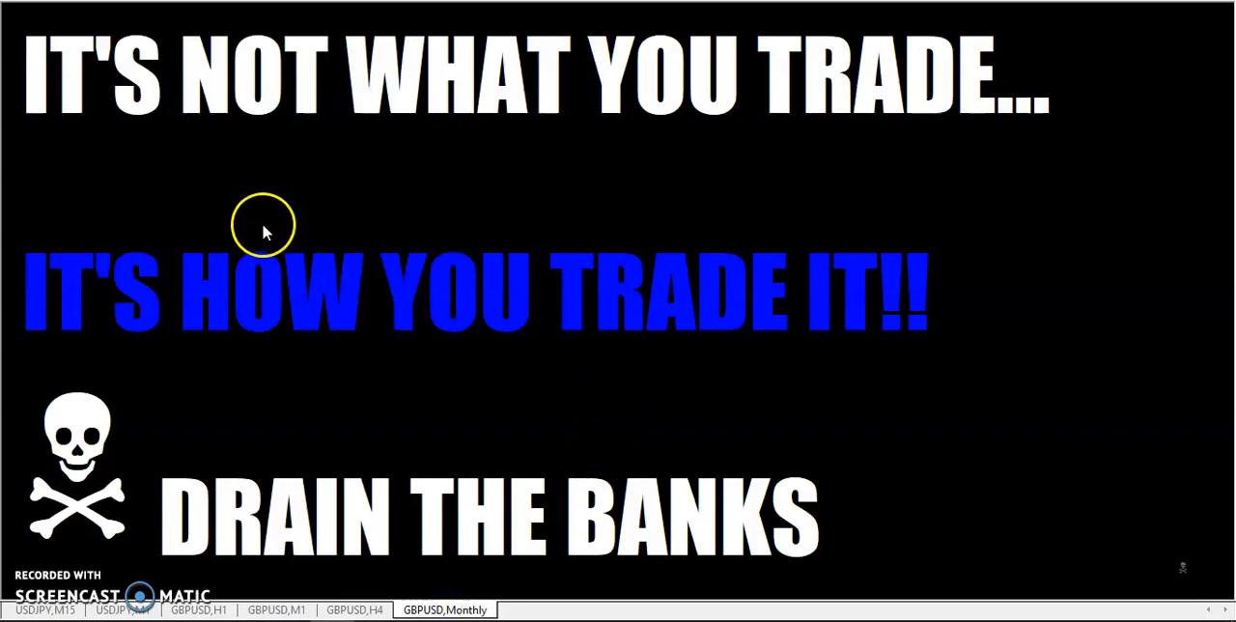
{"action": "mouse_move", "coordinate": [609, 428]}
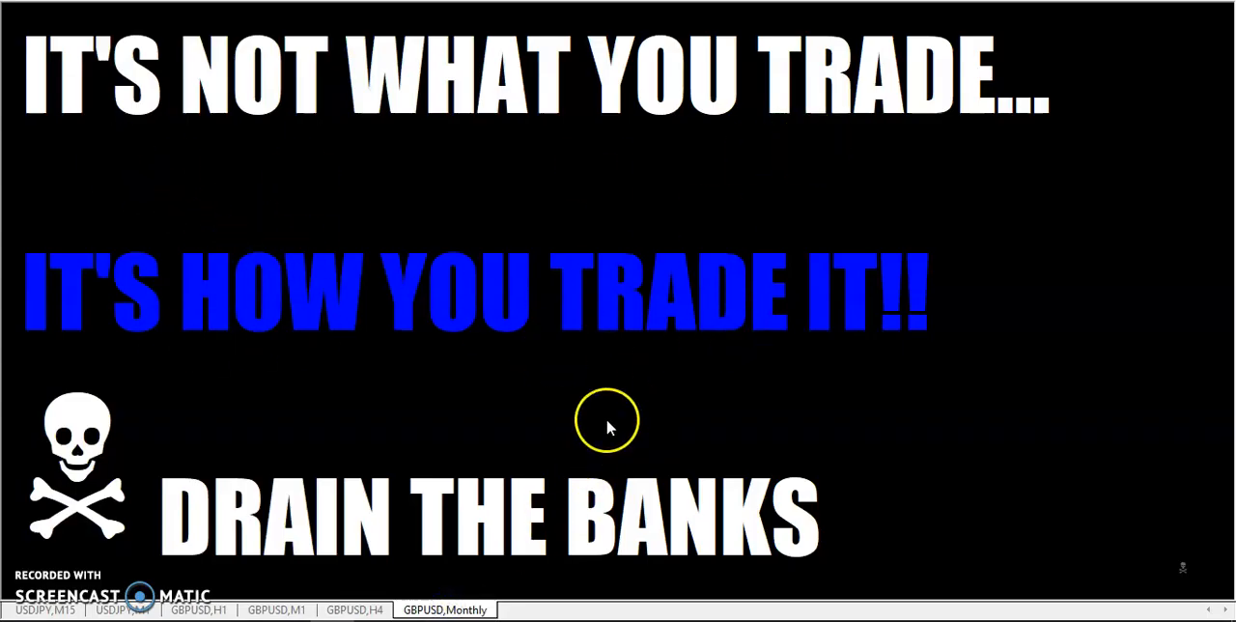
{"action": "mouse_move", "coordinate": [247, 586]}
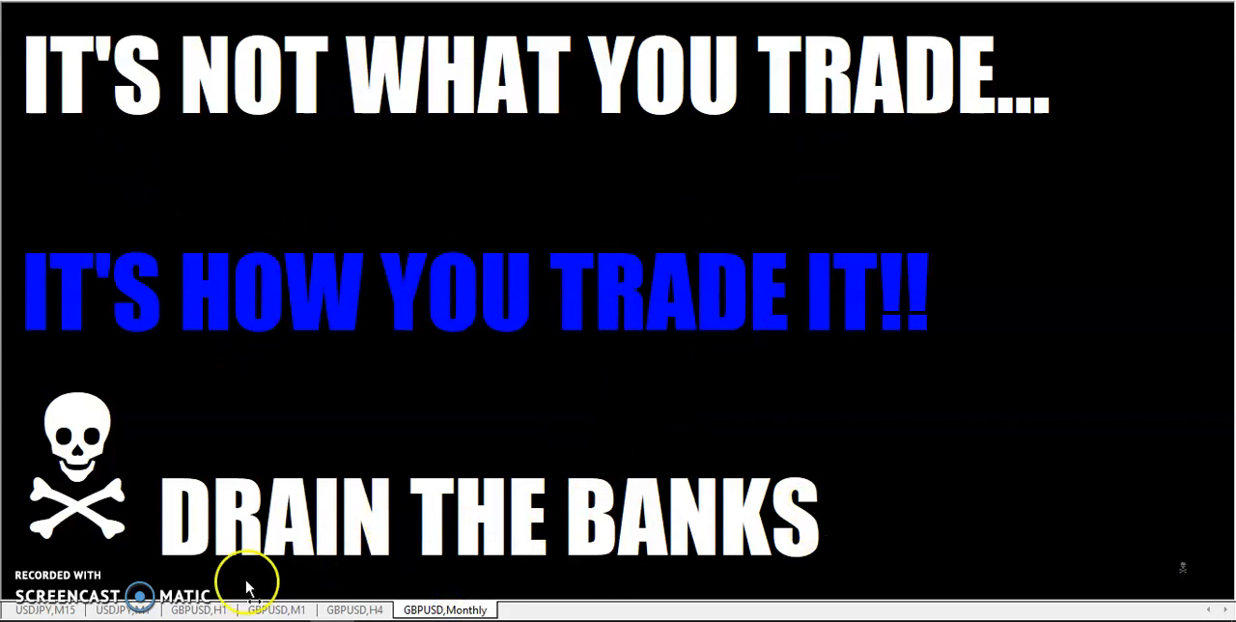